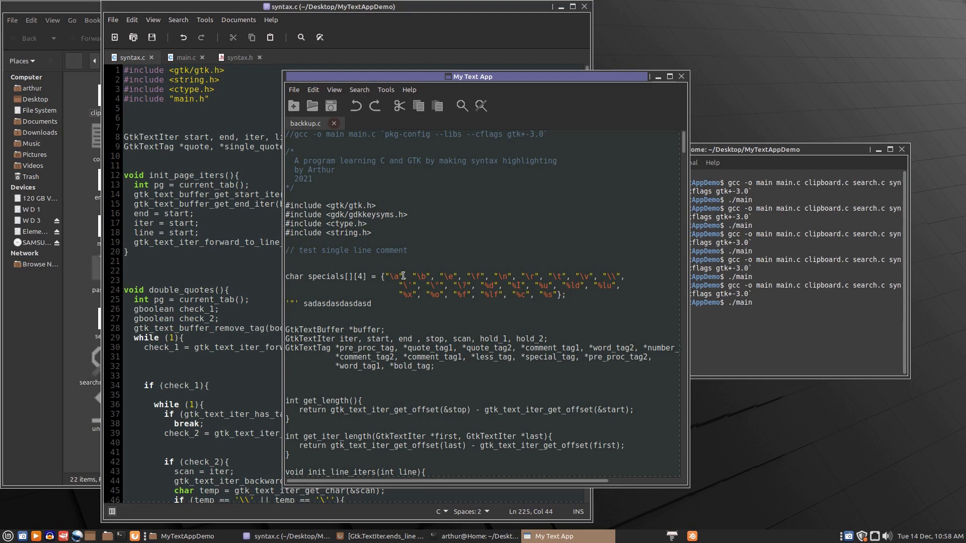
mouse_move(320, 294)
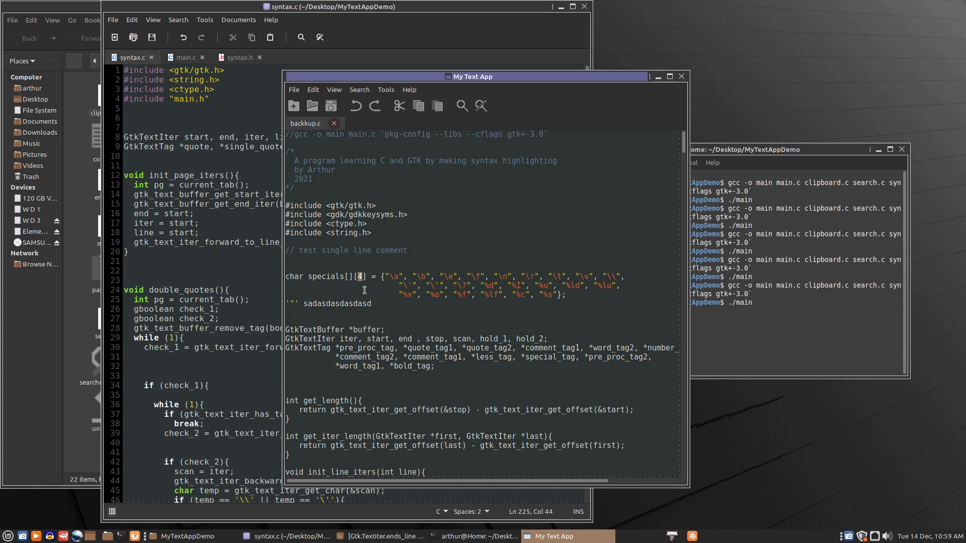
mouse_move(387, 315)
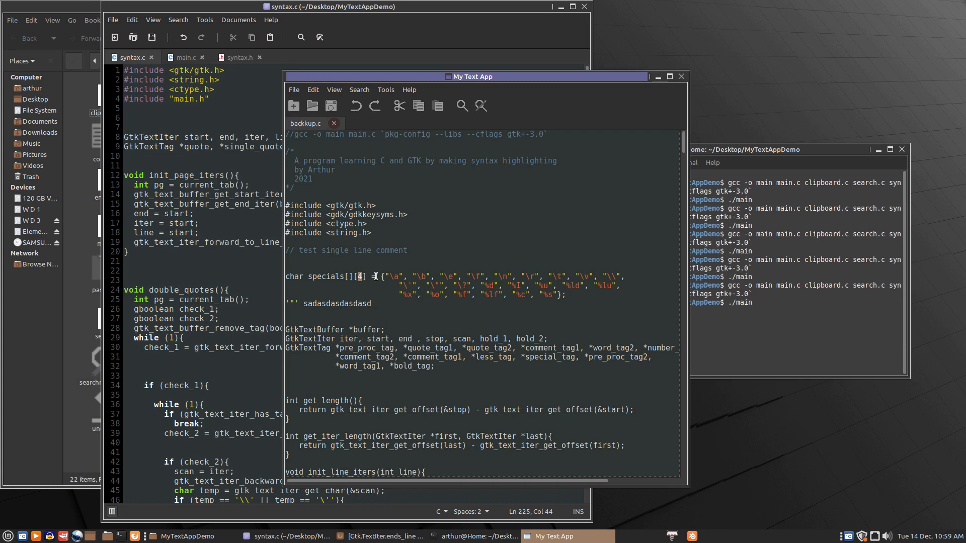
mouse_move(404, 188)
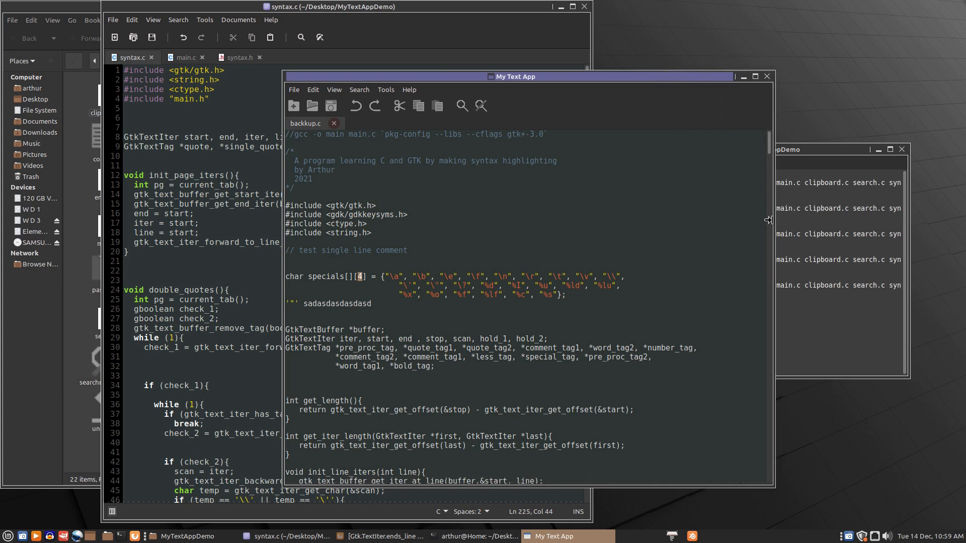
mouse_move(479, 330)
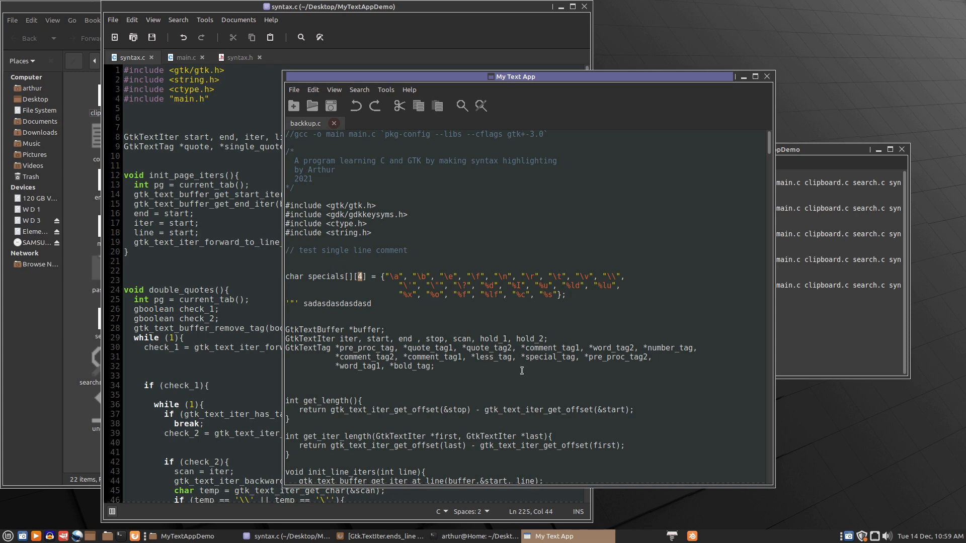
mouse_move(407, 316)
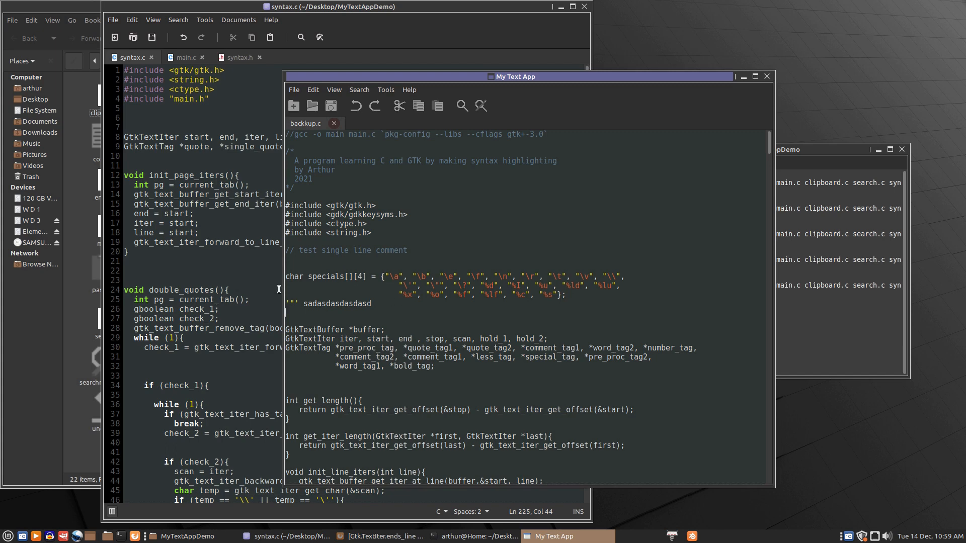
mouse_move(379, 434)
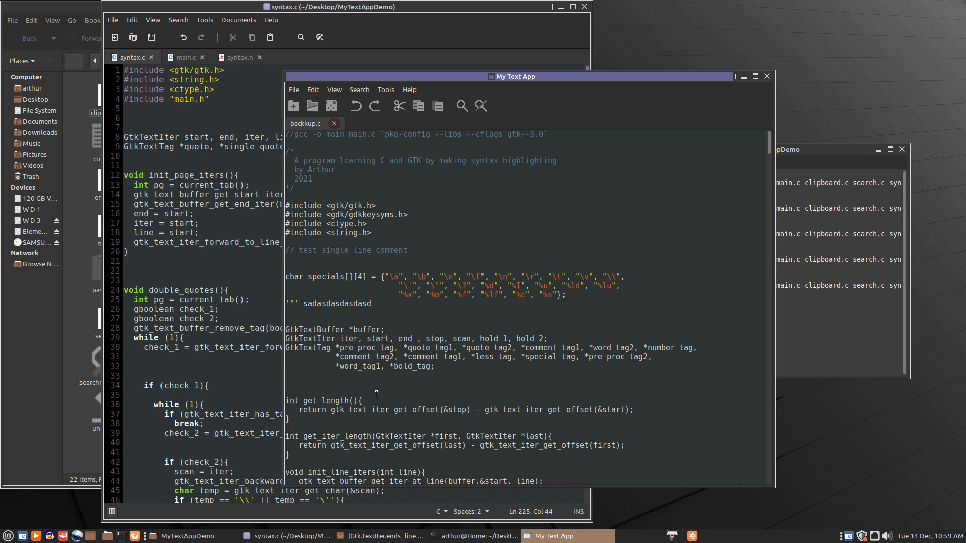
- Add a test line "sdfdsfsdf" into backup.c to try the highlighting
text(sdfds)
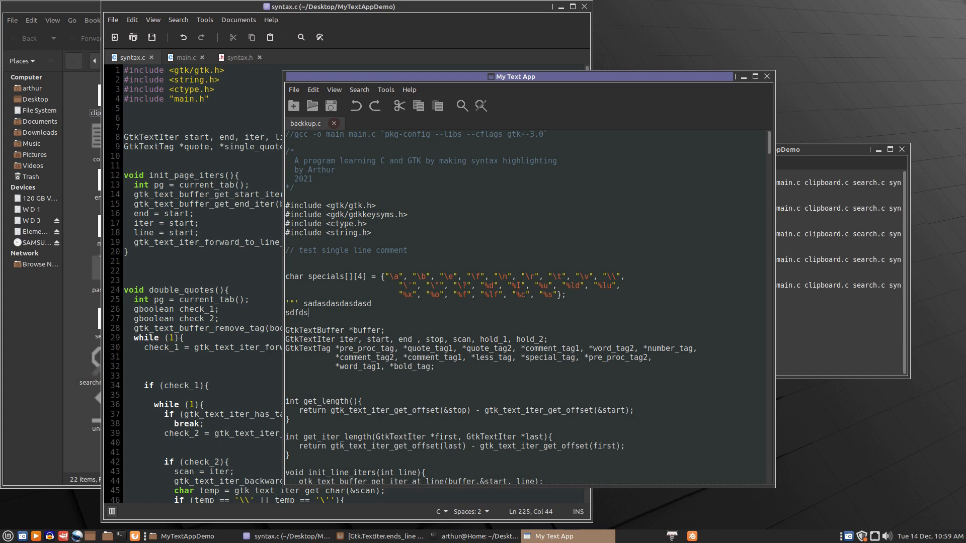
text(fsdf)
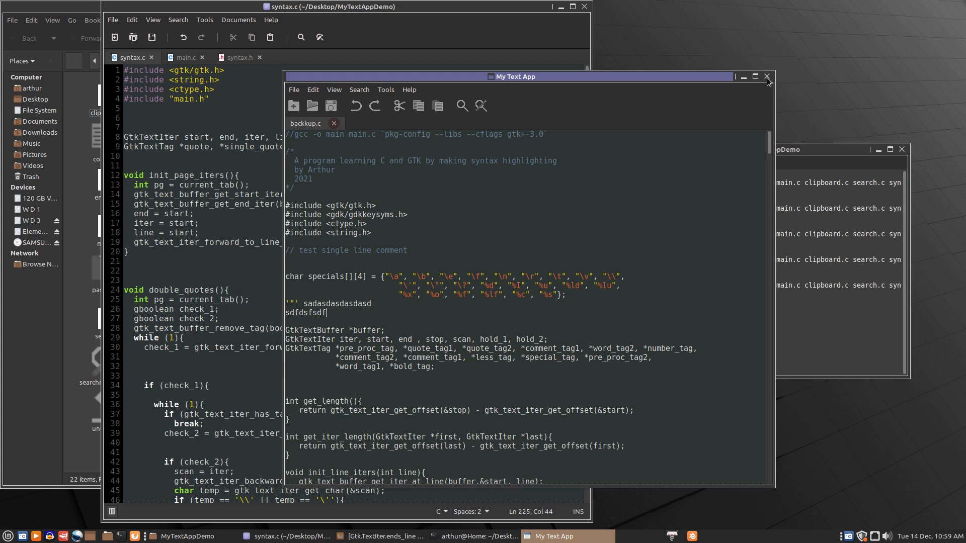
mouse_move(767, 78)
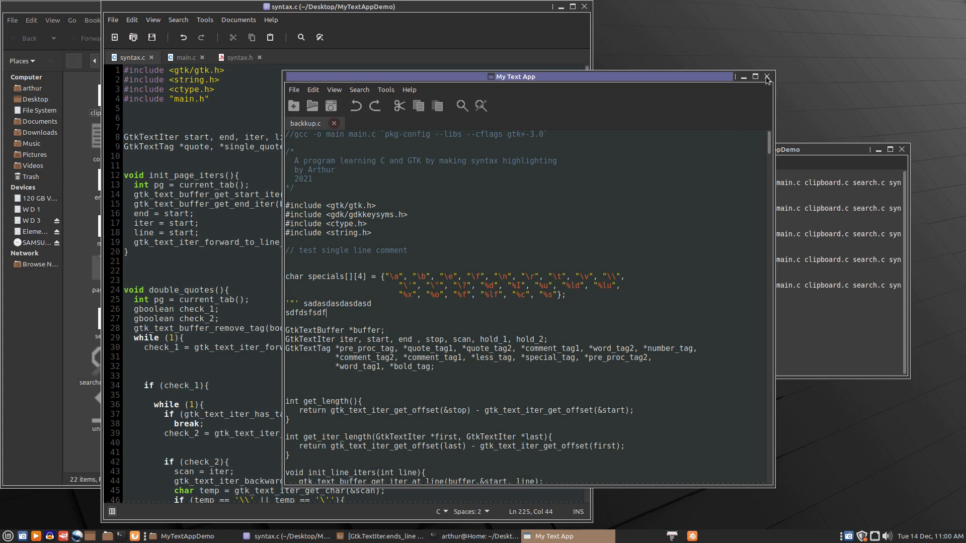
- Close My Text App, discarding the unsaved backup.c edits
click(767, 76)
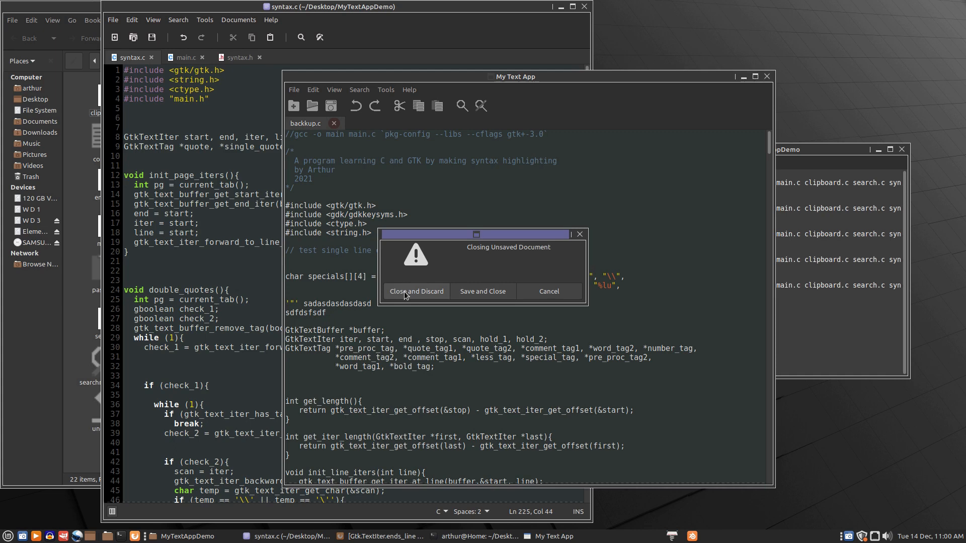
click(415, 291)
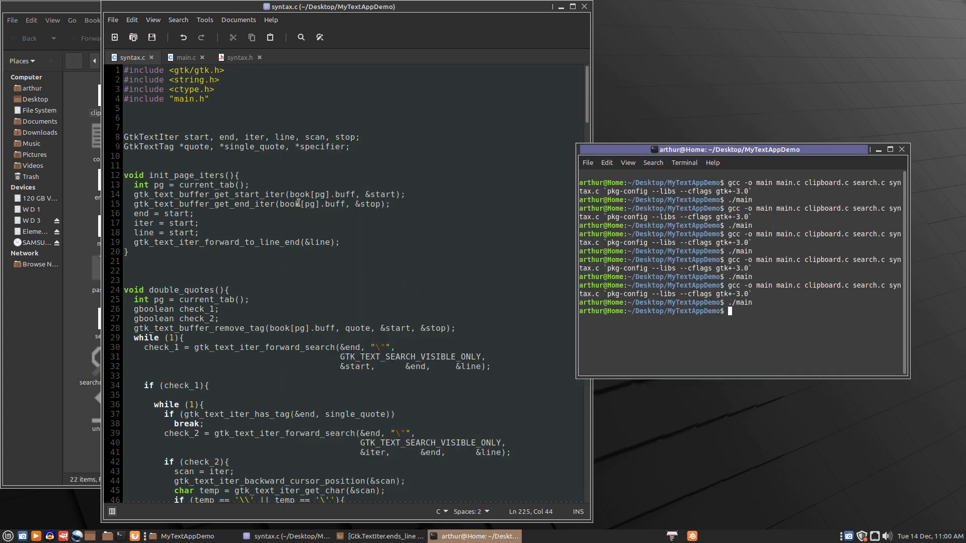
- Review the tag definitions in main.c, then return to syntax.c
click(183, 58)
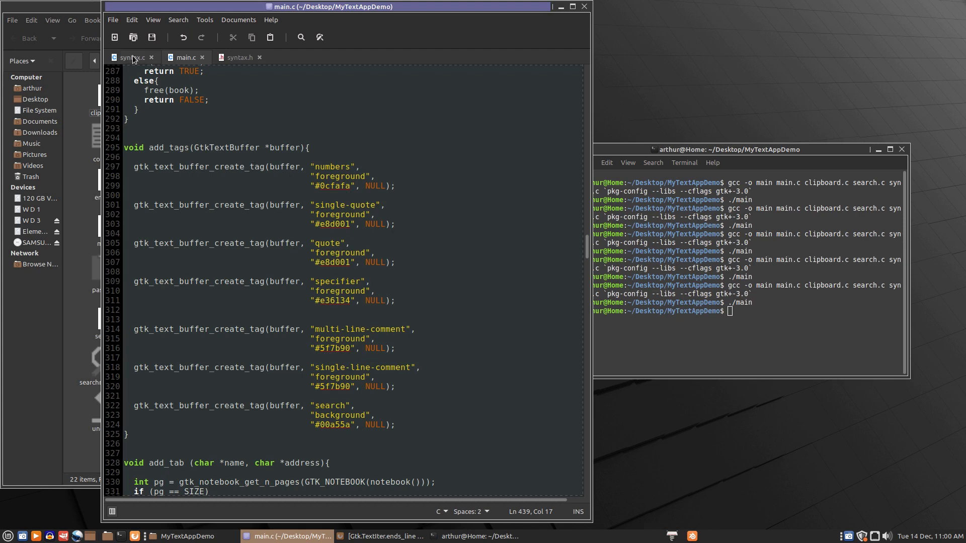
click(131, 57)
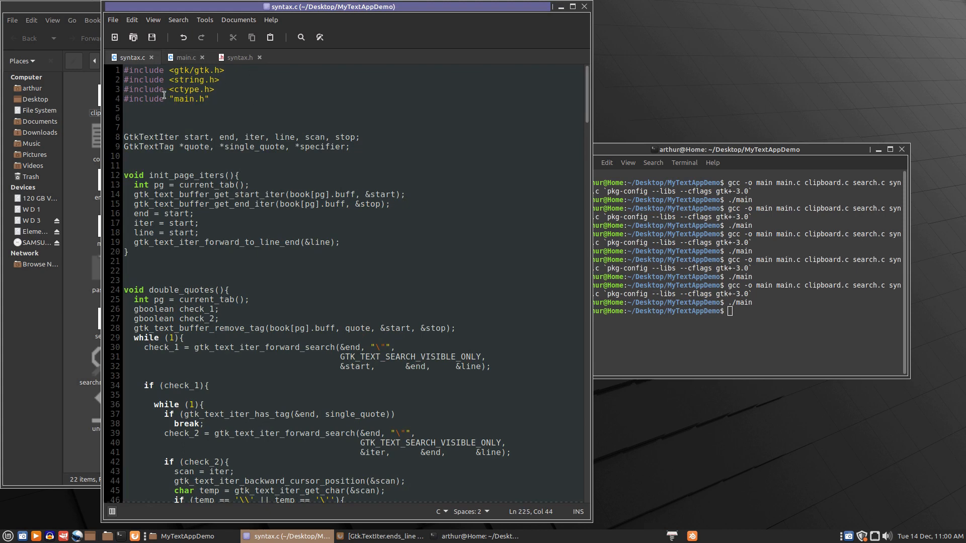
click(238, 91)
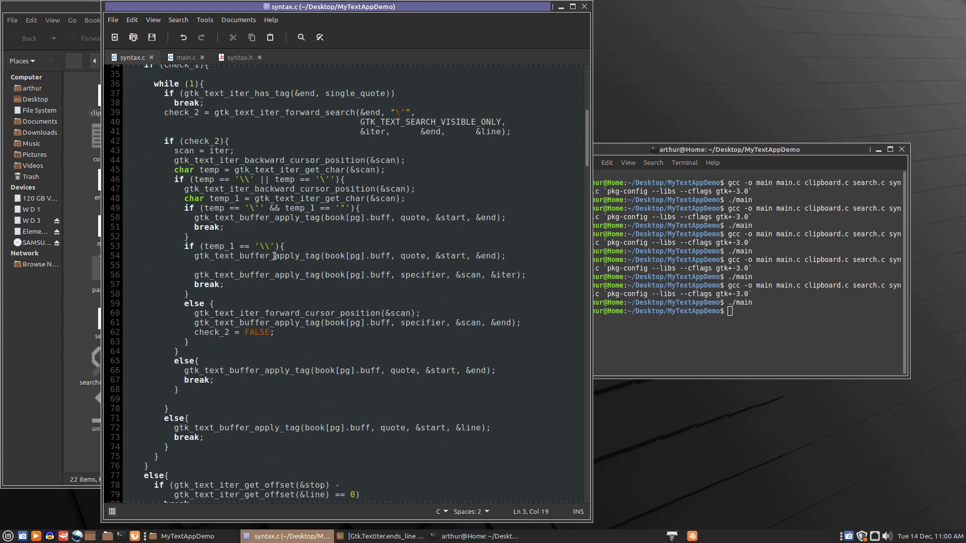
- Browse down through syntax.c to the highlight_page function
scroll(down, 3)
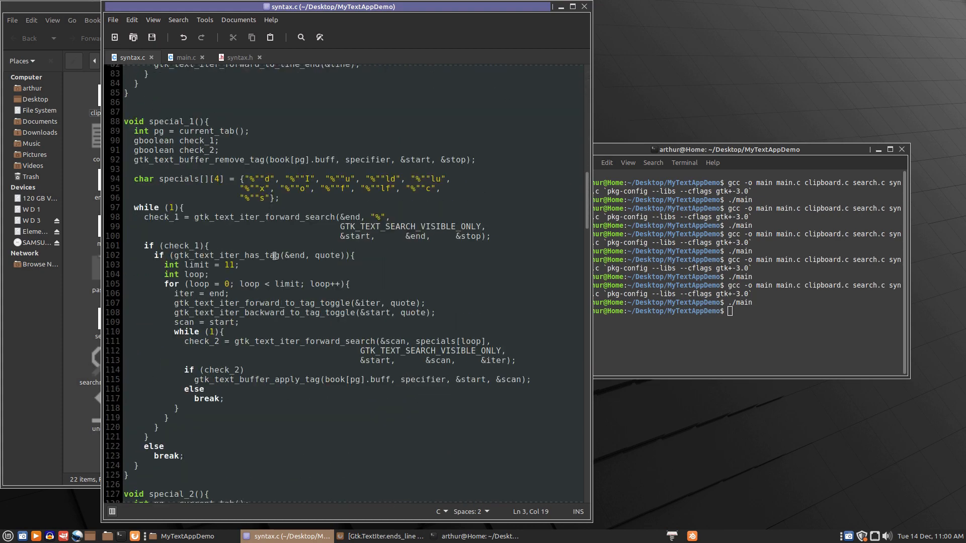
scroll(down, 3)
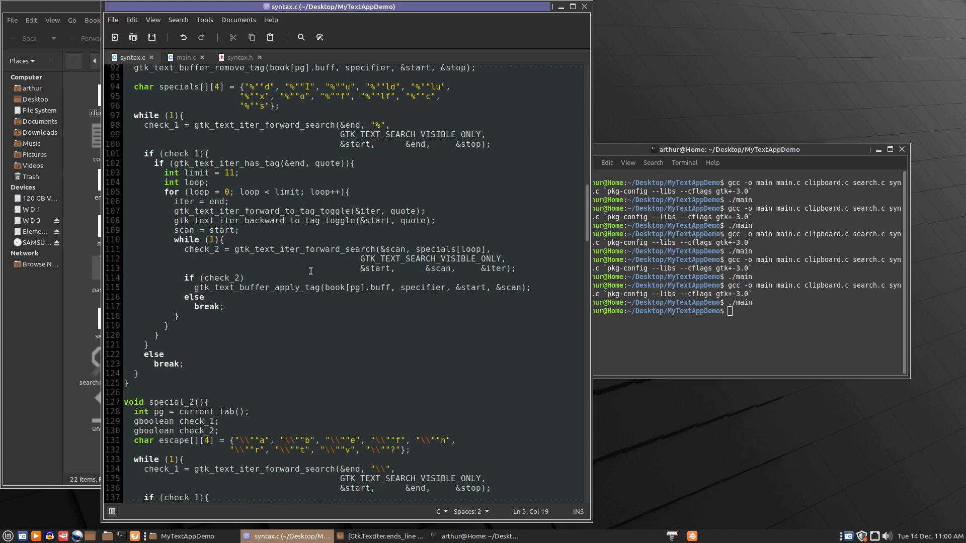
scroll(down, 3)
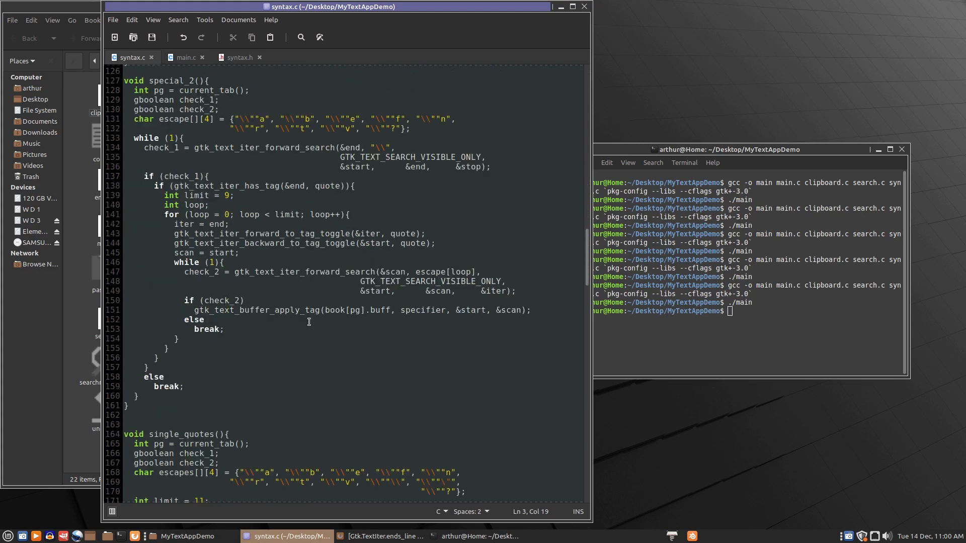
scroll(down, 3)
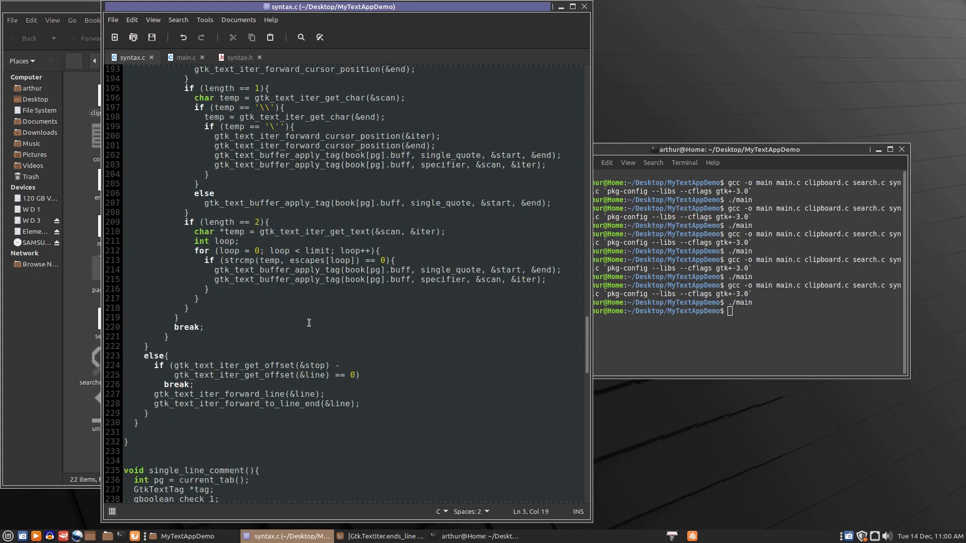
scroll(down, 3)
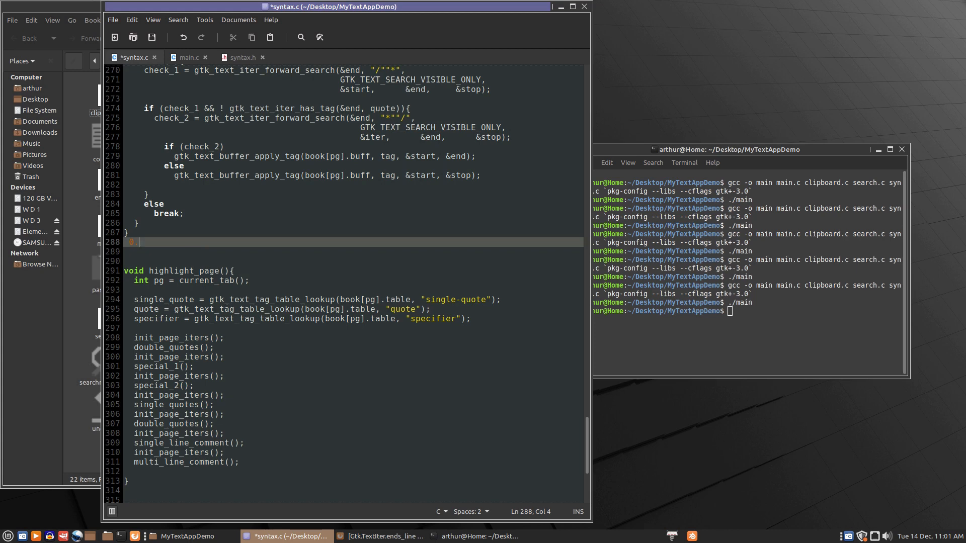
- Begin a new void number() function above highlight_page, reusing the tag-lookup and remove lines
text(.)
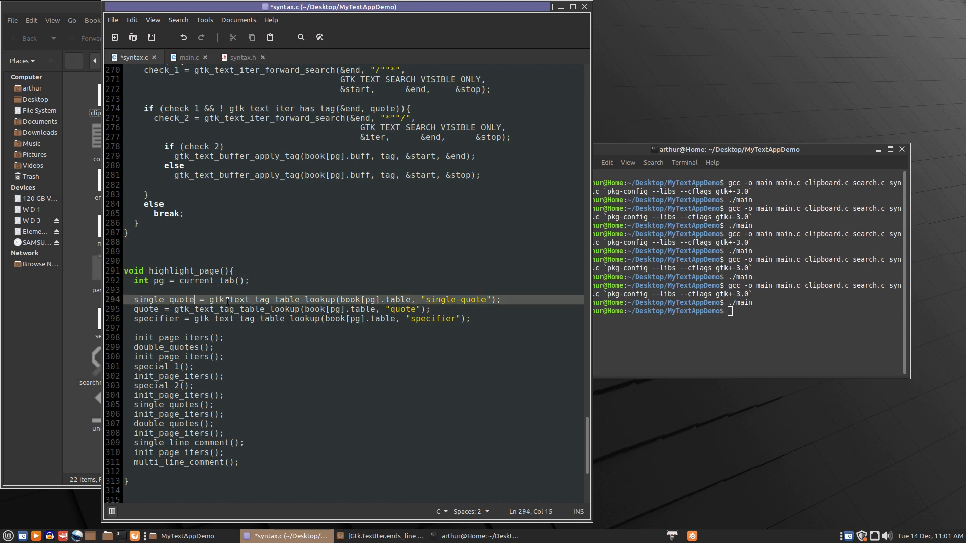
text(_9)
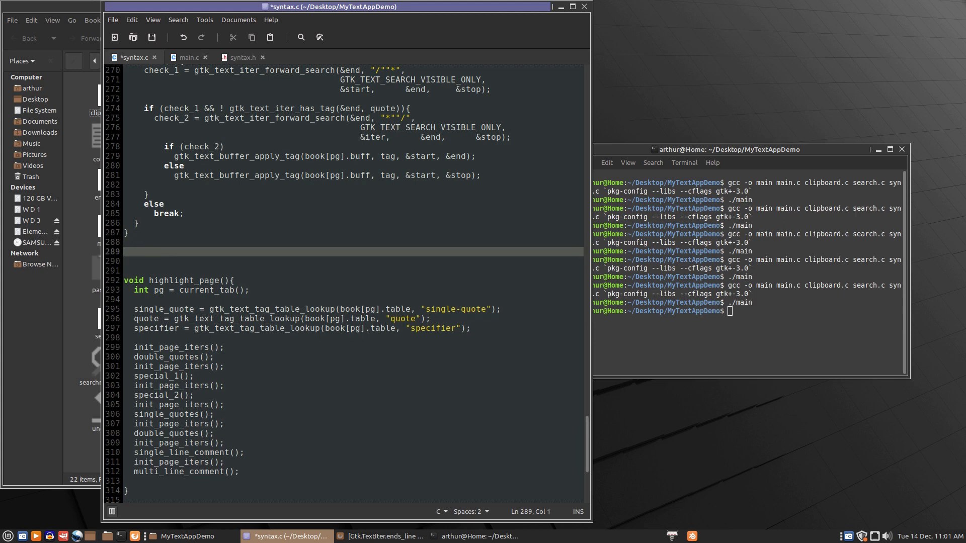
text(void)
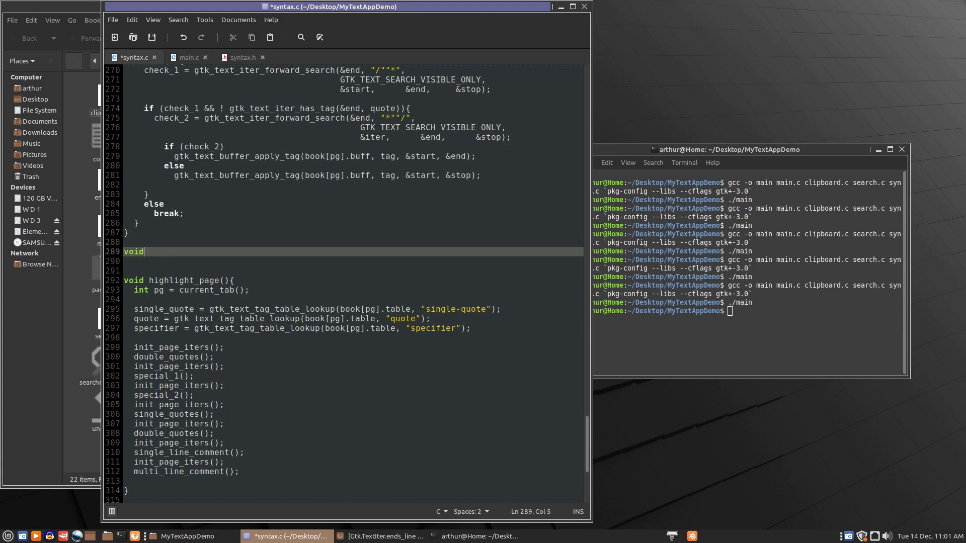
text(number(){)
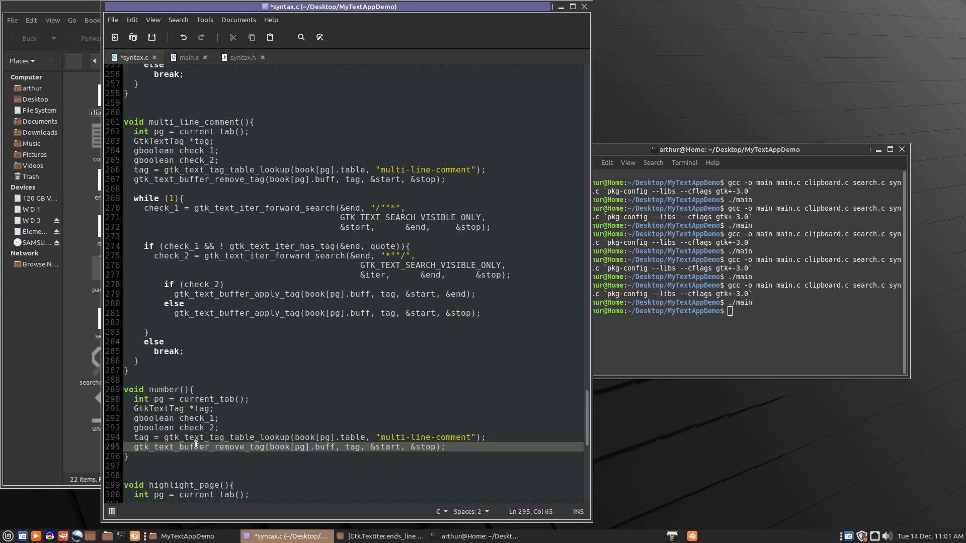
scroll(down, 3)
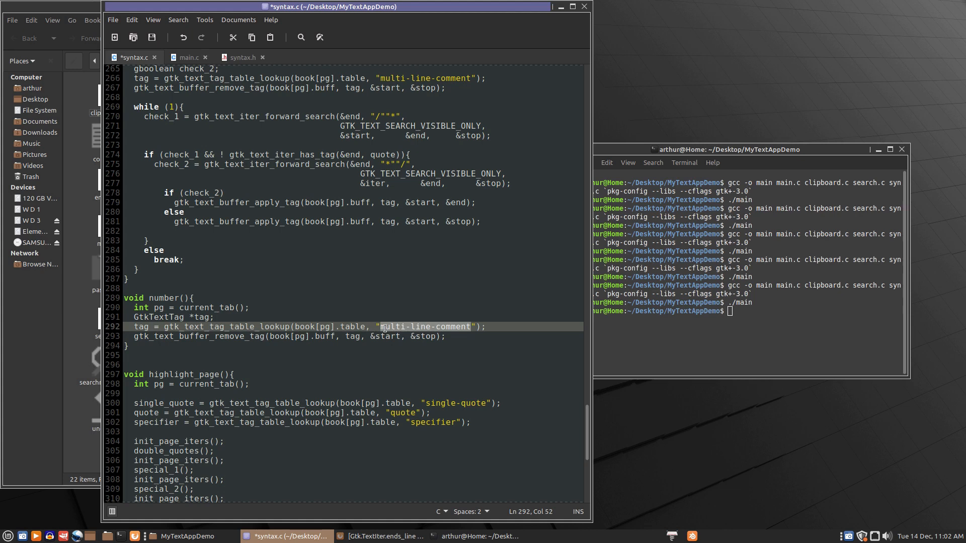
- Make number() look up the "numbers" tag instead
text(number)
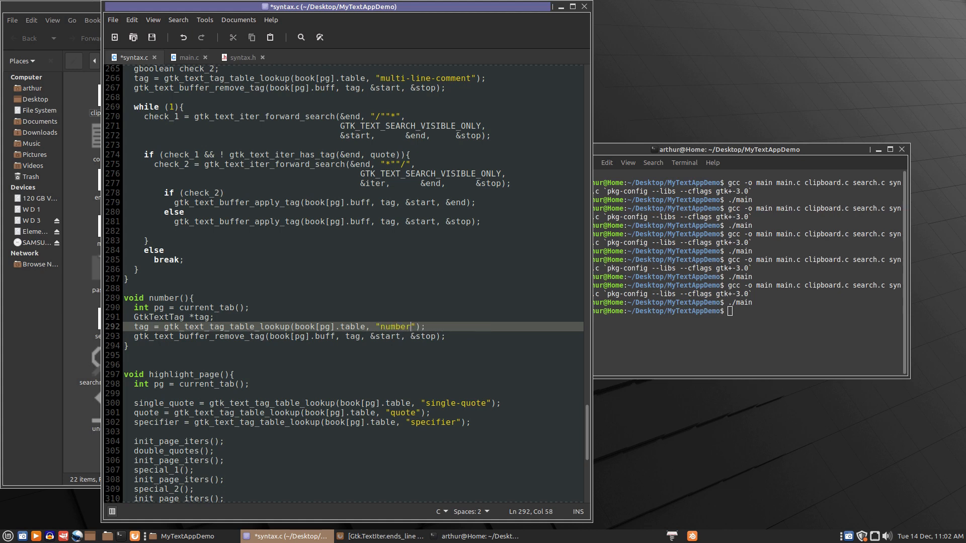
text(s)
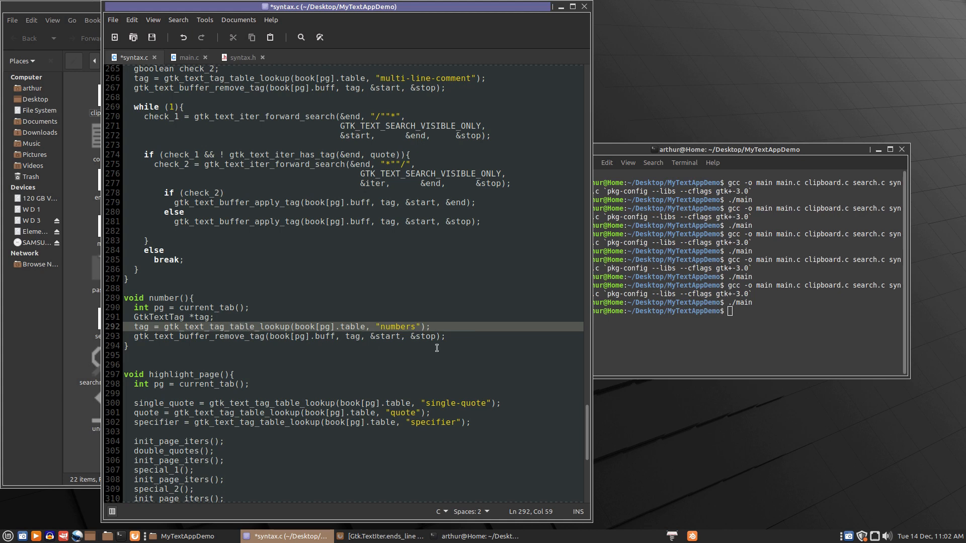
click(450, 336)
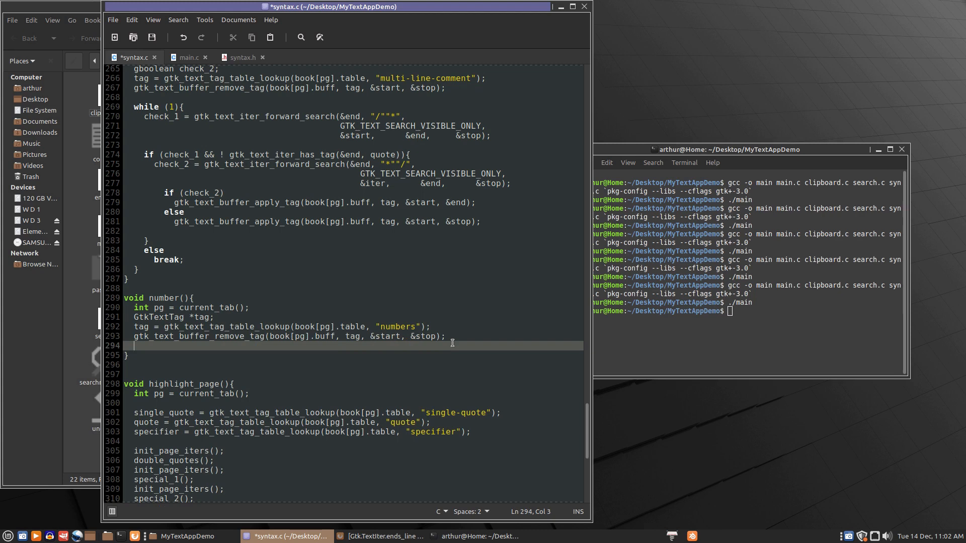
- Start an endless while (1){ loop below the tag removal
text(while)
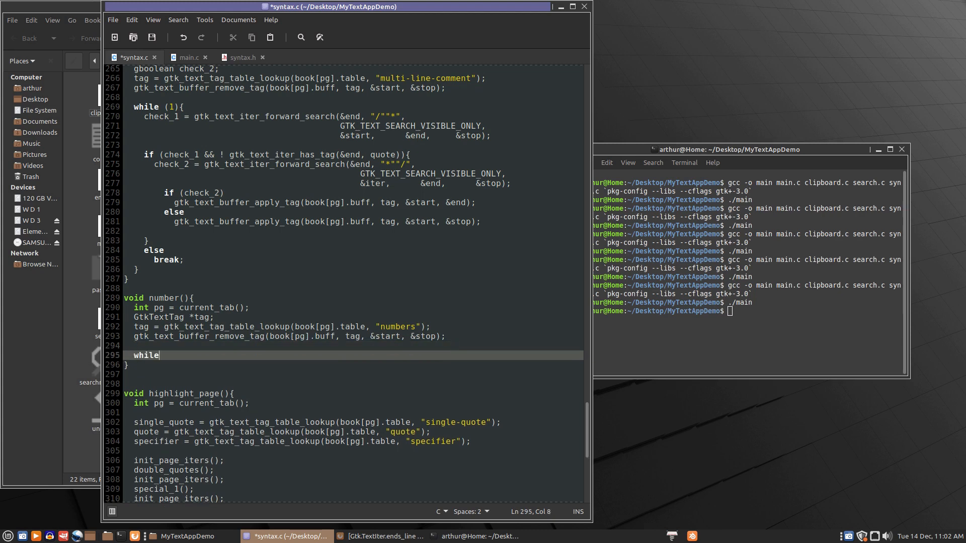
text(()
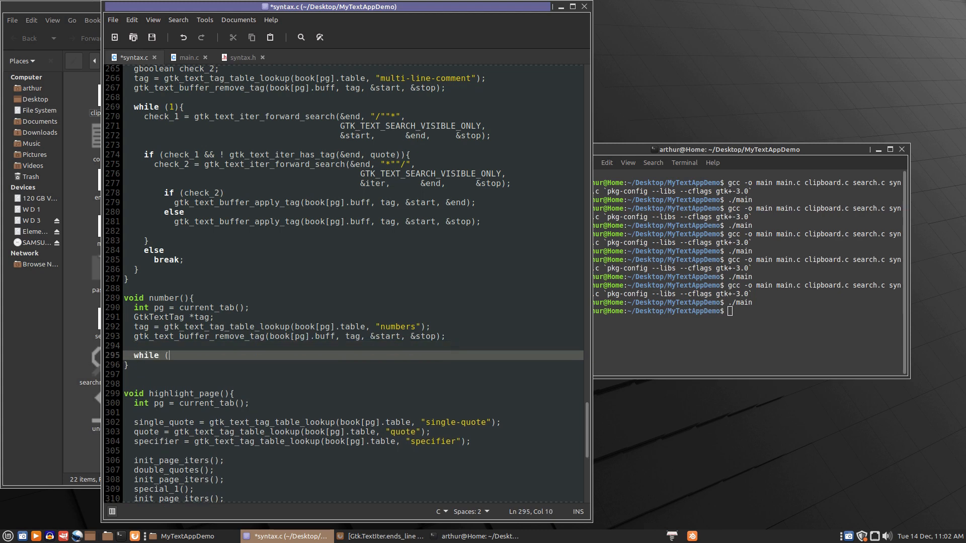
text(1))
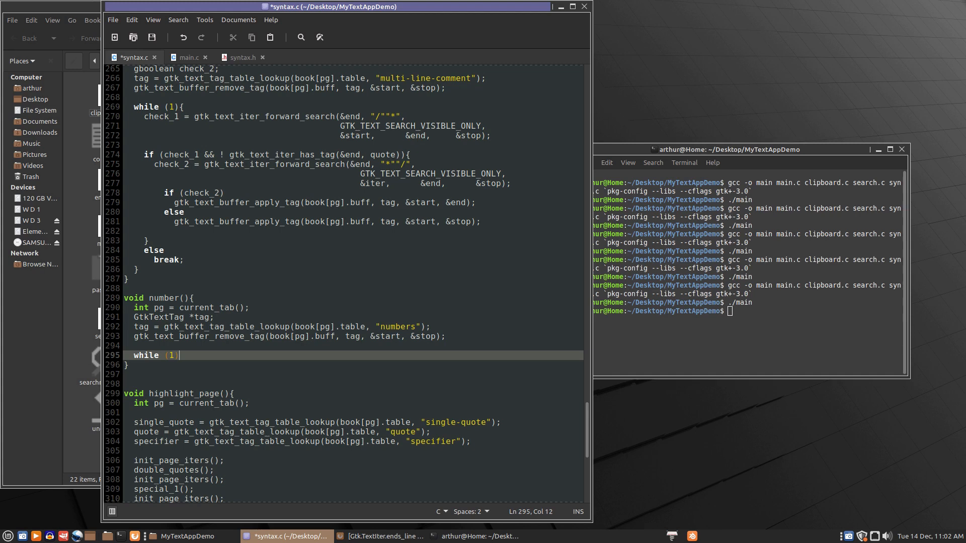
text({)
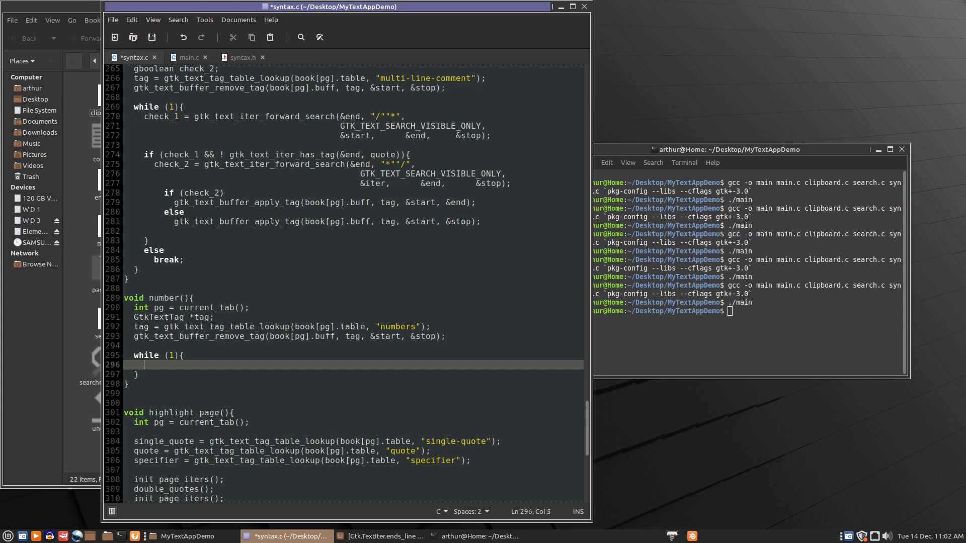
- Make the loop read the character at start: char temp = gtk_text_iter_get_char(&start);
text(cha)
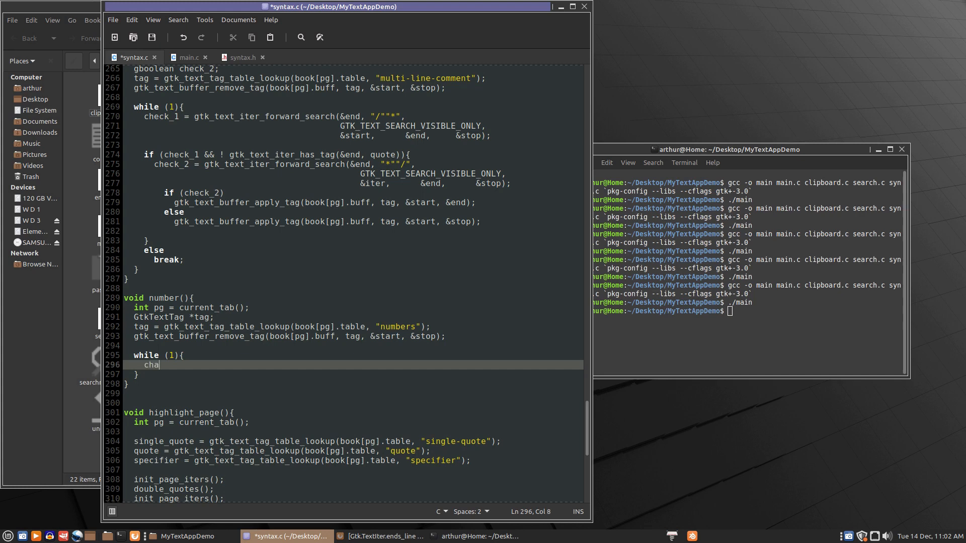
text(r temp =)
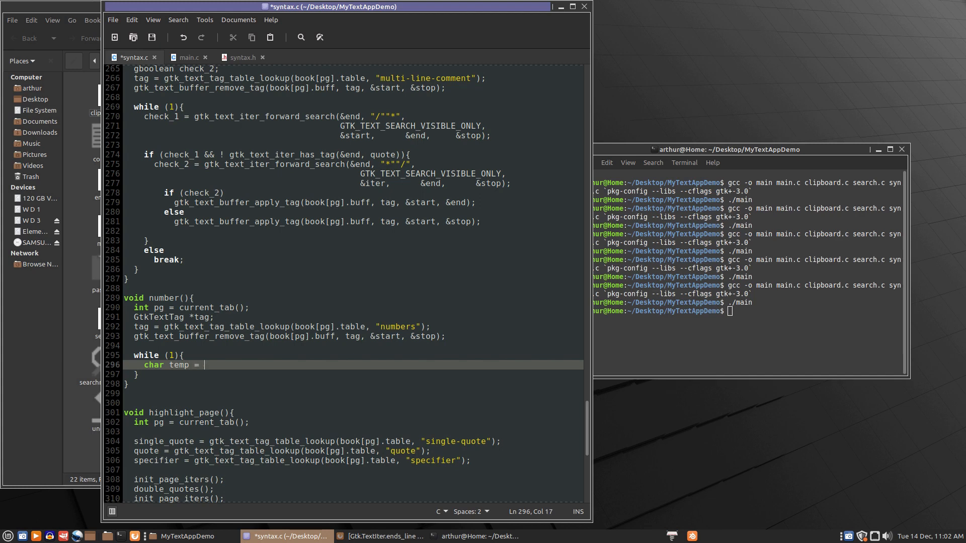
text(gt)
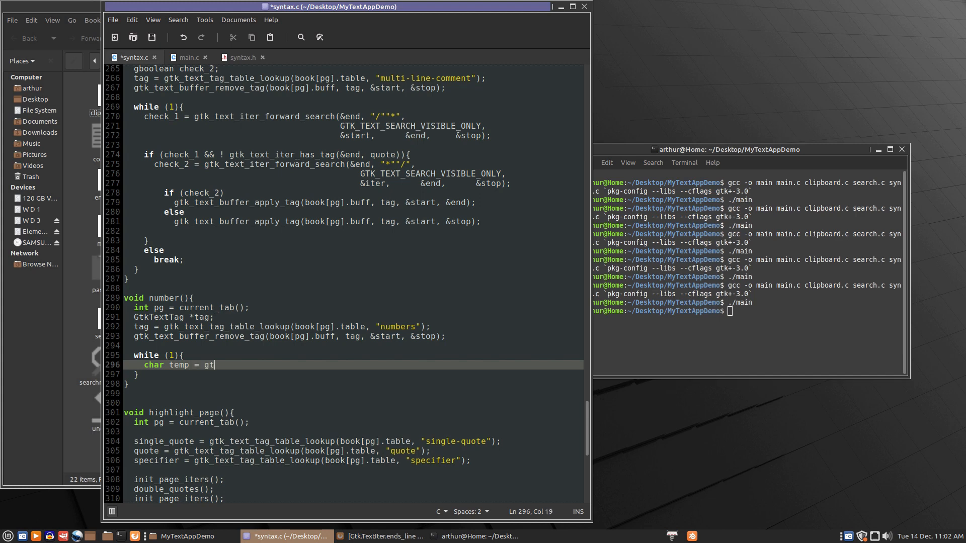
text(k)
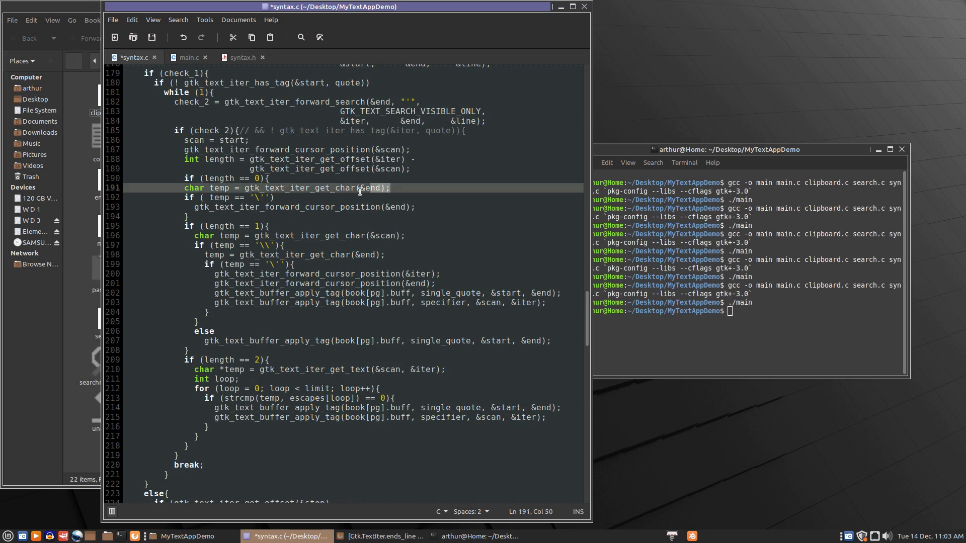
right_click(249, 191)
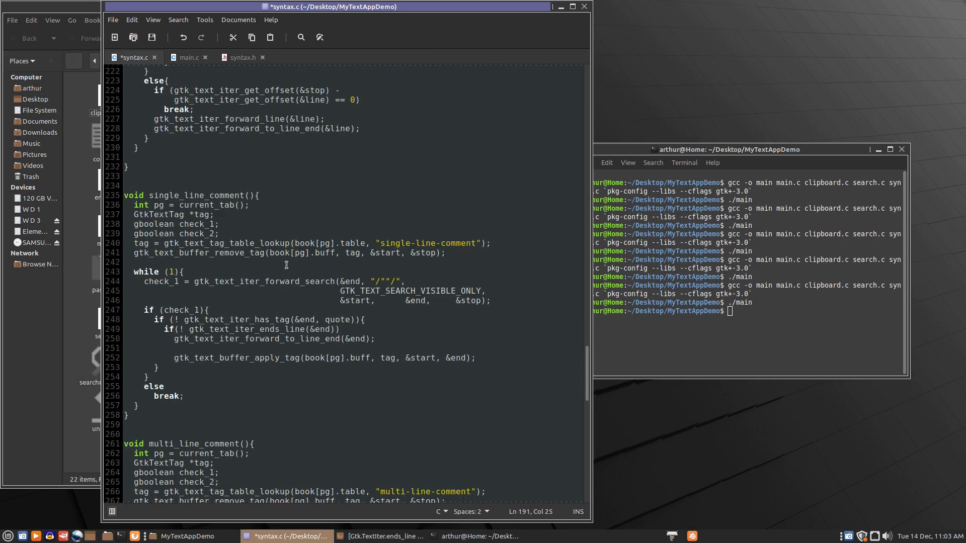
scroll(down, 3)
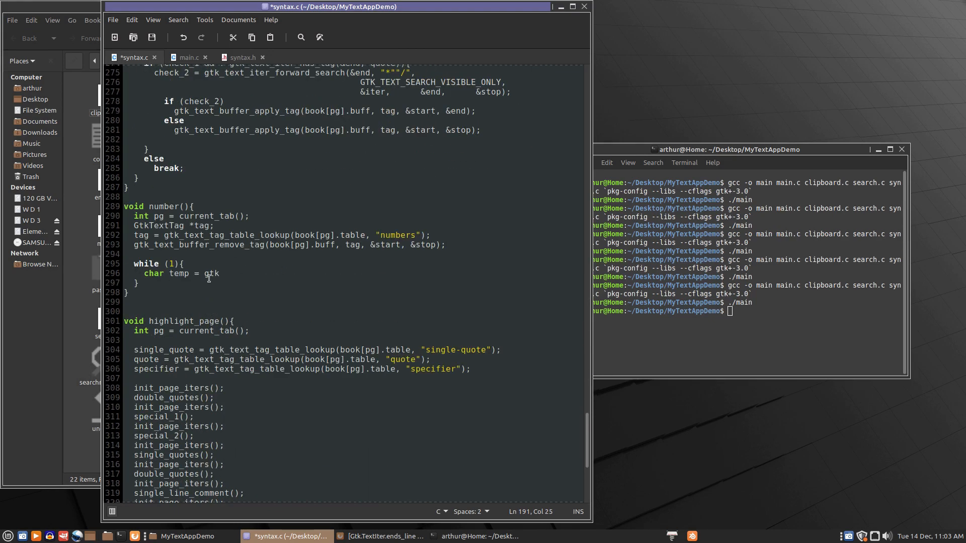
double_click(212, 274)
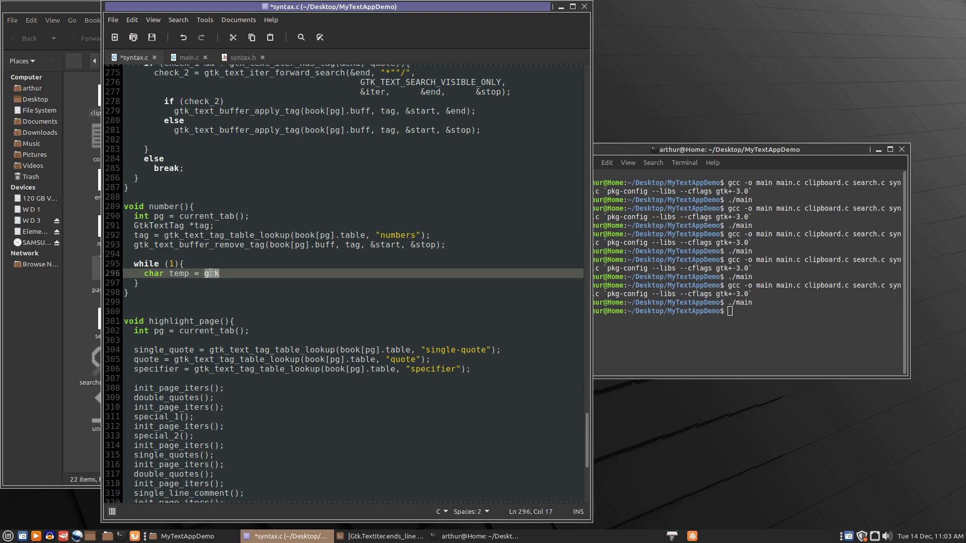
text(_text_iter_get_char(&end);)
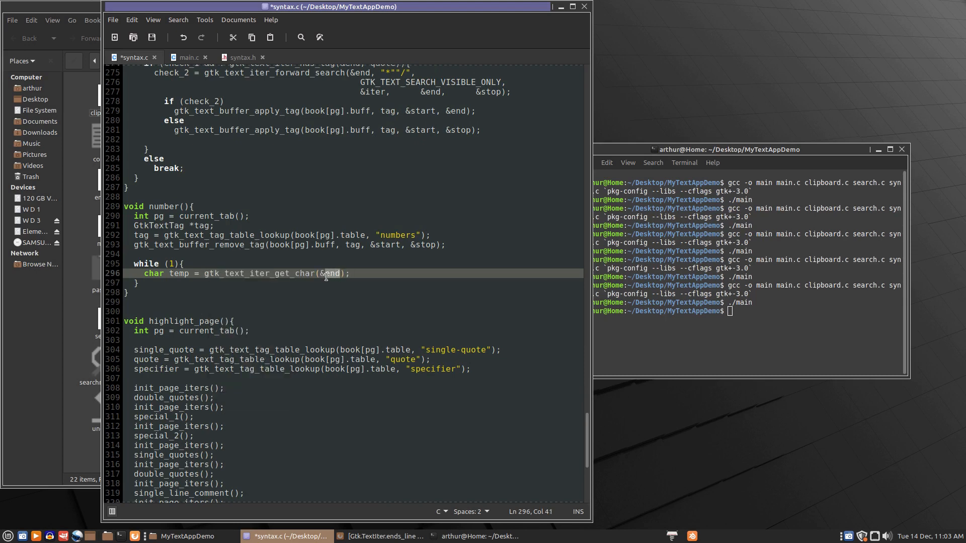
text(start)
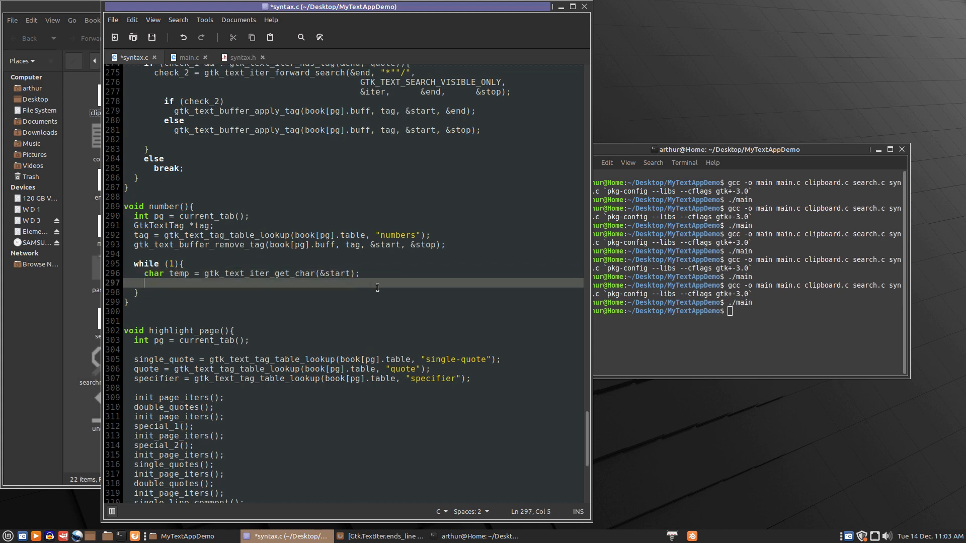
- Add an empty if (isdigit(temp)){ } check inside the loop
text(if)
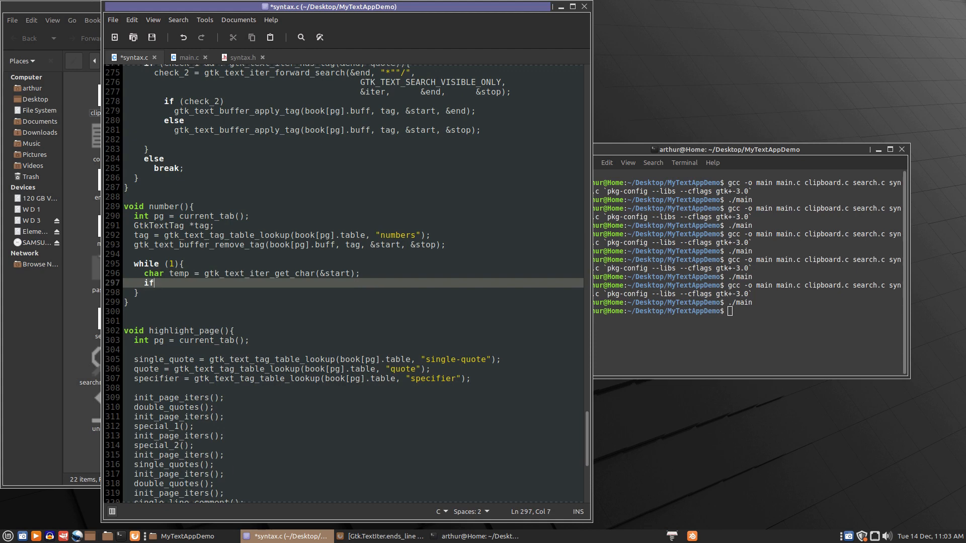
text(()
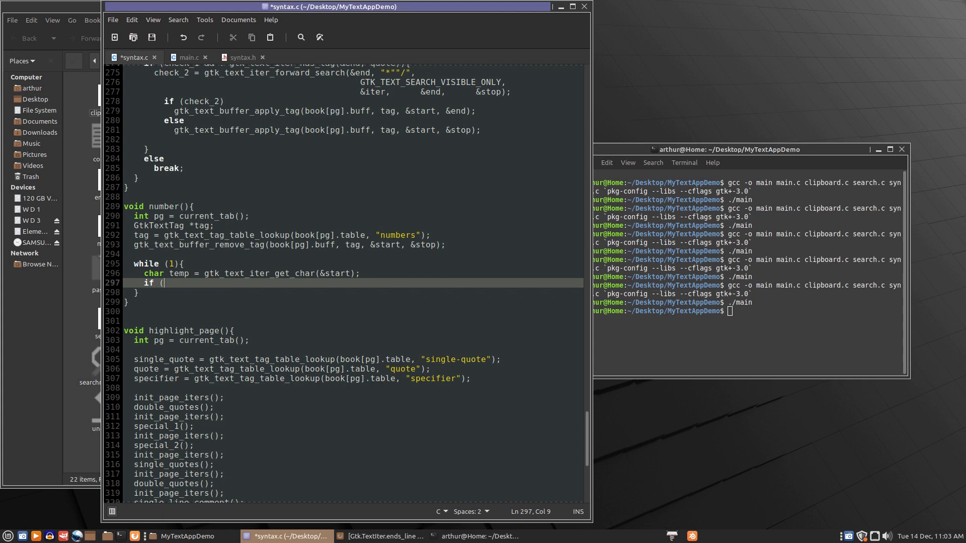
text(isdigit)
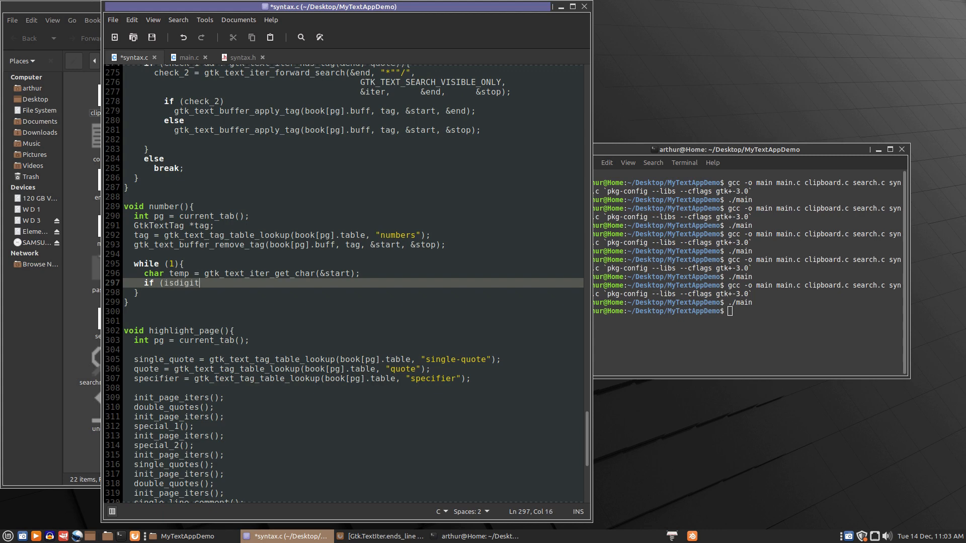
text(()
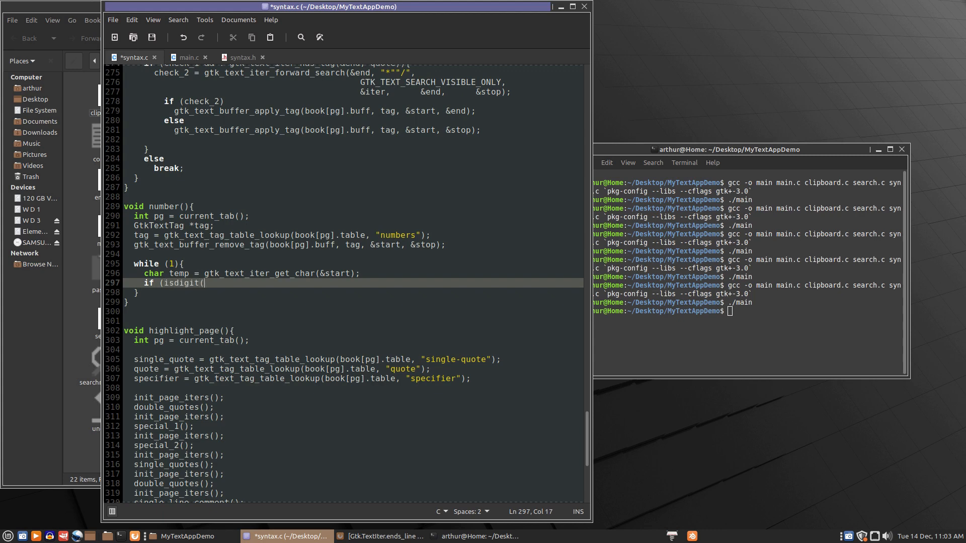
text(temp)){)
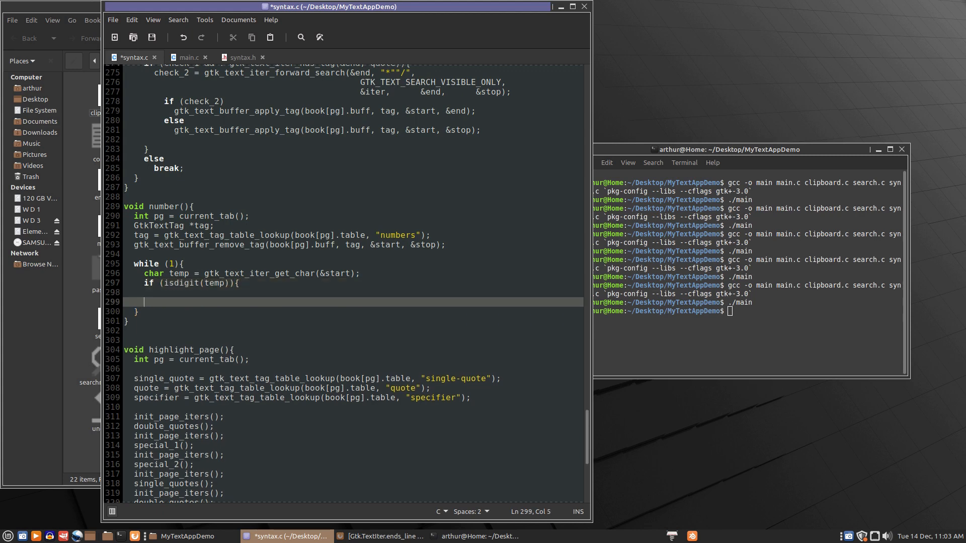
text(})
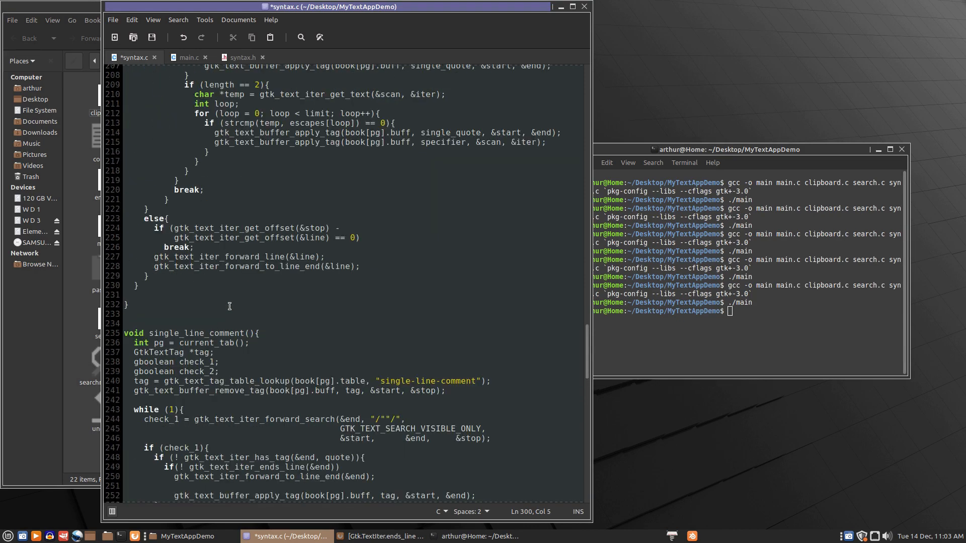
mouse_move(204, 233)
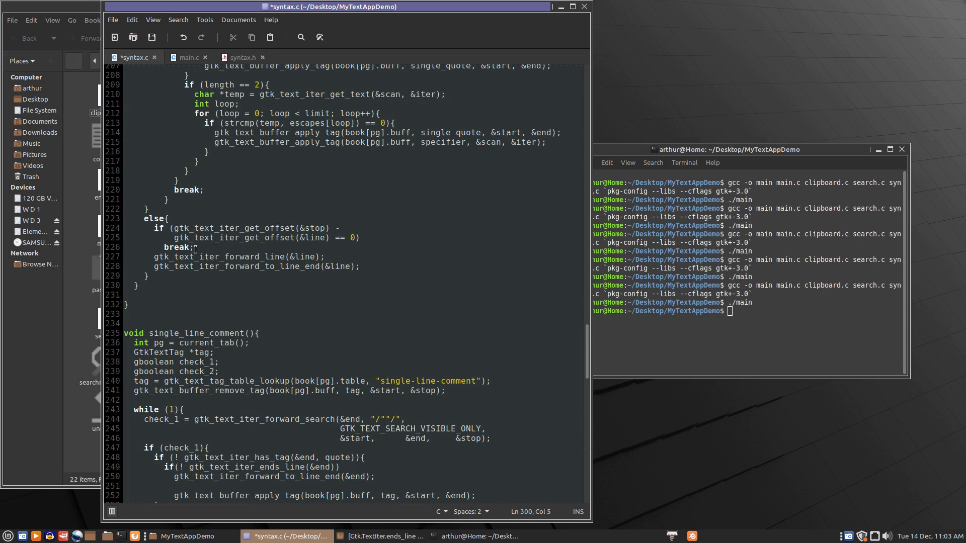
- Copy the earlier offset-equals-zero break check for reuse in number()'s loop
drag(155, 227, 194, 248)
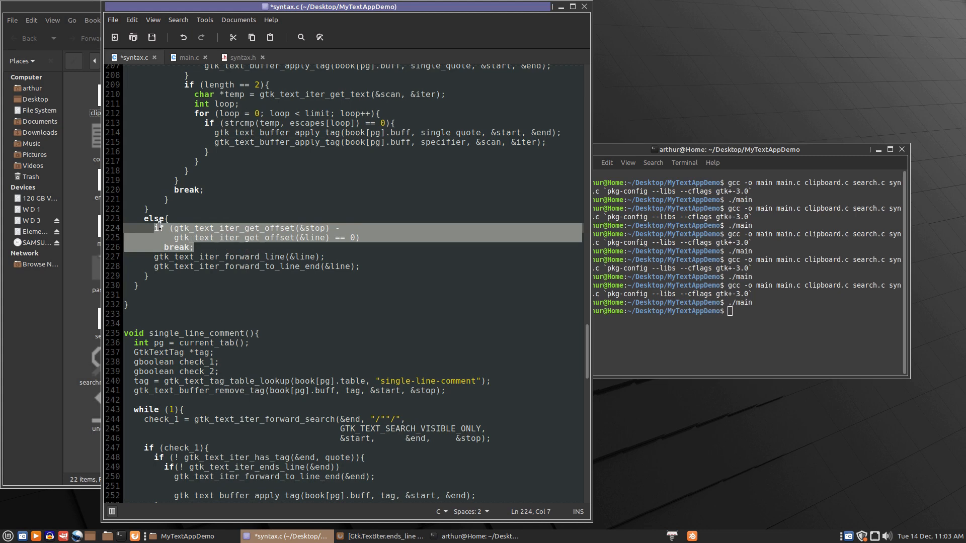
right_click(159, 227)
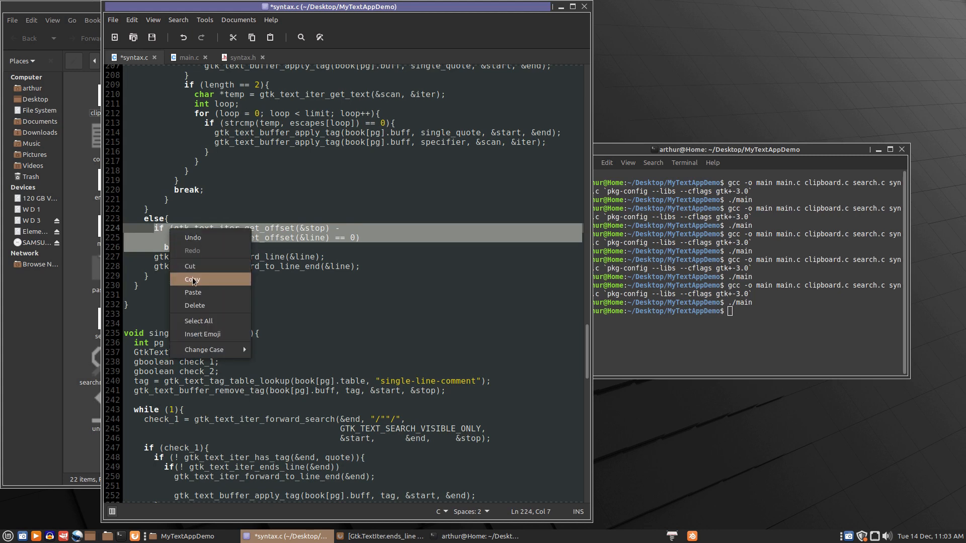
click(193, 279)
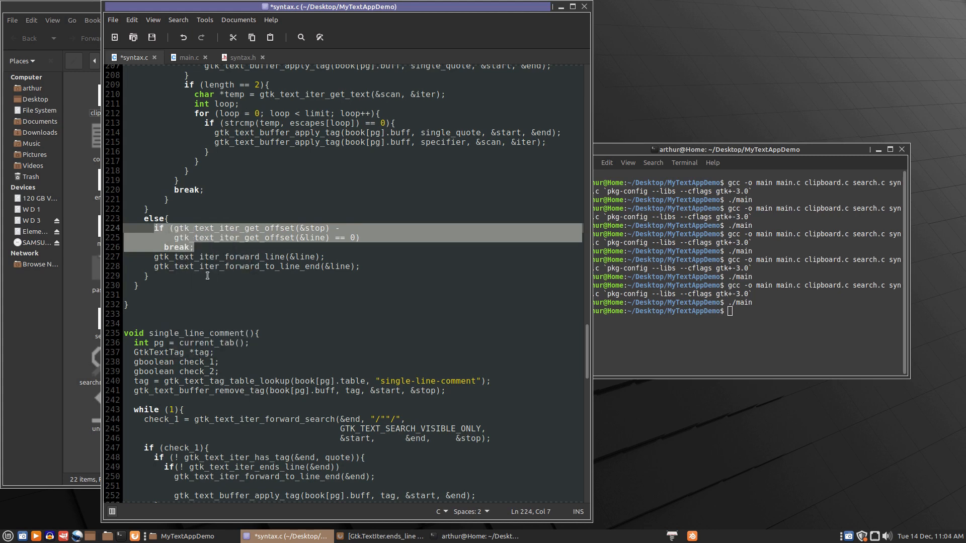
scroll(down, 3)
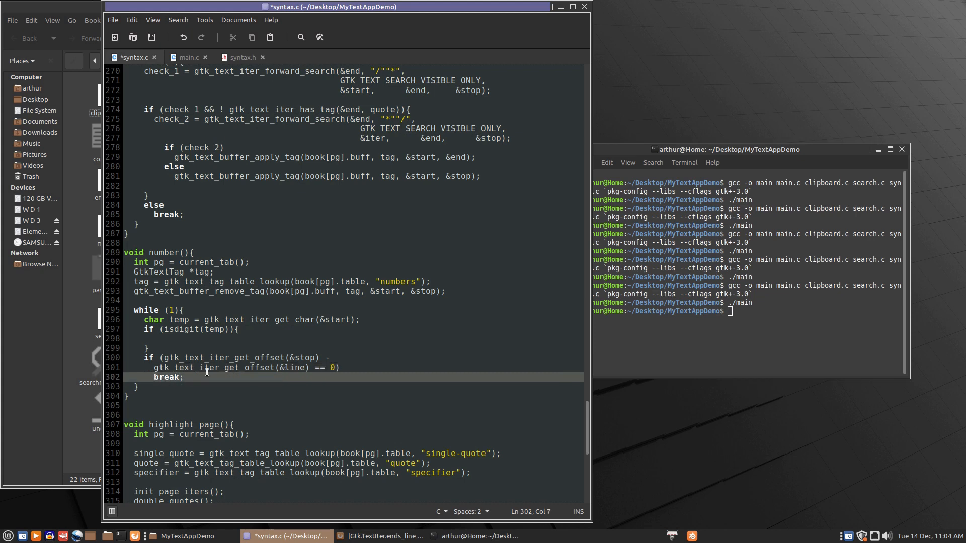
mouse_move(295, 344)
text(start)
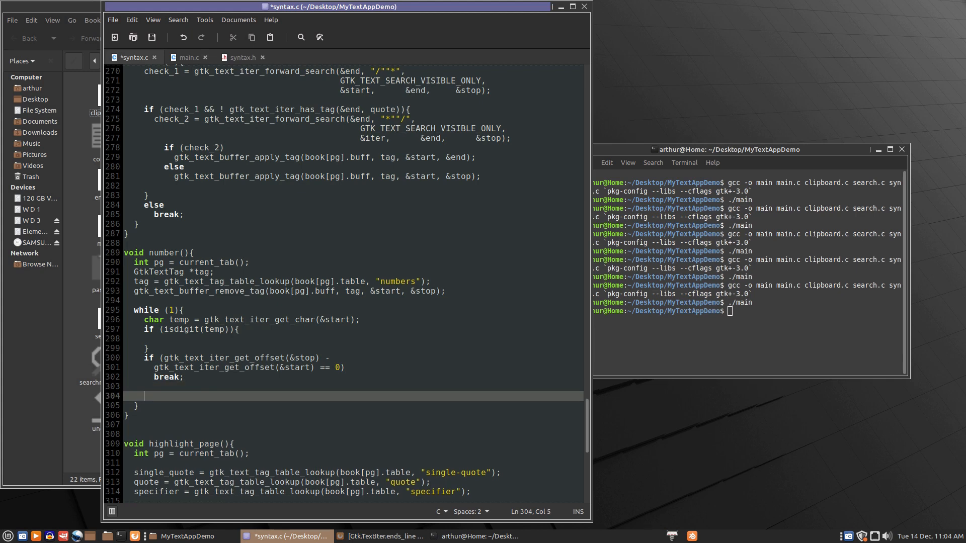
- End the loop with gtk_text_iter_forward_cursor_position(&start);
text(gtk_)
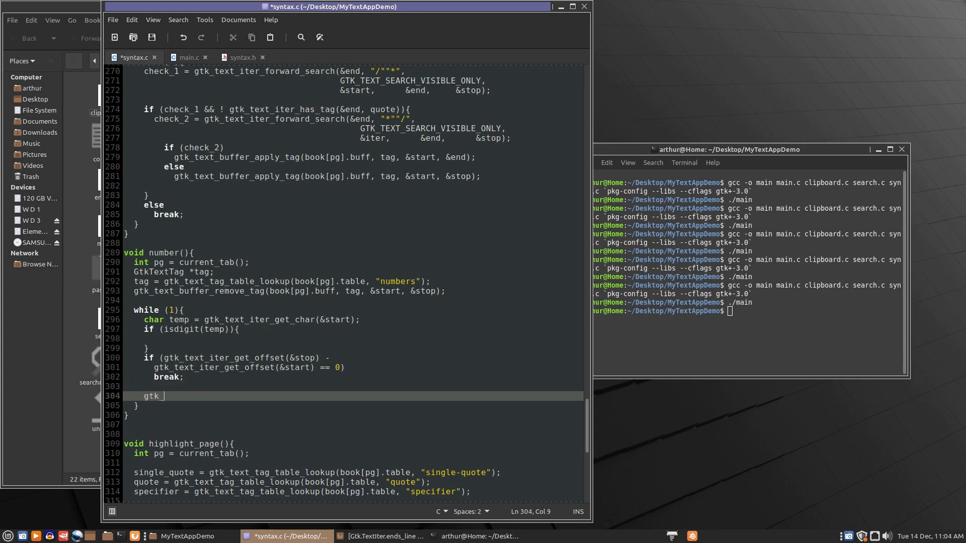
text(text_iter_for)
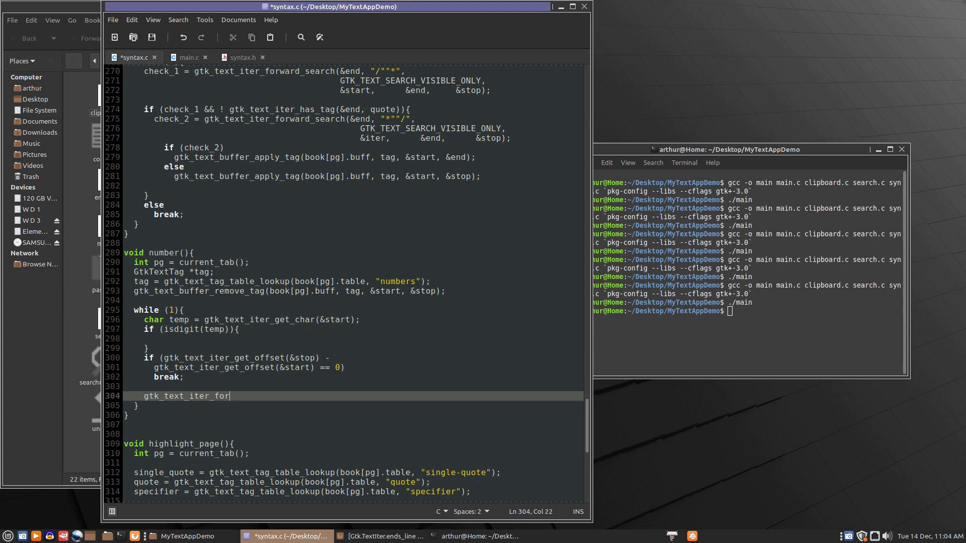
text(ward_)
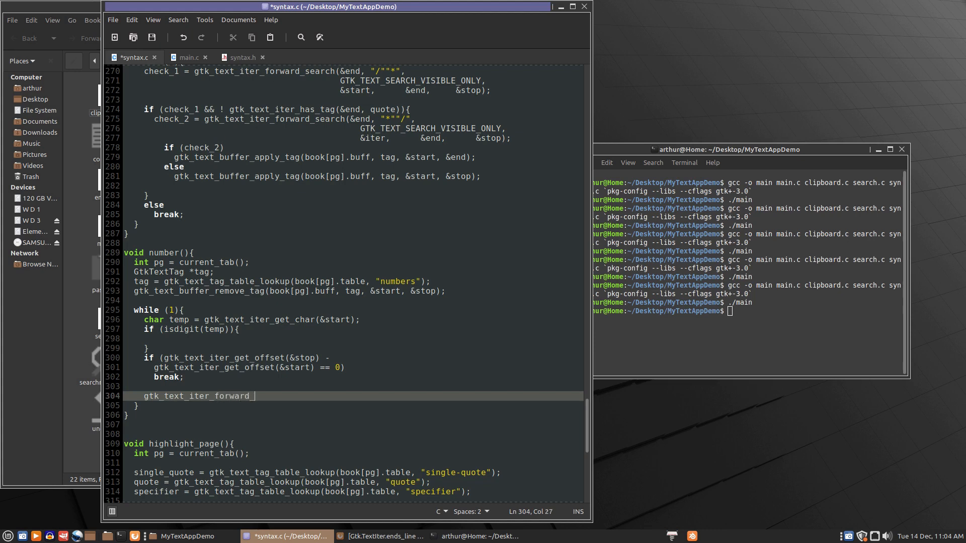
text(cursor_p)
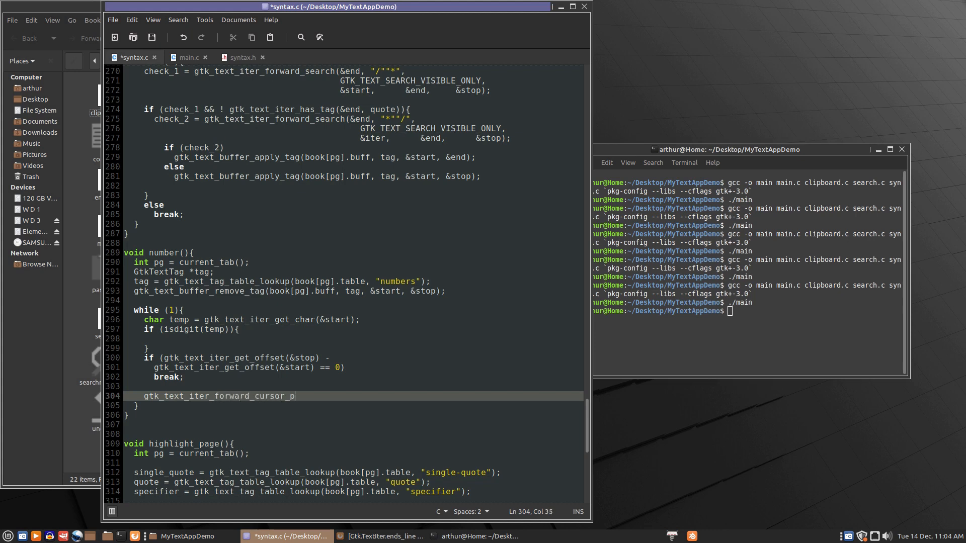
text(osit)
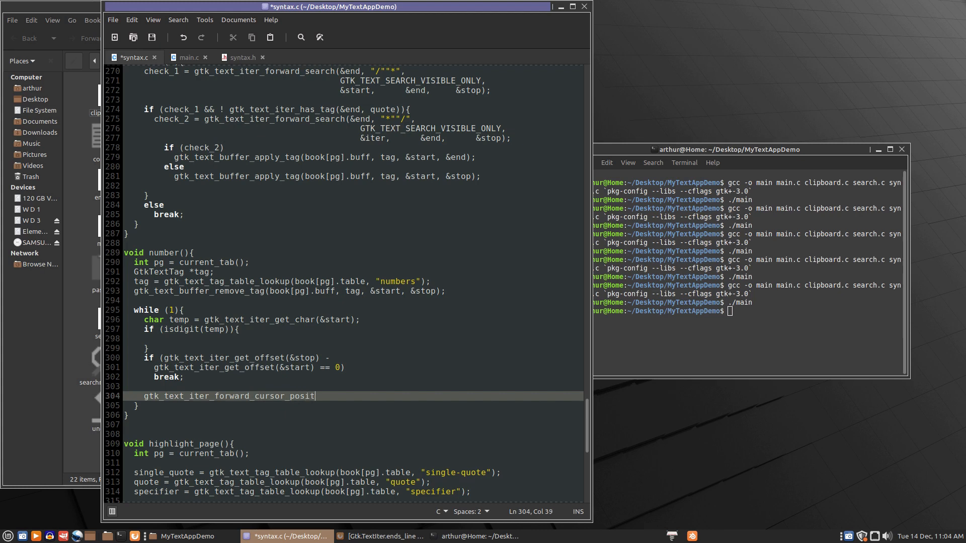
text(ion()
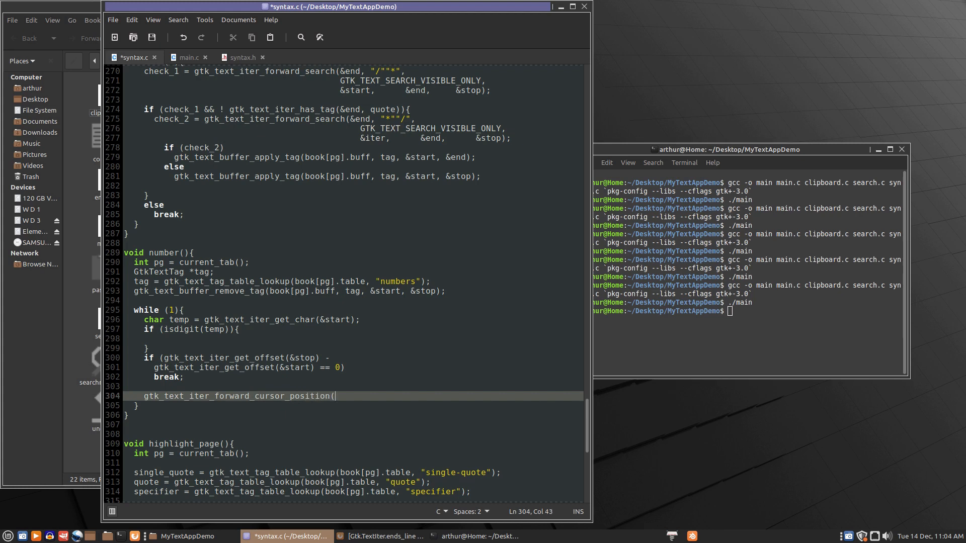
text(&start)
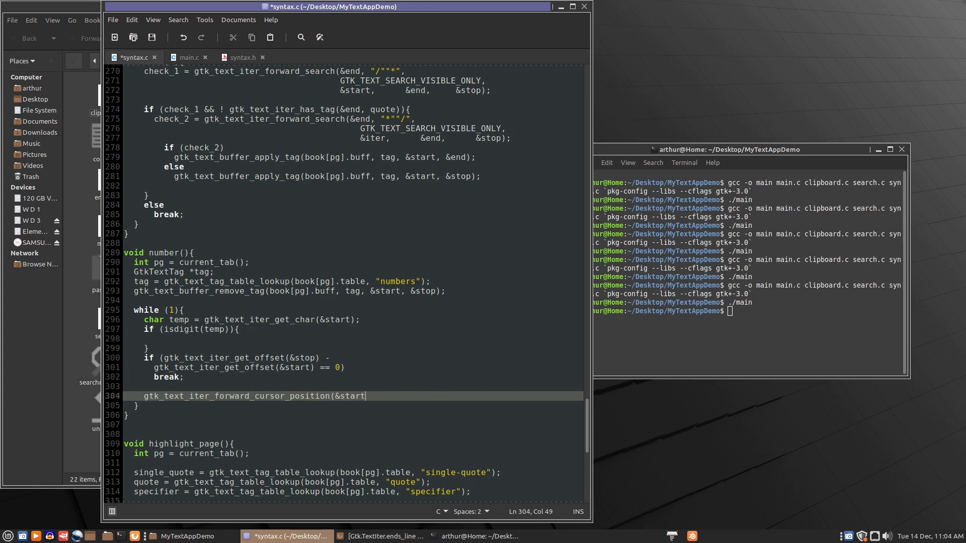
text();)
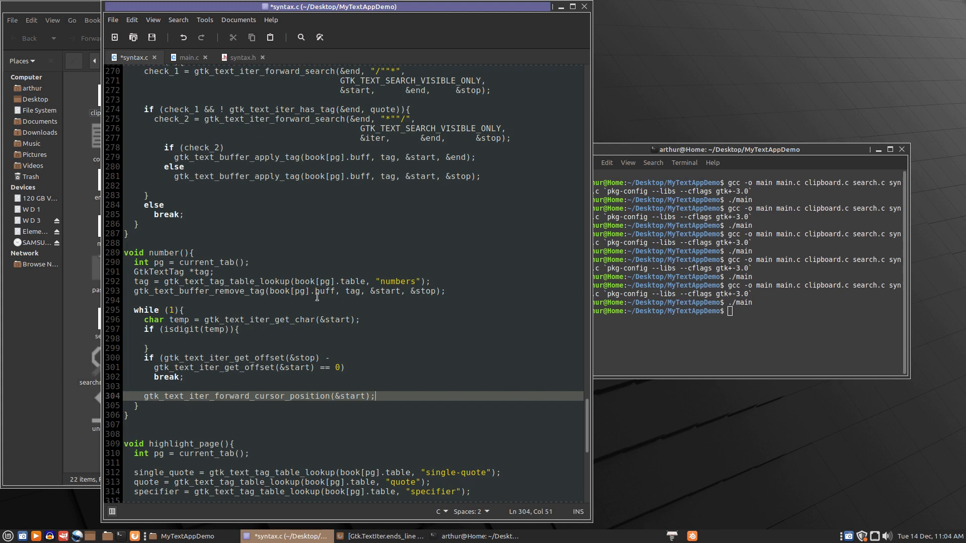
mouse_move(356, 349)
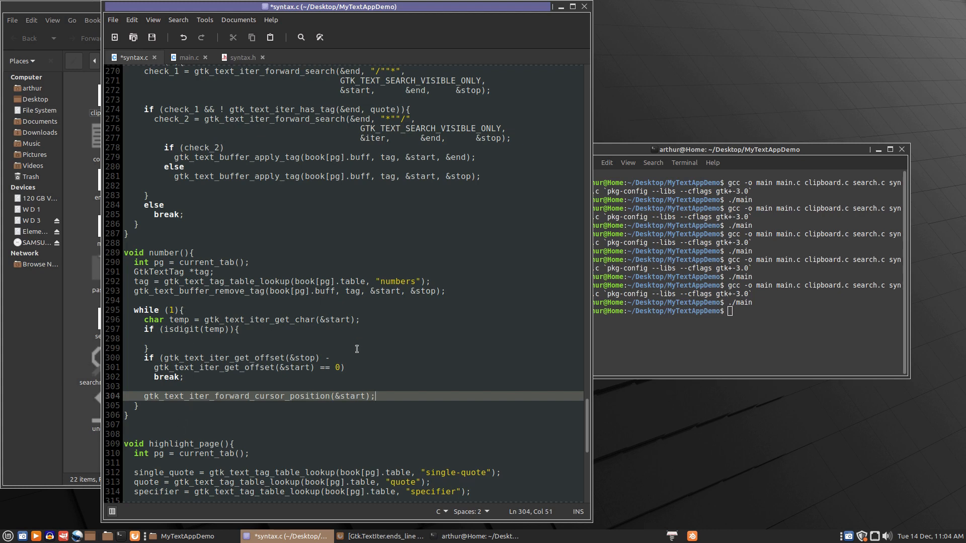
mouse_move(226, 351)
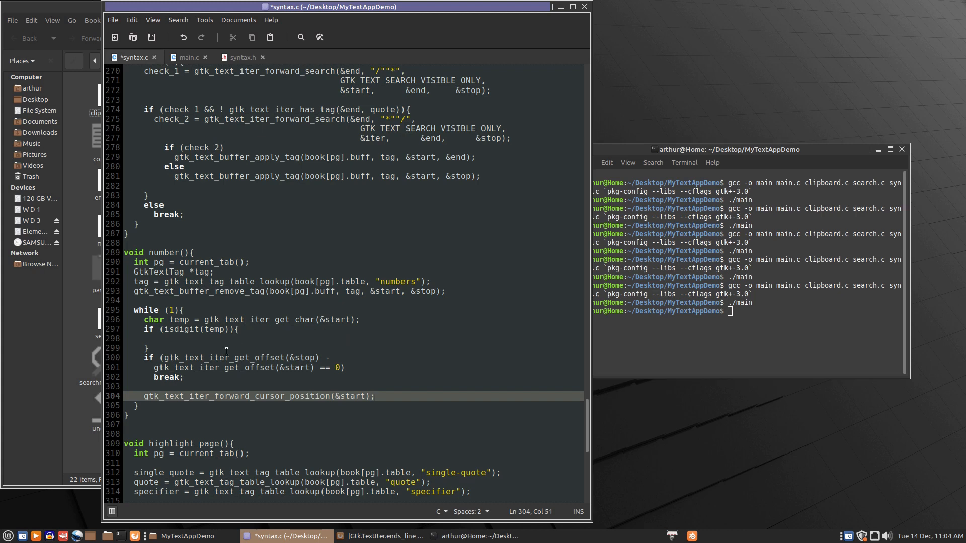
click(374, 396)
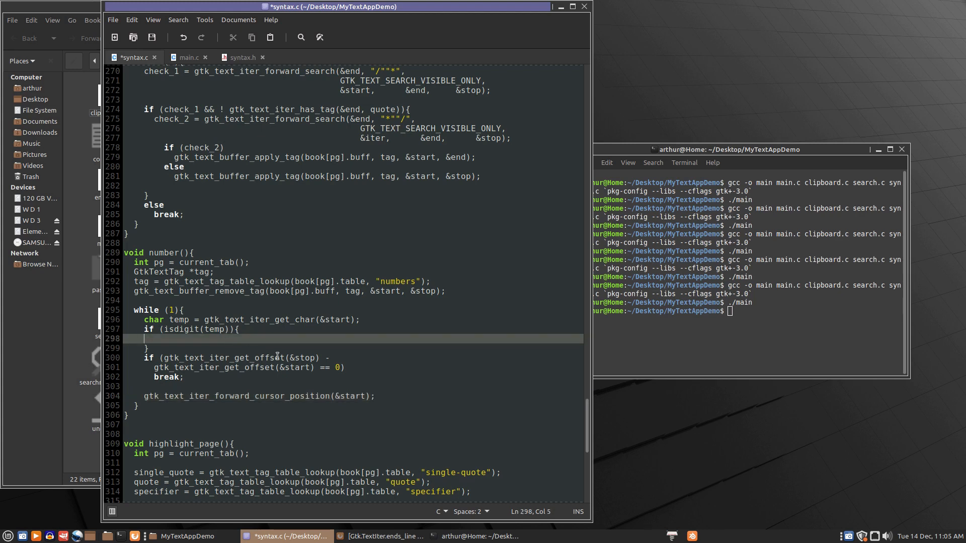
- Inside the isdigit block, set iter = start; and step it back one cursor position
text("  ")
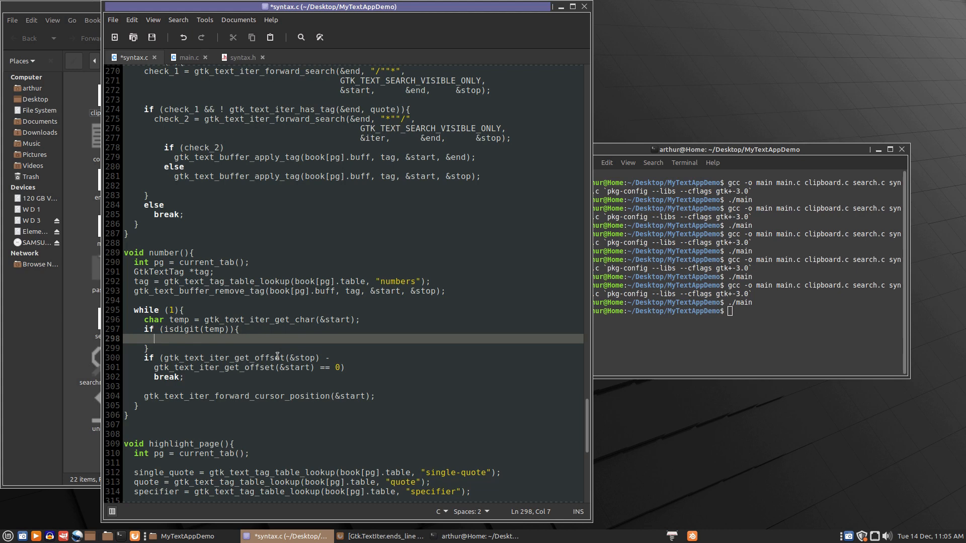
text(iter = star)
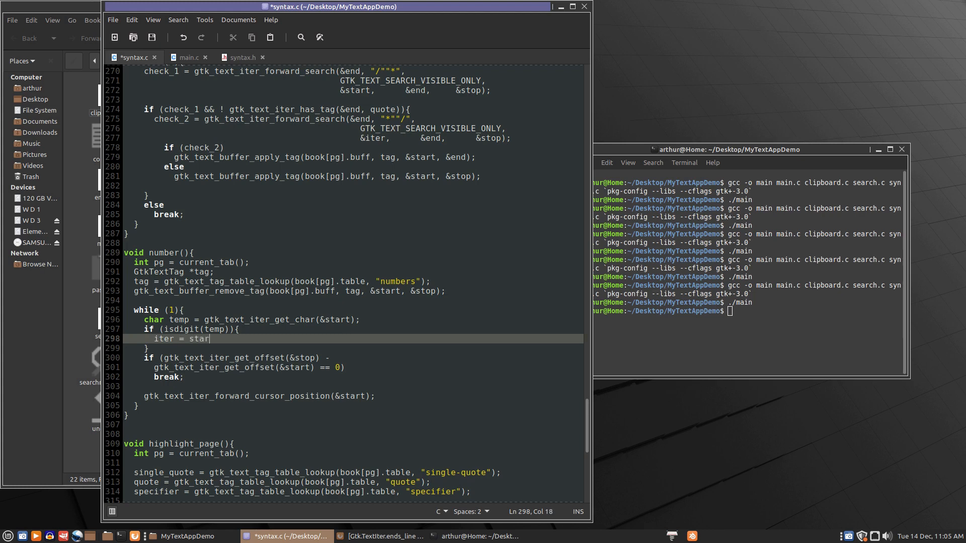
text(t;)
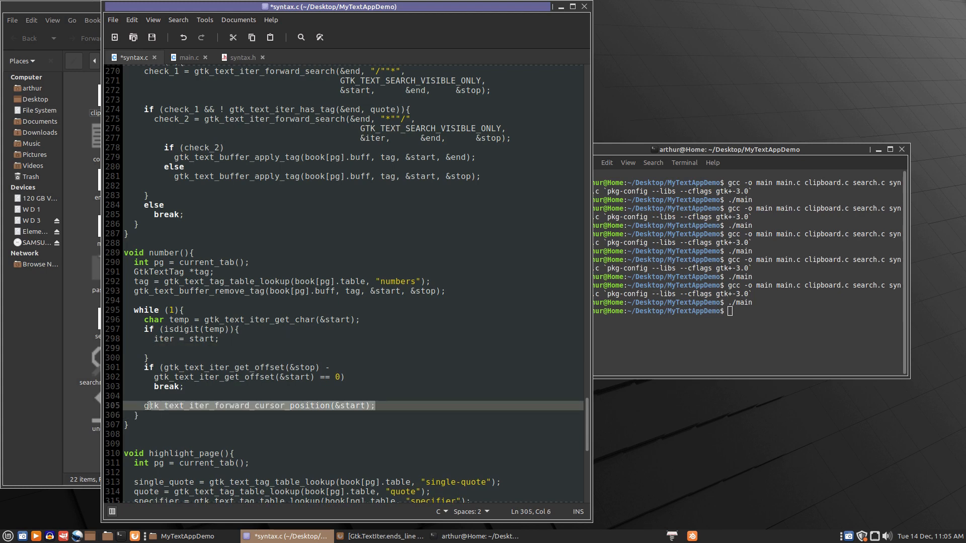
right_click(148, 405)
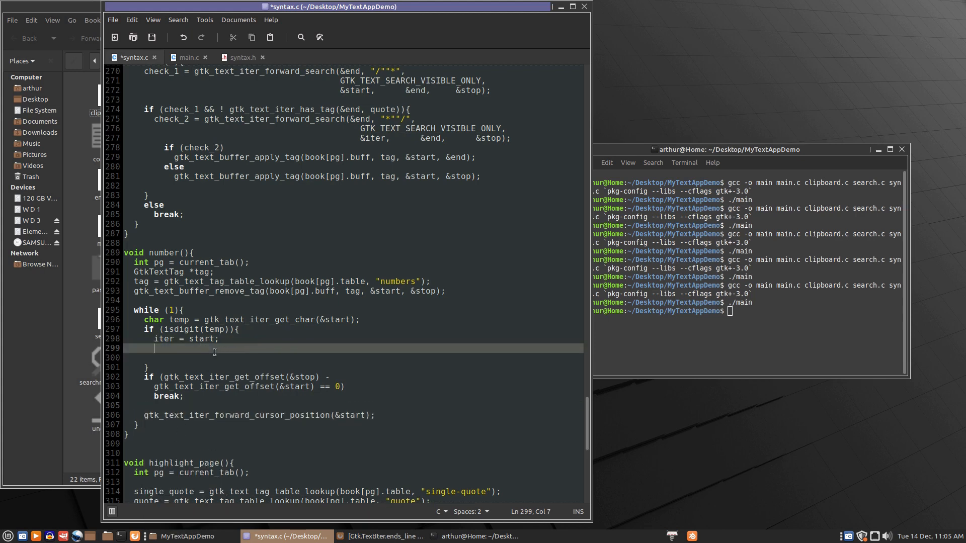
text(gtk_text_iter_forward_cursor_position(&start);)
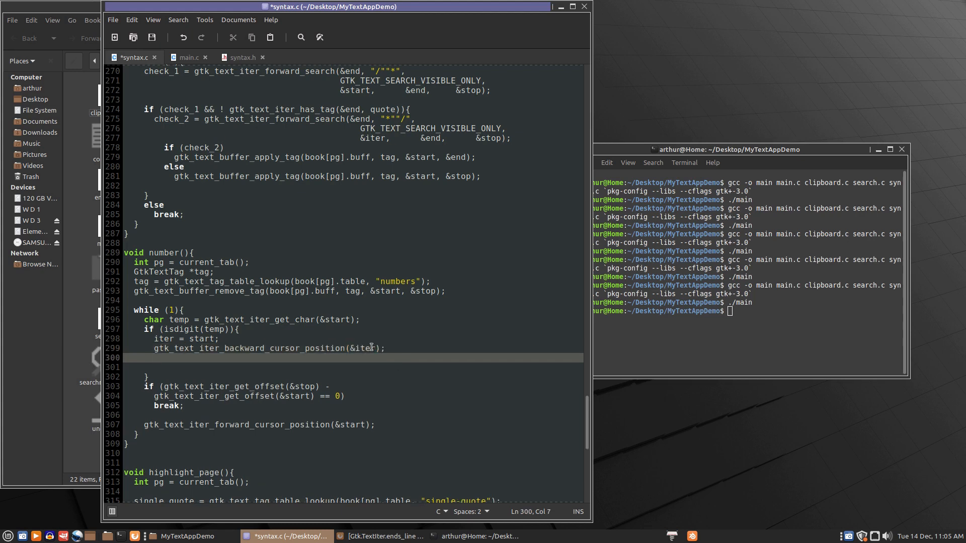
- Reuse the temp character lookup so temp reads the character at iter
click(360, 320)
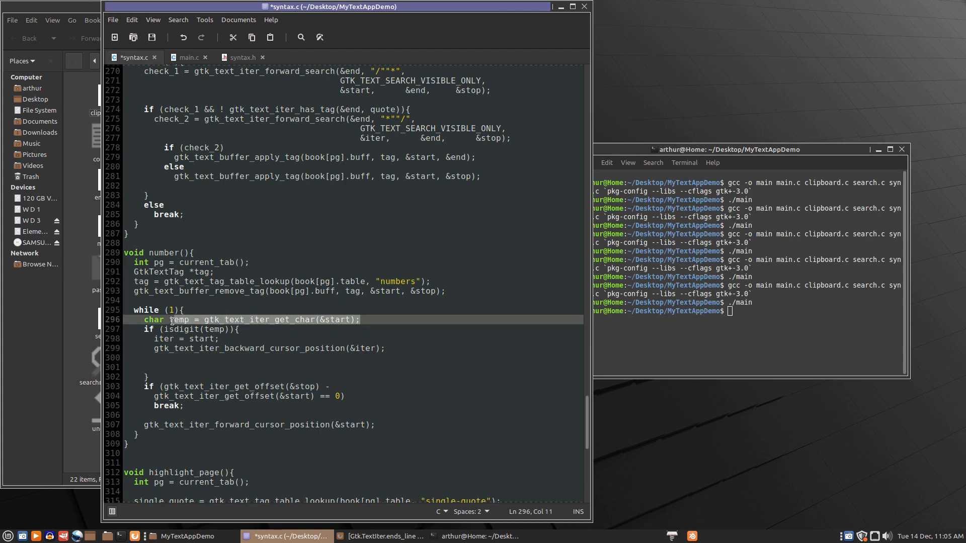
right_click(180, 320)
text(temp = gtk_text_iter_get_char(&iter);)
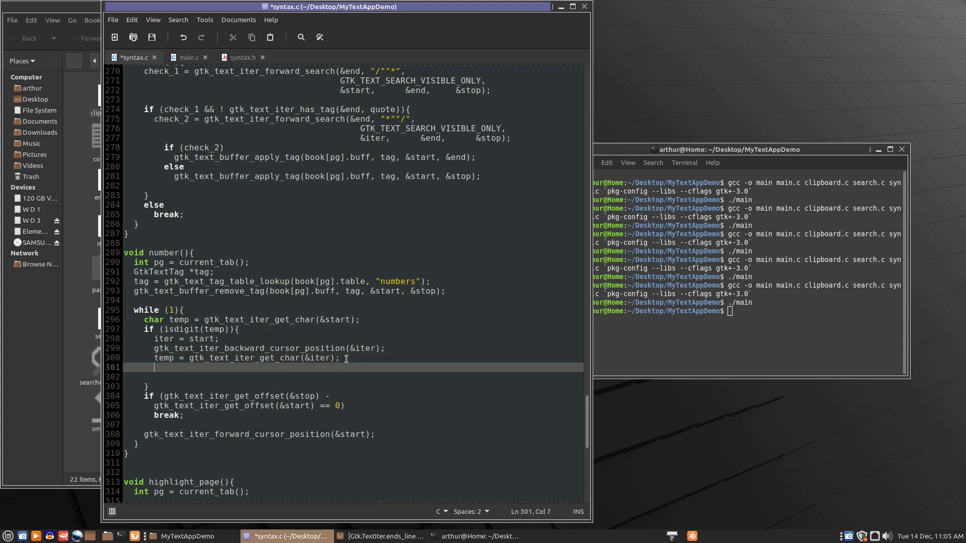
- Add an empty nested if (temp != '_' && ! isalpha(temp)){ } block
text(if)
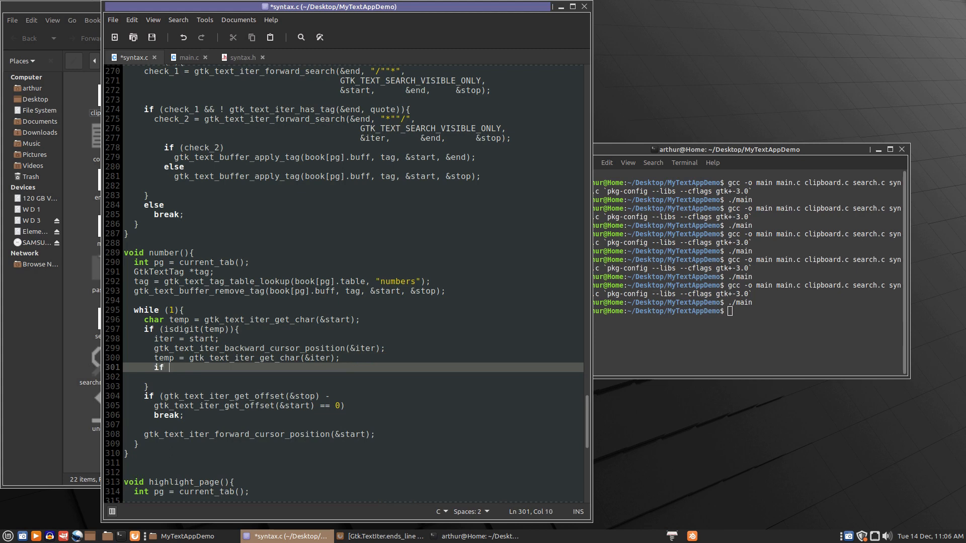
text(()
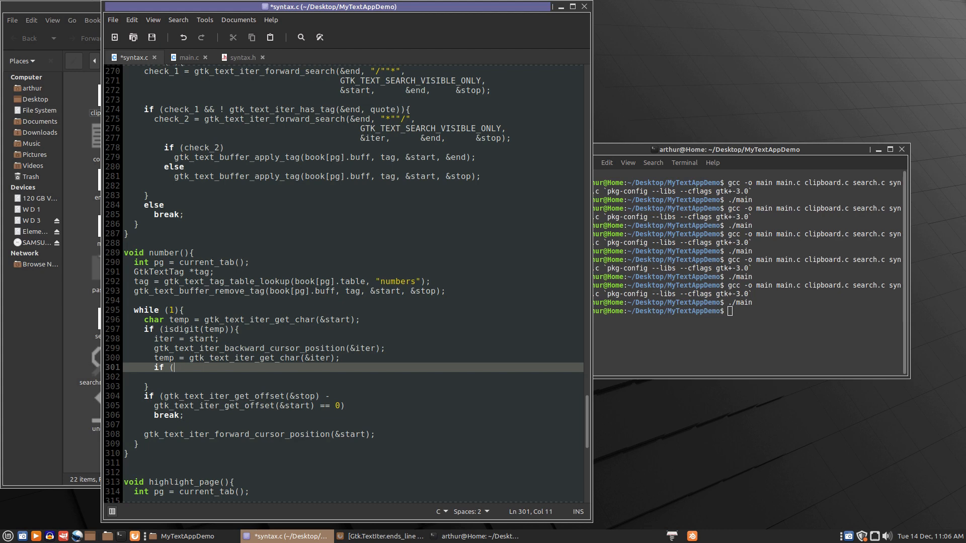
text(temp !=)
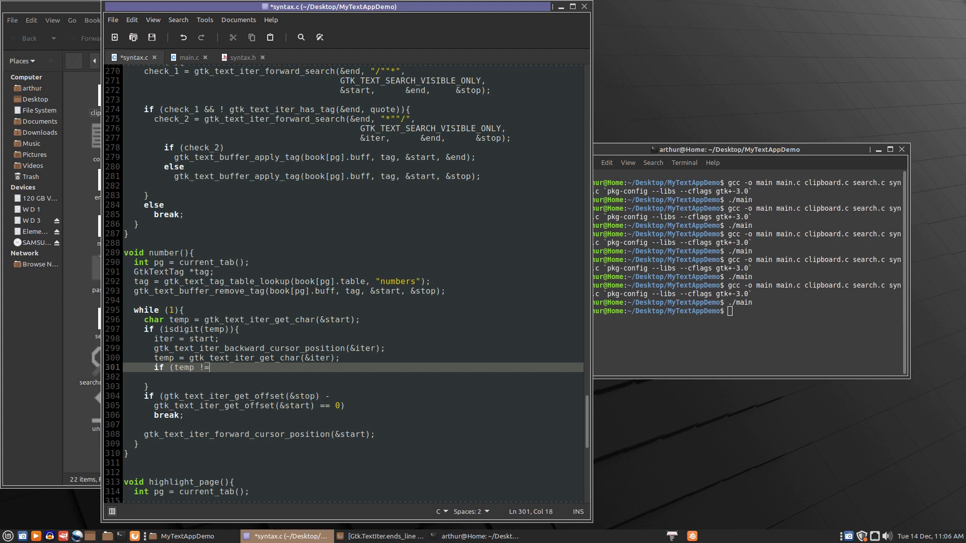
text(' ')
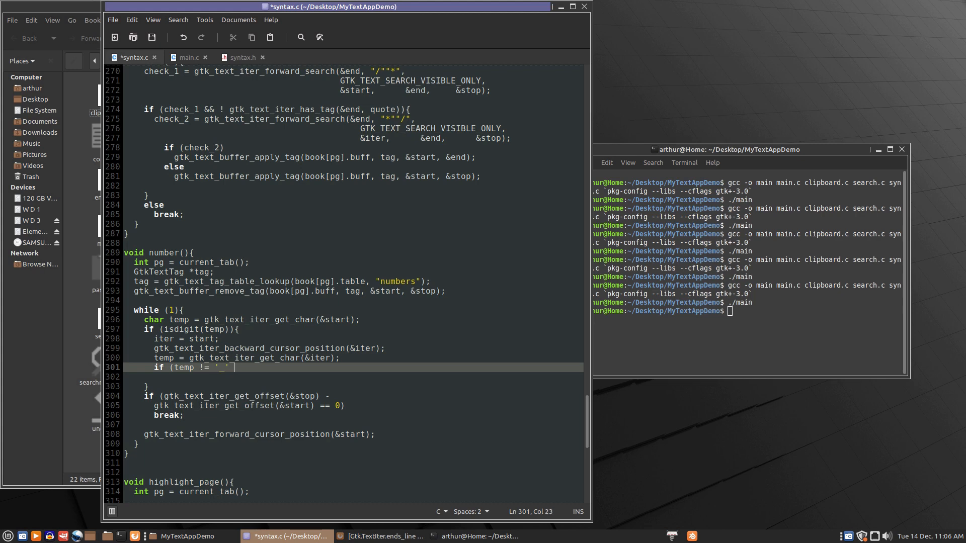
text(&&)
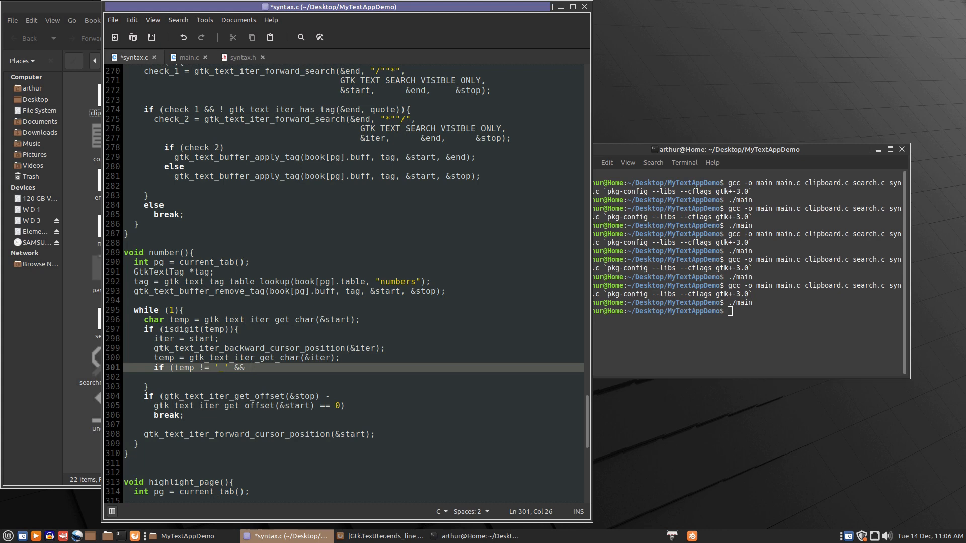
text(!)
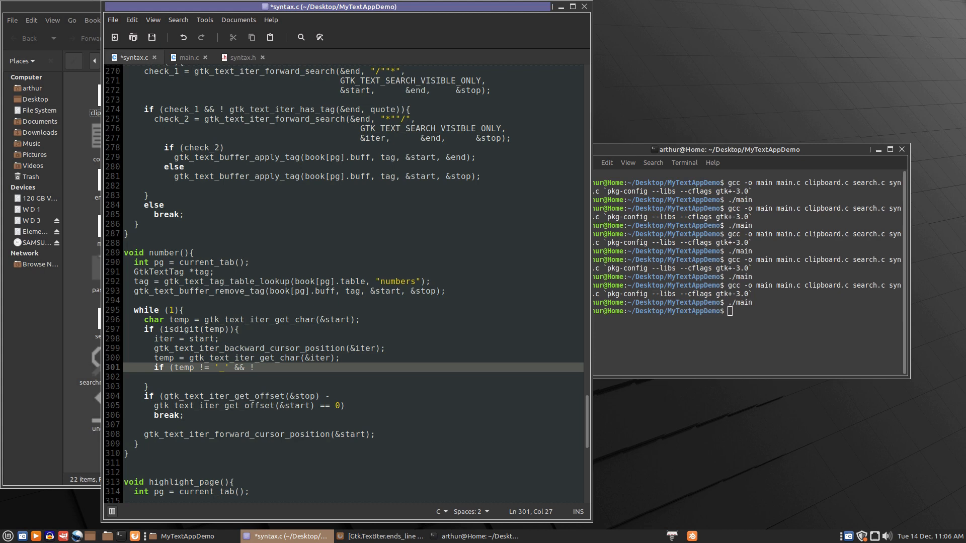
text(isalhp)
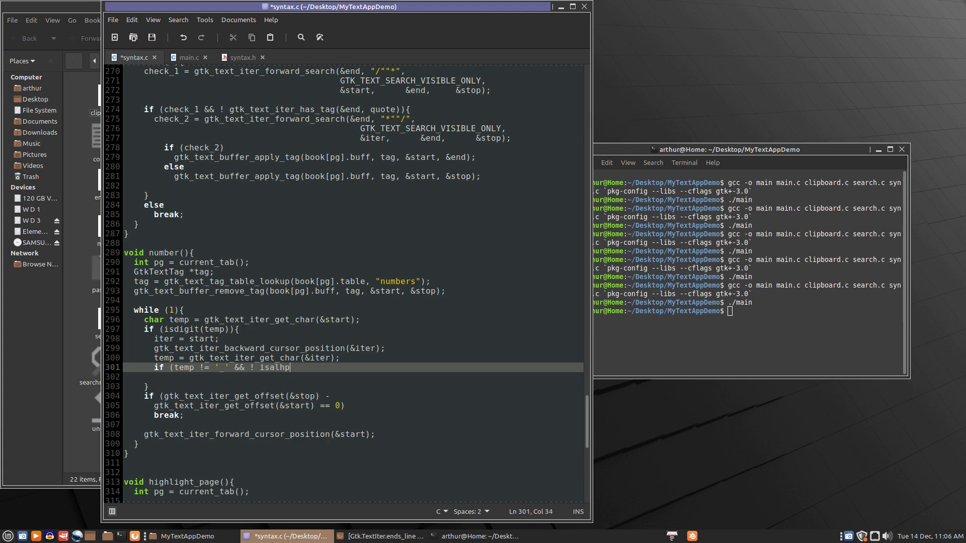
key(BackSpace)
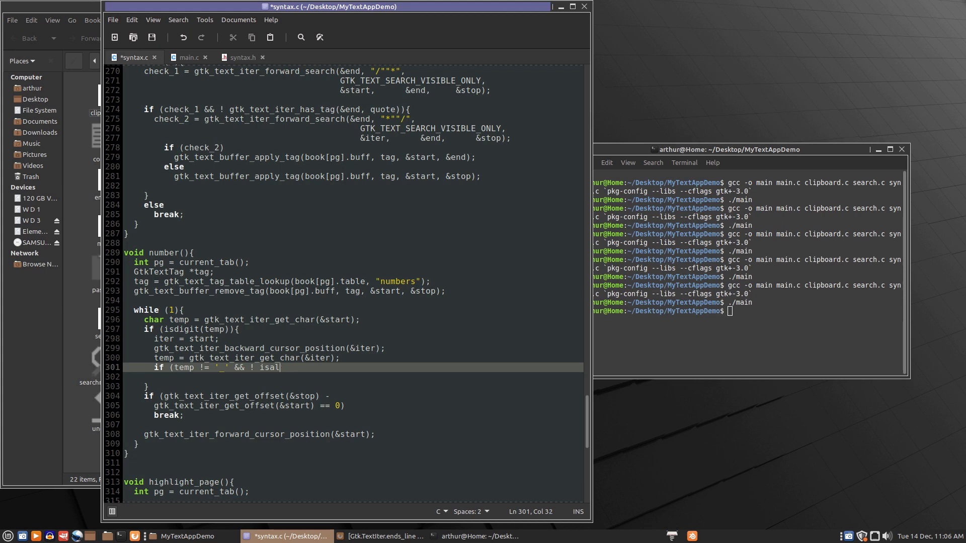
text(ph)
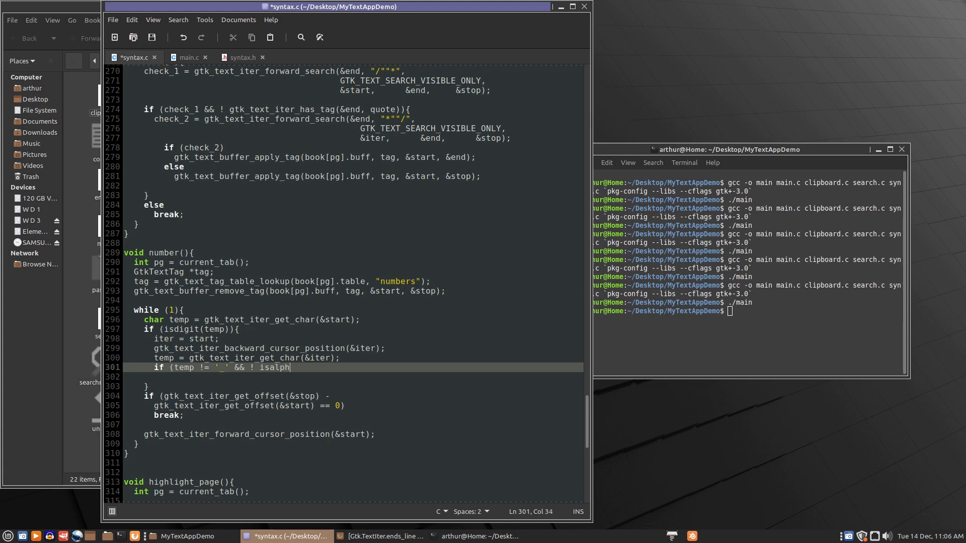
text(a()
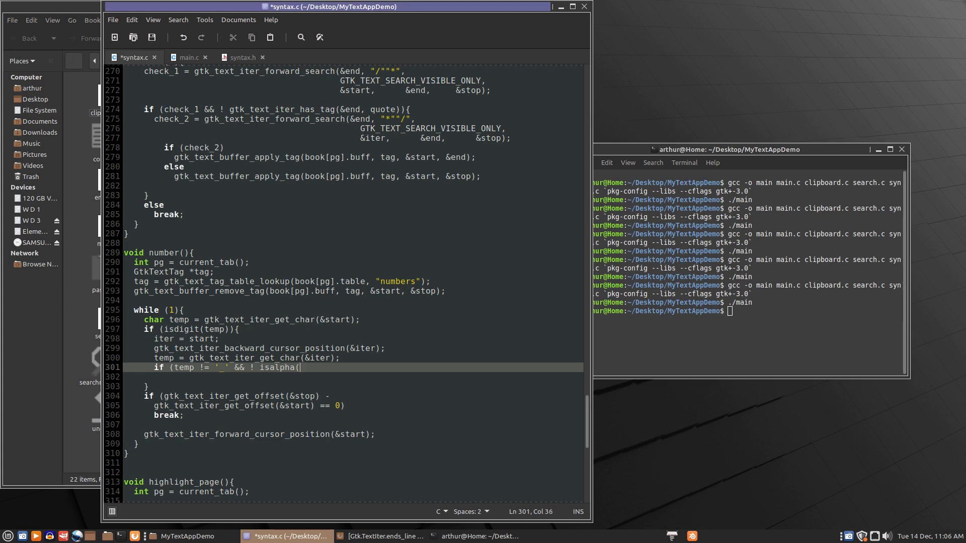
text(tem)
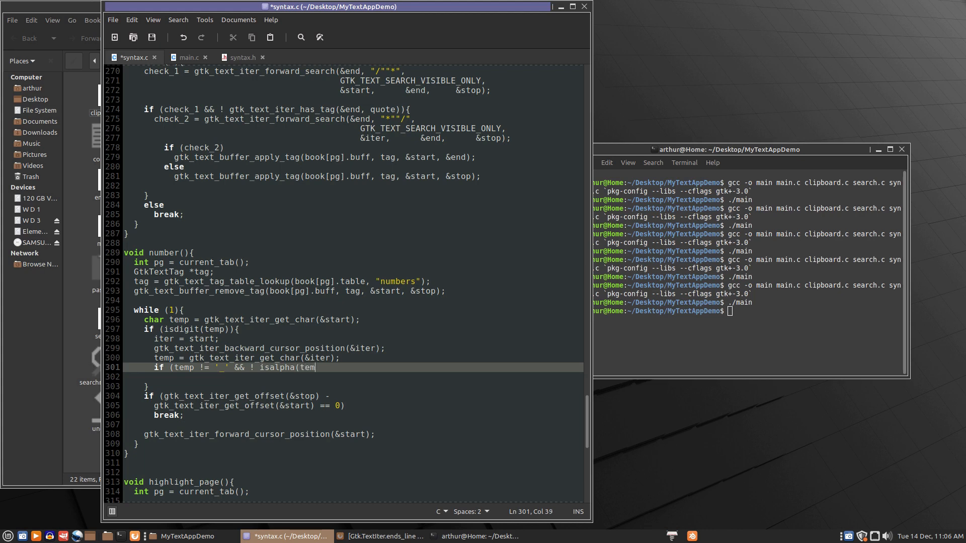
text(p))
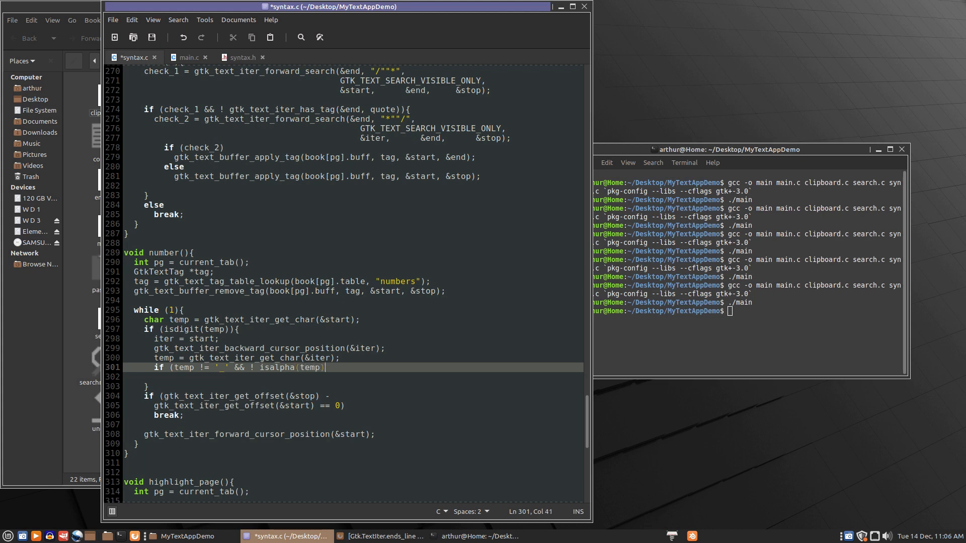
text(){)
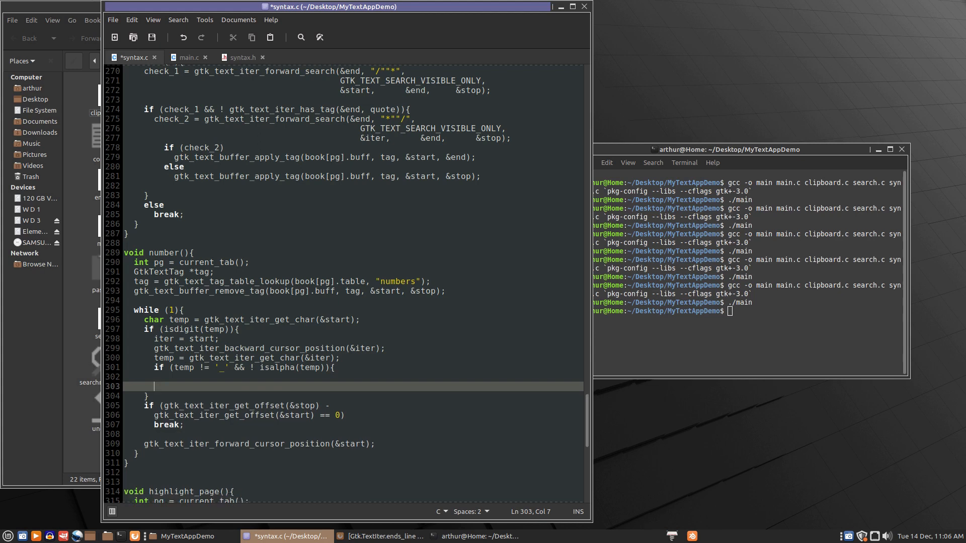
text(})
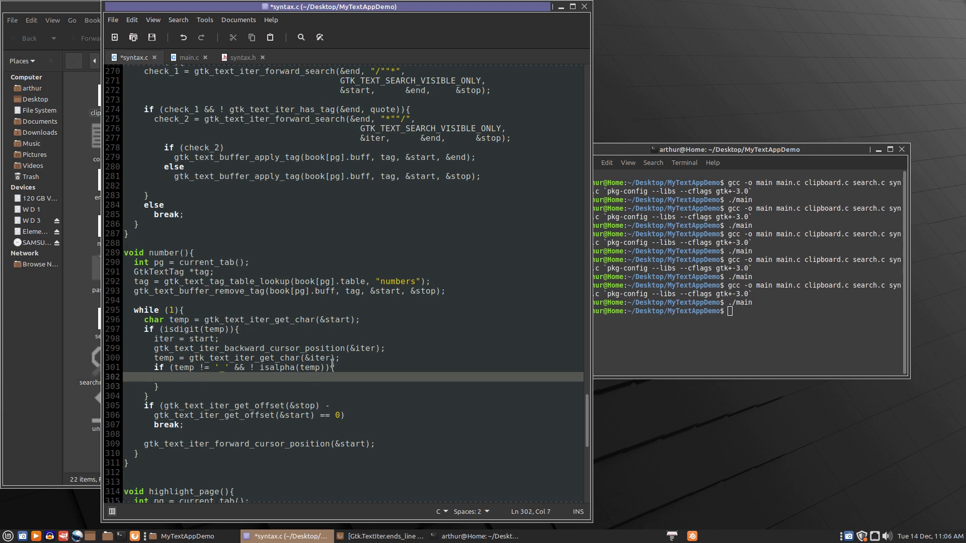
- Select and copy the new iterator-advance and underscore-or-letter check lines in number()
click(333, 358)
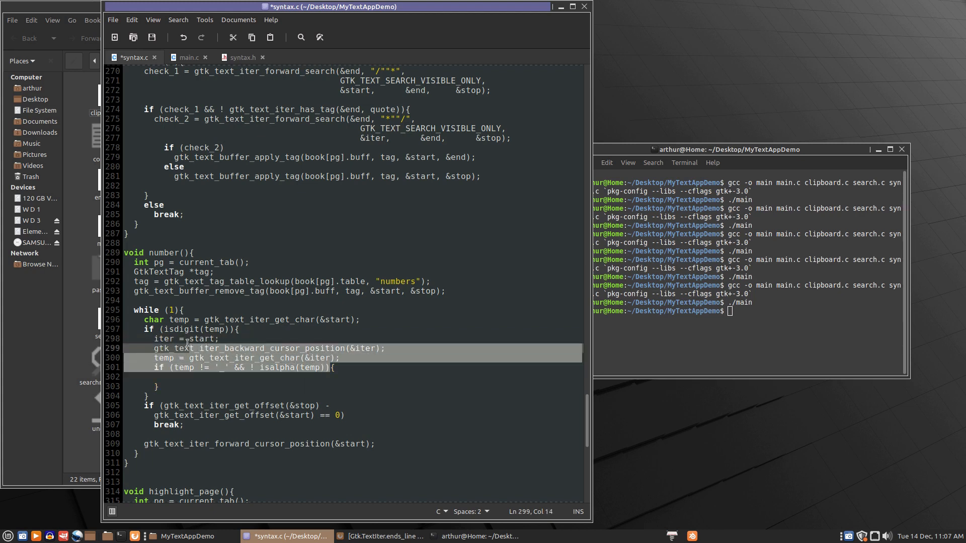
right_click(188, 341)
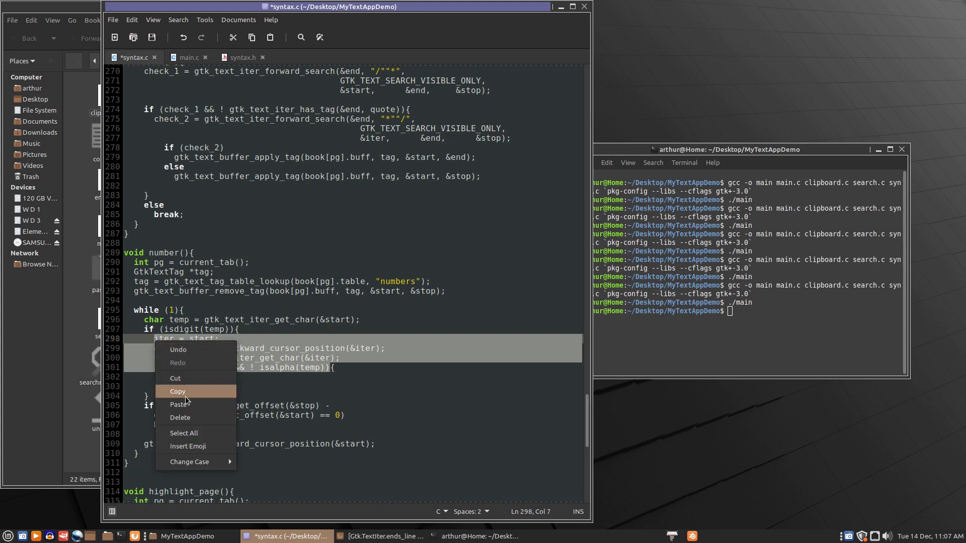
click(202, 377)
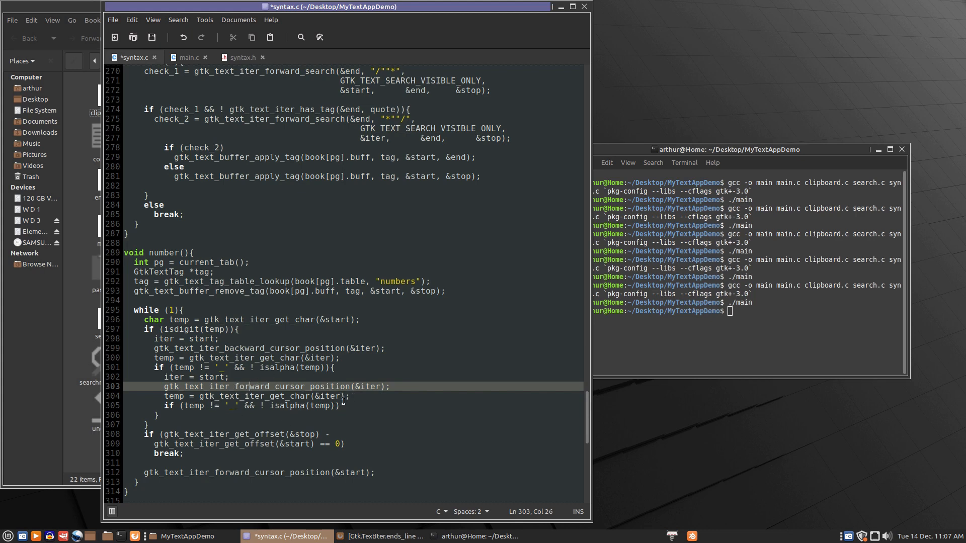
- Inside the new check's block, add the line end = start
click(343, 405)
text({)
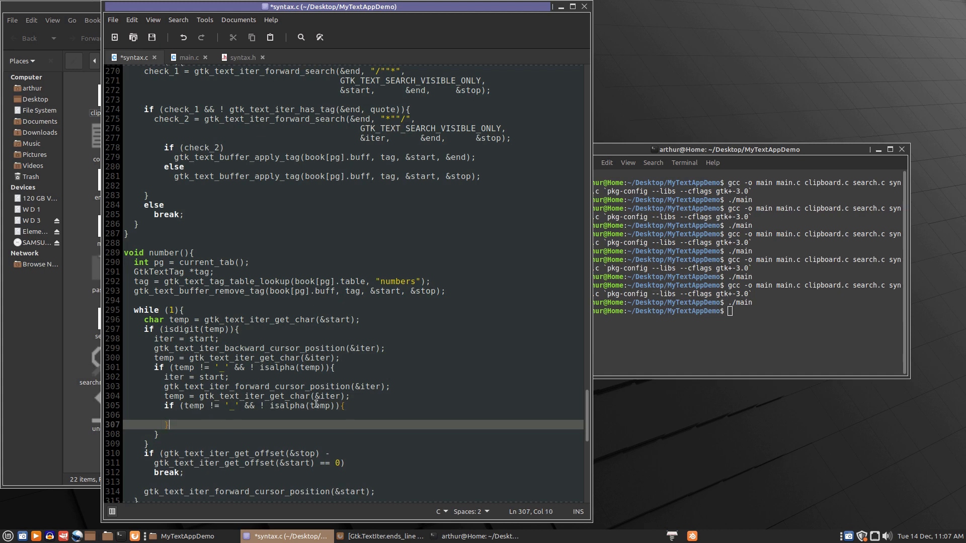
click(306, 415)
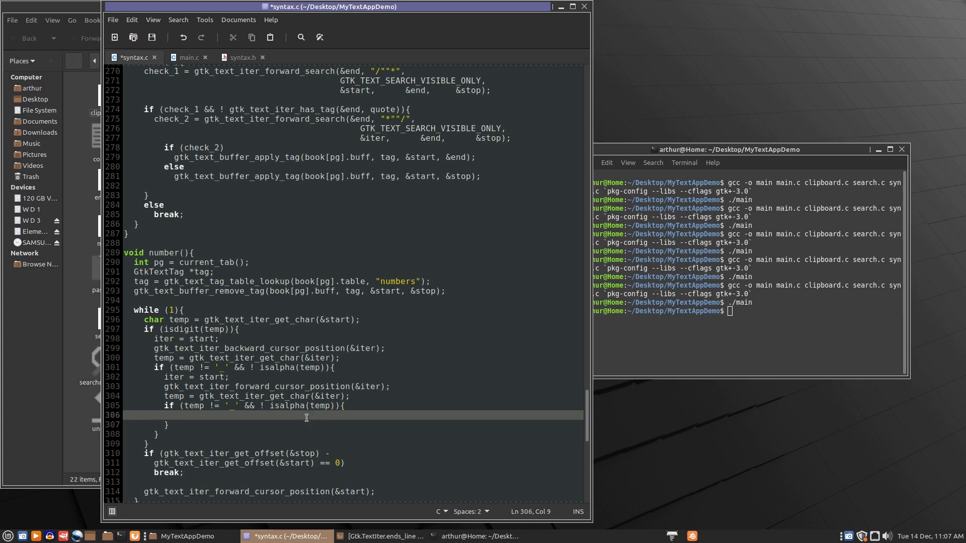
text(en)
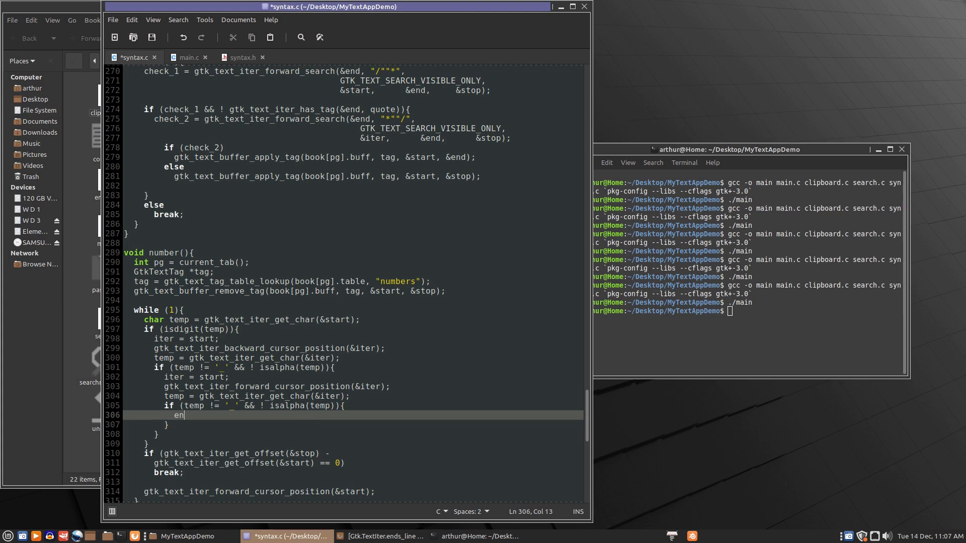
text(d =)
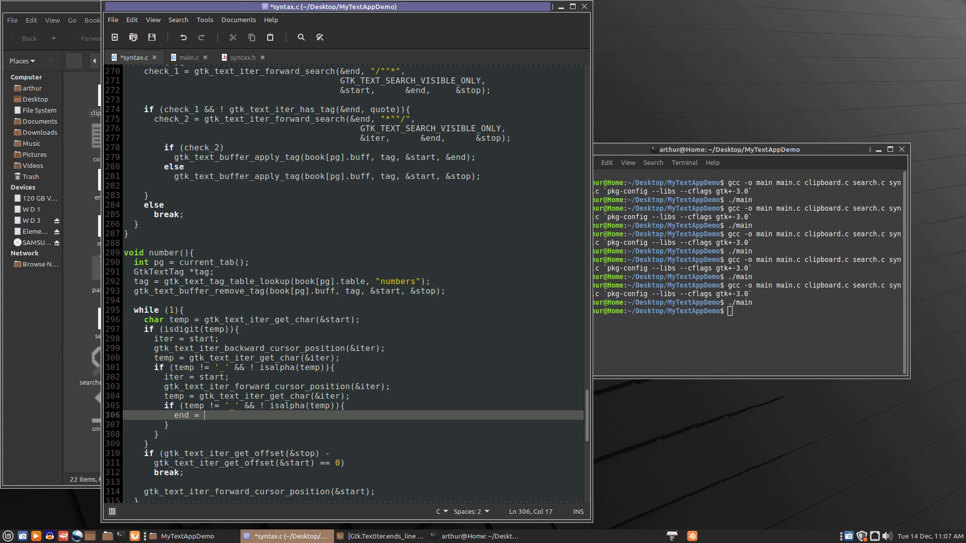
text(start;)
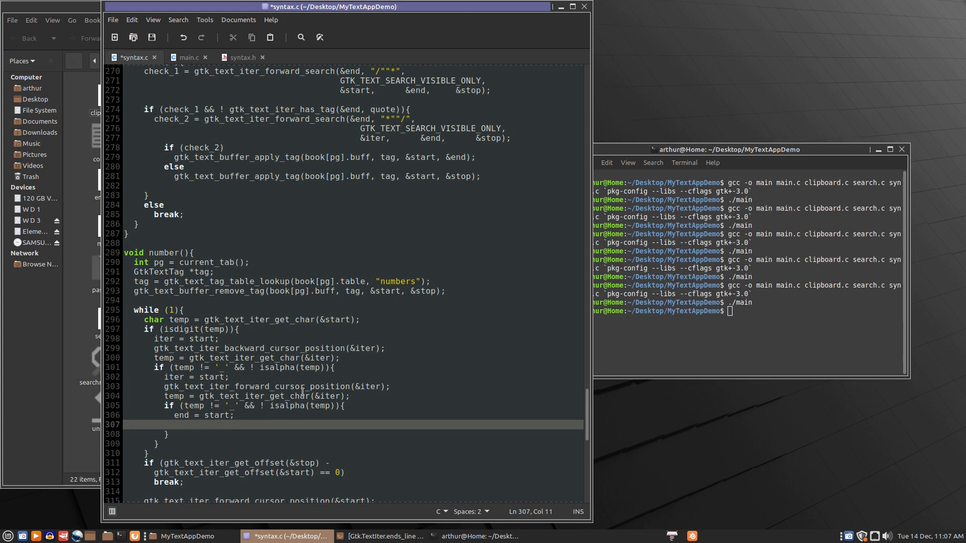
click(261, 386)
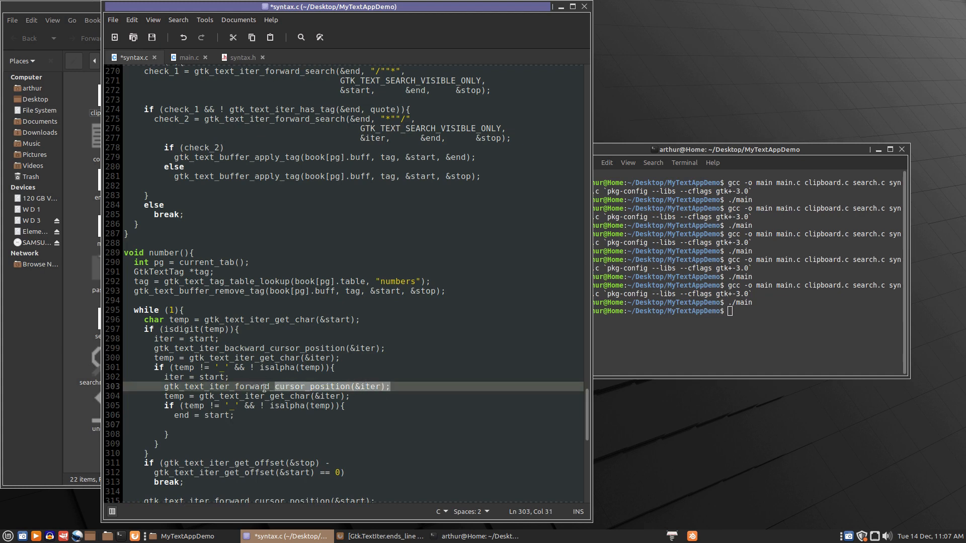
click(166, 387)
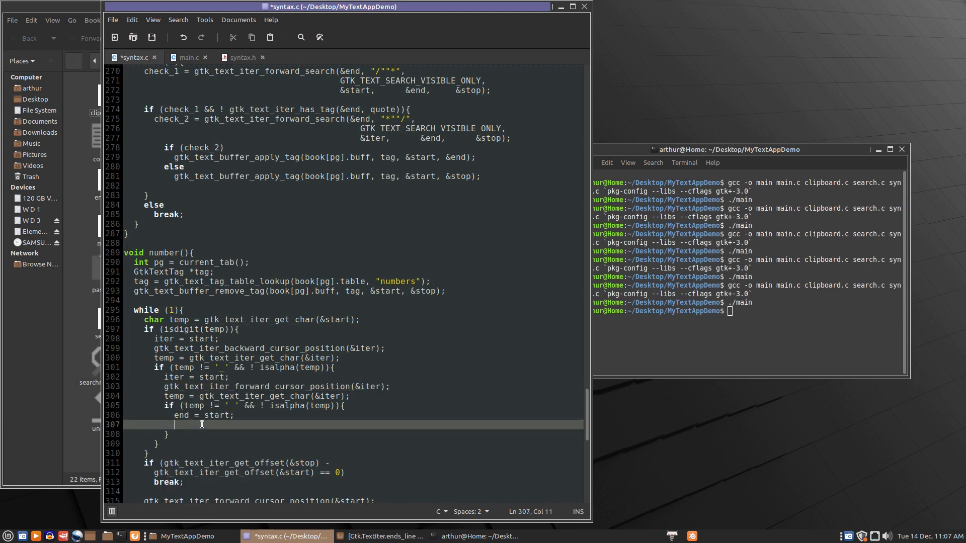
- Add gtk_text_iter_forward_cursor_position(&end); to advance end one position
text(gtk_text_iter_forward_cursor_position(&iter);)
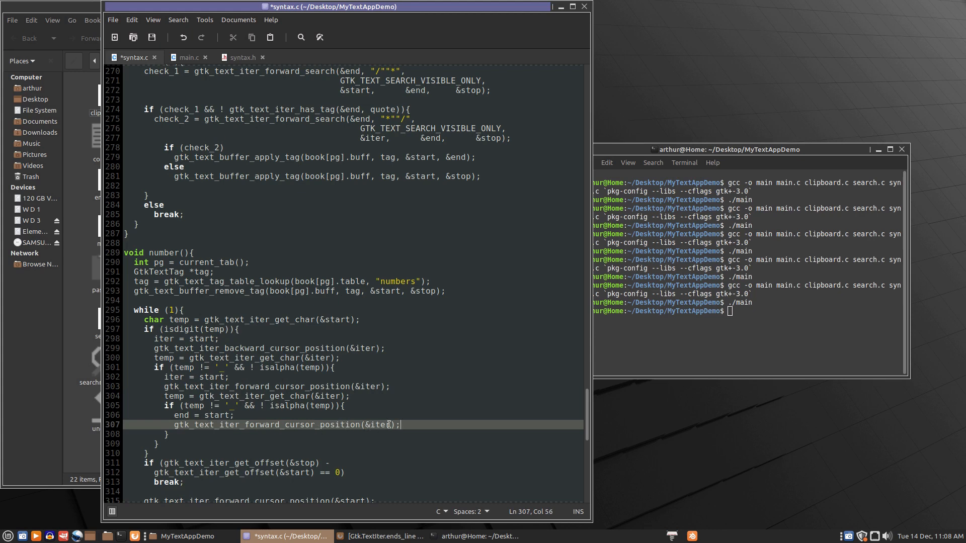
double_click(378, 425)
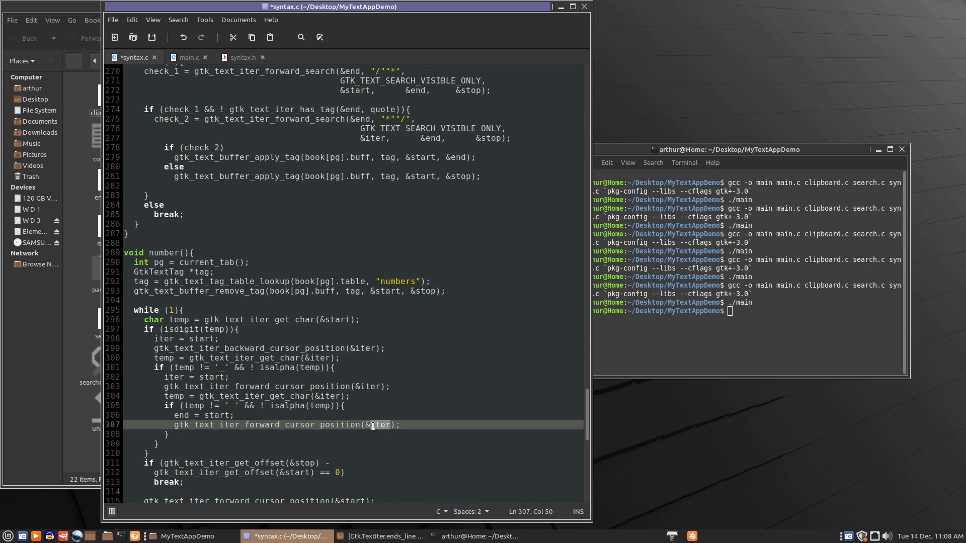
text(&end)
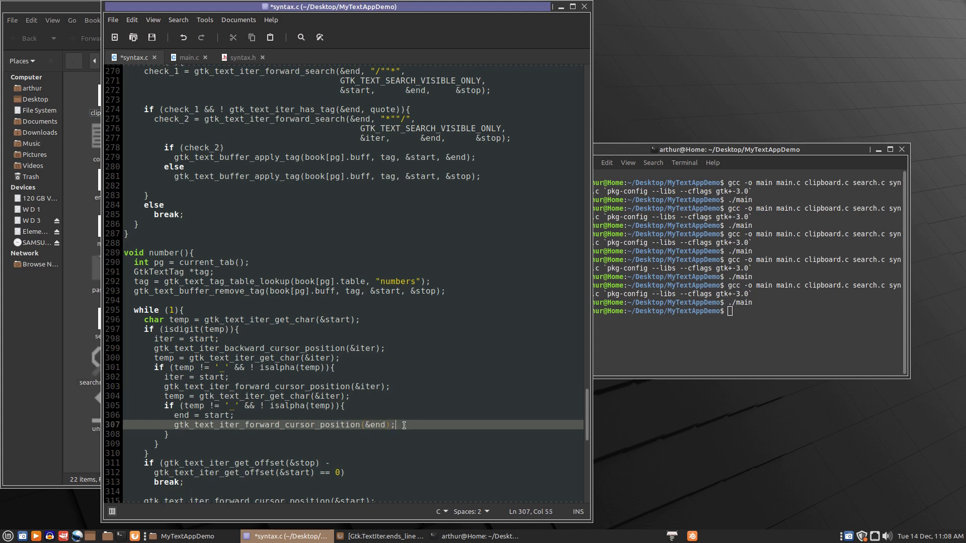
key(Return)
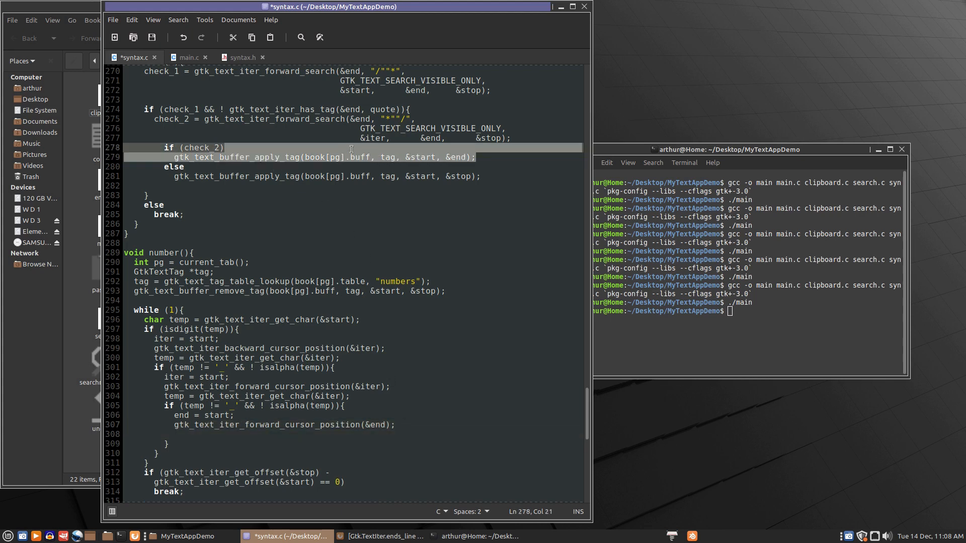
- Paste the apply_tag(..., &start, &end) line into the block and save syntax.c
click(191, 157)
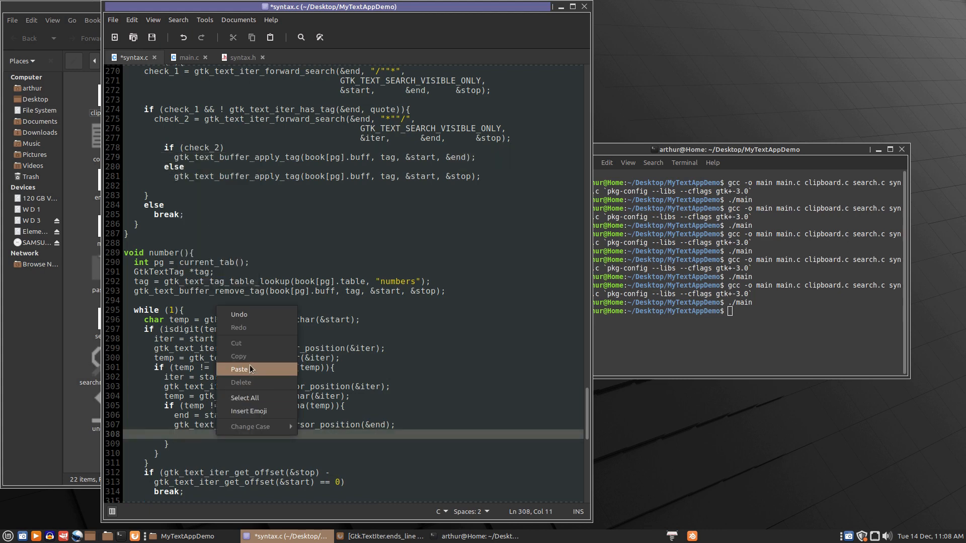
click(240, 370)
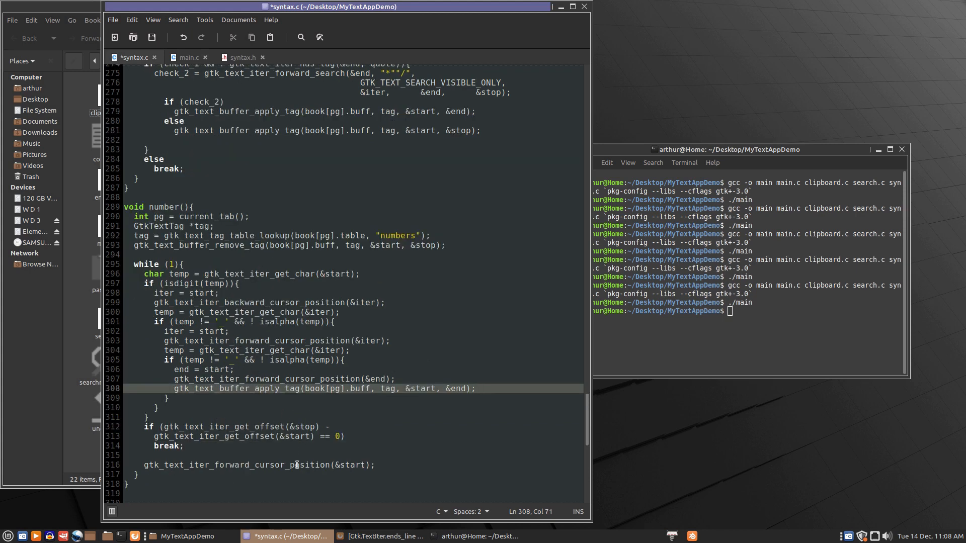
click(152, 37)
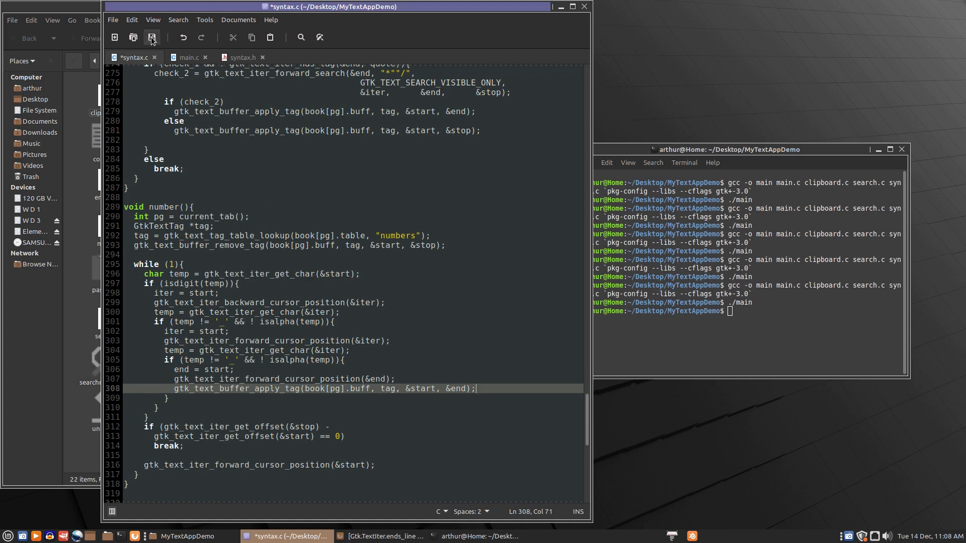
click(152, 37)
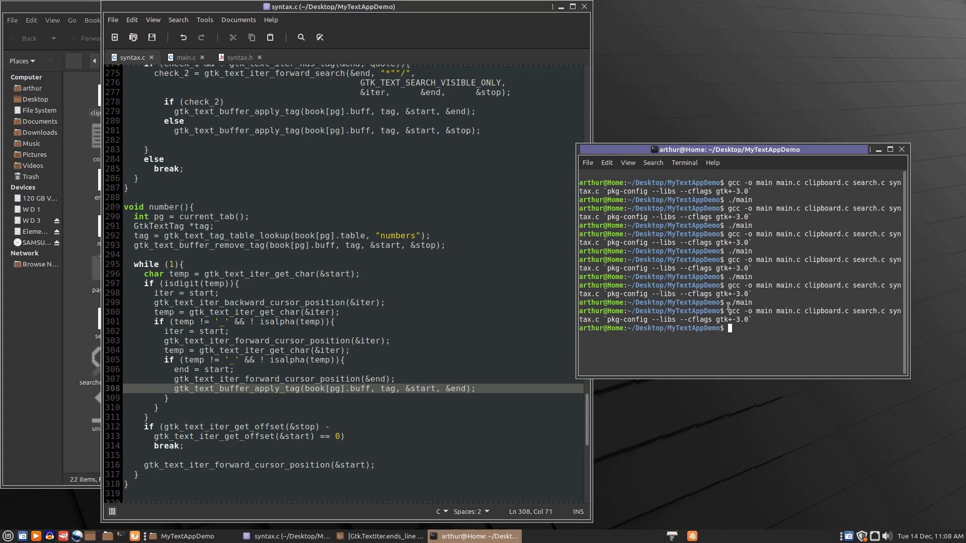
- Launch the rebuilt program with ./main in the terminal
text(./main)
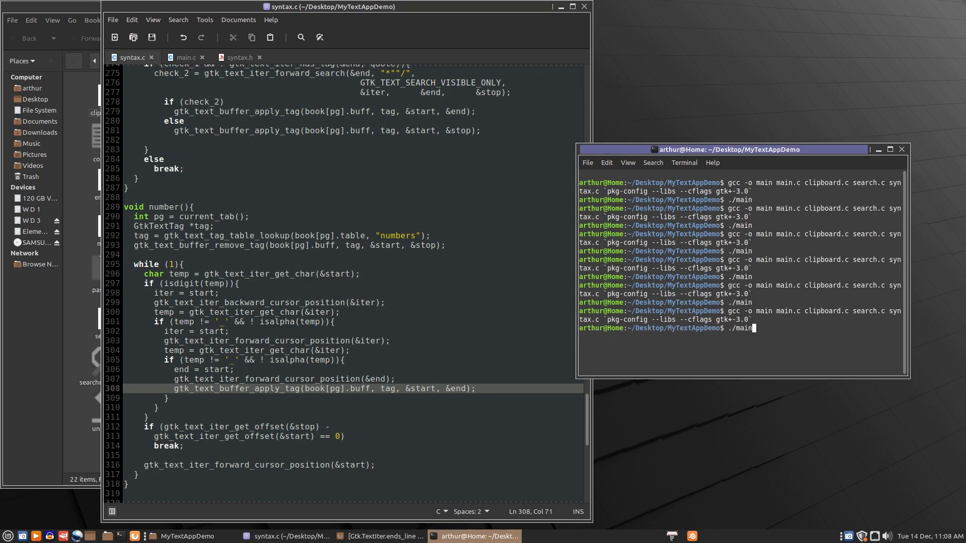
key(Return)
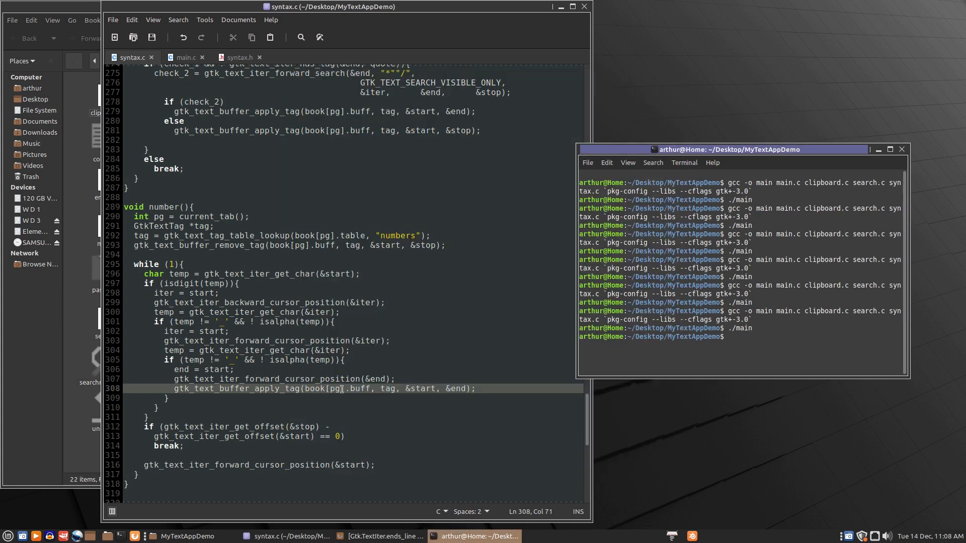
scroll(down, 3)
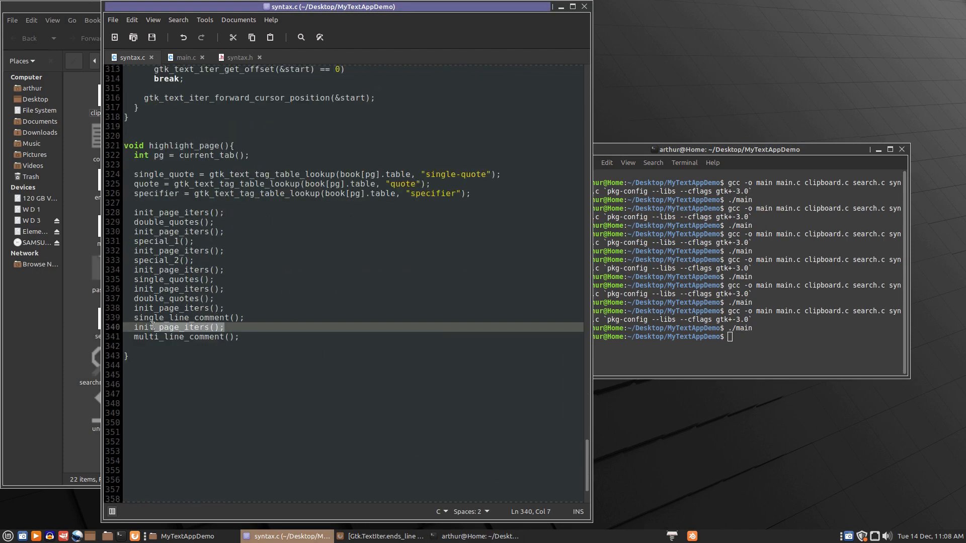
- Append init_page_iters(); and number(); after multi_line_comment() in highlight_page()
right_click(139, 326)
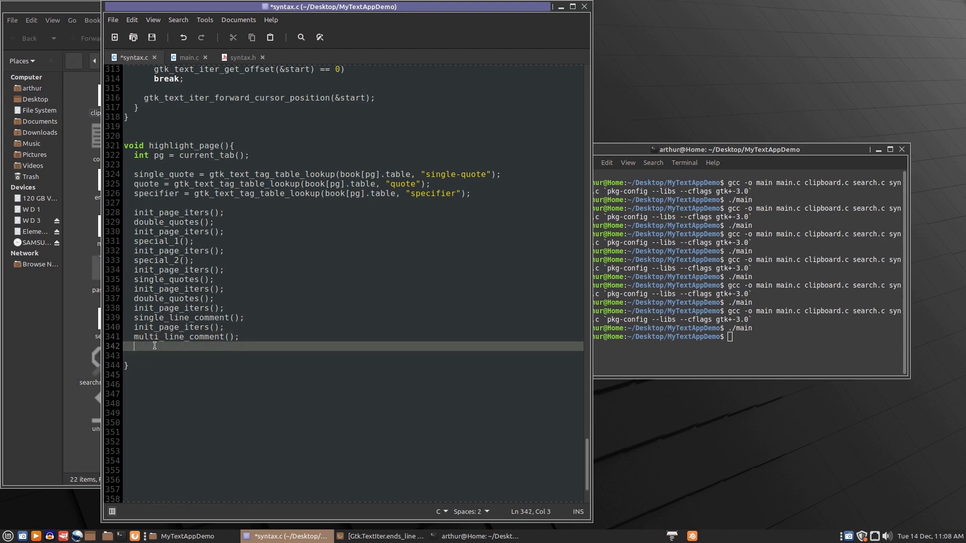
text(init_page_iters();)
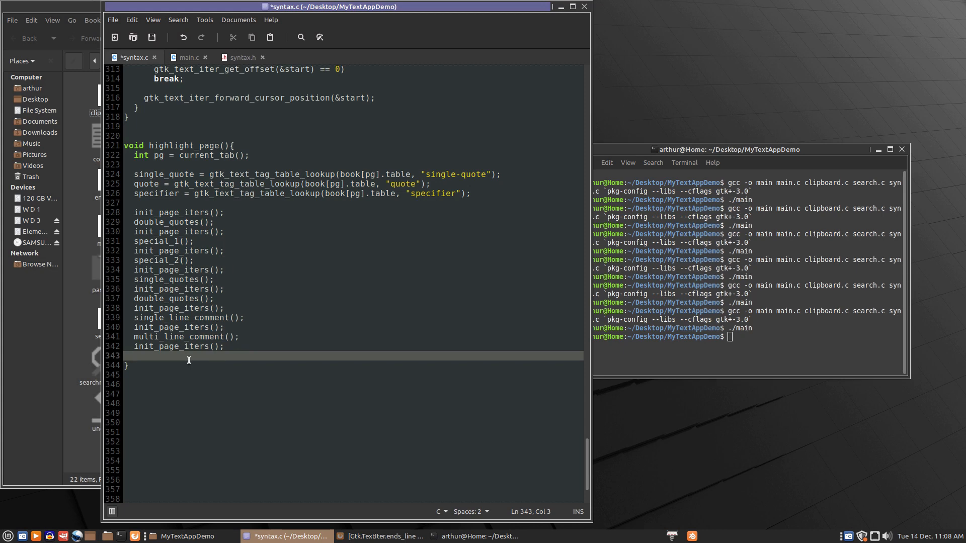
text(number)
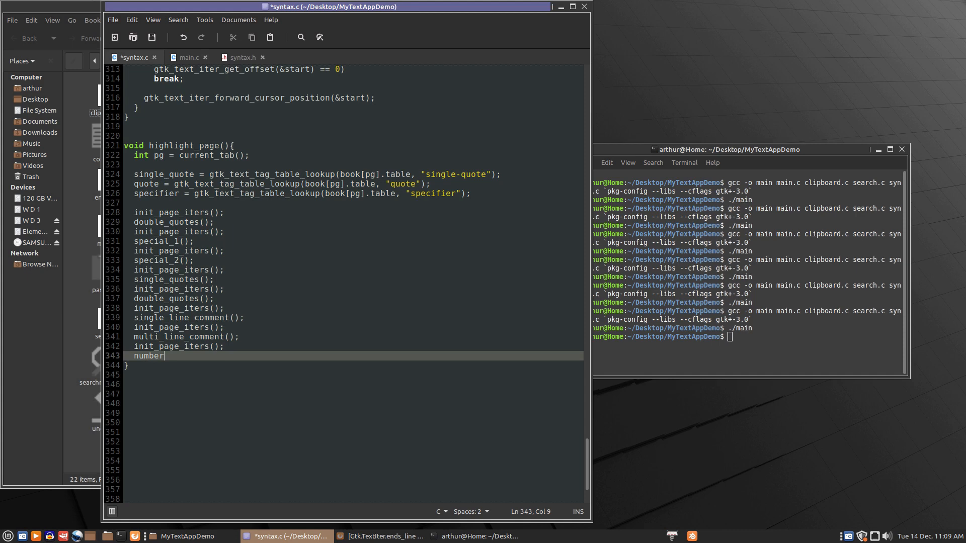
text(())
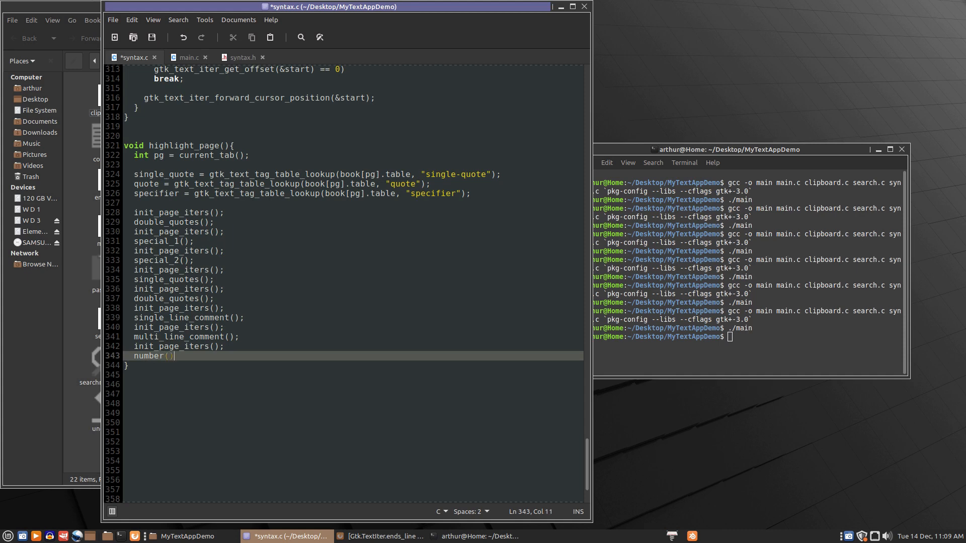
text(;)
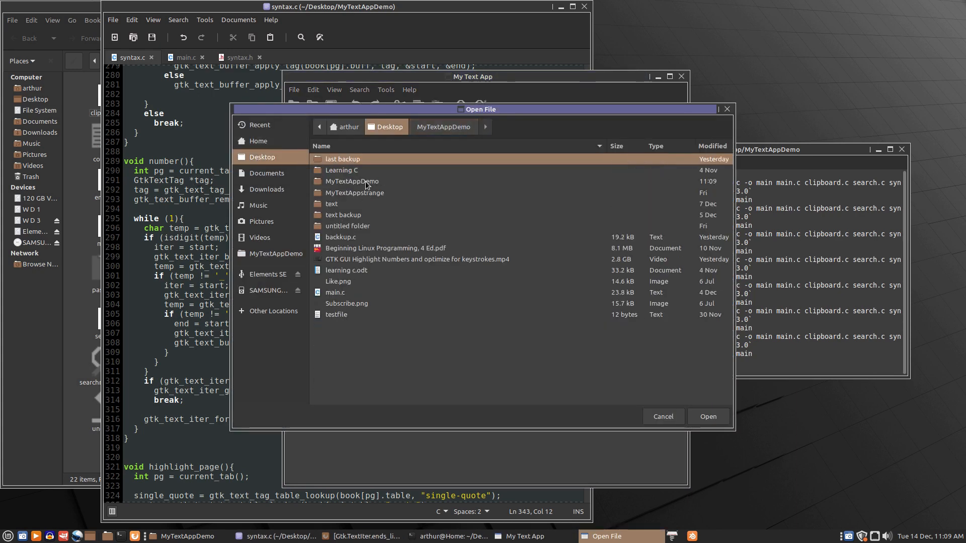
- Select backup.c on the Desktop and open it in My Text App
click(340, 237)
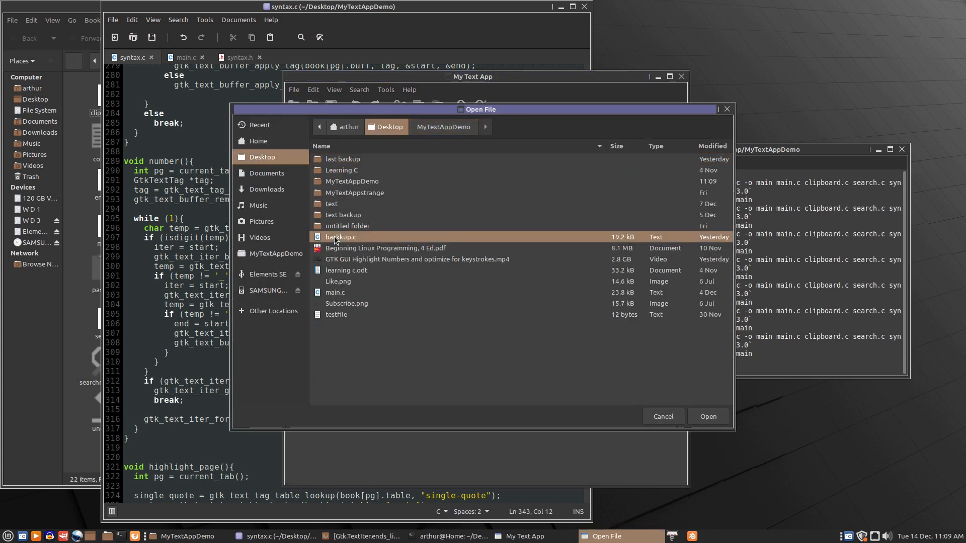
click(708, 416)
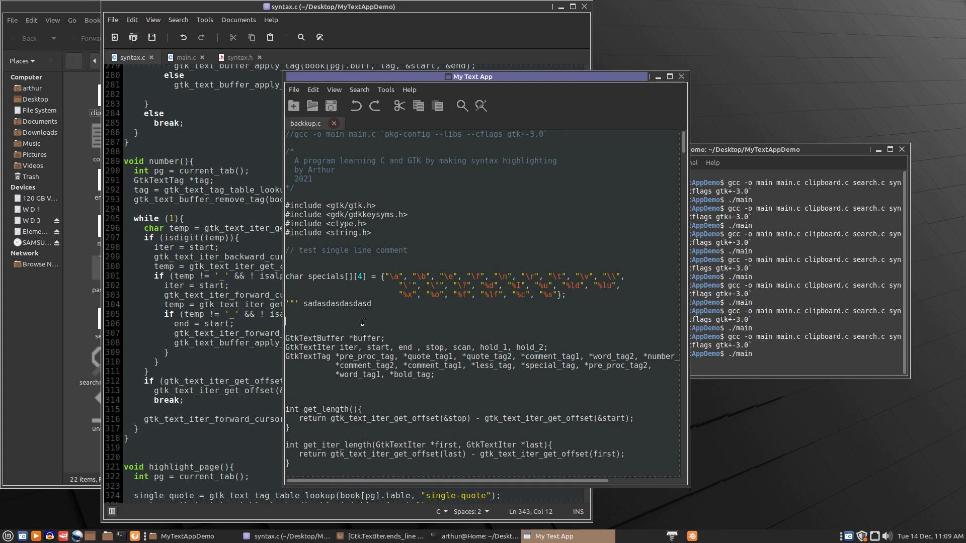
text(s)
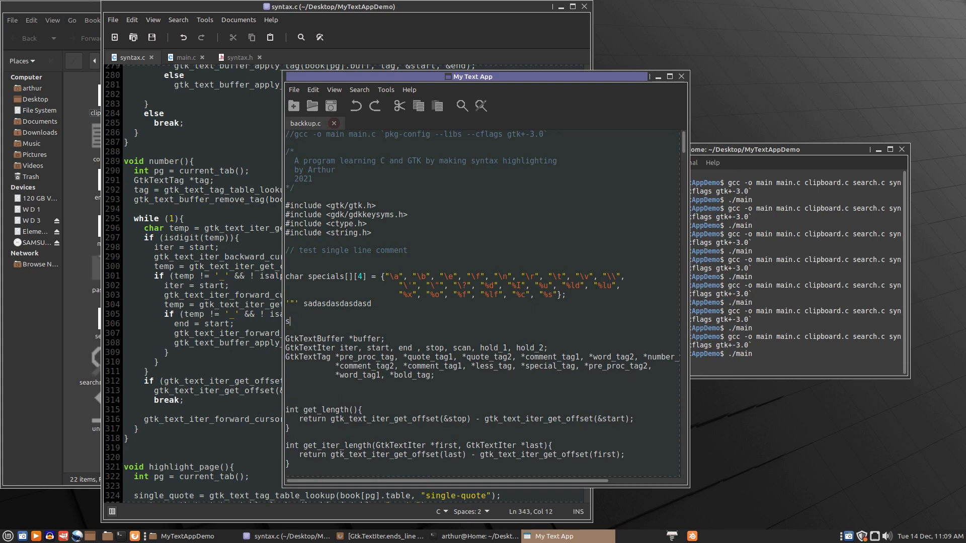
text(sdsdfsdf)
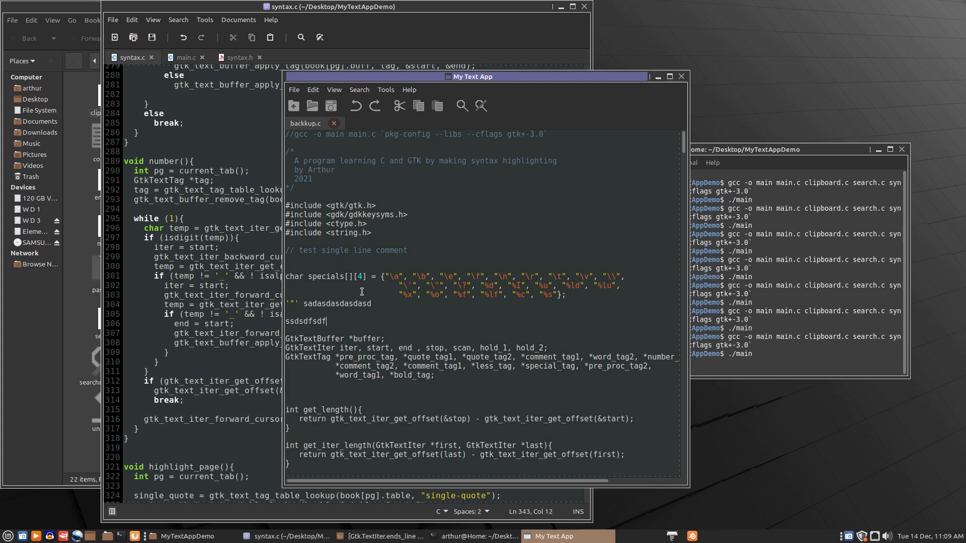
text(sdf)
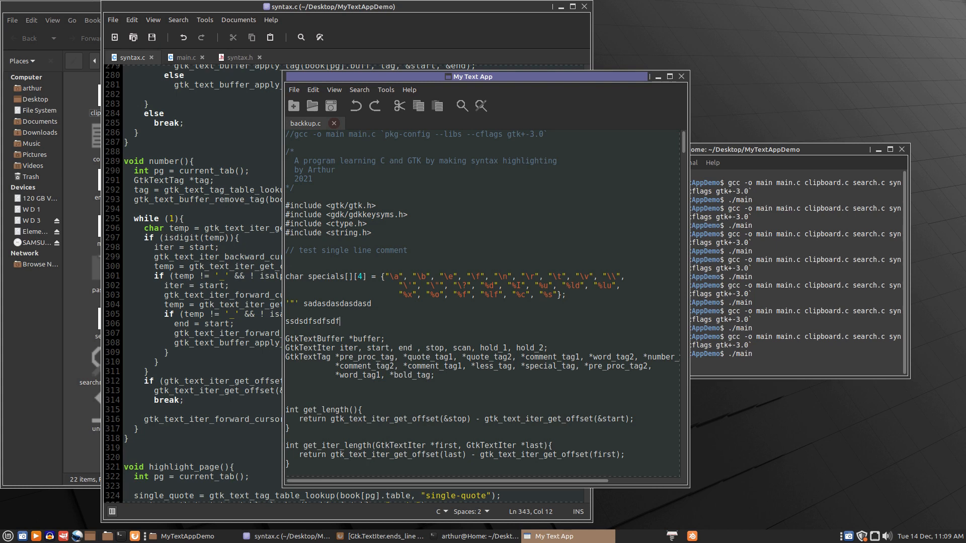
text(sdfsd)
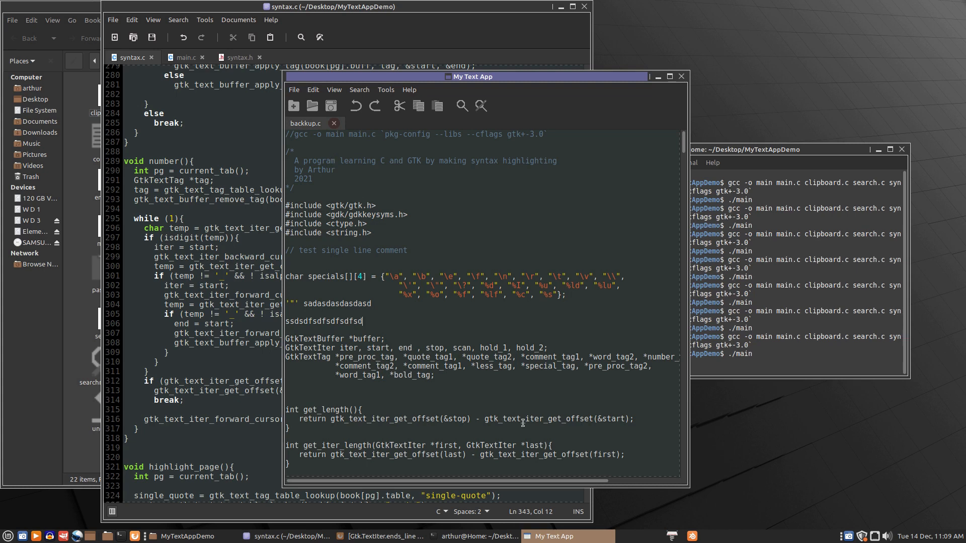
mouse_move(380, 314)
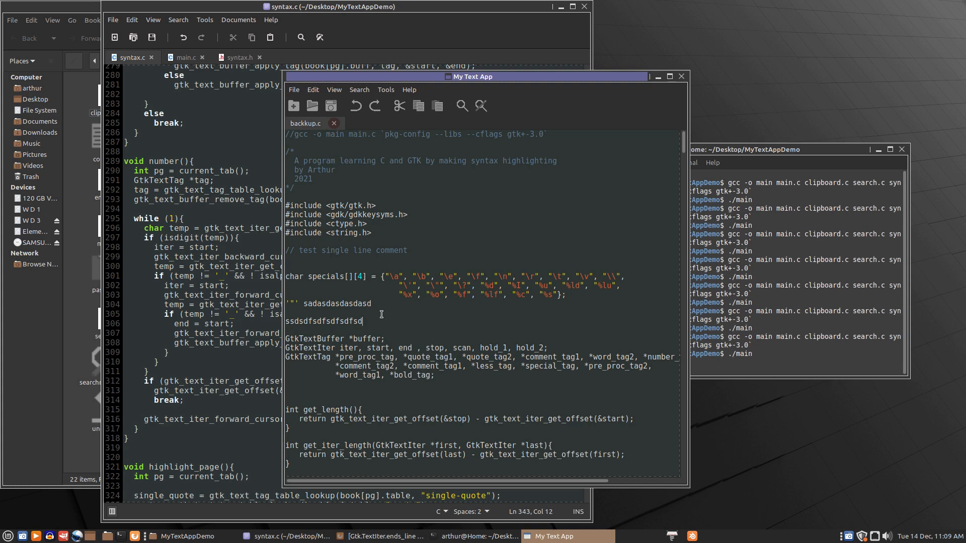
mouse_move(217, 213)
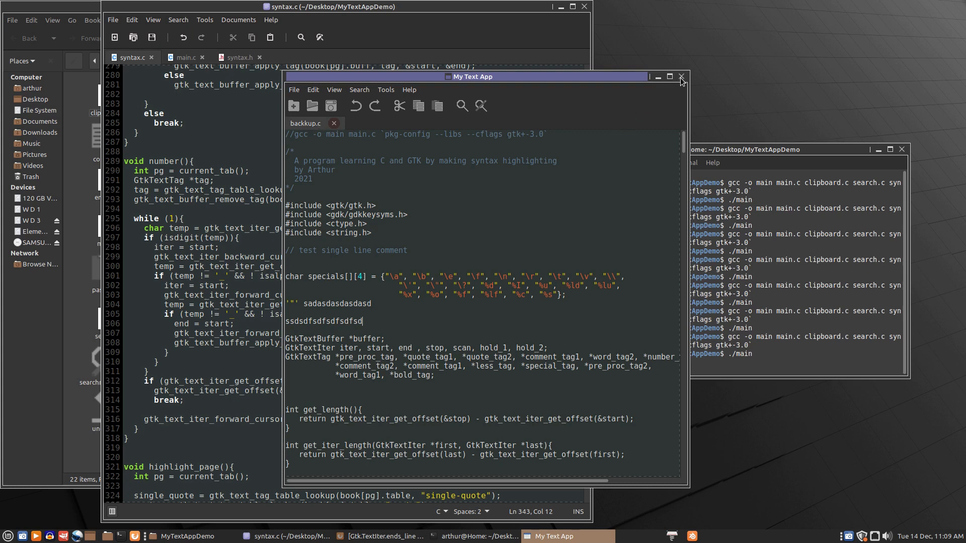
mouse_move(682, 78)
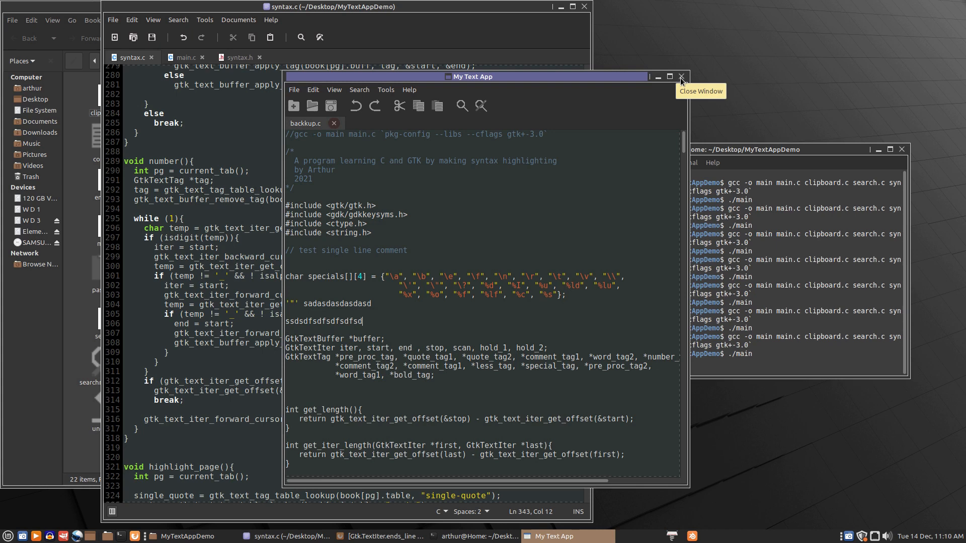
mouse_move(653, 121)
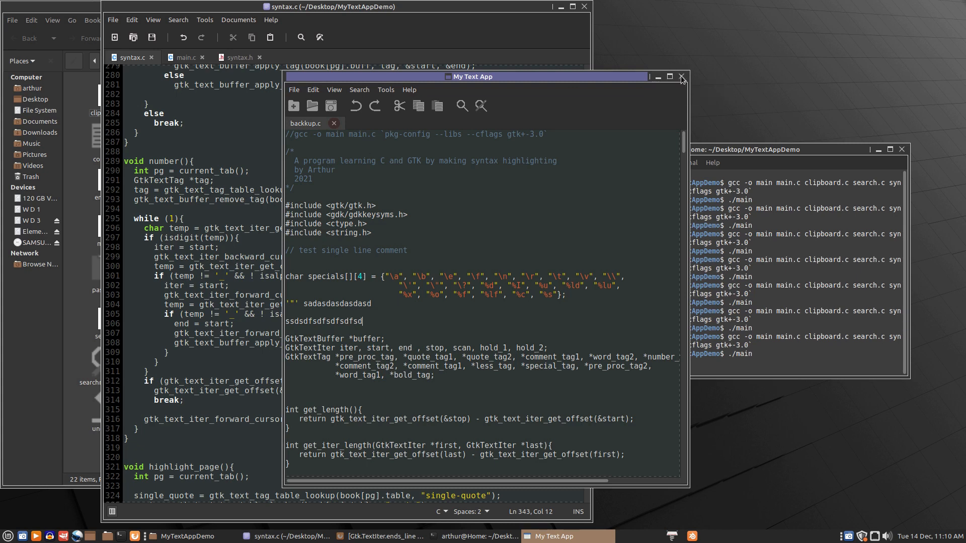
mouse_move(681, 76)
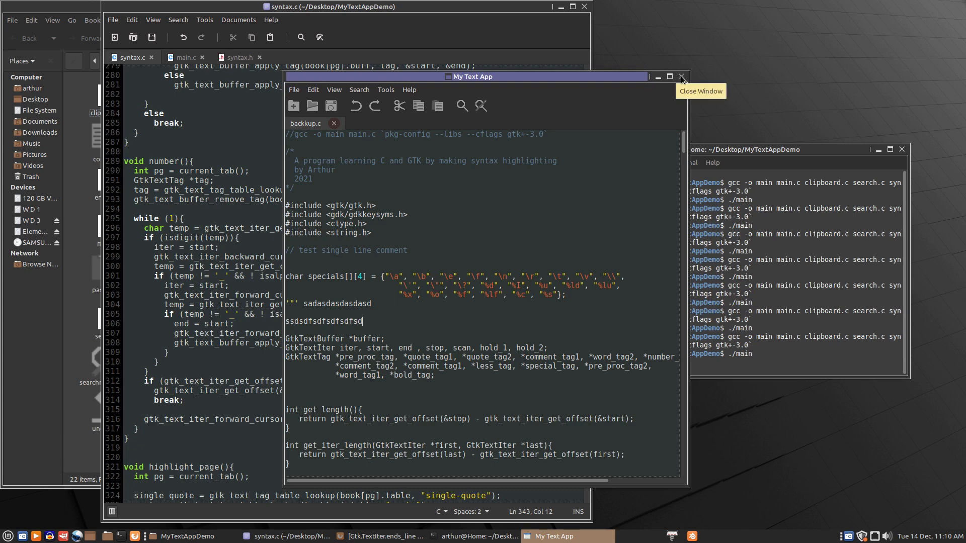
- Close My Text App, discarding the unsaved backup.c edits
click(681, 75)
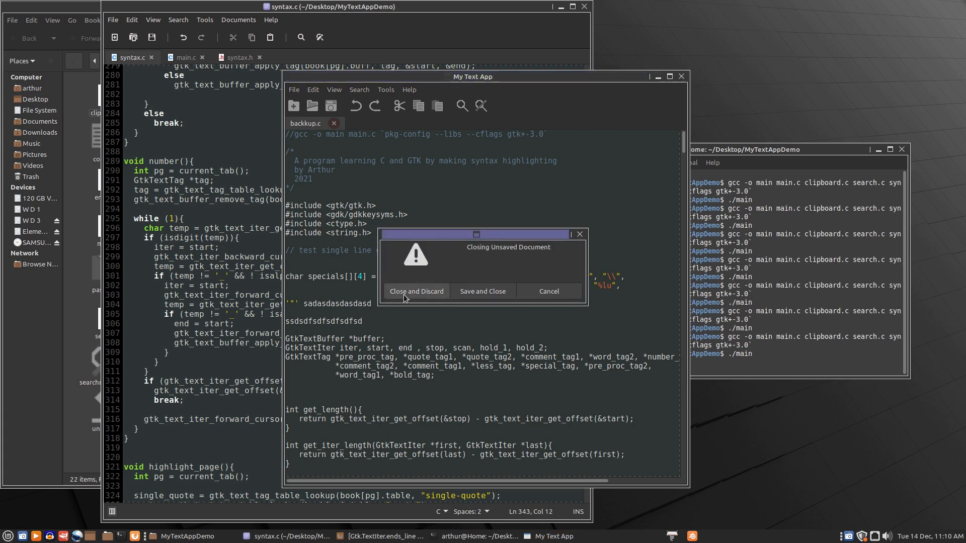
click(415, 292)
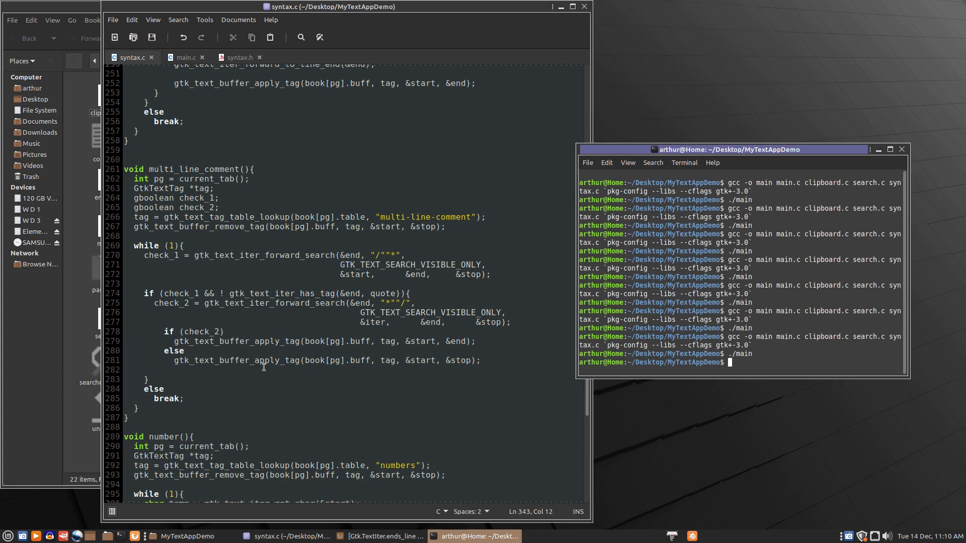
- Scroll down through syntax.c's highlighting functions
scroll(down, 3)
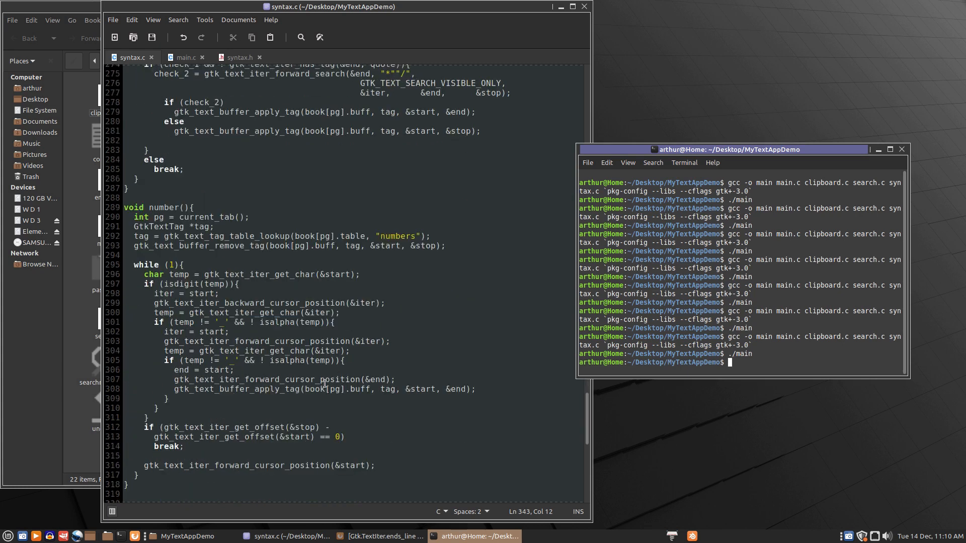
scroll(down, 3)
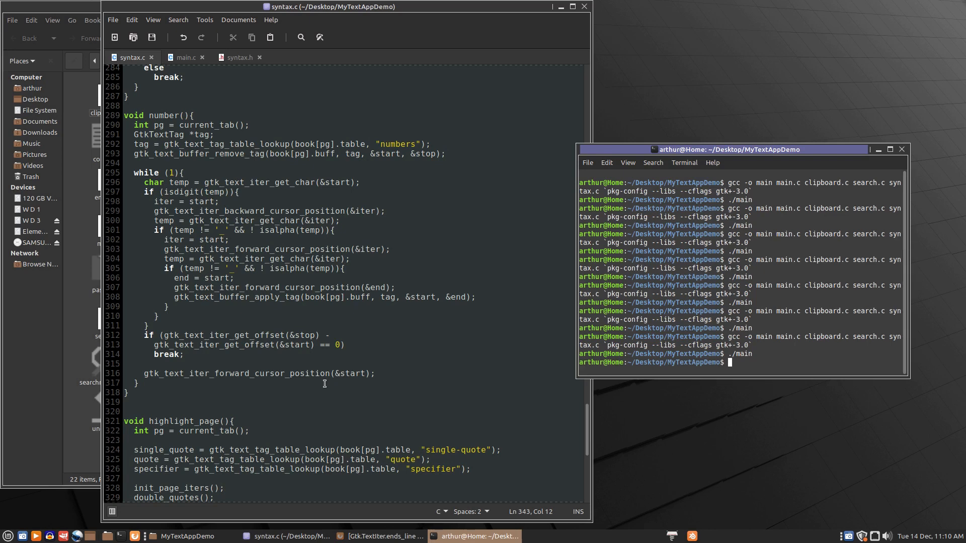
mouse_move(216, 261)
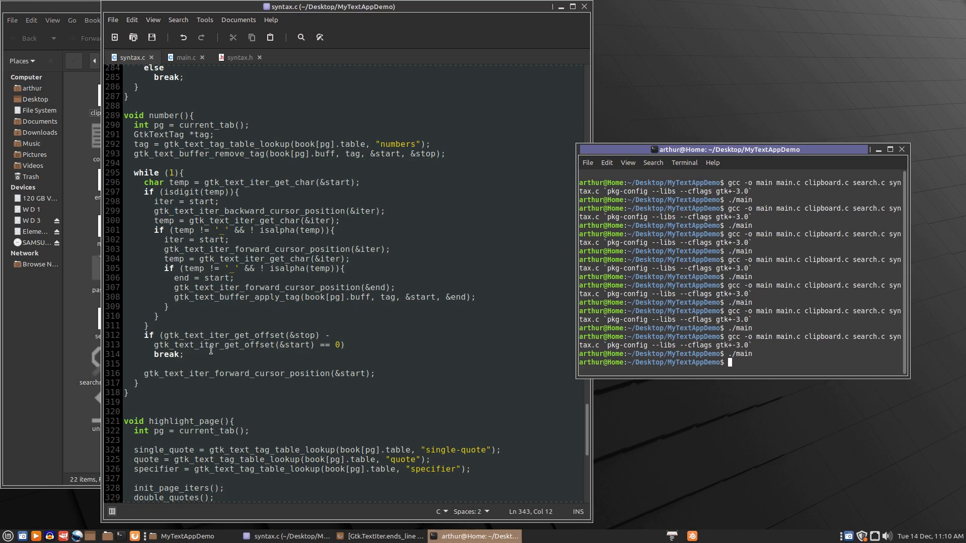
mouse_move(178, 125)
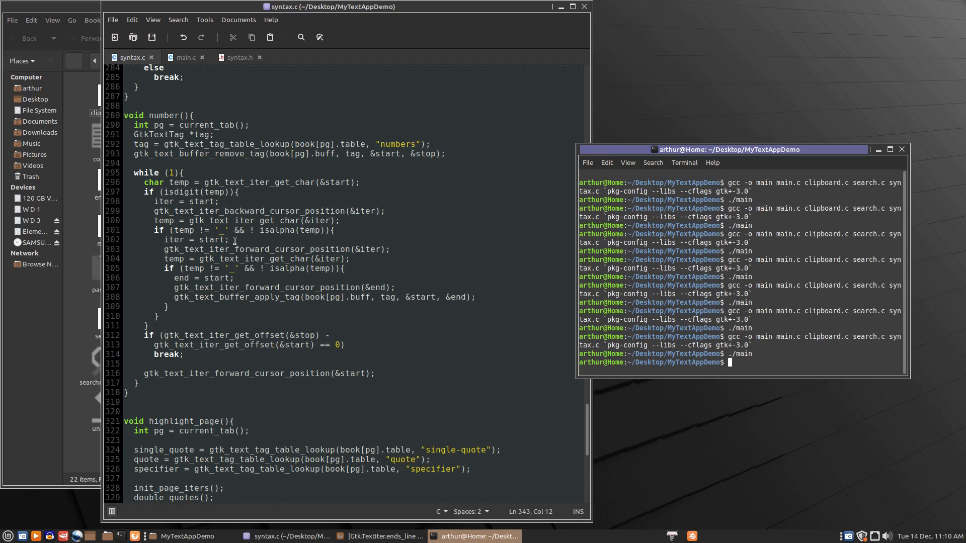
mouse_move(342, 344)
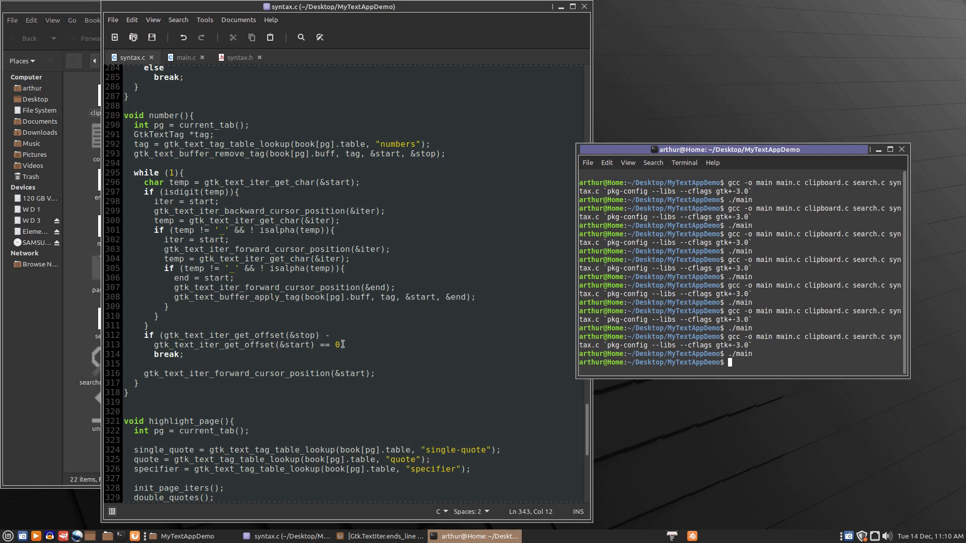
mouse_move(339, 330)
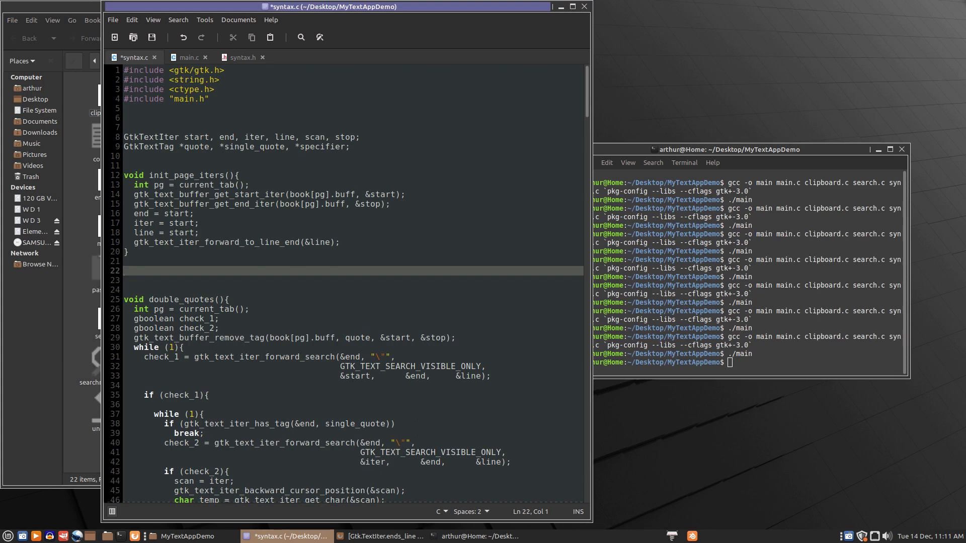
- Type void on the new line below init_page_iters(), cleaning up stray letters and the line break
text(sdasdad)
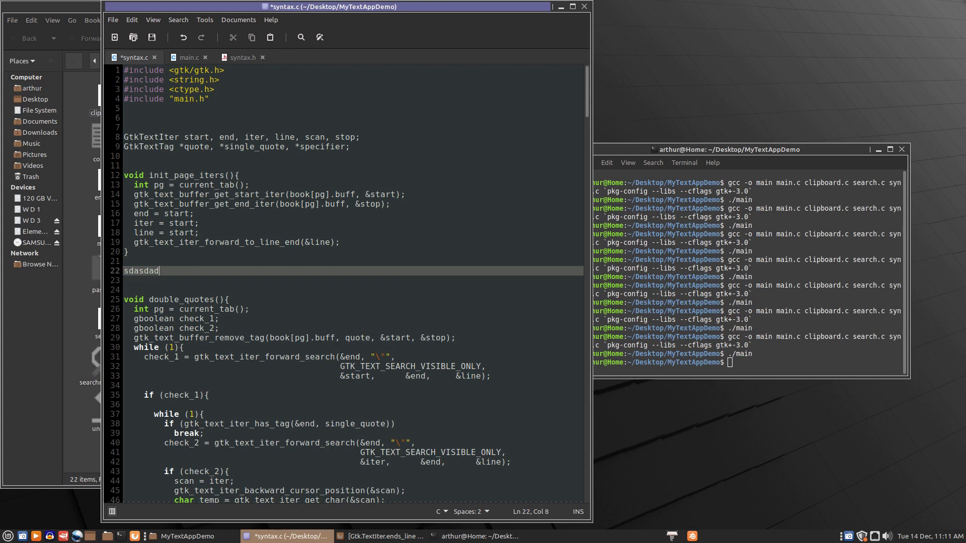
key(BackSpace)
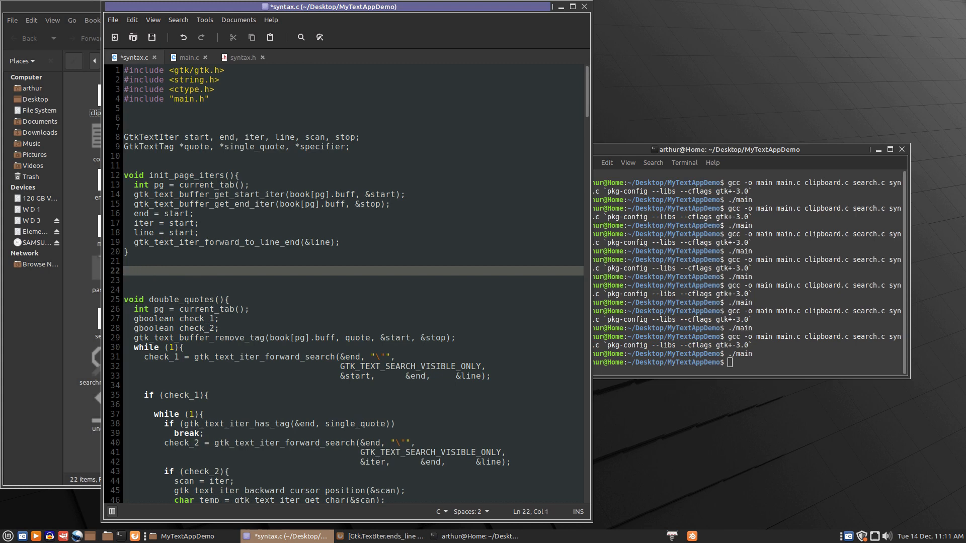
text(void)
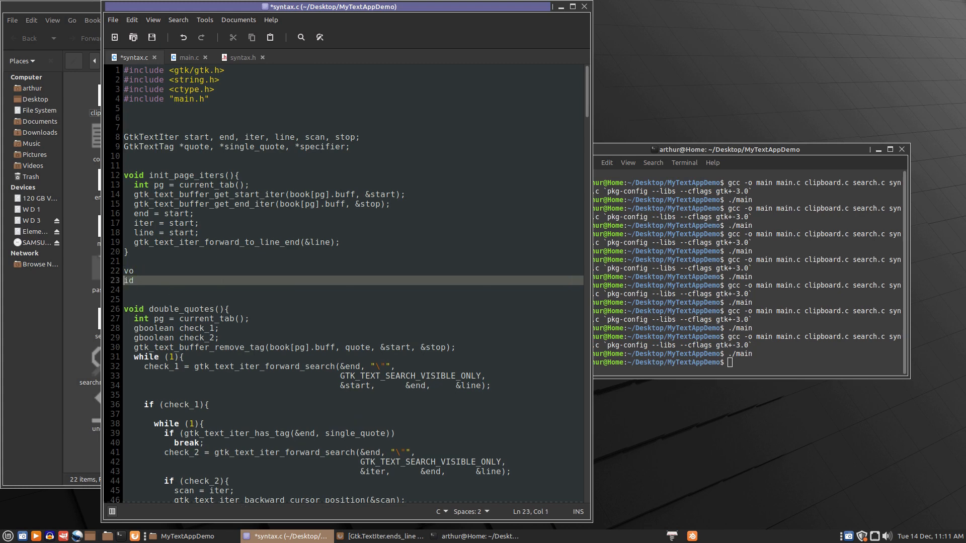
mouse_move(123, 273)
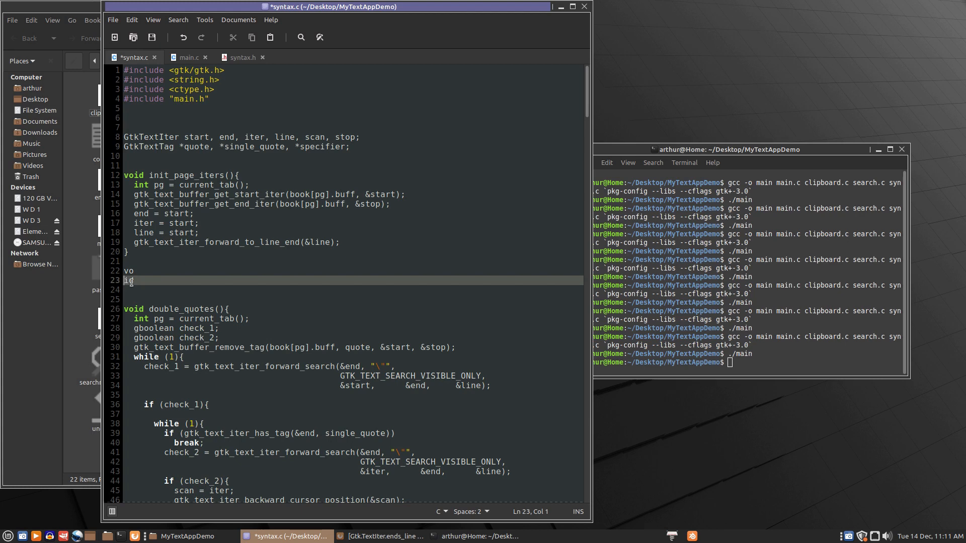
text(d)
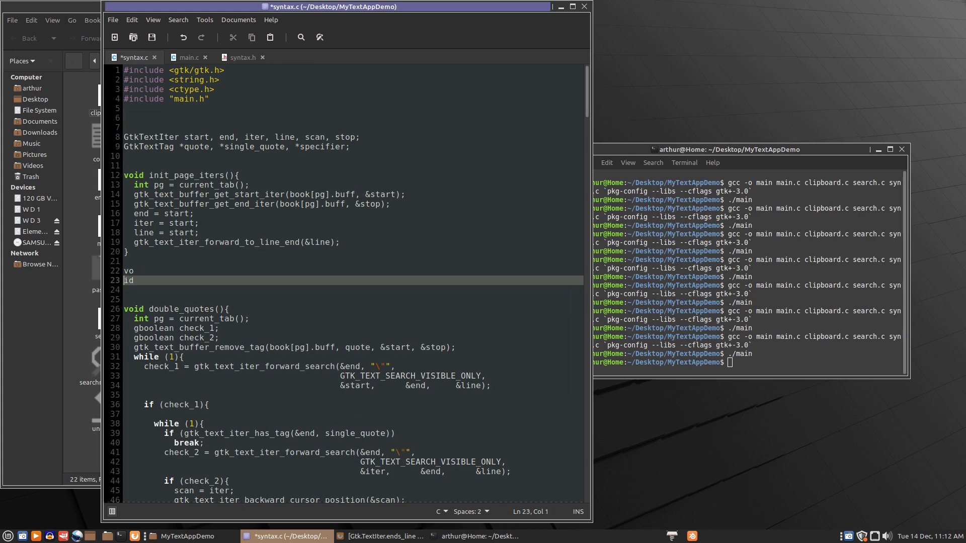
click(139, 270)
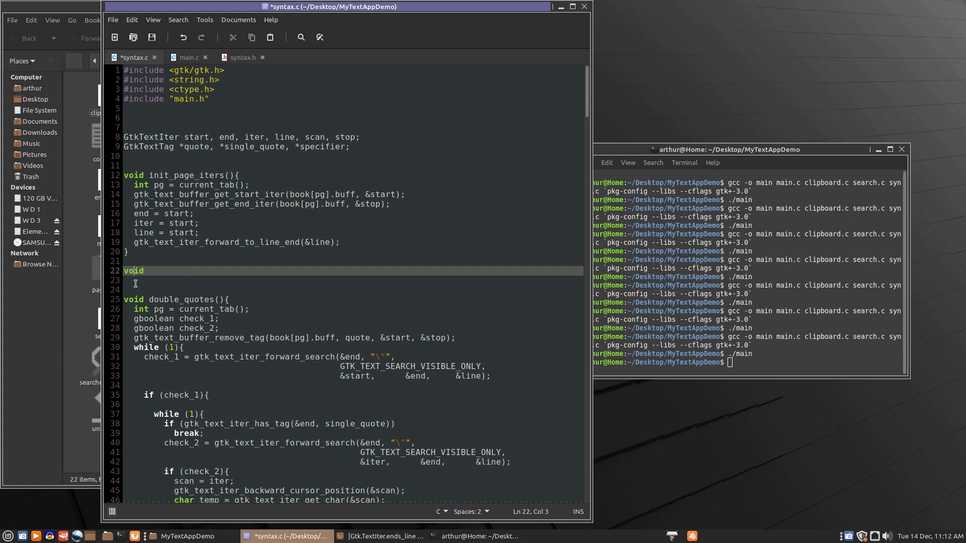
mouse_move(144, 270)
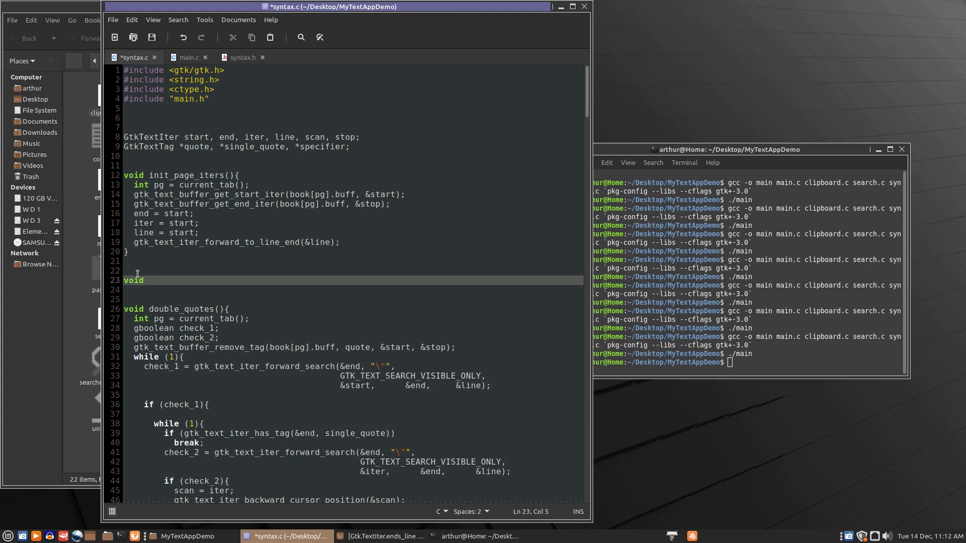
click(136, 271)
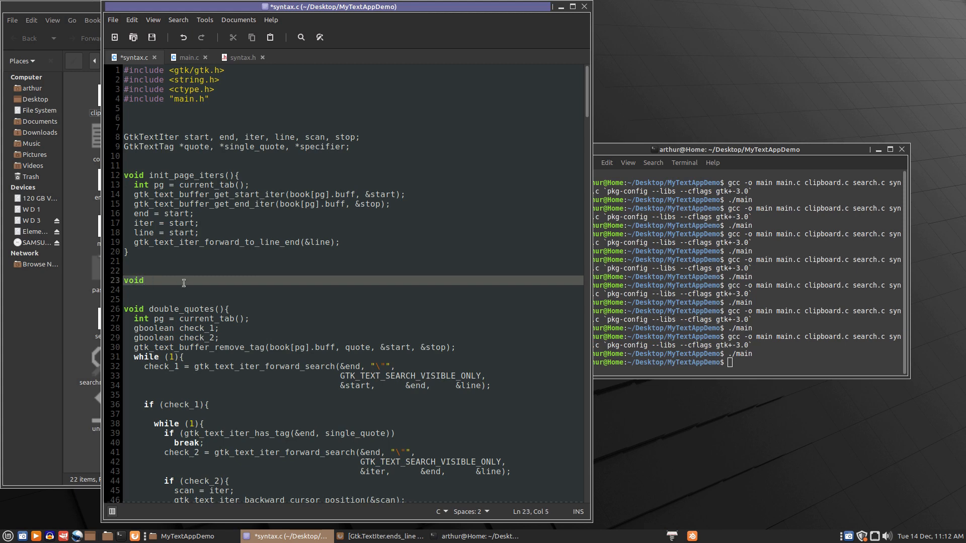
- Complete the declaration as init_line_iters() after void
text(in)
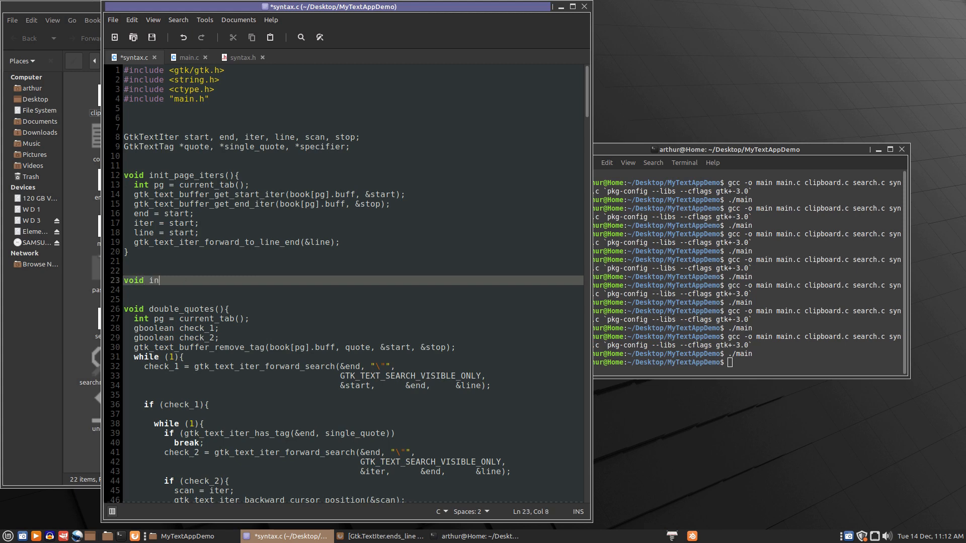
text(it)
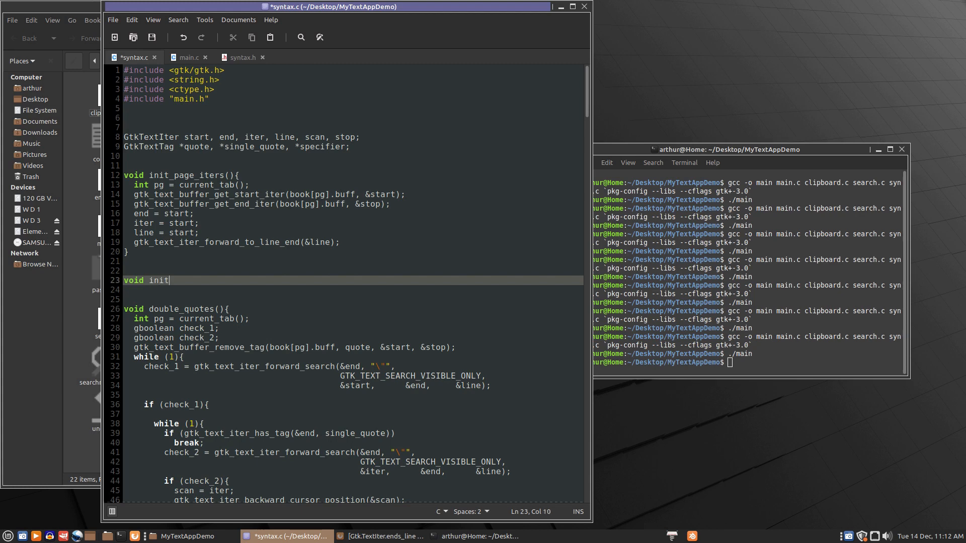
text(_line)
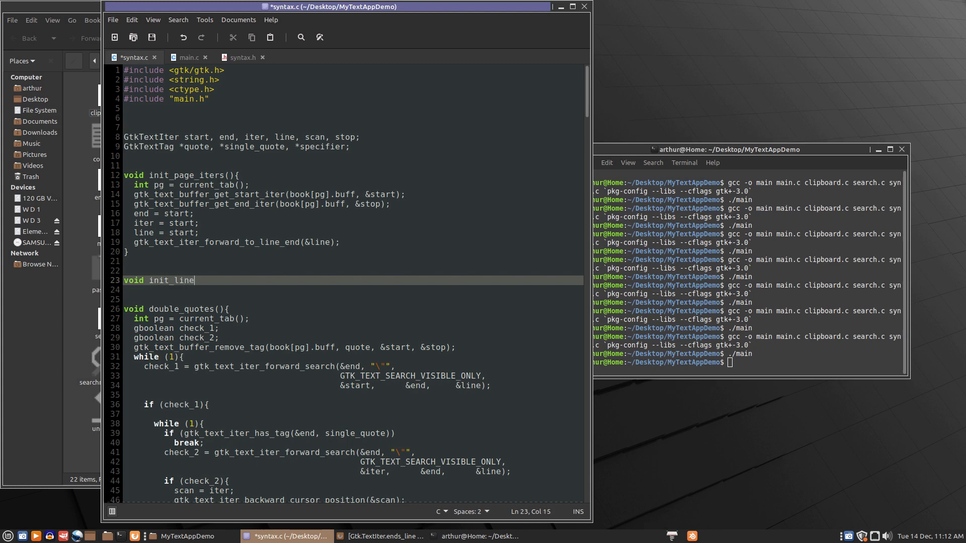
text(_iters)
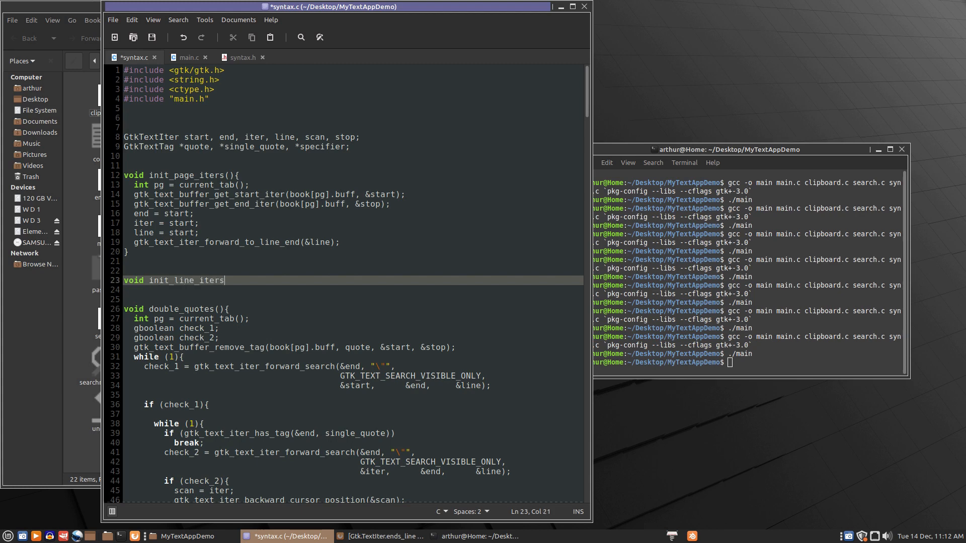
text((){)
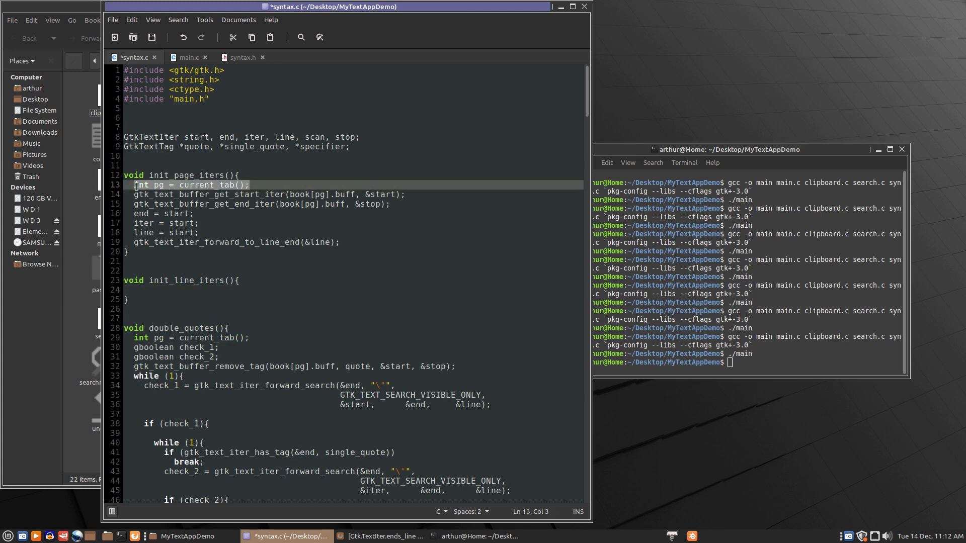
- Inside init_line_iters(), add 'int pg = current_tab();' and declare 'GtkTextMark *mark;'
click(168, 290)
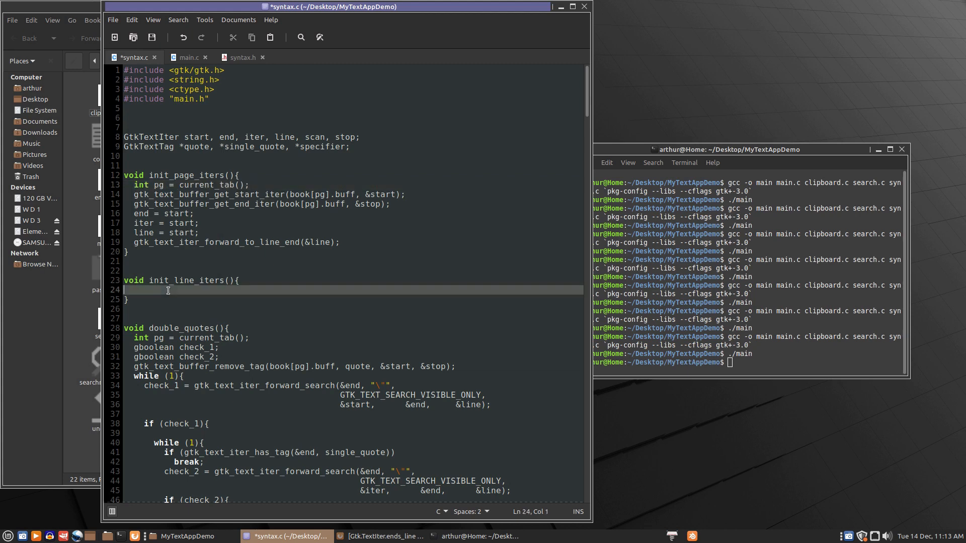
text(int pg = current_tab();)
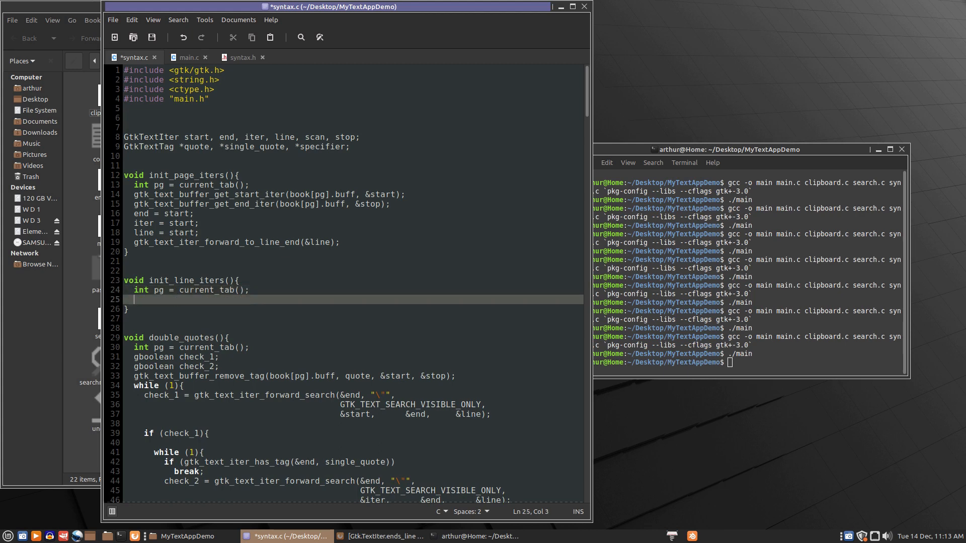
text(GtkText)
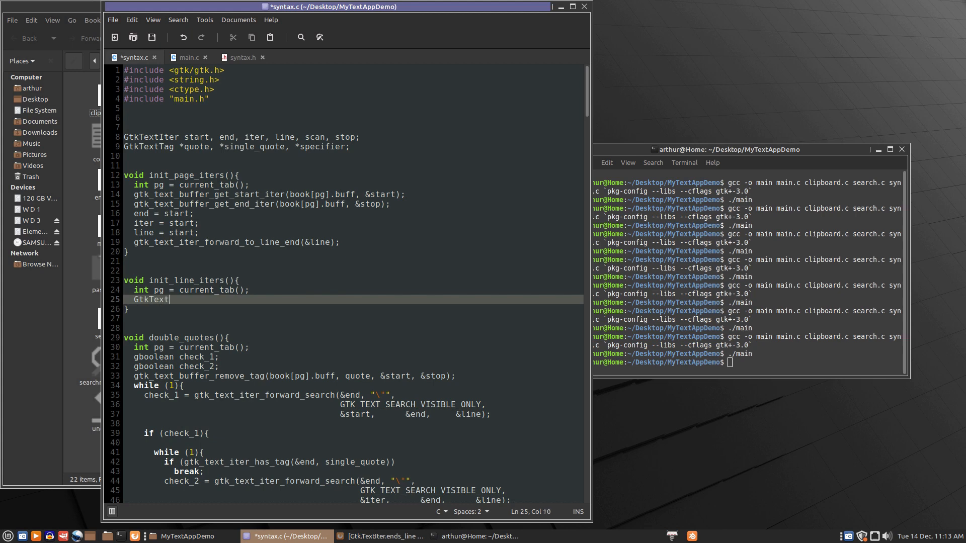
text(Mark)
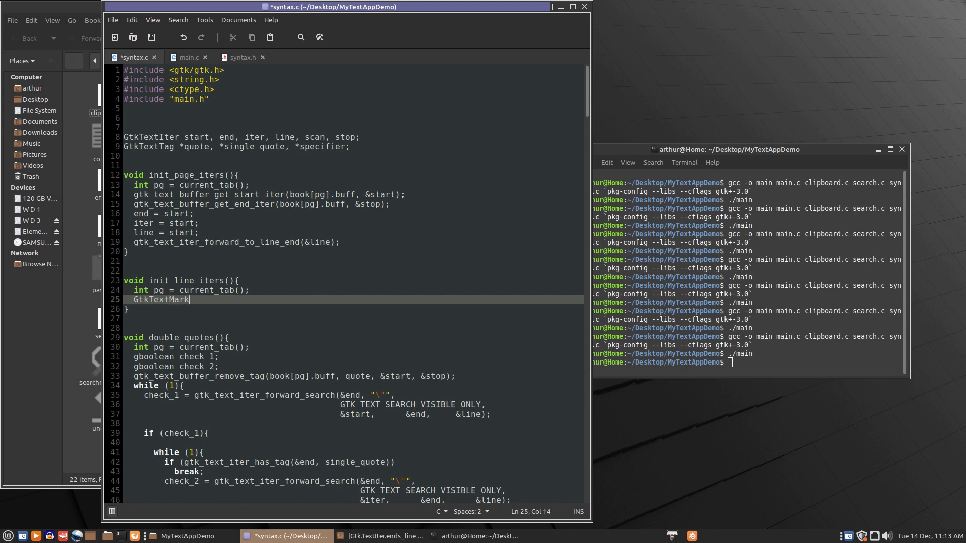
text(*mark)
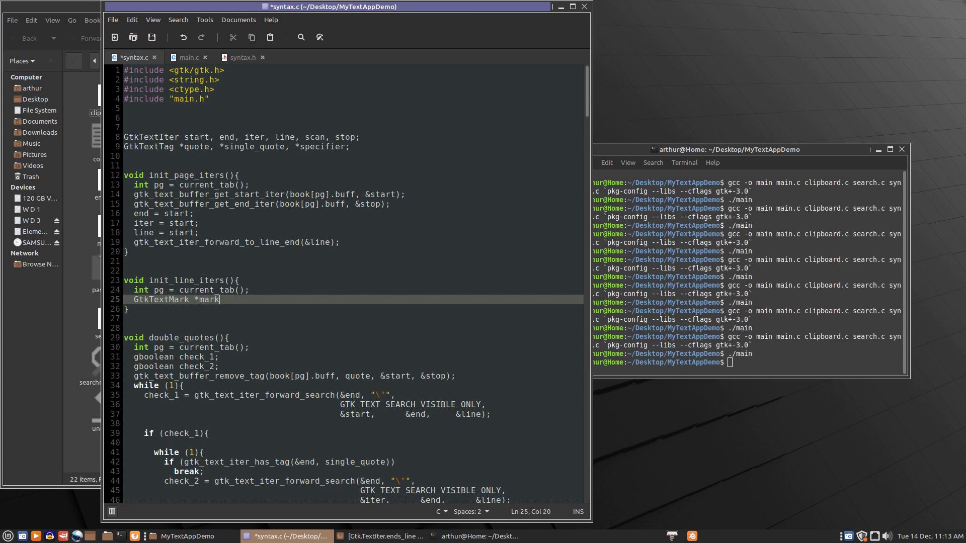
text(;)
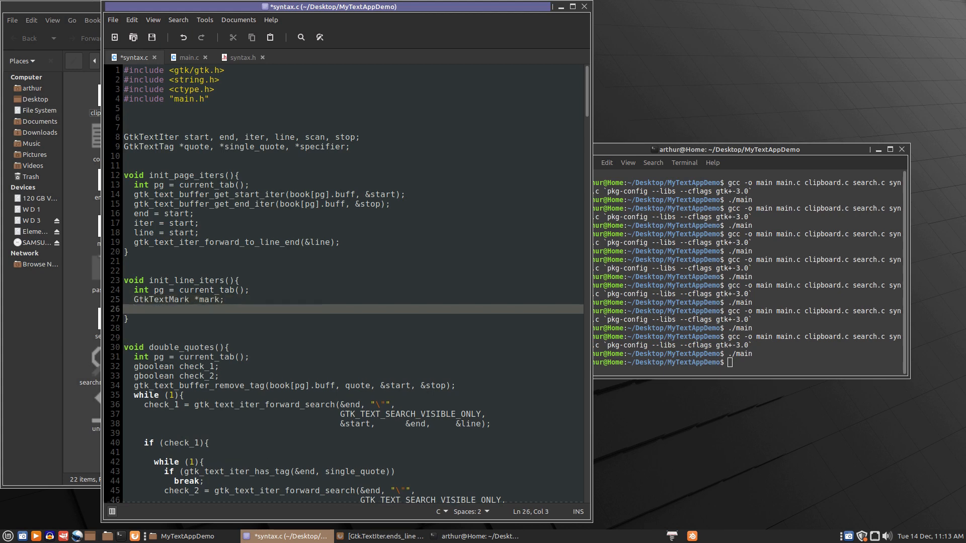
- Assign mark = gtk_text_buffer_get_insert(book[pg].buff)
text(mark =)
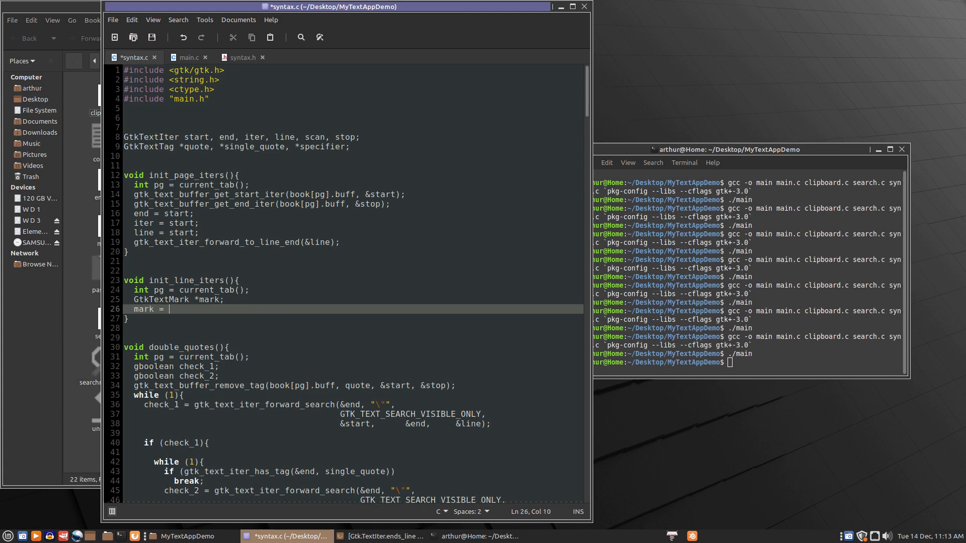
text(gtk)
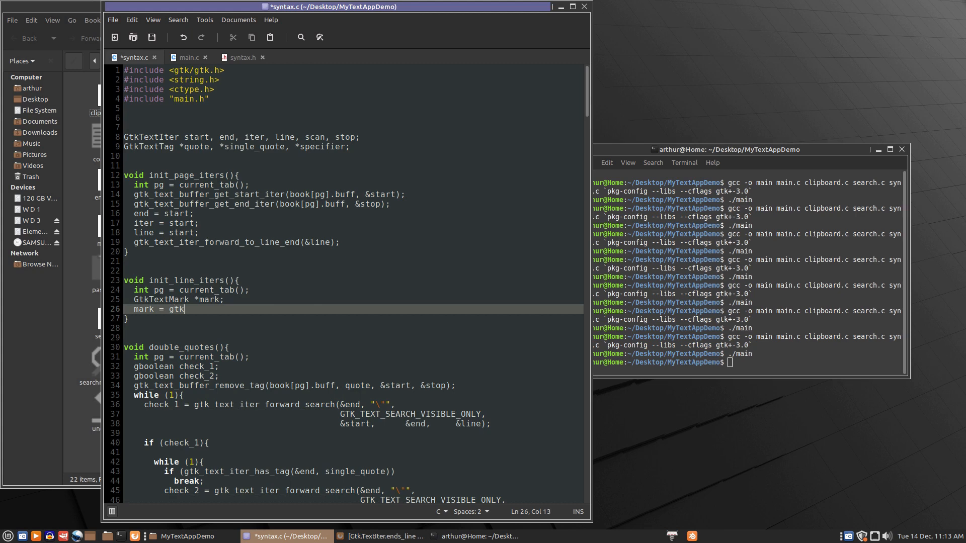
text(_text_)
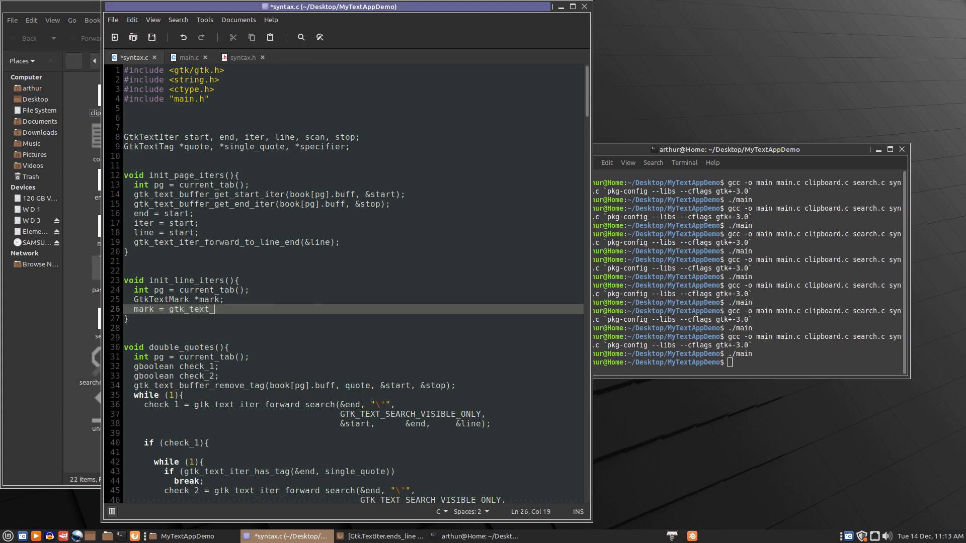
text(buffer_)
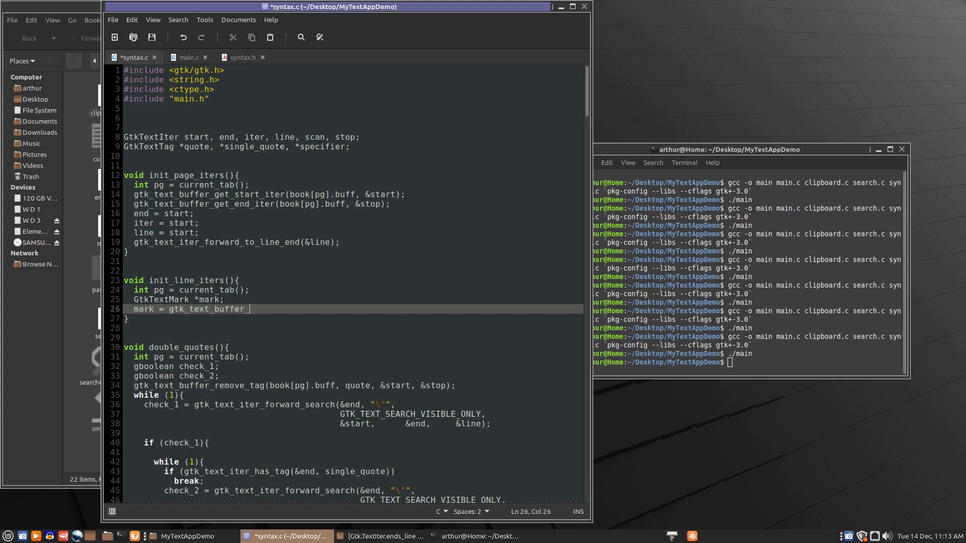
text(get_i)
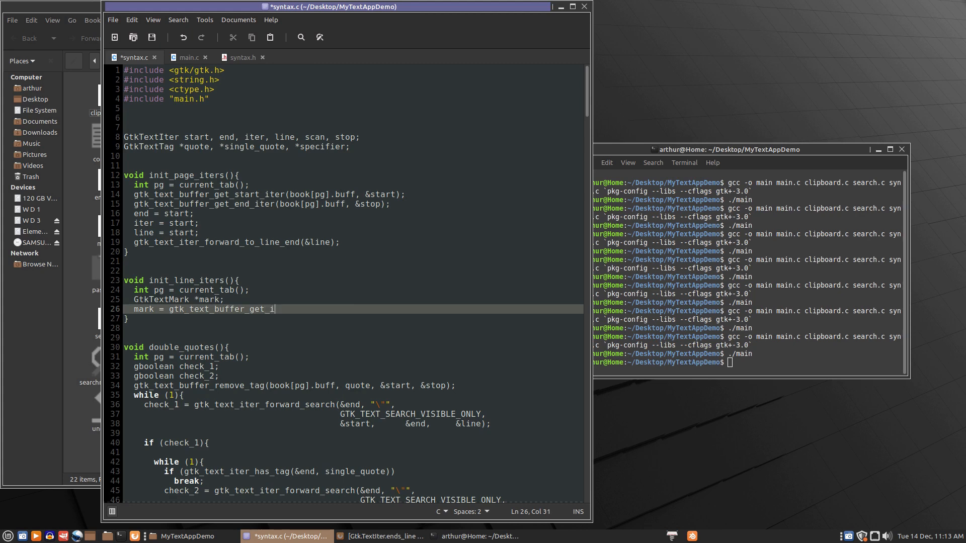
text(nsert)
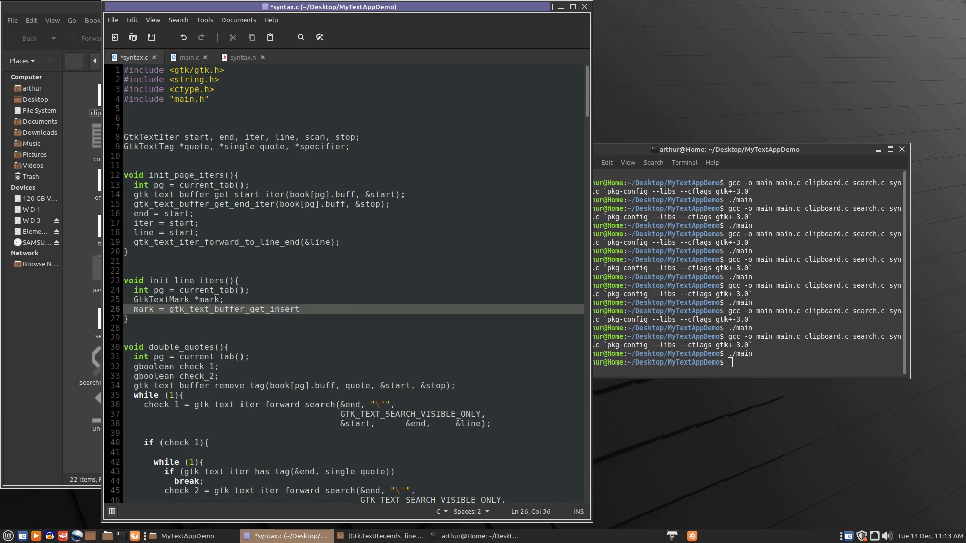
text((boo)
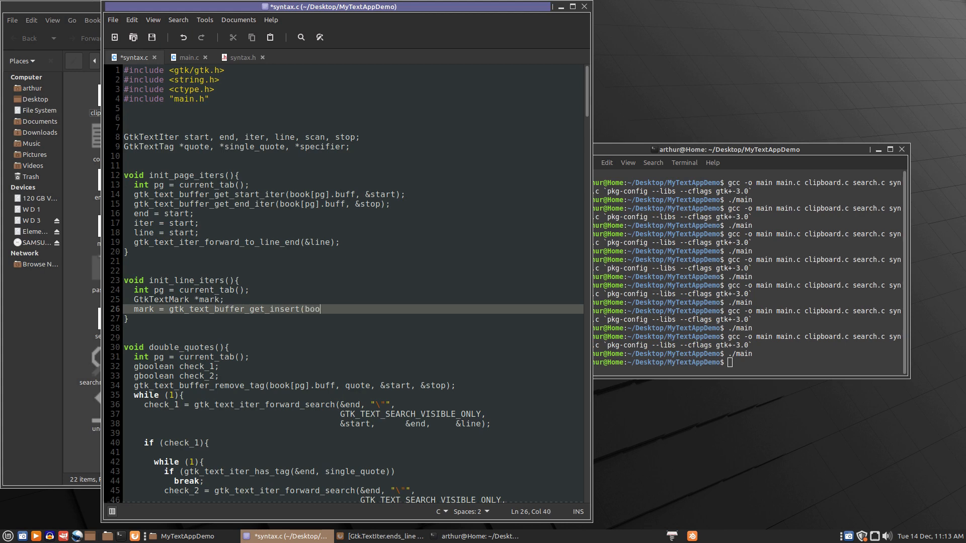
text(k[pg)
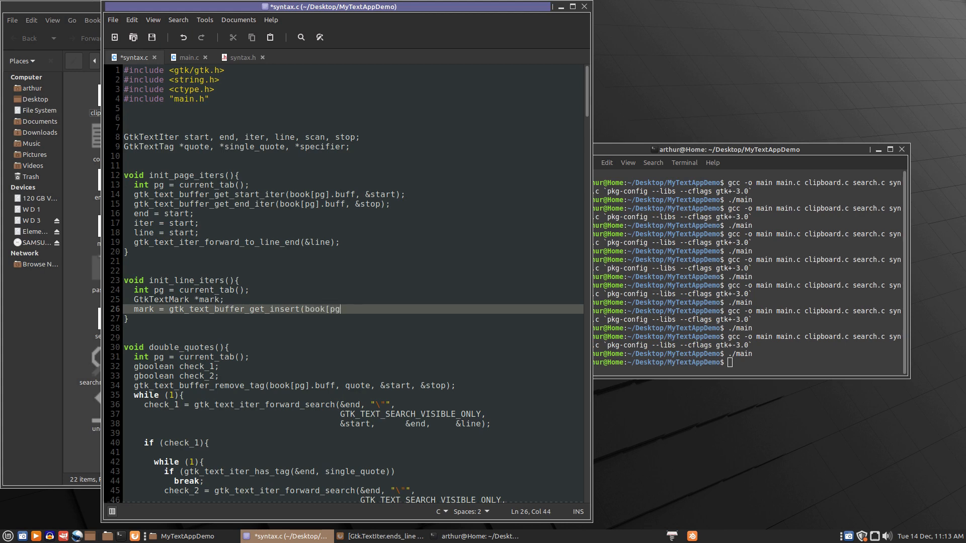
text(].buff)
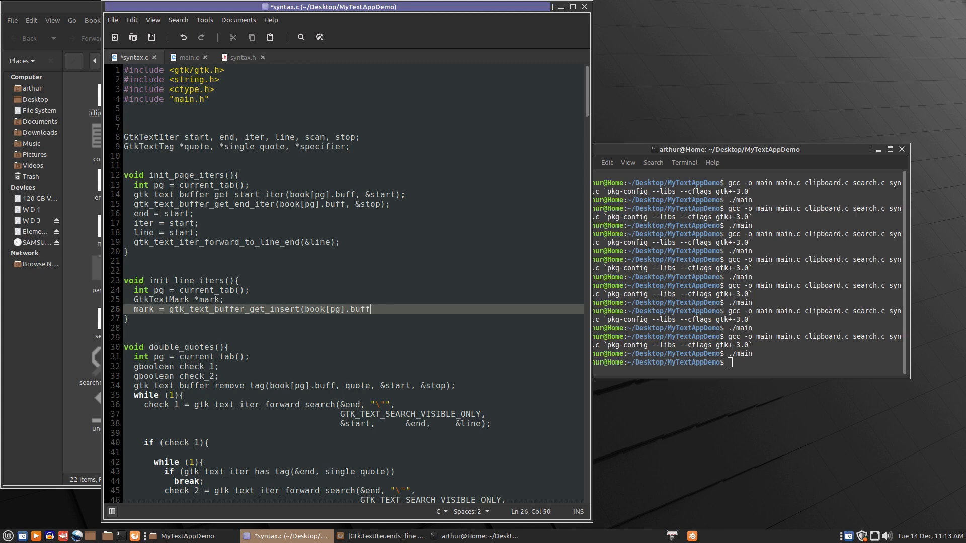
text())
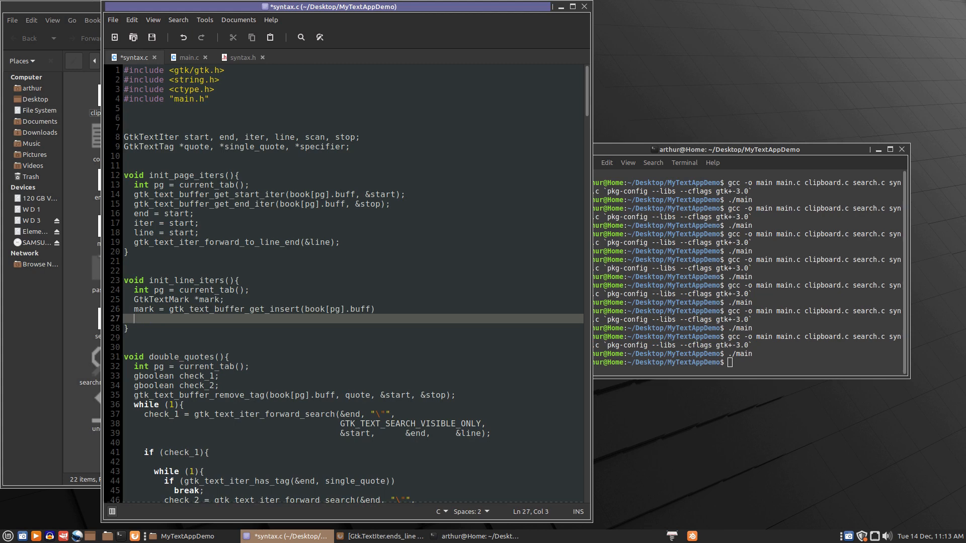
- Set start from the mark with gtk_text_buffer_get_iter_at_mark(book[pg].buff, &start, mark);
text(gtk_)
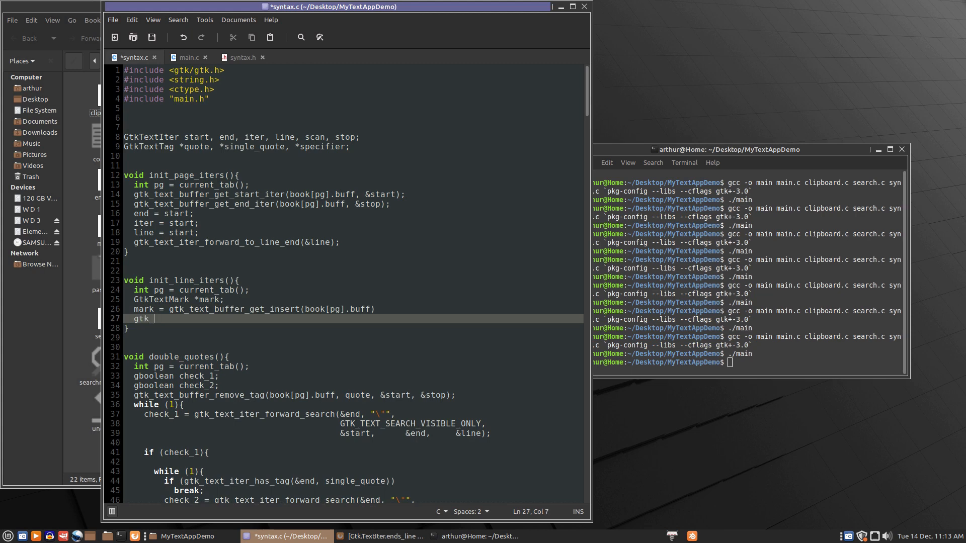
text(text_buffer_get))
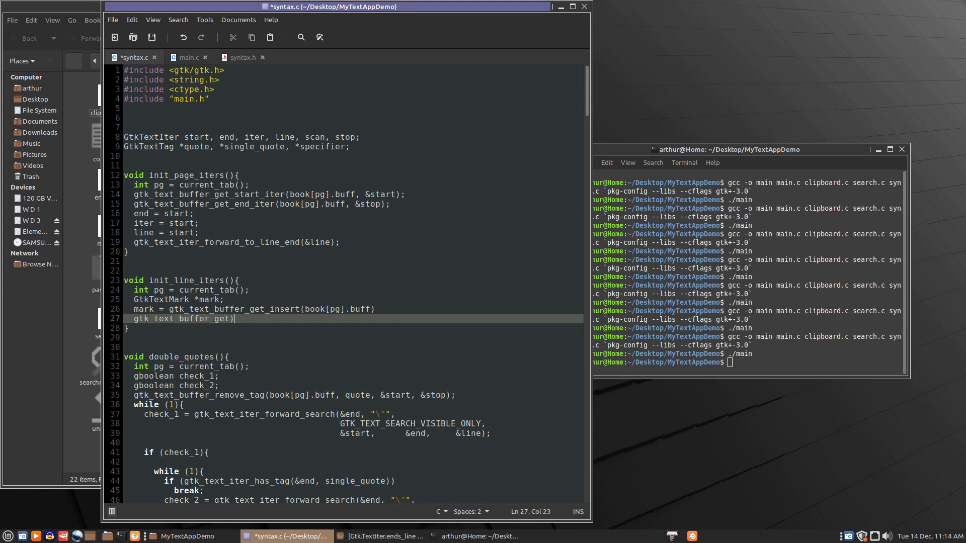
text(iter_at)
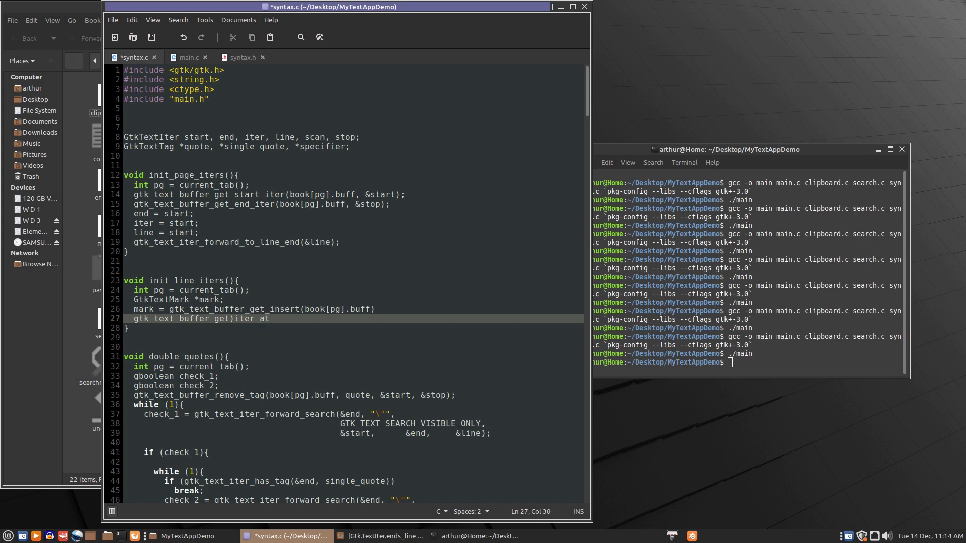
text(_mark)
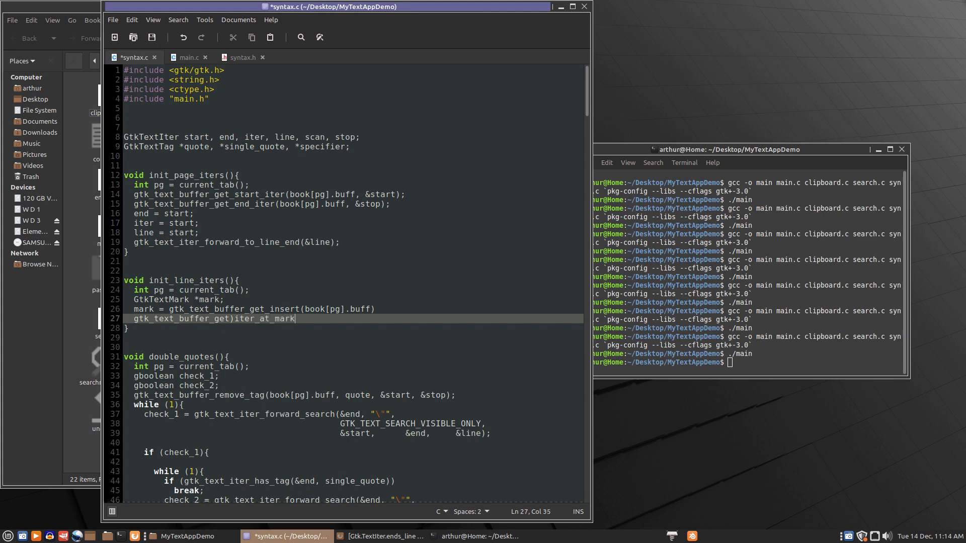
text((book[pg)
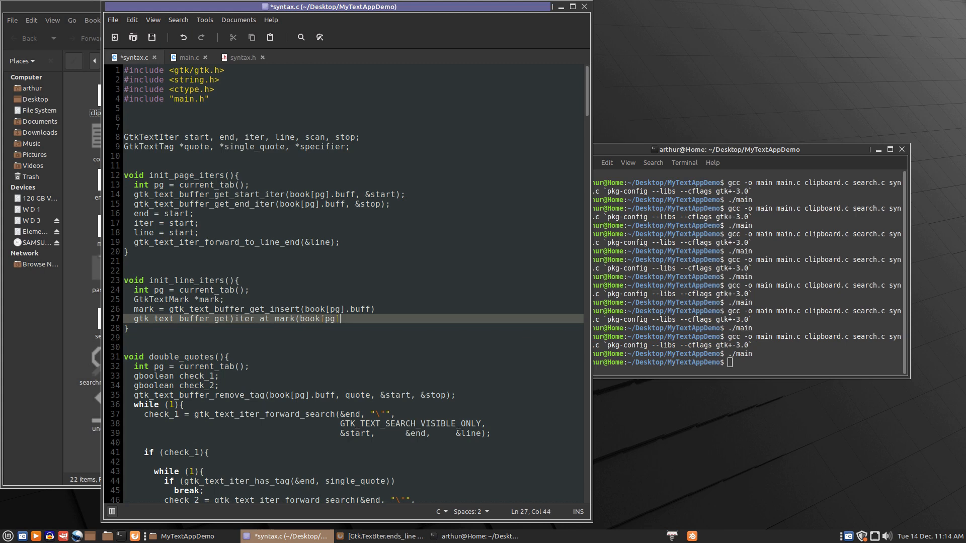
text(].buff)
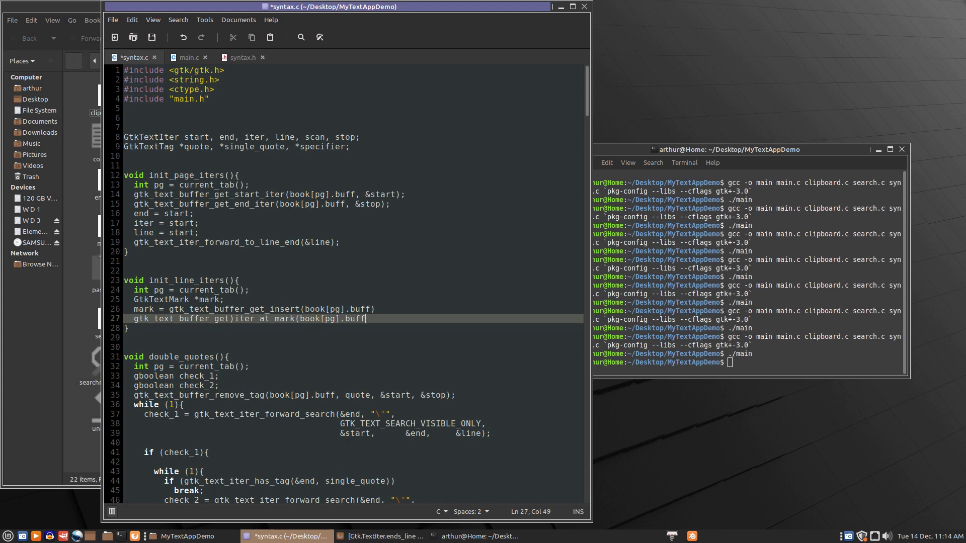
text(, &start,)
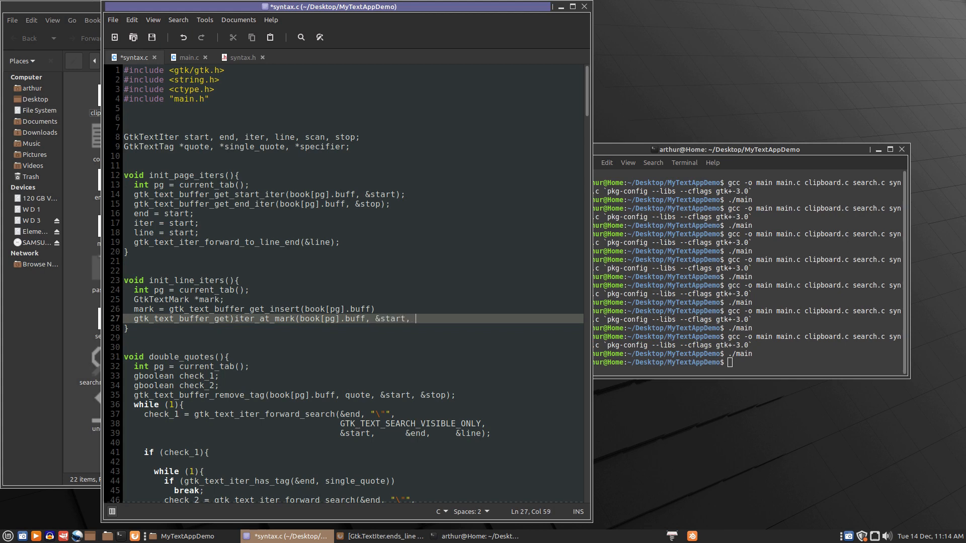
text(mar)
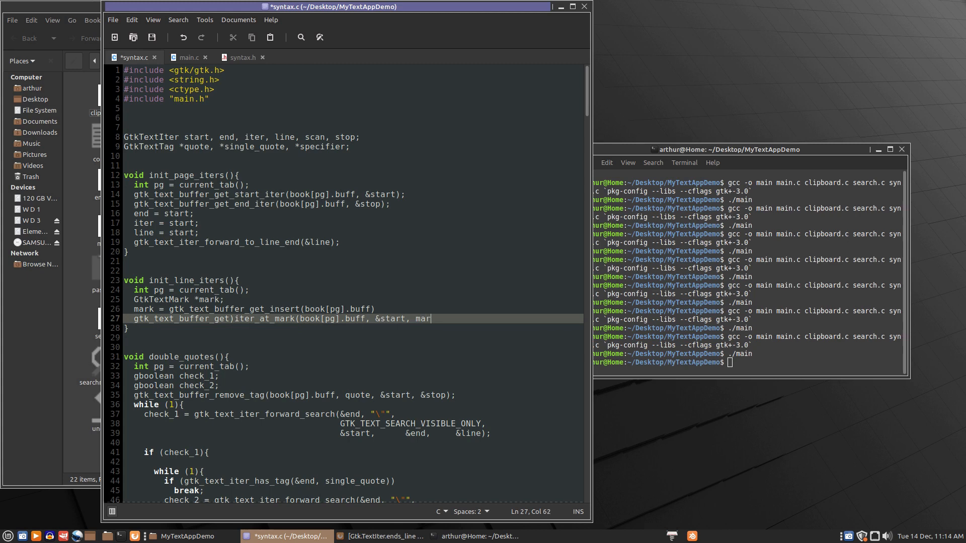
text(k))
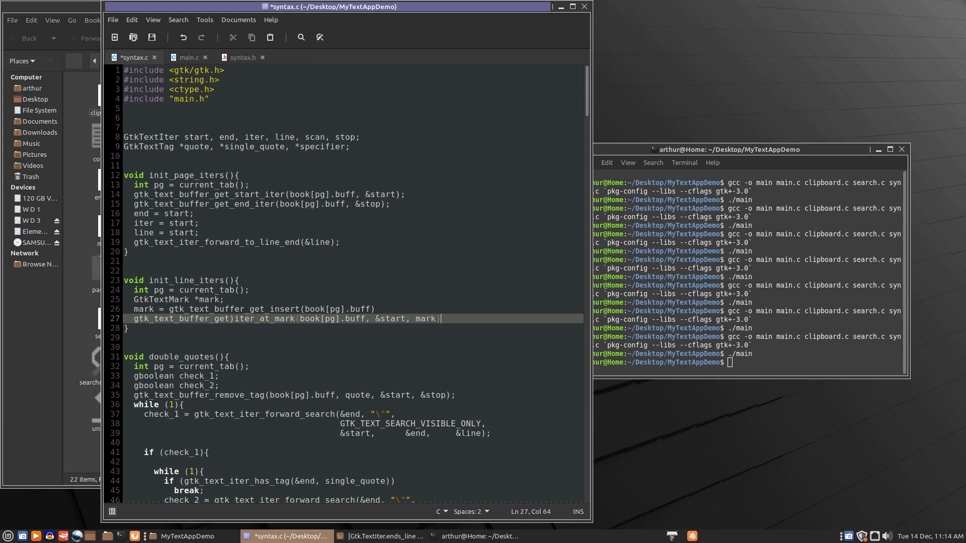
text(;)
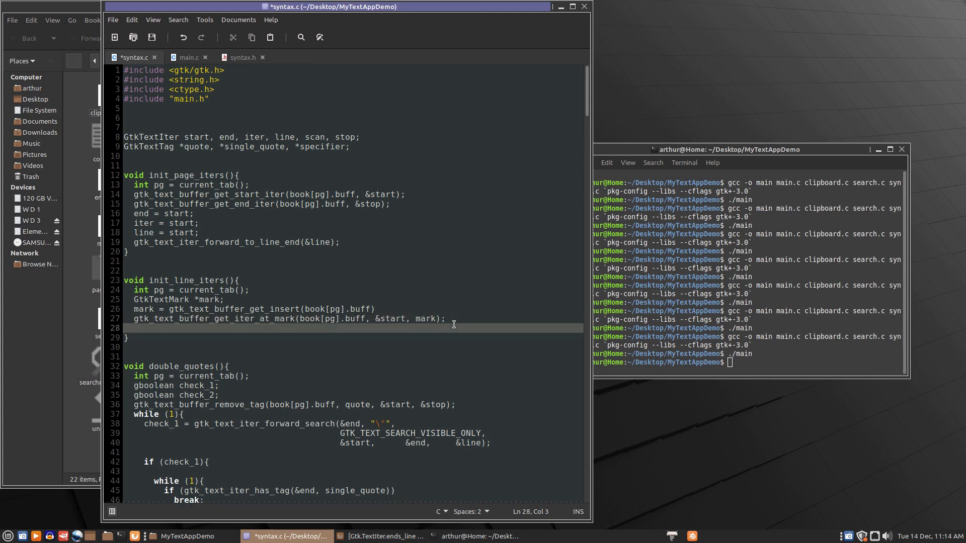
- Add the line 'stop = start;', correcting a typo along the way
text(stop =)
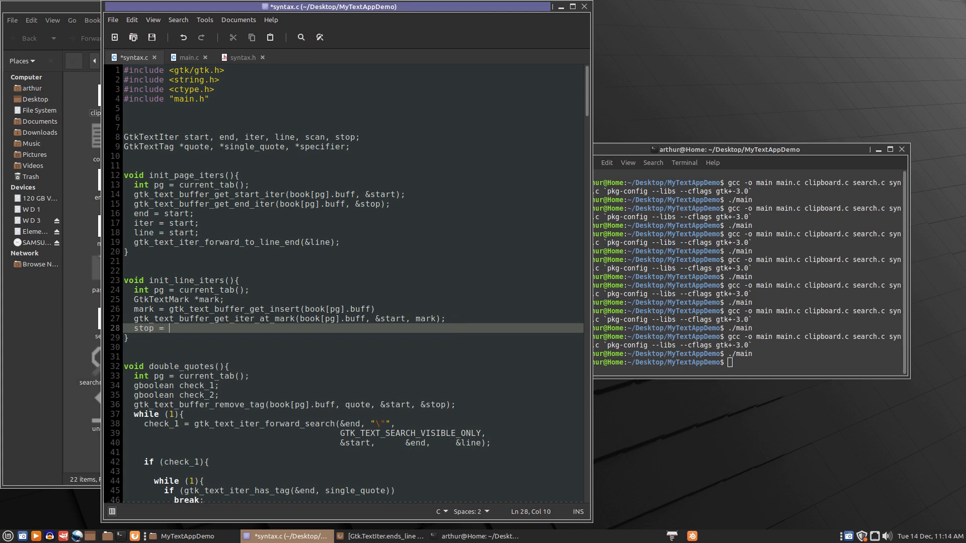
text(atrat)
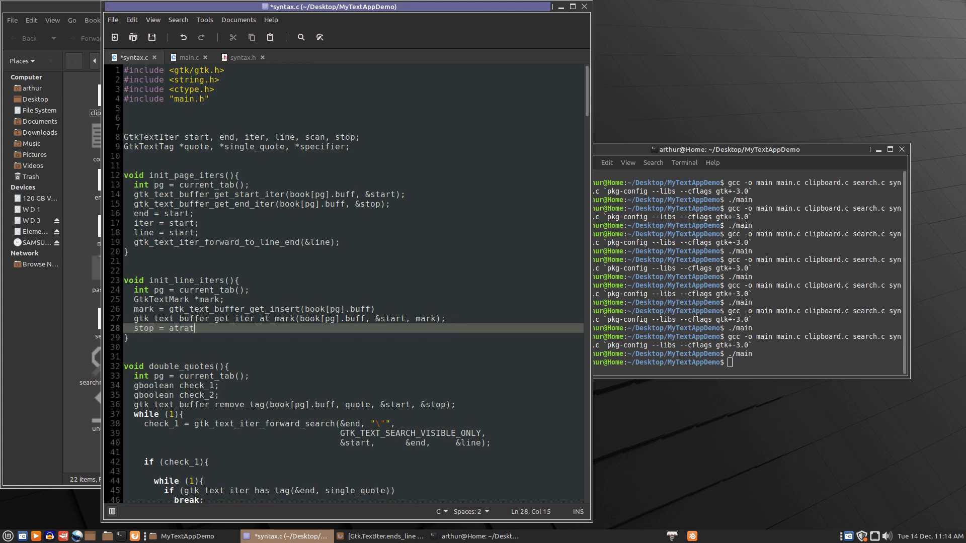
key(BackSpace)
text(st)
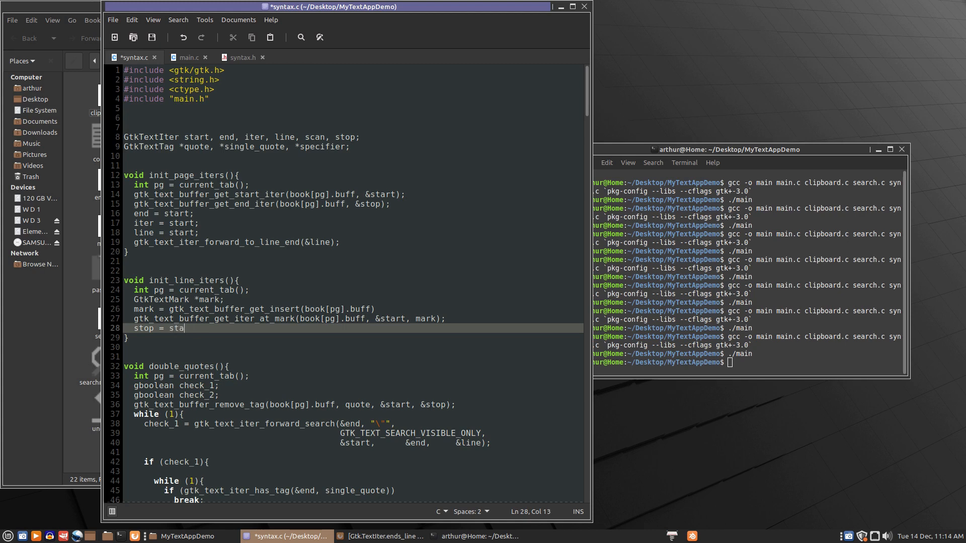
text(rt;)
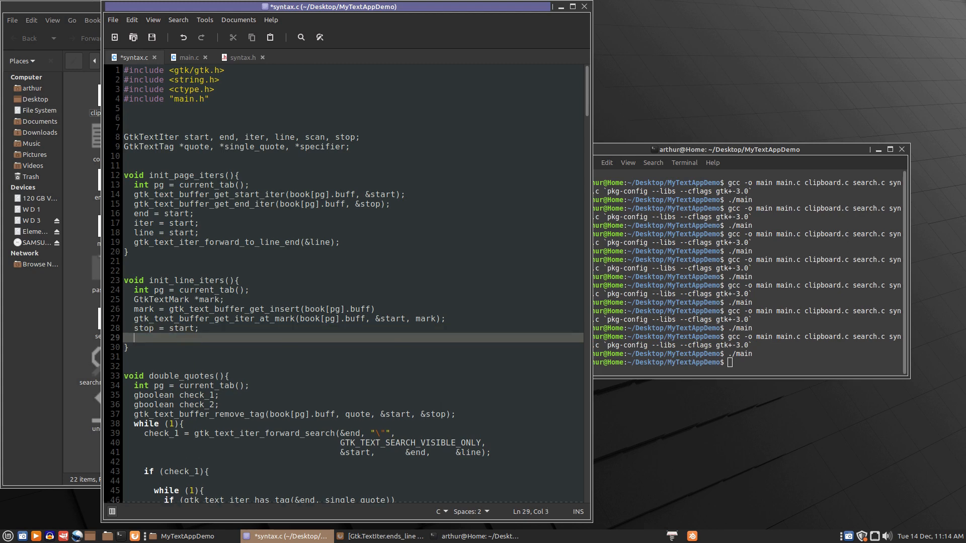
- Open the condition if (! gtk_text_iter_ends_line(&stop)) and start its body
text(if ()
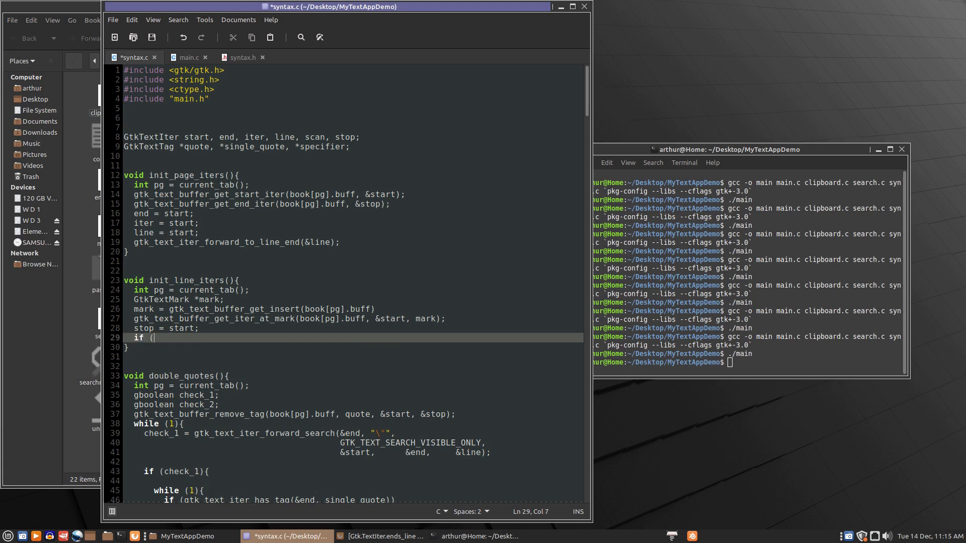
text(! gtk)
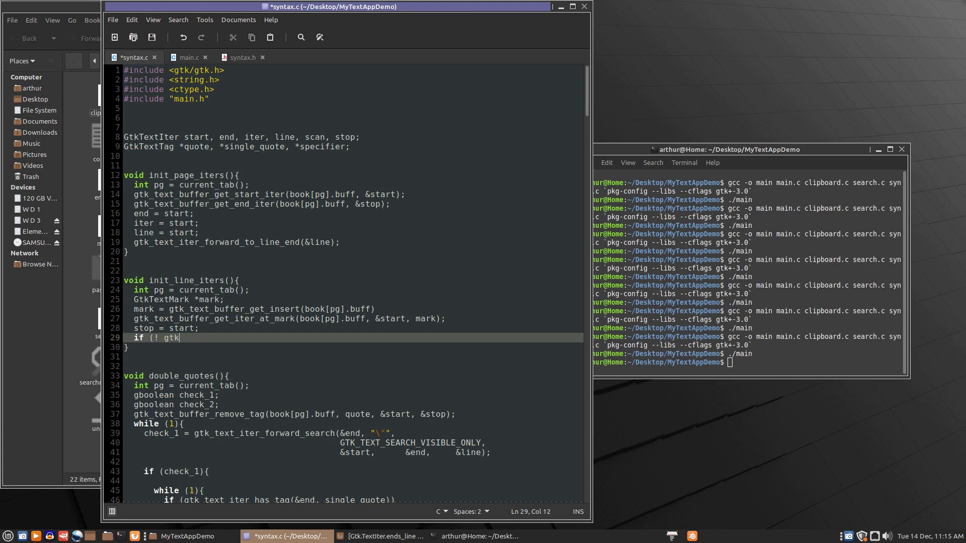
text(_text)
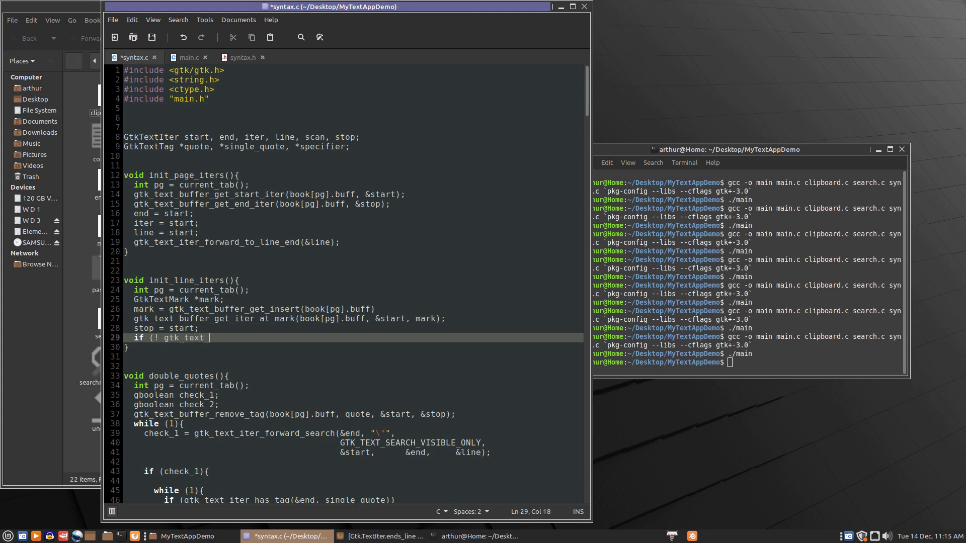
text(iter)
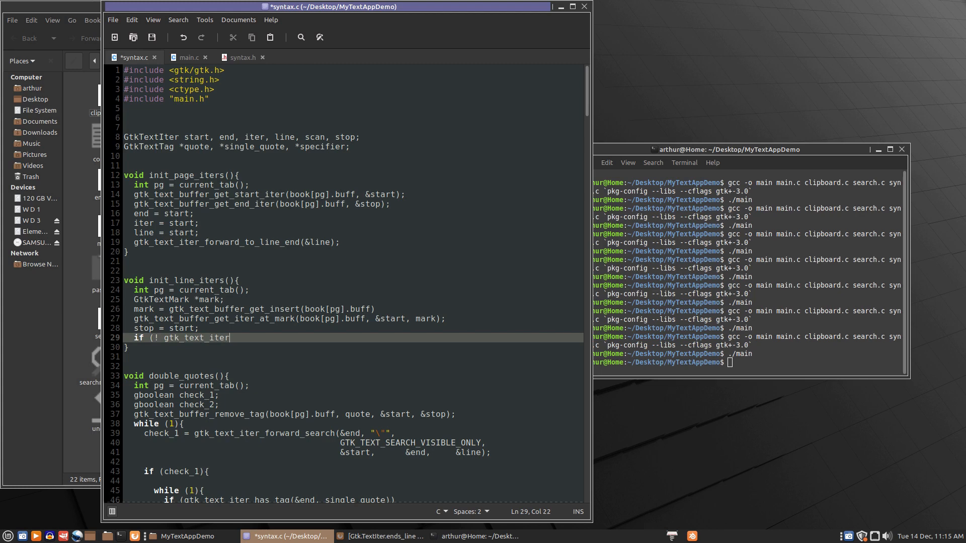
text(_e)
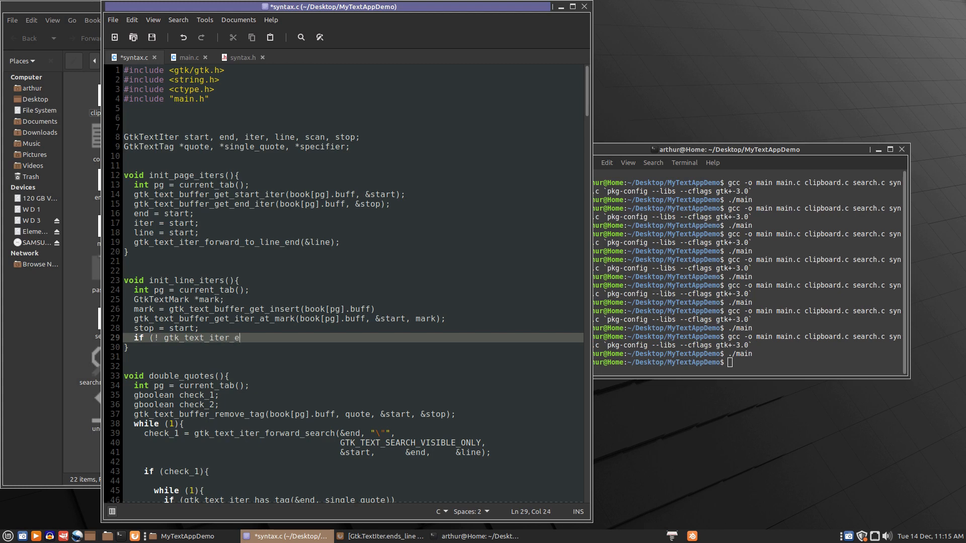
text(nds_line(&s)
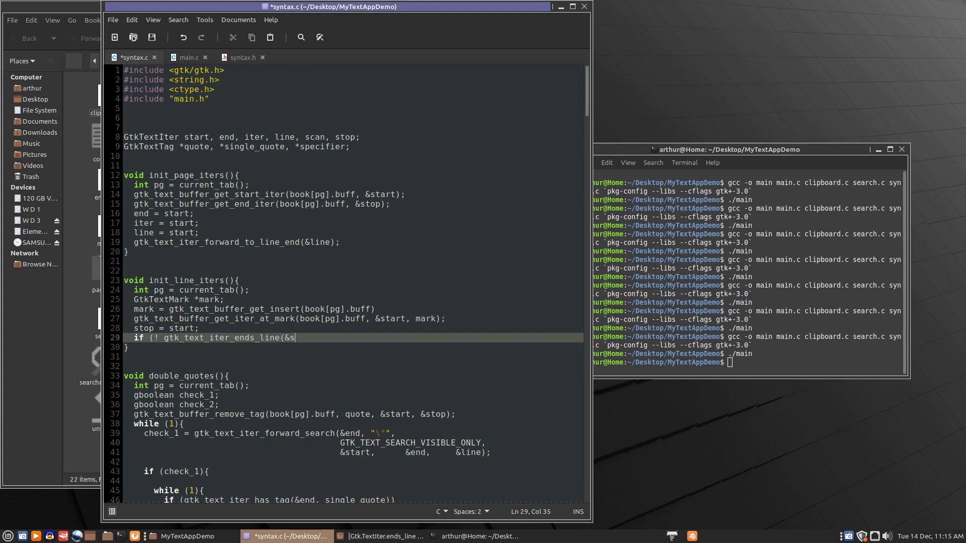
text(top)
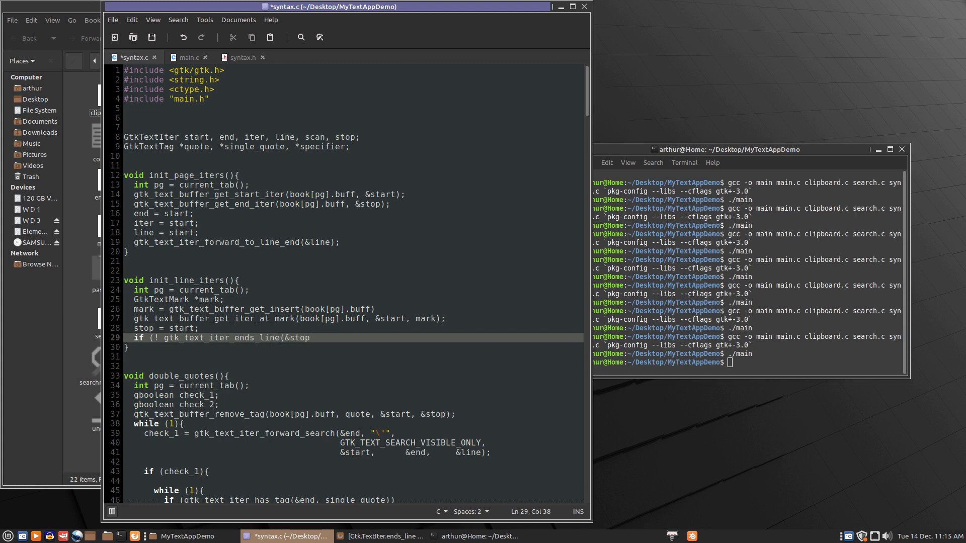
text()))
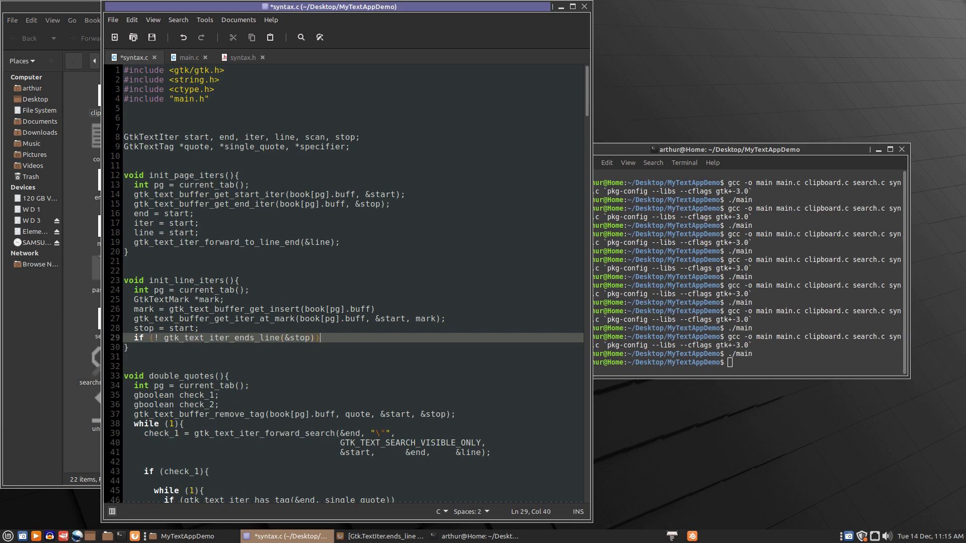
key(Return)
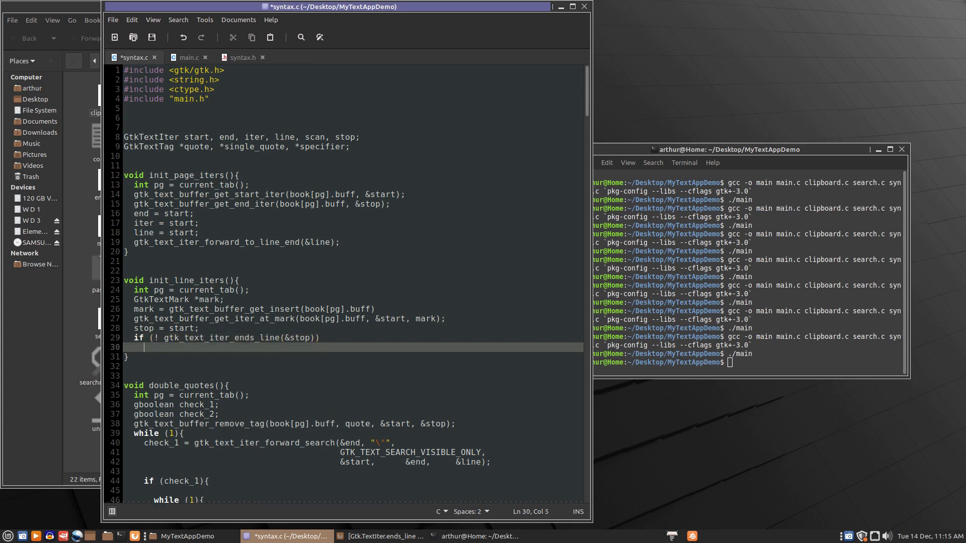
- Under the condition, call gtk_text_iter_fowrad_to_line_end(&stop); (misspelled forward)
text(gtk)
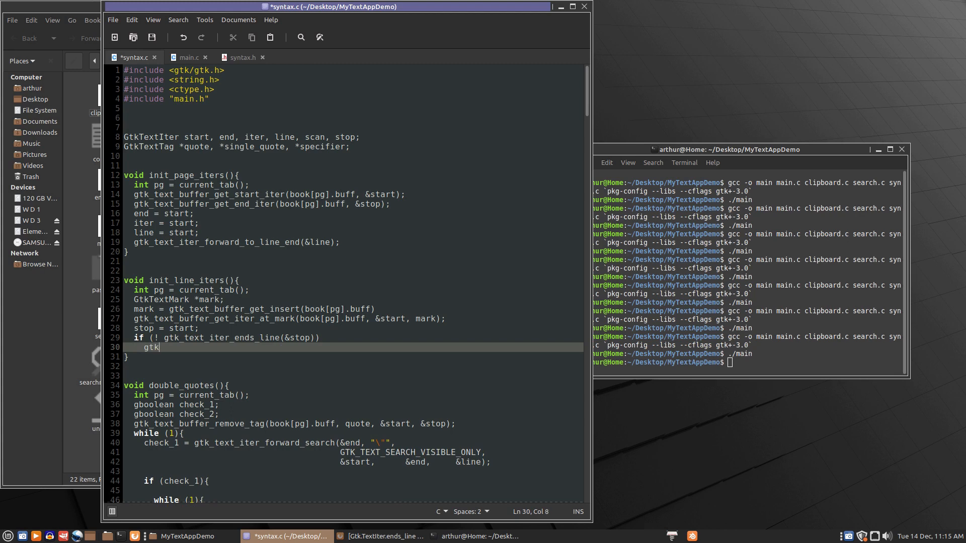
text(_text_i)
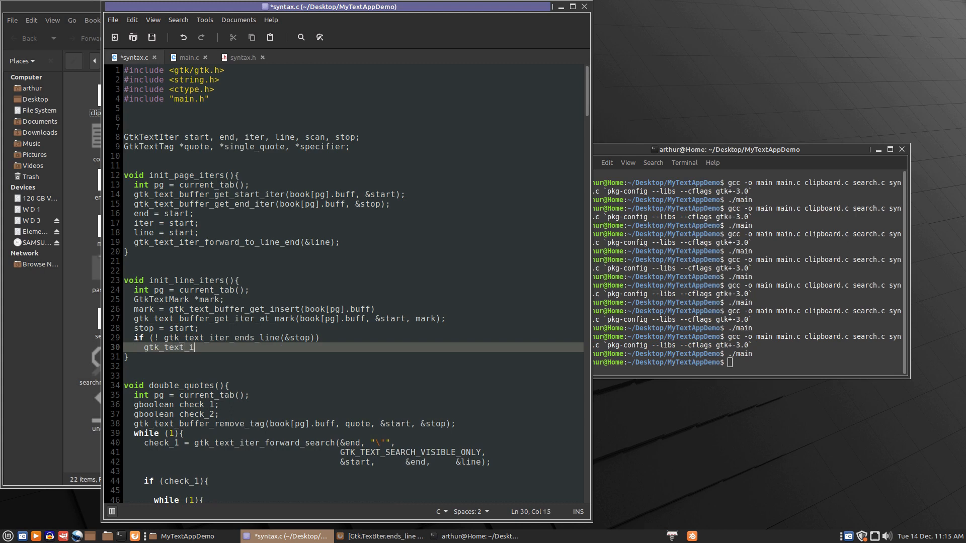
text(ter_fow)
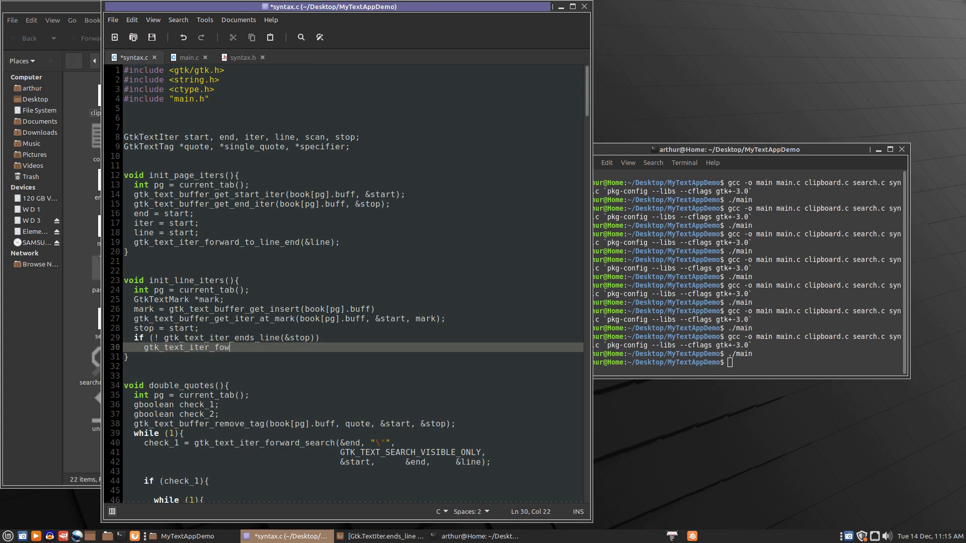
text(rad_to)
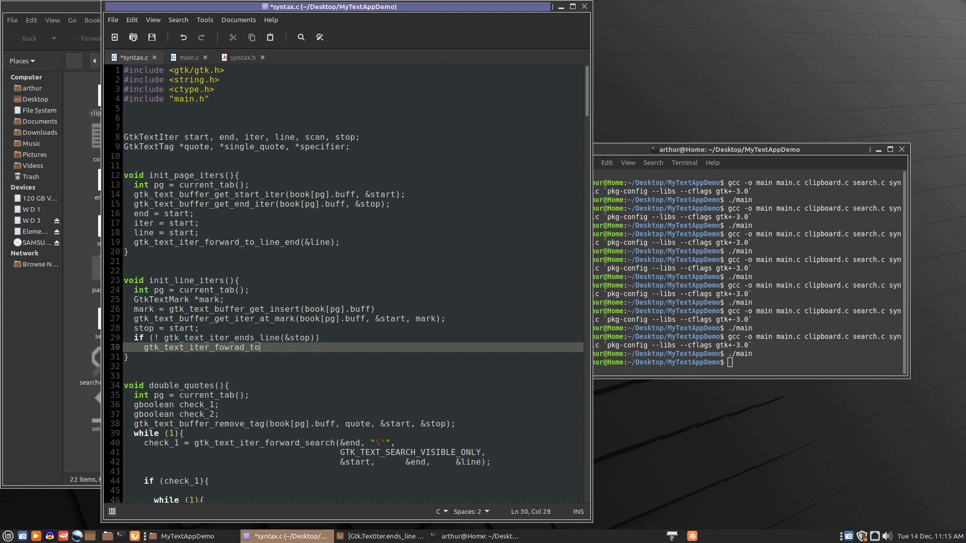
text(_line_en)
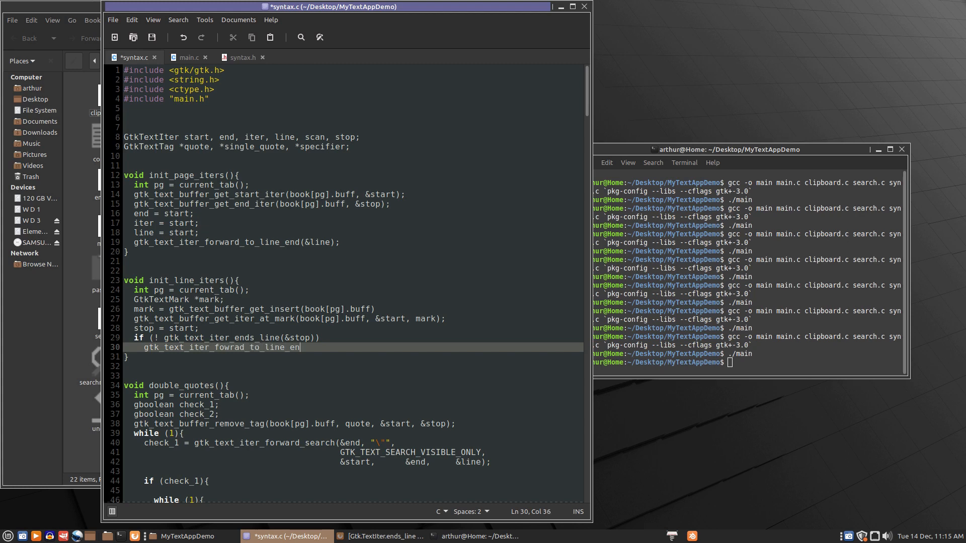
text((&)
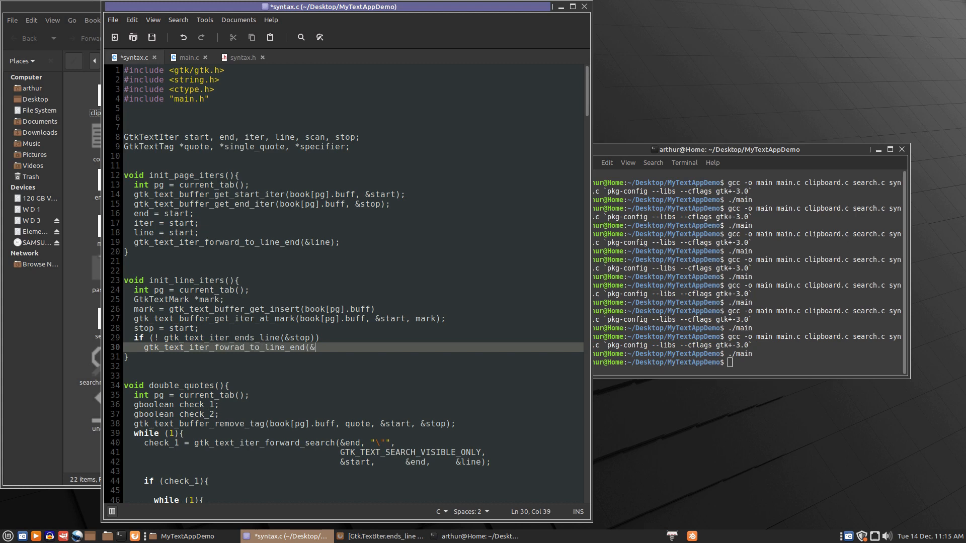
text(stop)
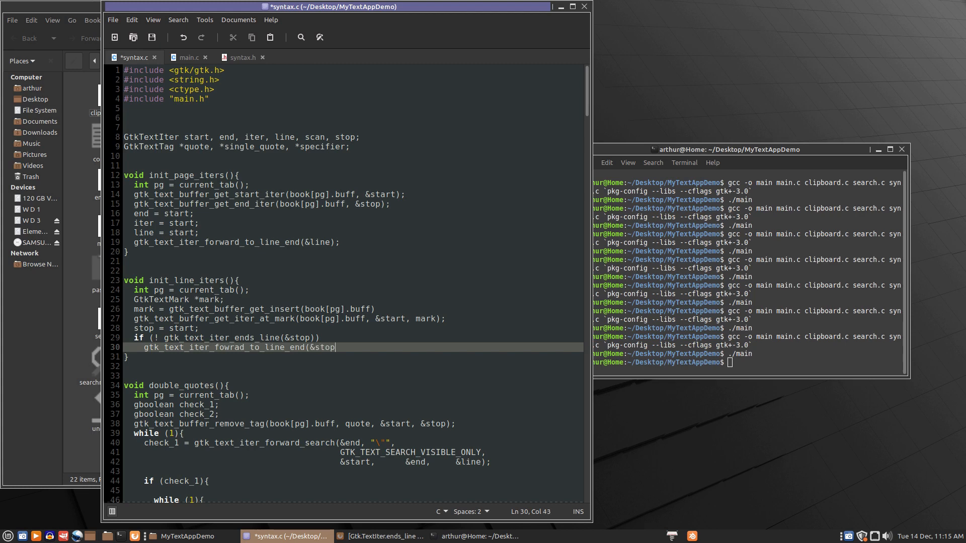
text())
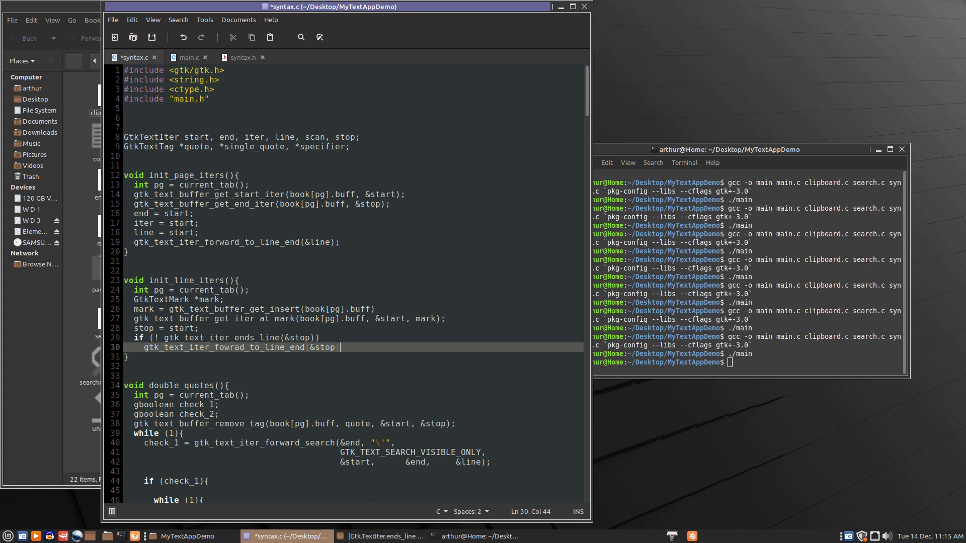
text(;)
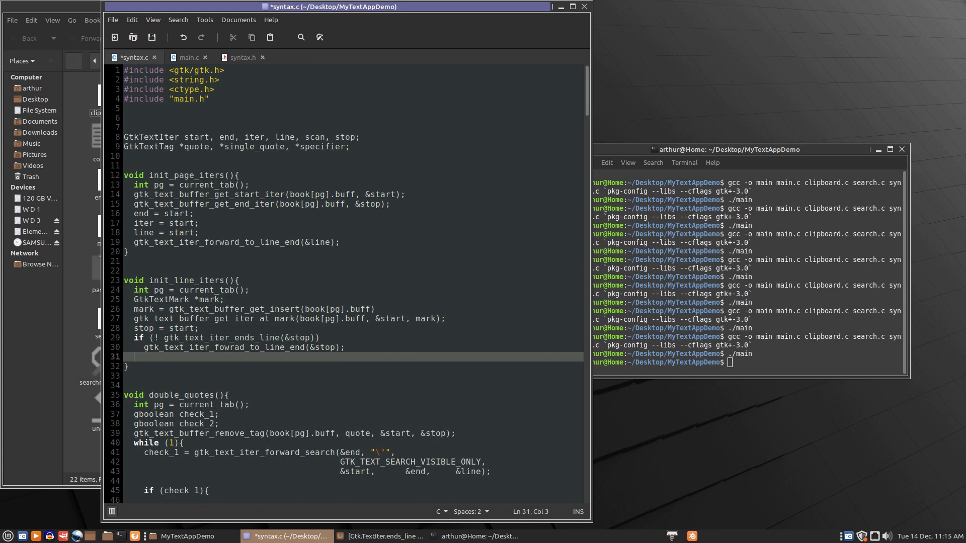
- Add gtk_text_iter_backward_line(&start); on the following line
text(gtk_te)
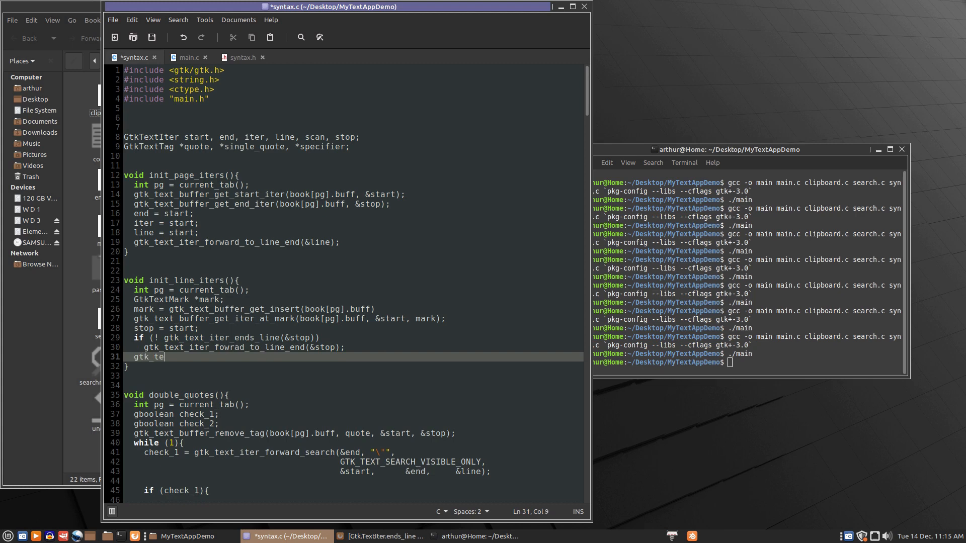
text(xt_iter)
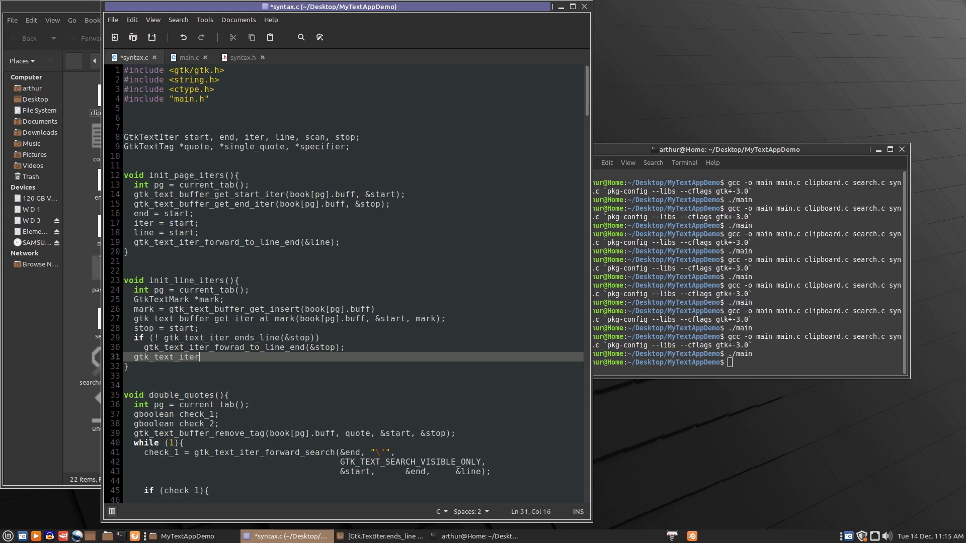
text(_back)
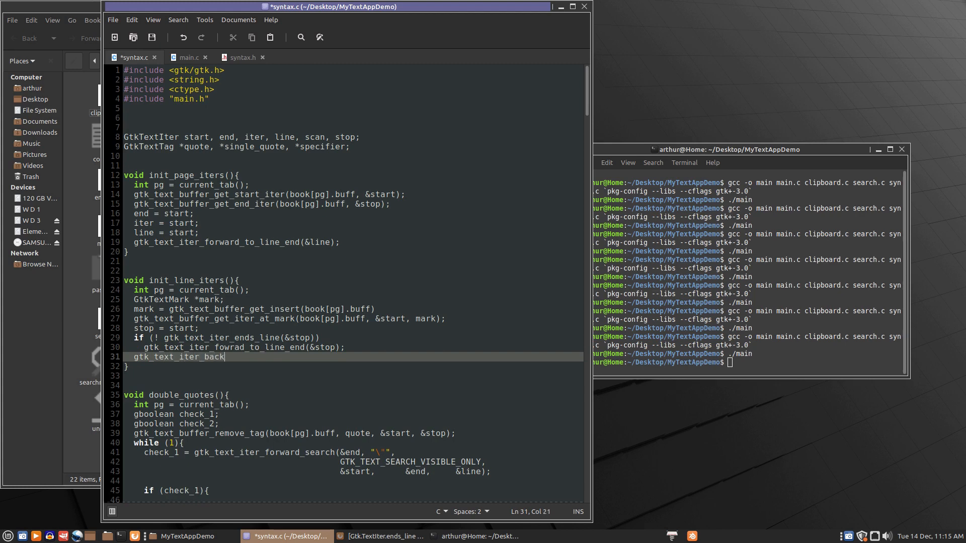
text(ward)
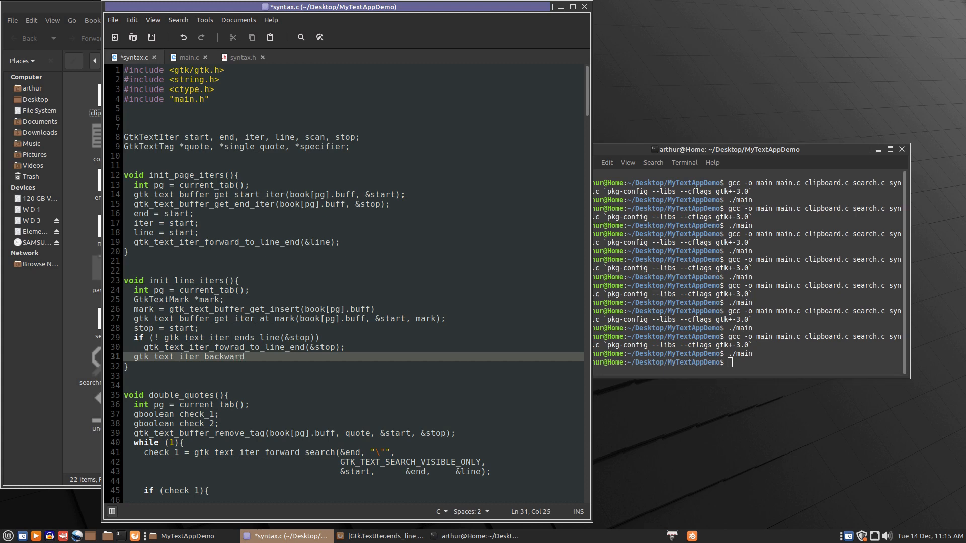
text(_line)
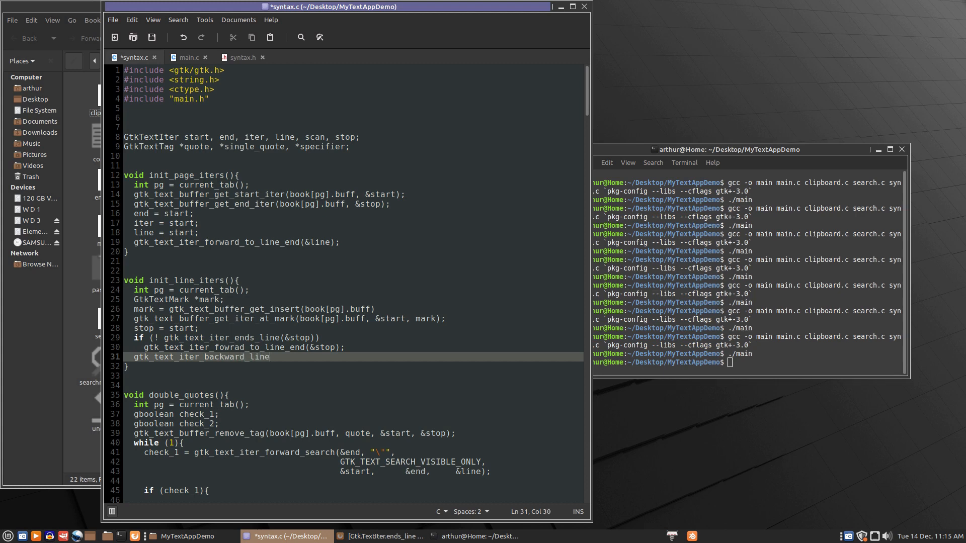
text(()
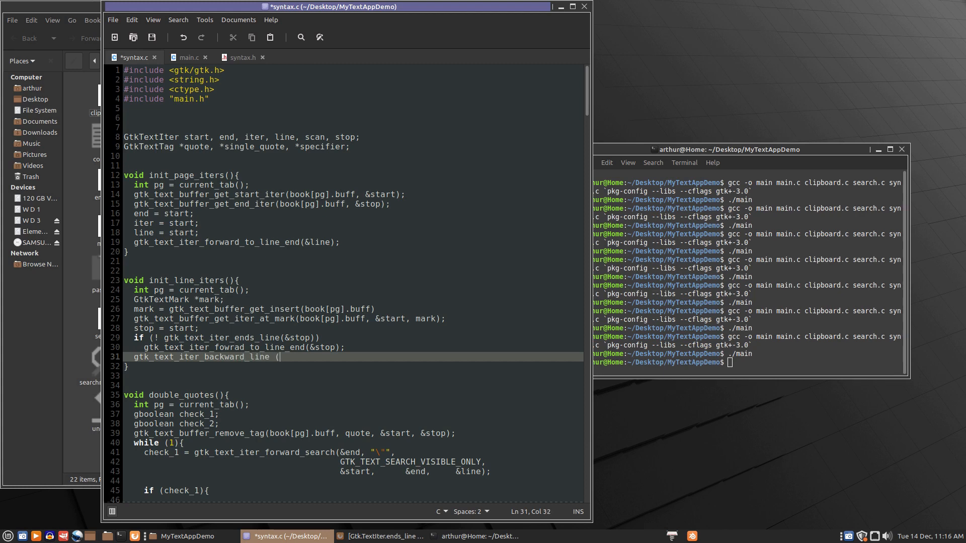
text(&start)
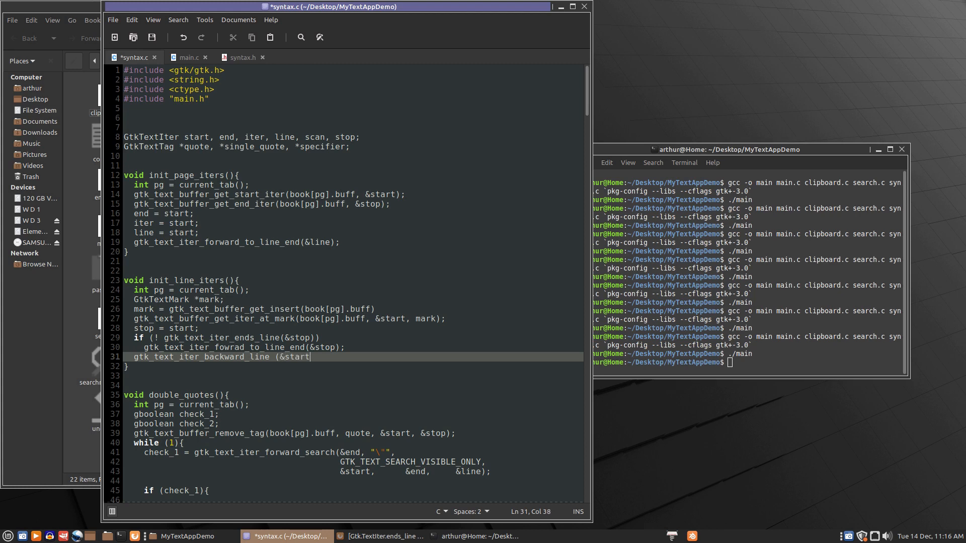
text();)
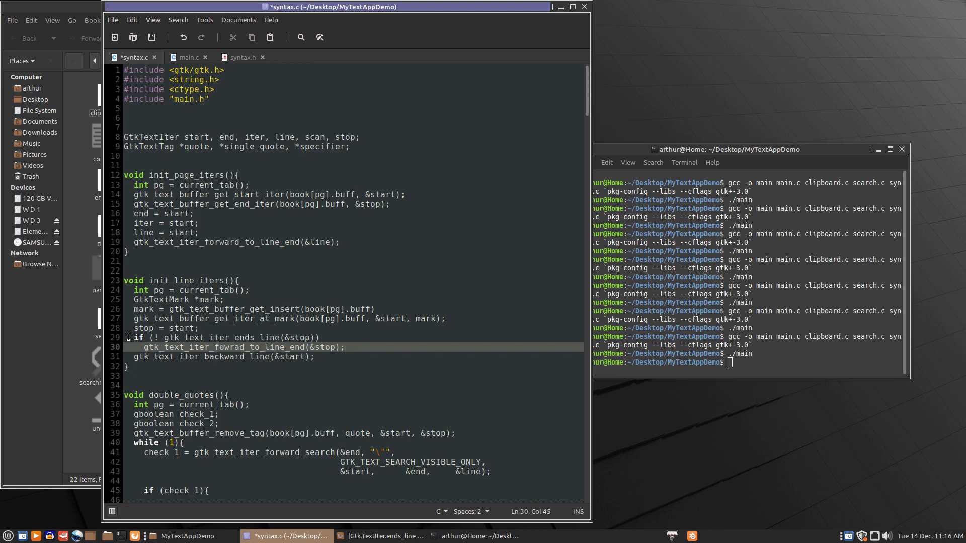
- Copy the end/iter/line setup lines from init_page_iters and paste them after the backward_line call
click(136, 337)
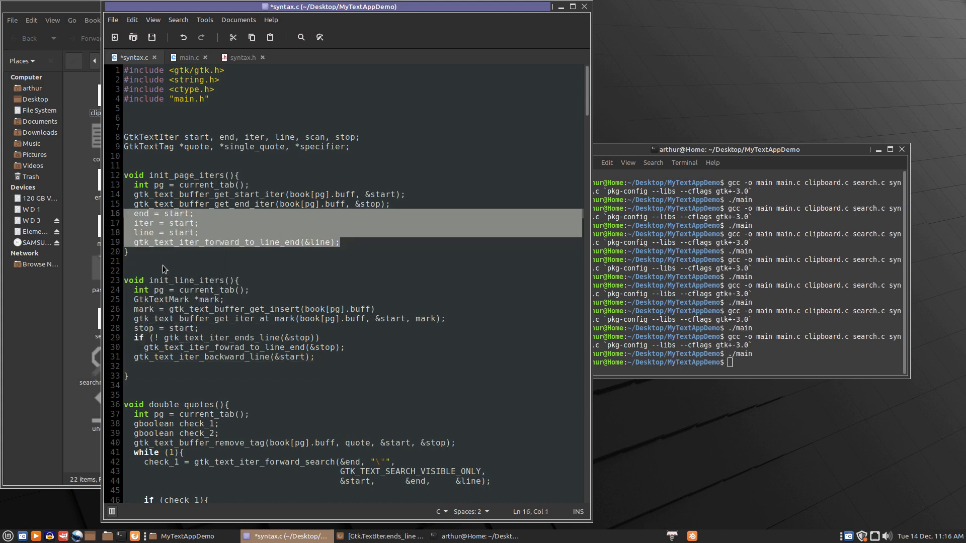
right_click(179, 366)
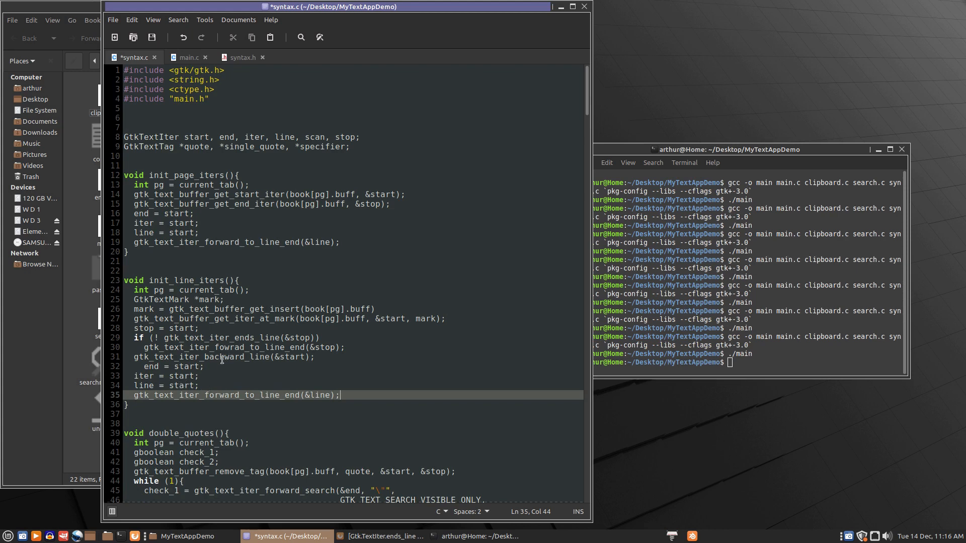
click(221, 357)
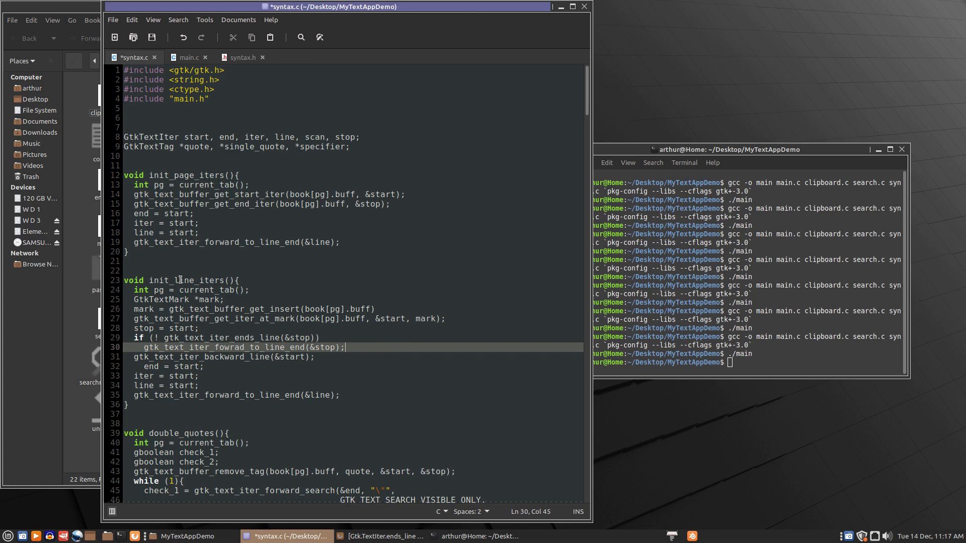
- Scroll down through double_quotes and review its offset comparison
scroll(down, 3)
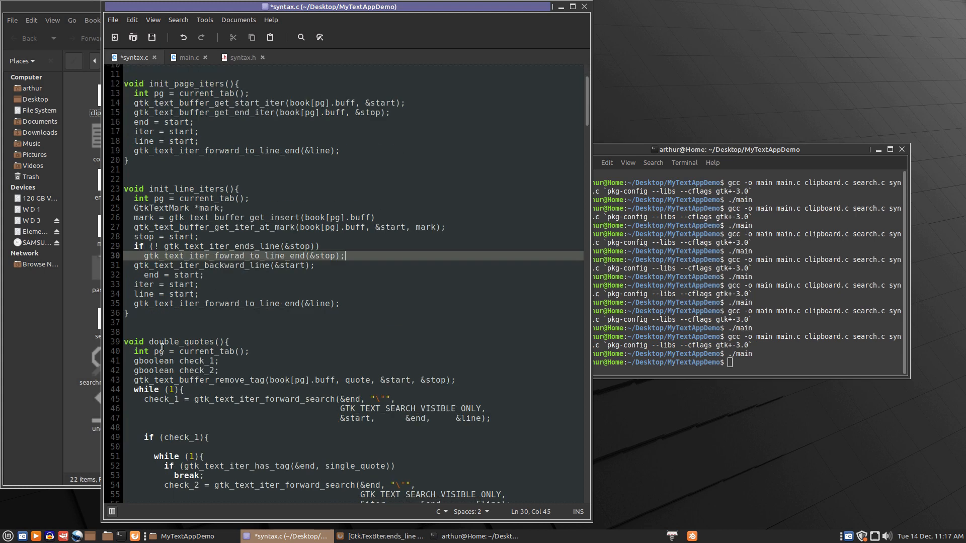
mouse_move(461, 400)
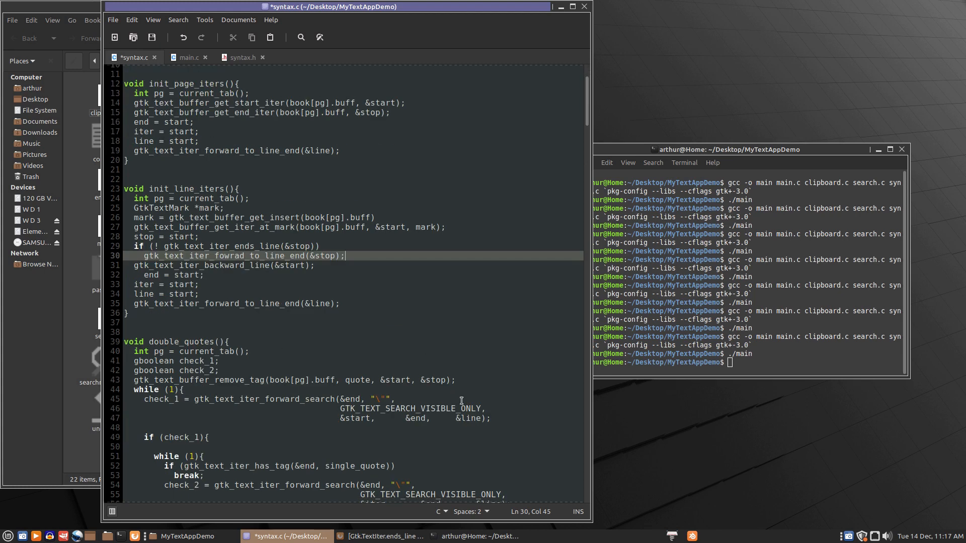
scroll(down, 3)
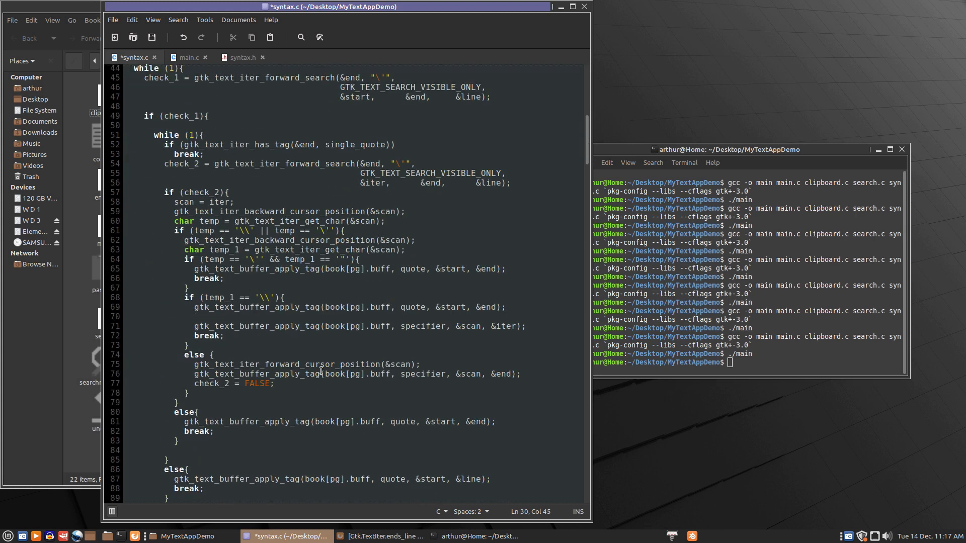
scroll(down, 3)
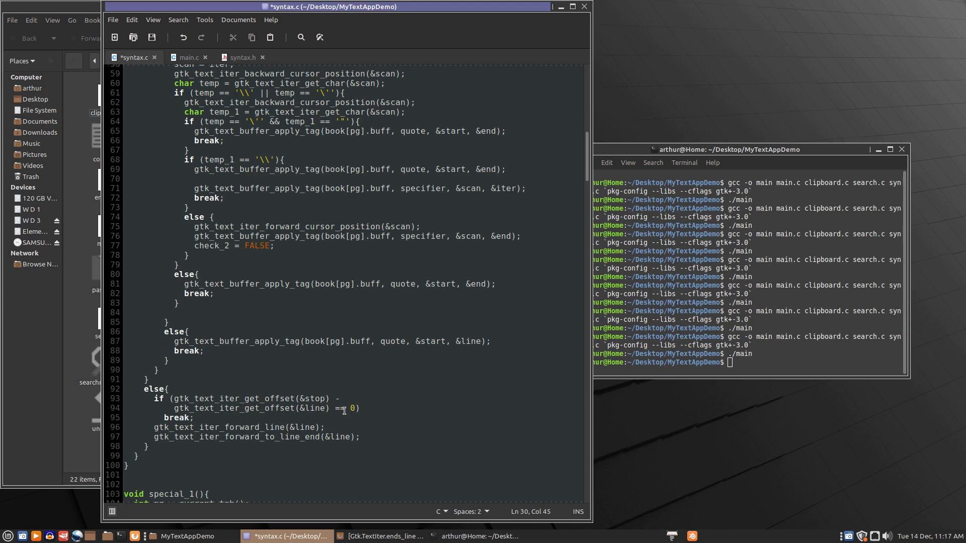
click(338, 408)
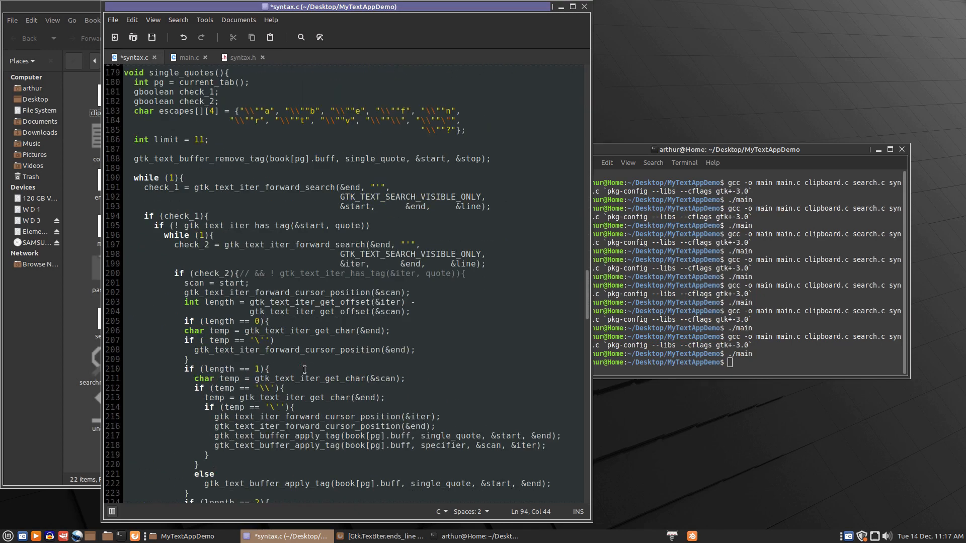
- In single_quotes, change the line-offset break test on line 240 from == 0 to <= 0
scroll(down, 3)
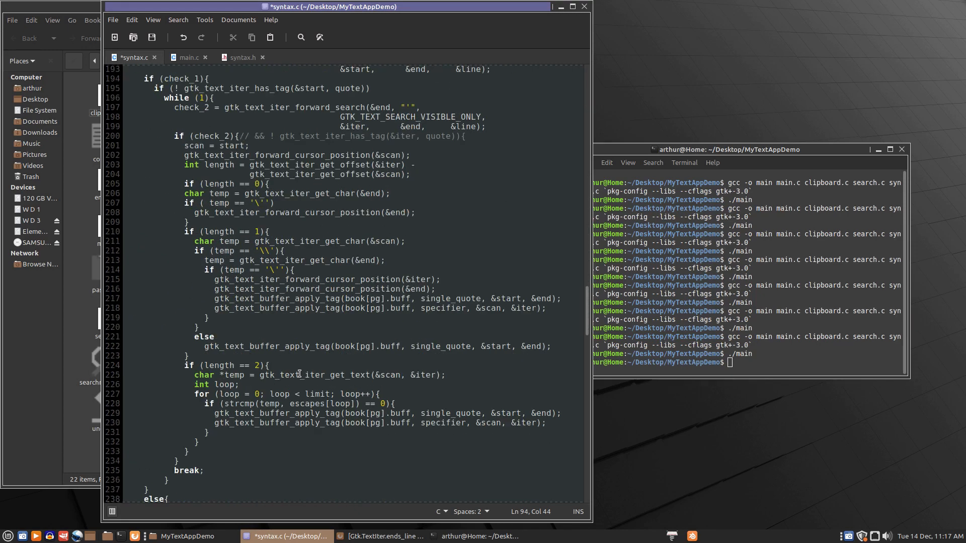
scroll(down, 3)
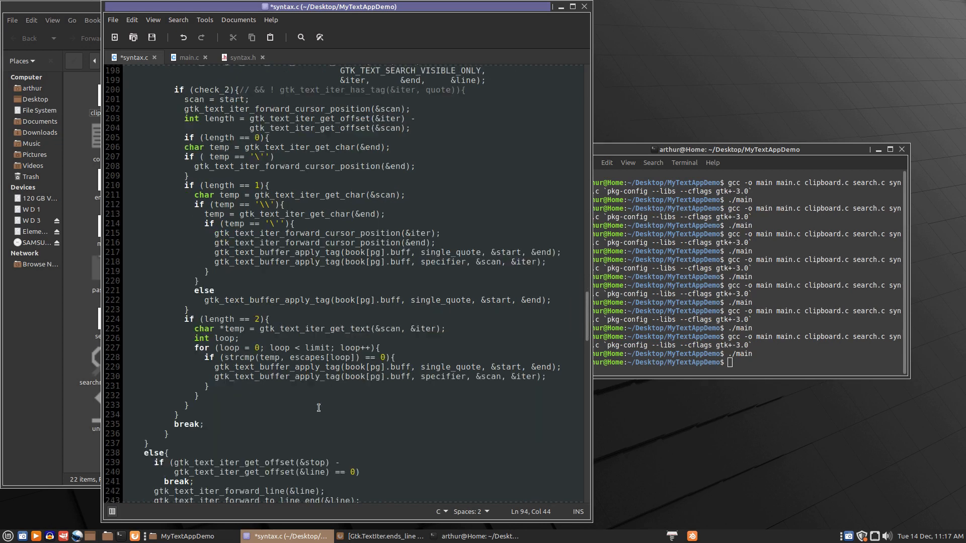
scroll(down, 3)
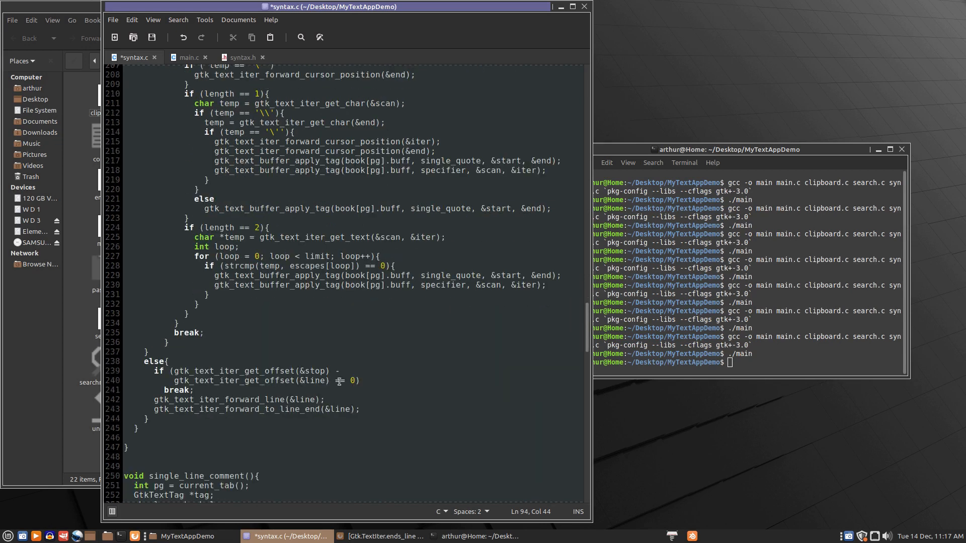
click(346, 380)
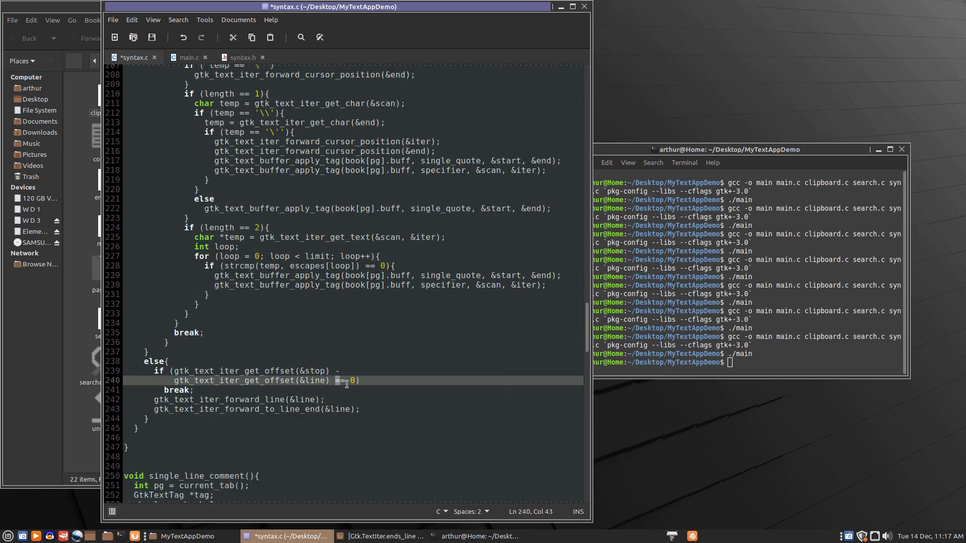
text(<=)
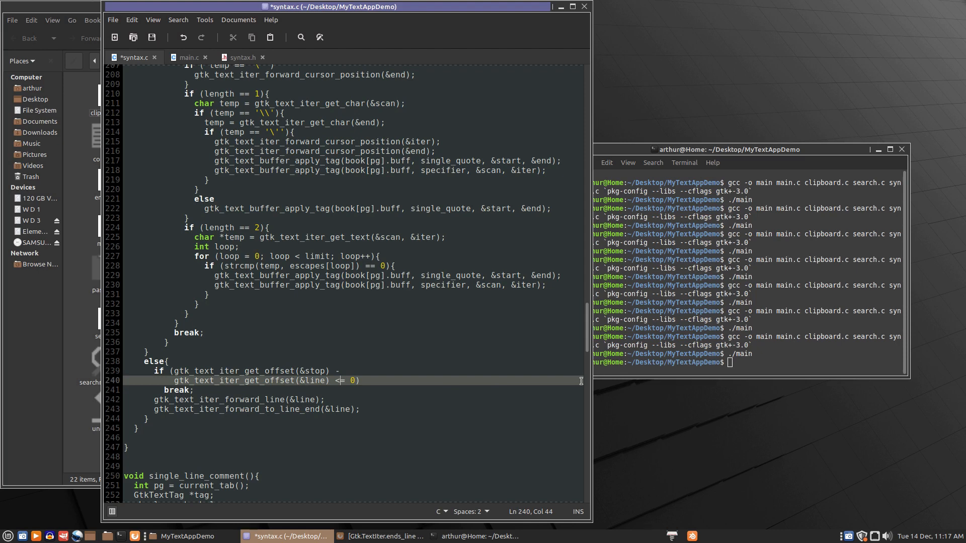
click(179, 390)
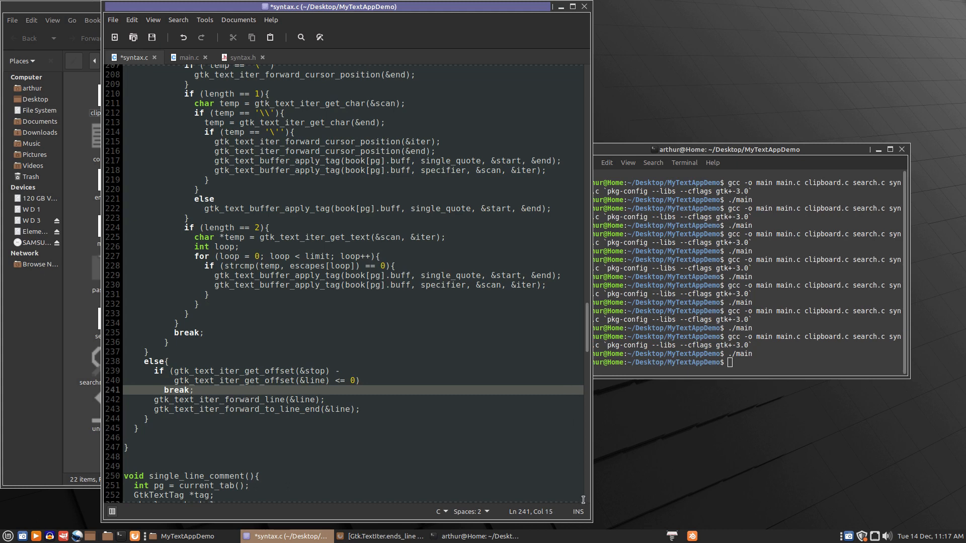
scroll(down, 3)
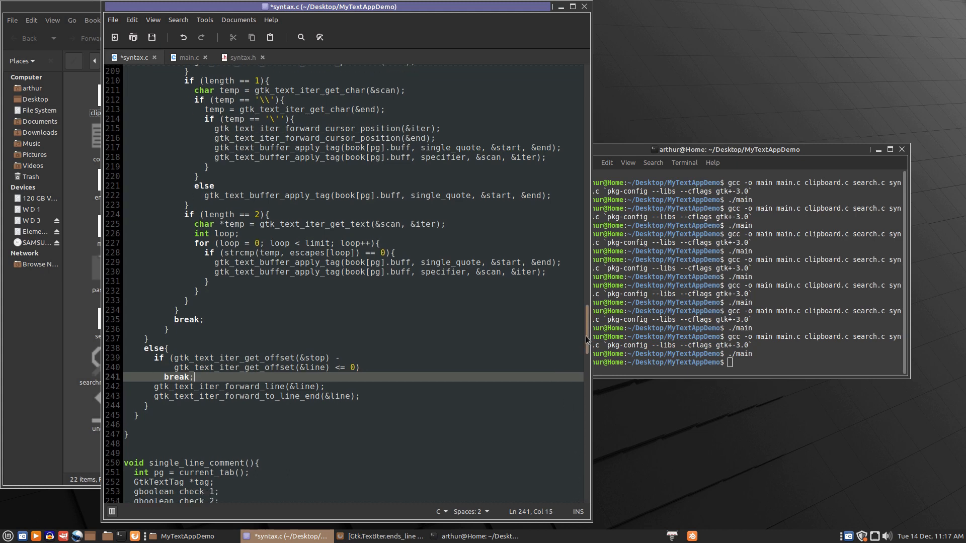
scroll(down, 3)
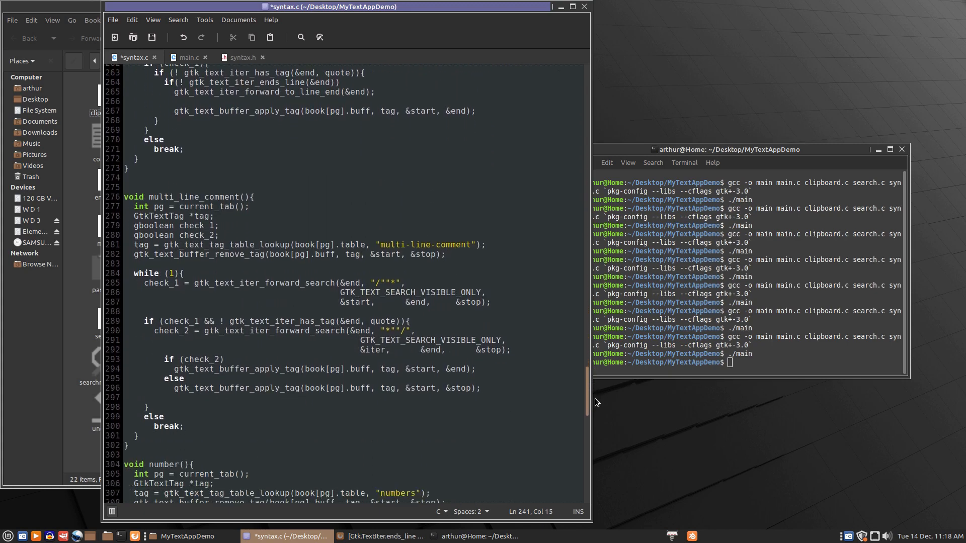
scroll(down, 3)
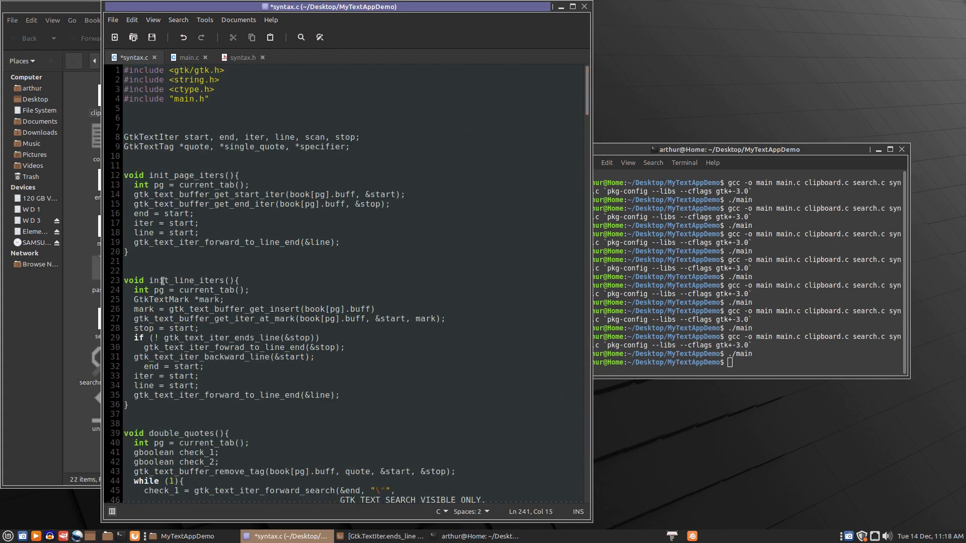
mouse_move(188, 398)
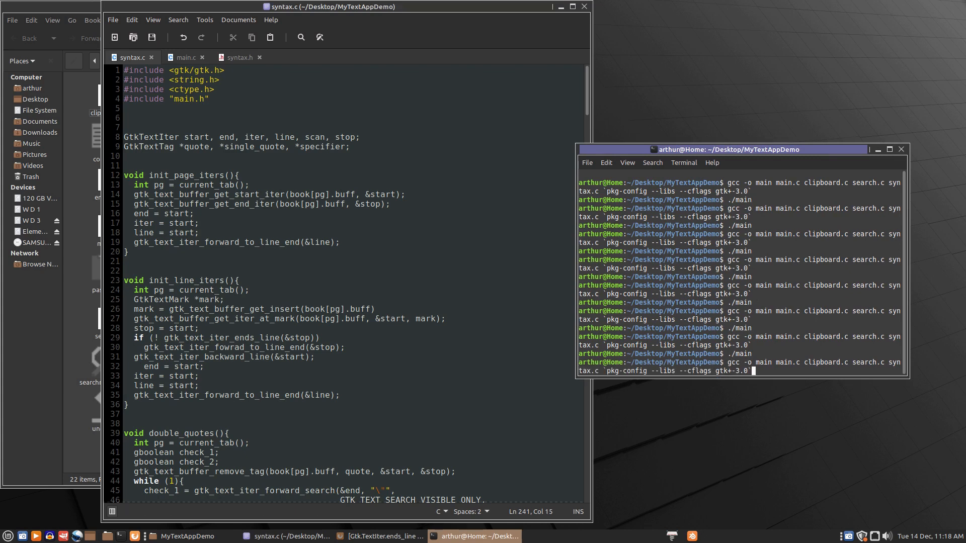
- Compile with gcc, add the missing ';' at the end of line 26, and save syntax.c
key(Return)
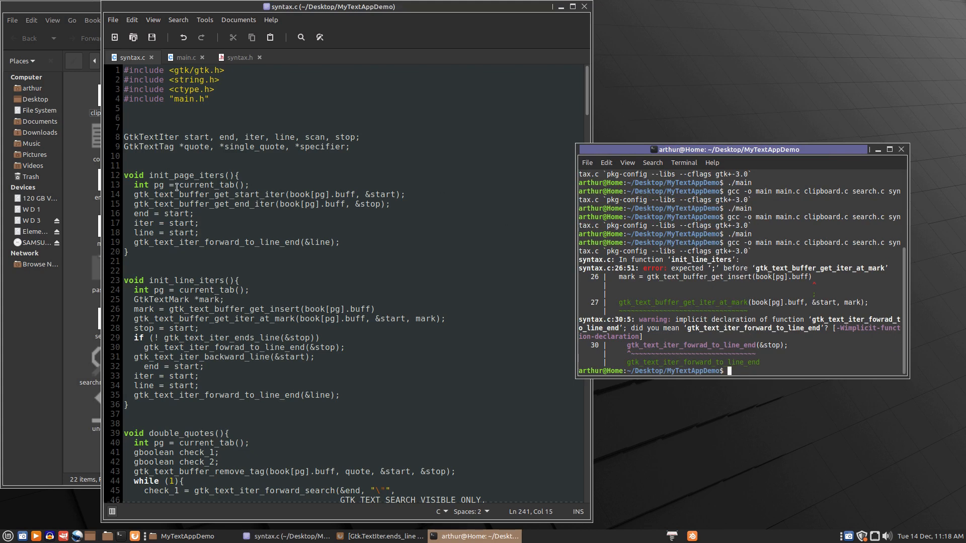
click(381, 309)
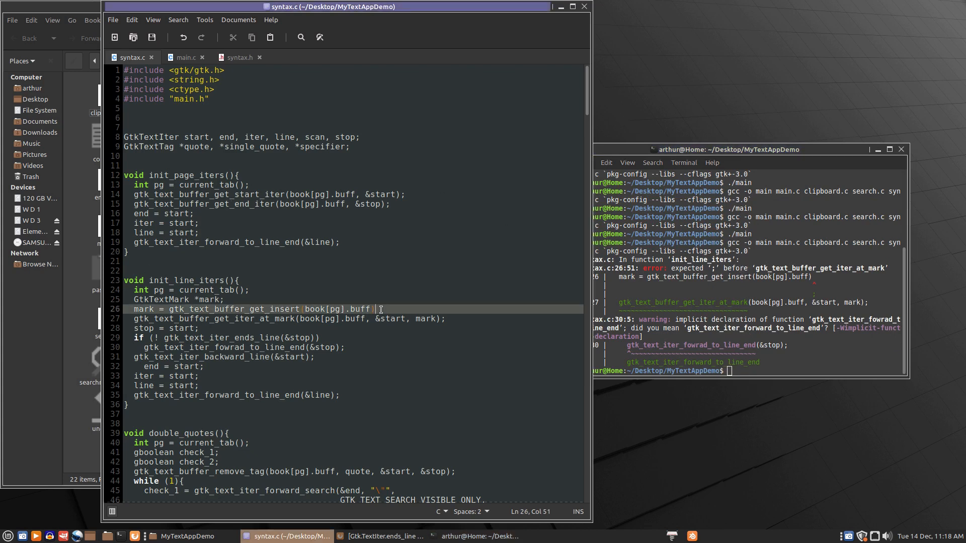
text(;)
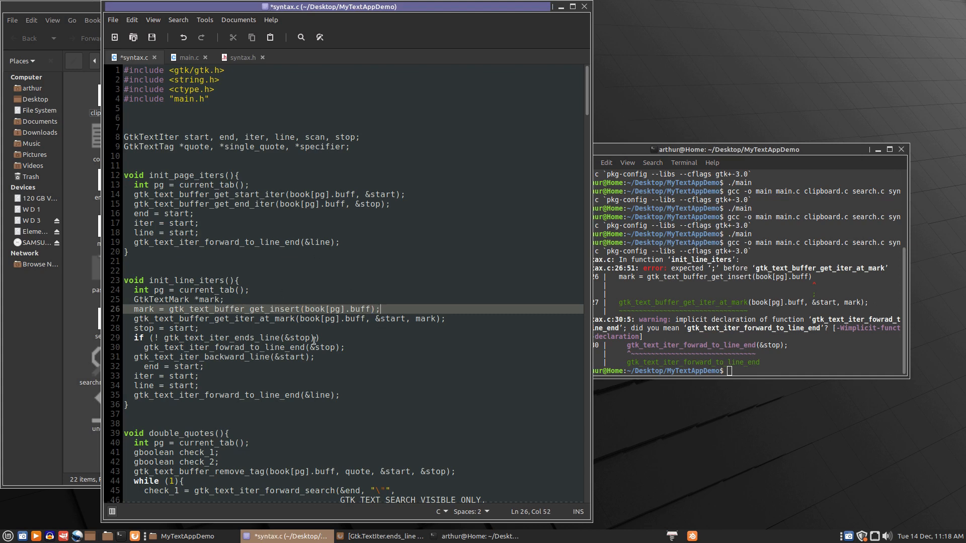
key(ctrl+s)
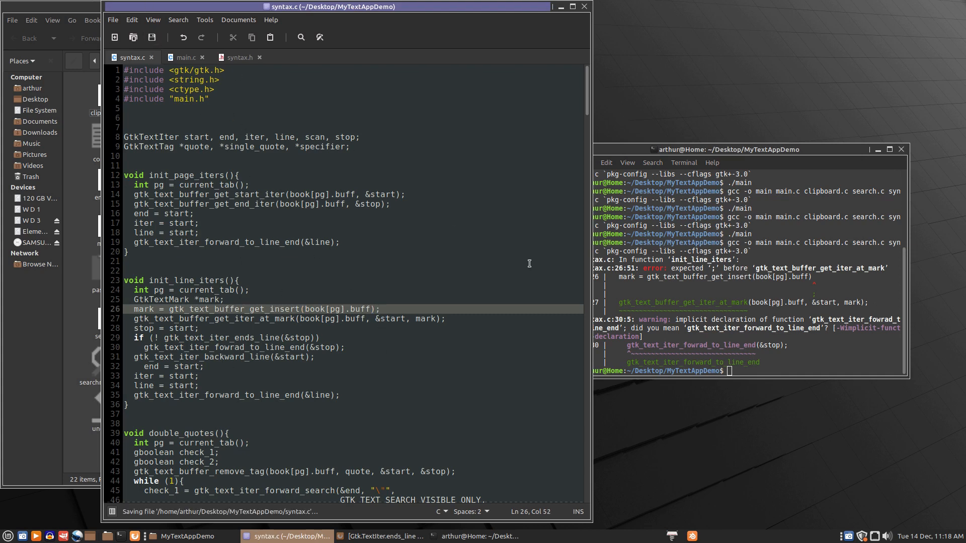
mouse_move(743, 356)
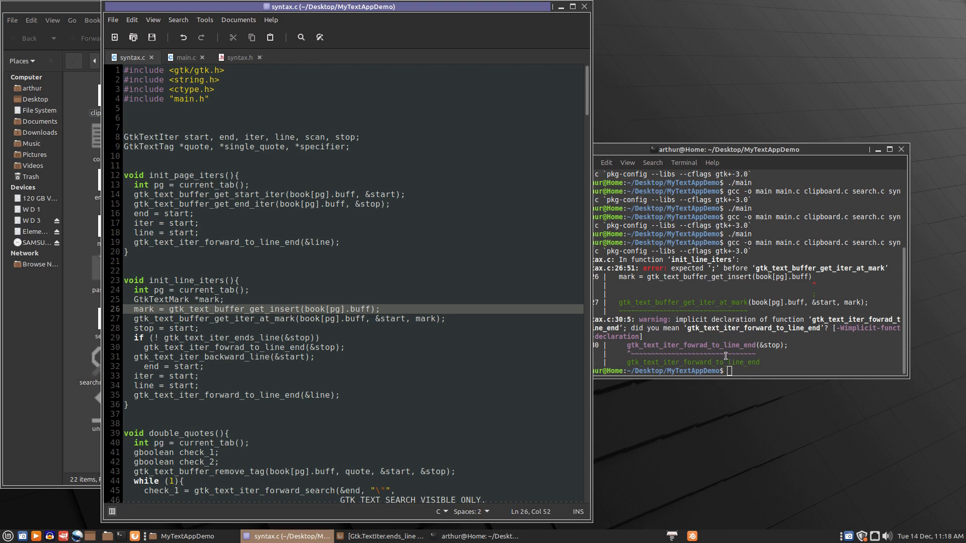
mouse_move(707, 344)
text(rwa)
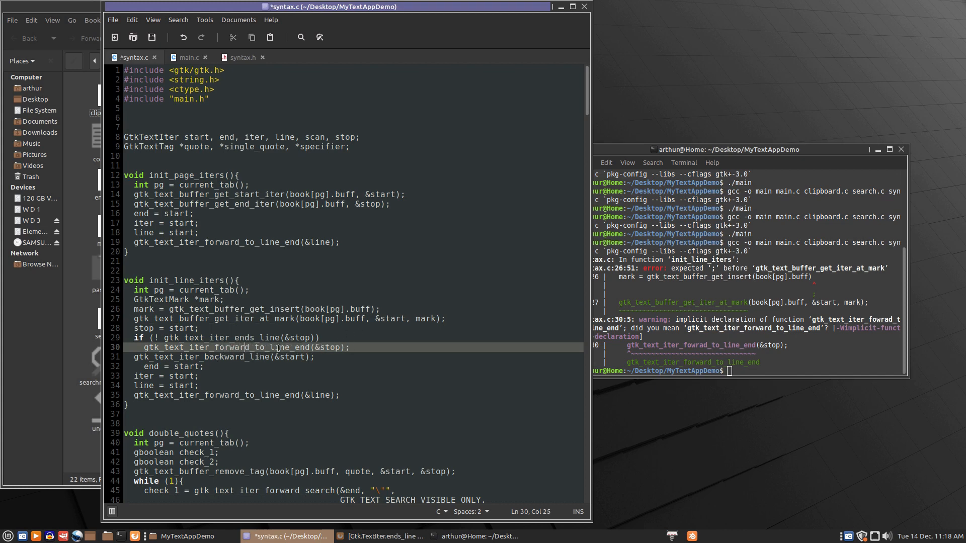
- Save the forward_to_line_end fix and rerun gcc for a clean build
click(152, 38)
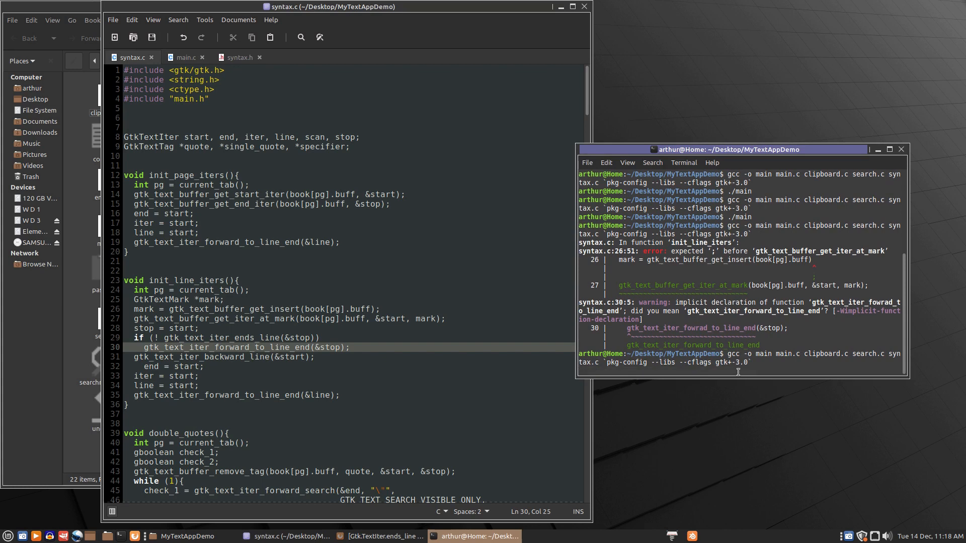
key(Return)
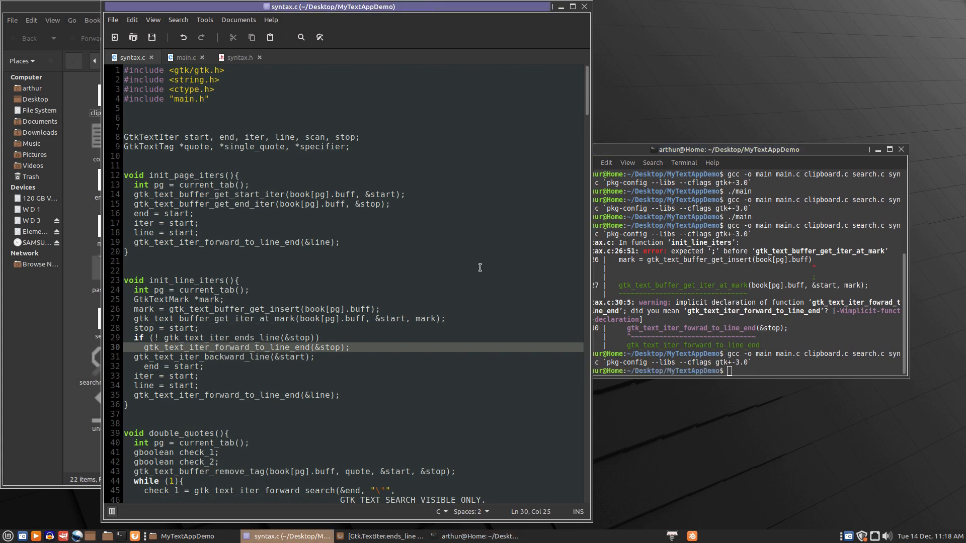
scroll(down, 3)
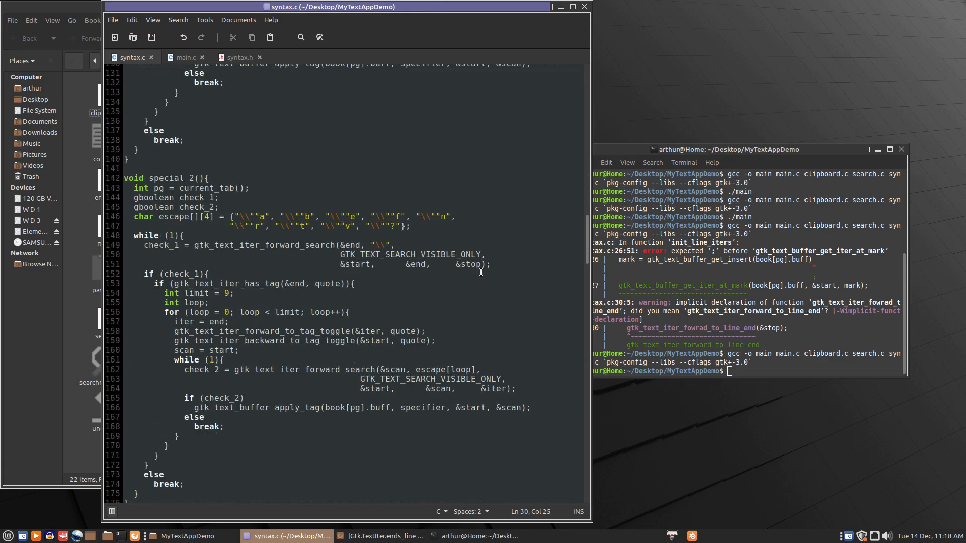
- In highlight_line(), copy 'line' and paste it over 'page' in the first init_page_iters() call
scroll(down, 3)
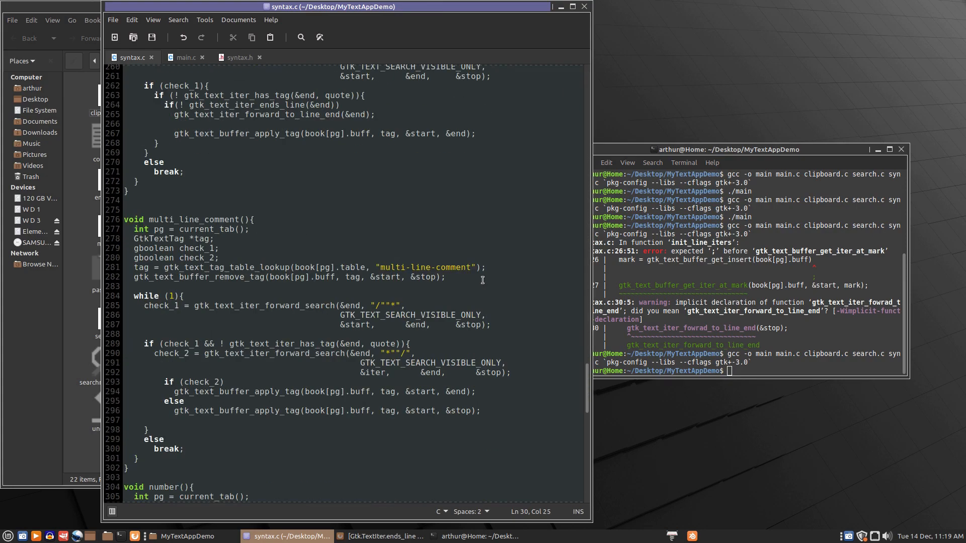
scroll(down, 3)
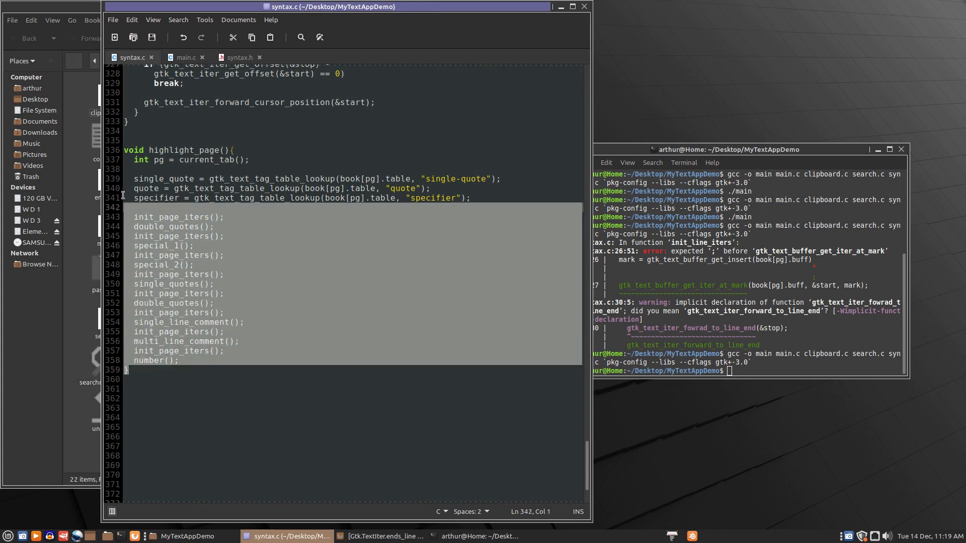
right_click(148, 151)
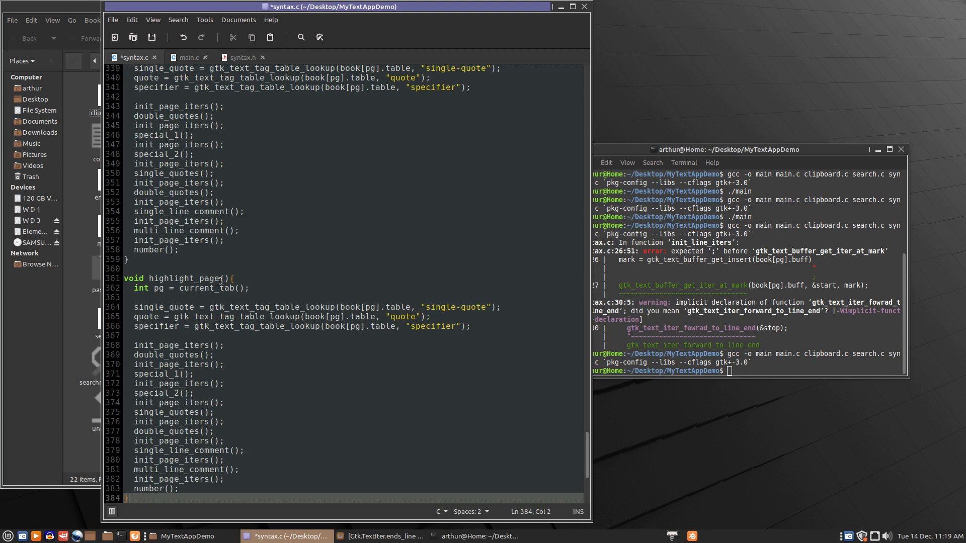
double_click(210, 279)
text(lin)
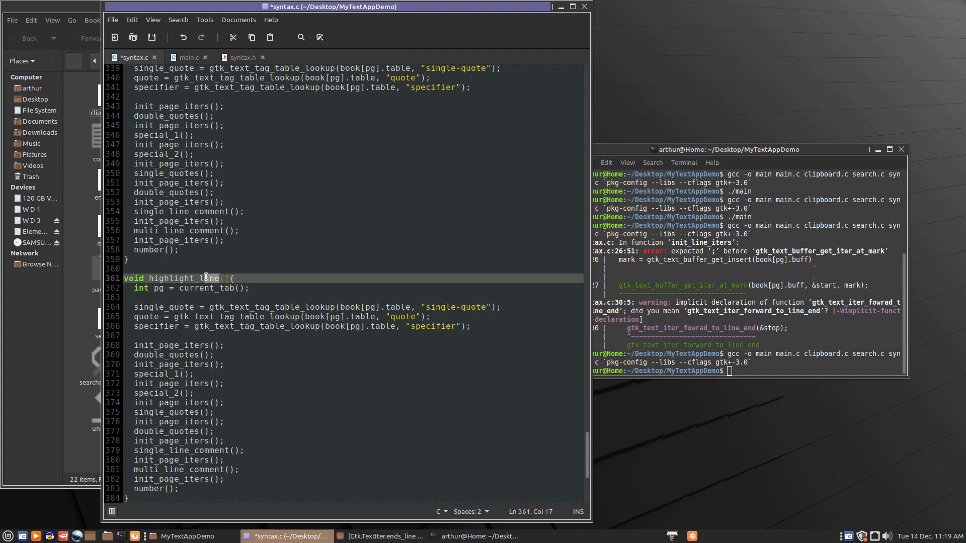
right_click(209, 278)
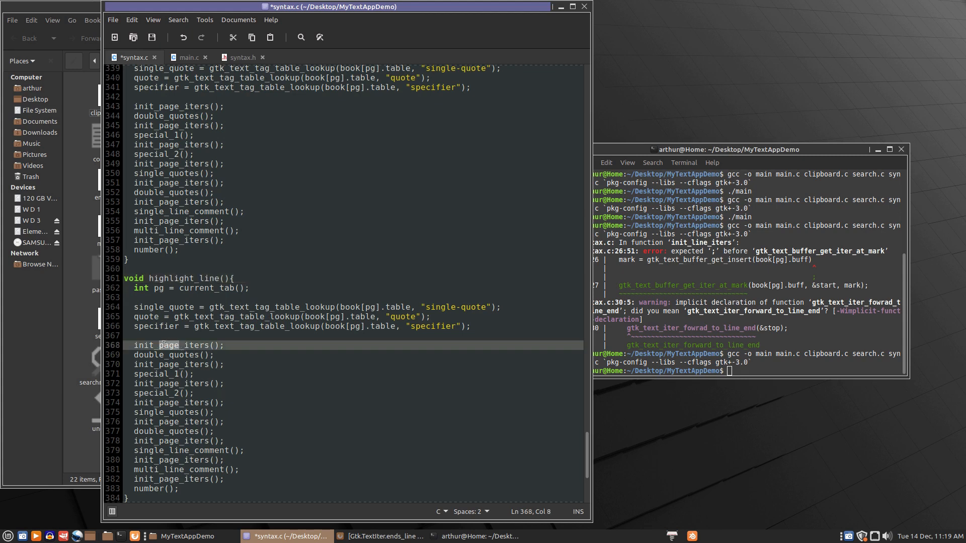
right_click(183, 345)
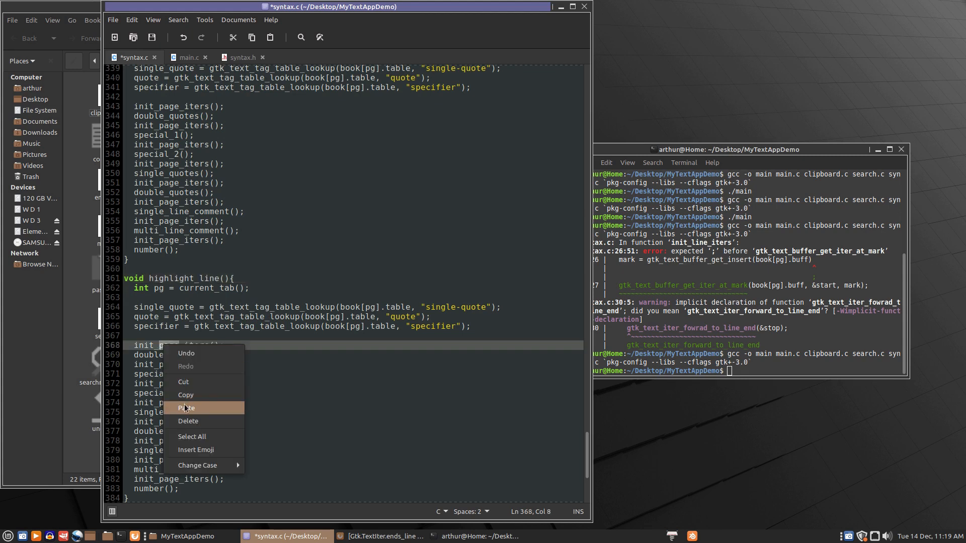
- Rename the remaining init_page_iters() calls on lines 370, 372, 374 and 380 to init_line_iters()
click(163, 364)
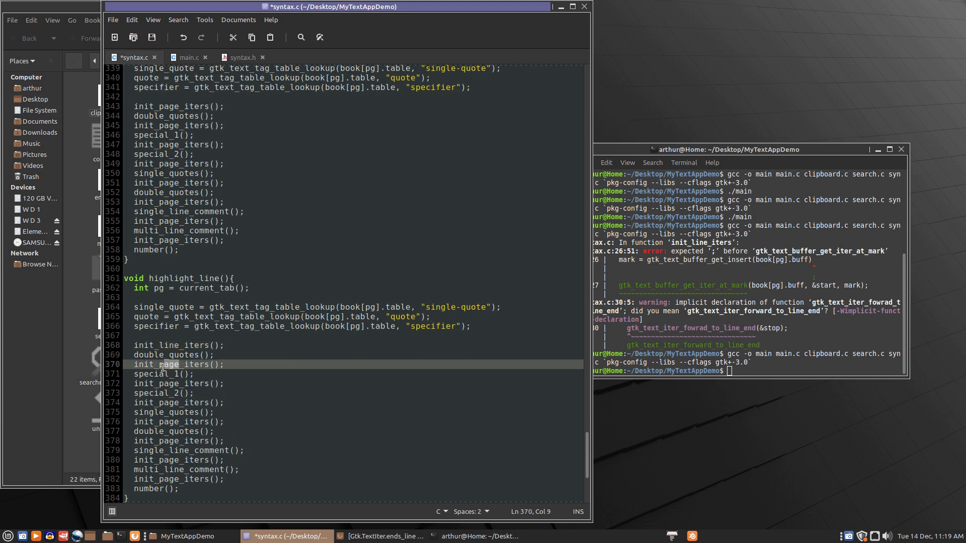
right_click(163, 366)
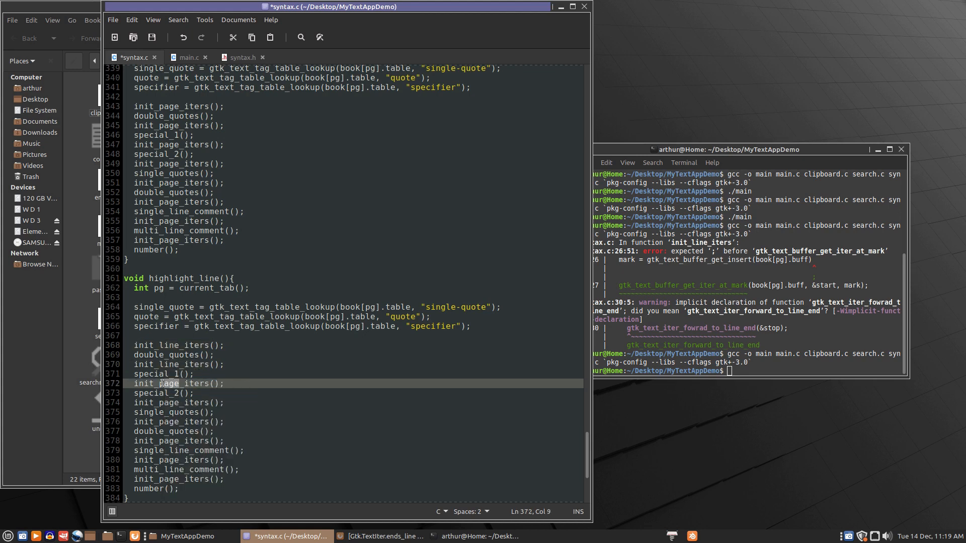
right_click(163, 383)
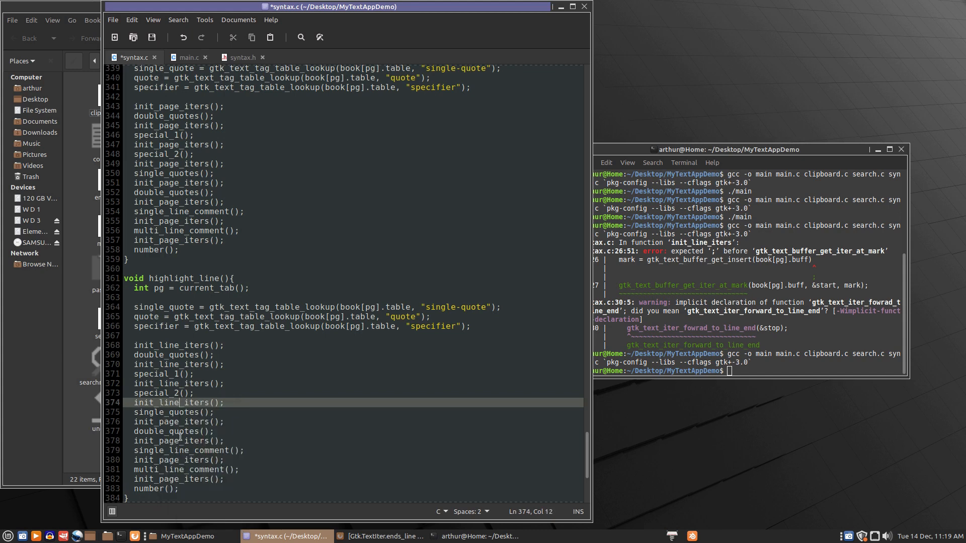
right_click(179, 422)
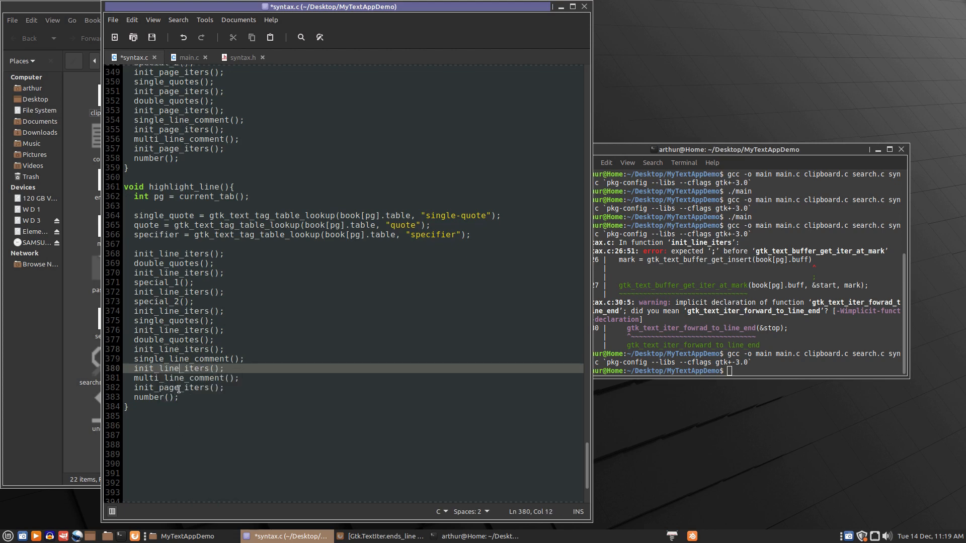
right_click(166, 386)
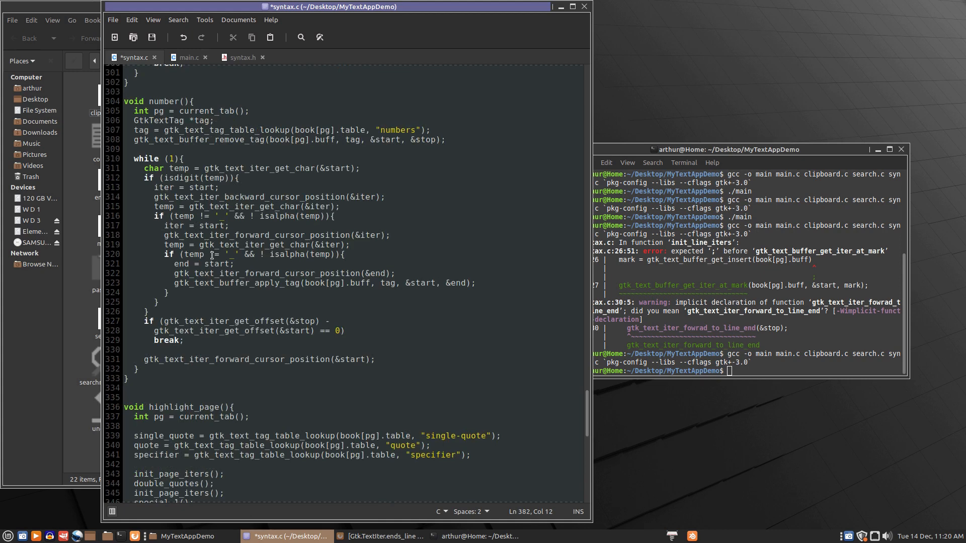
scroll(down, 3)
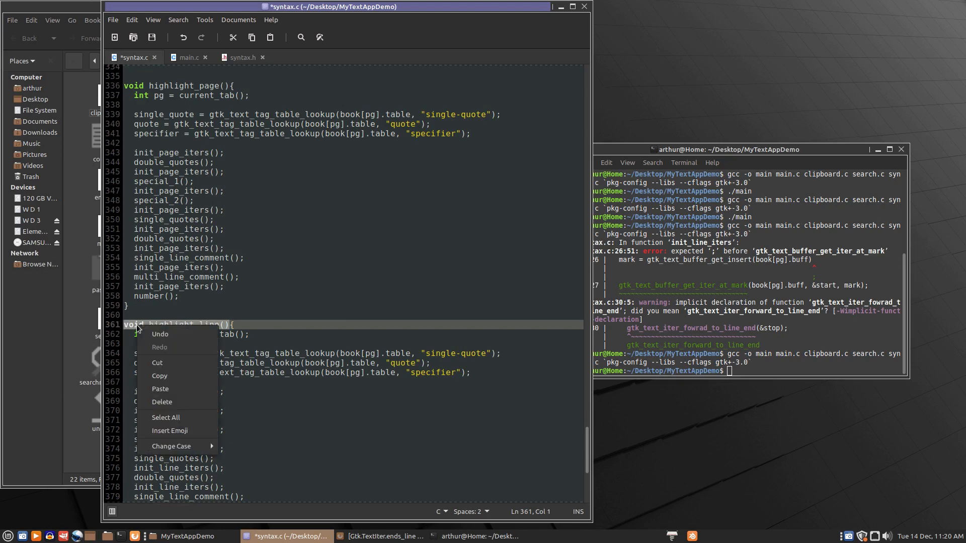
- Paste the highlight_line() header onto line 7 of syntax.h below highlight_page() and end it with ';'
click(235, 67)
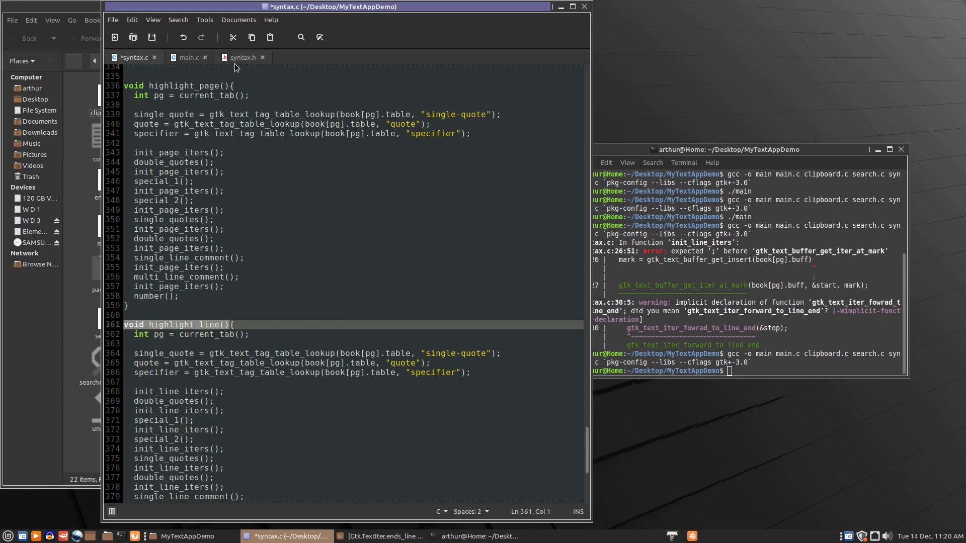
click(242, 56)
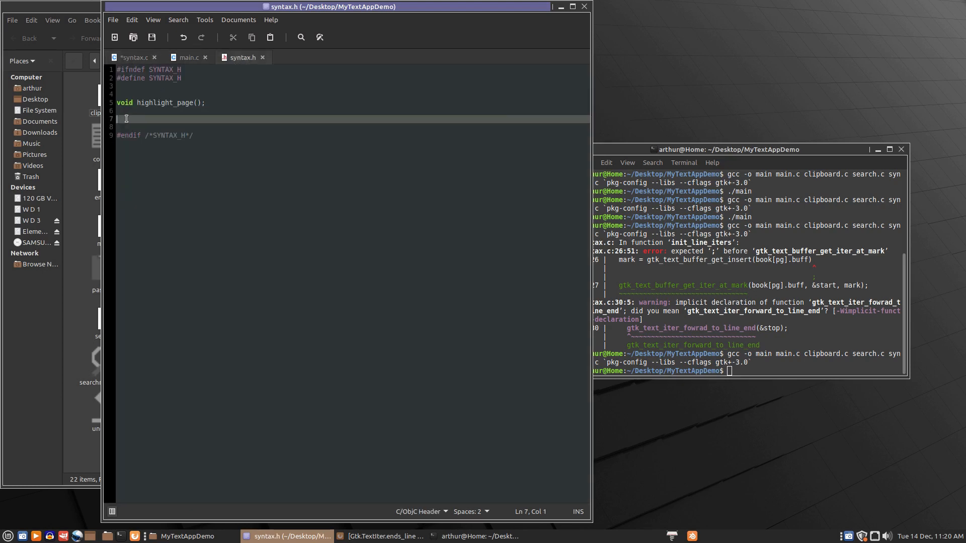
right_click(127, 119)
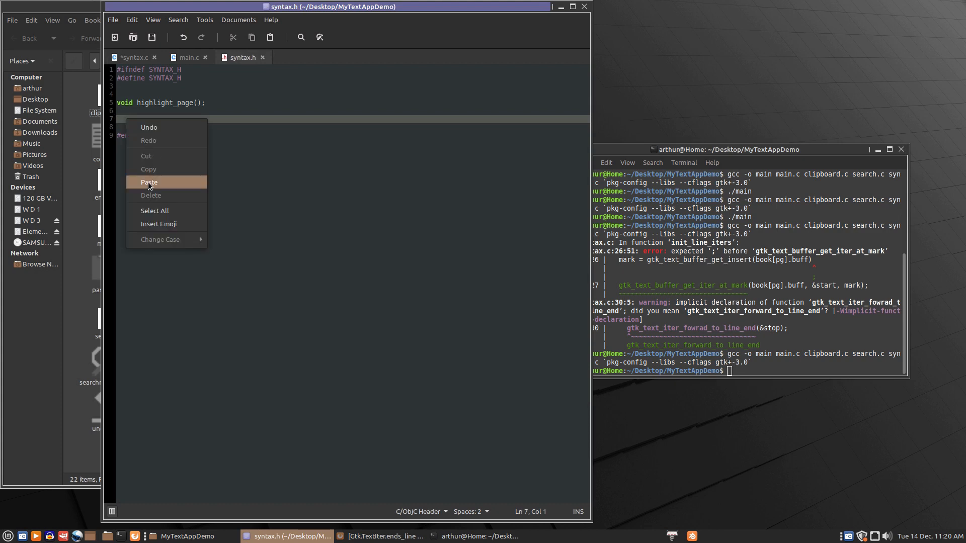
click(149, 182)
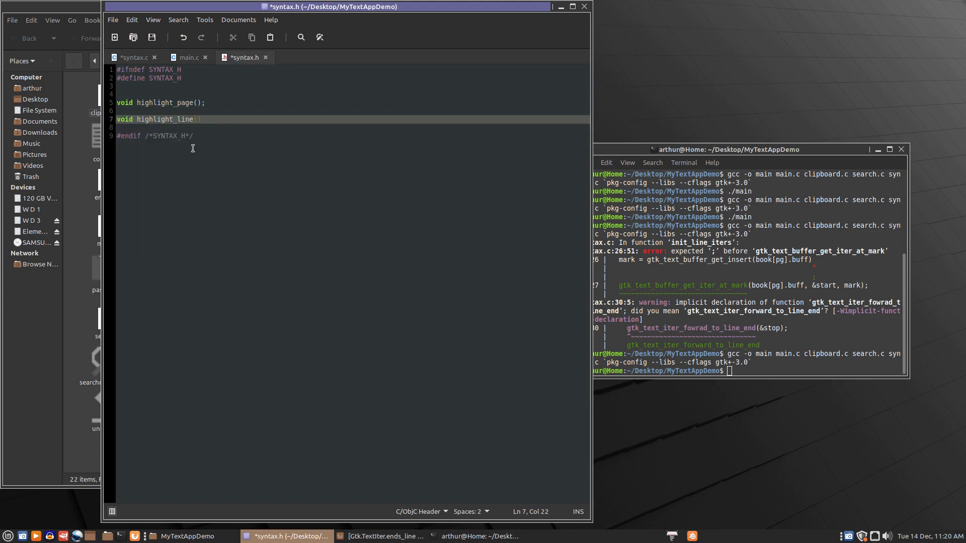
text(;)
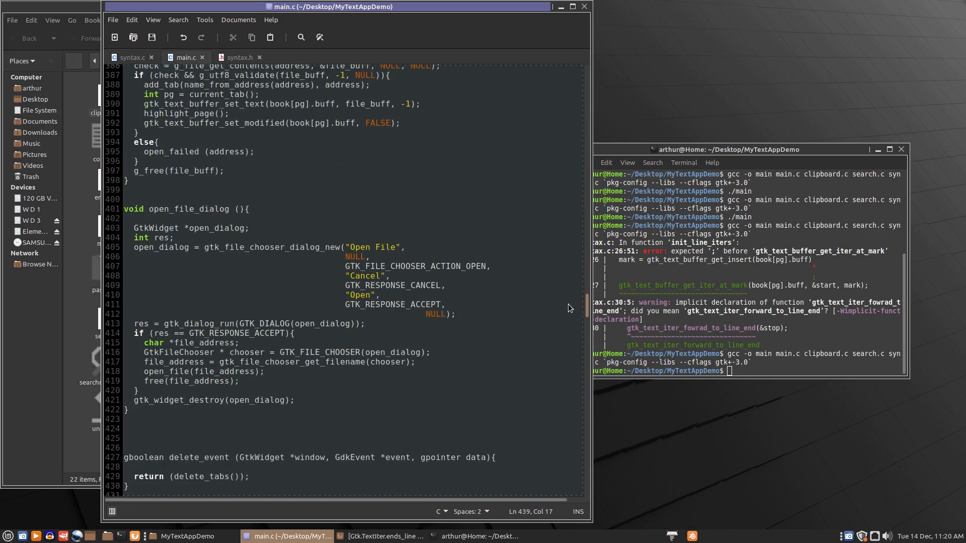
- In key_release, replace the highlight_page() call on line 439 with highlight_line() and save main.c
scroll(down, 3)
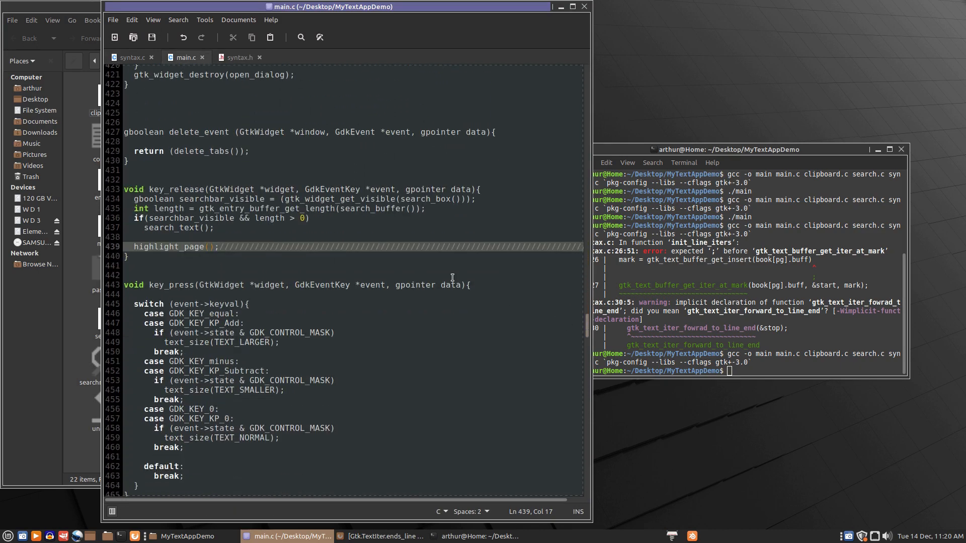
click(201, 248)
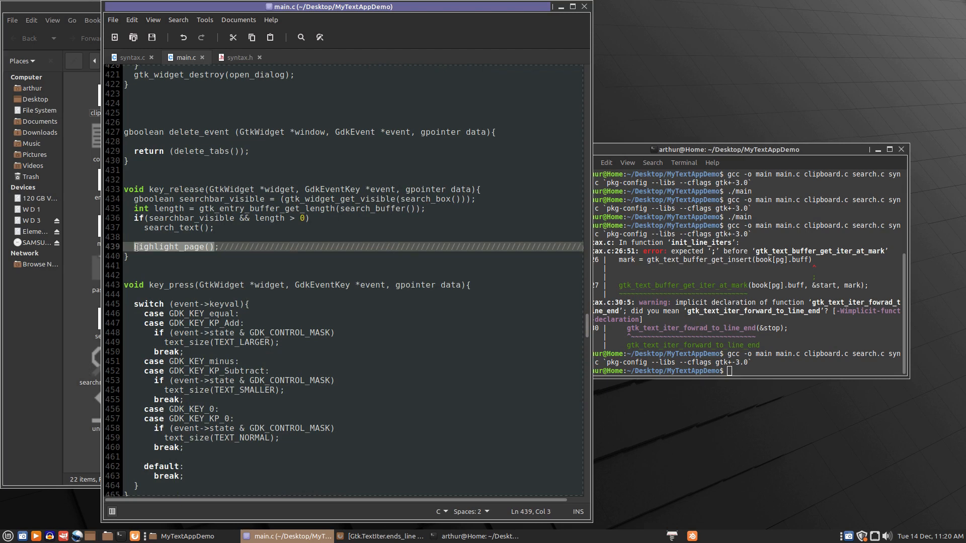
text(void highlight_line())
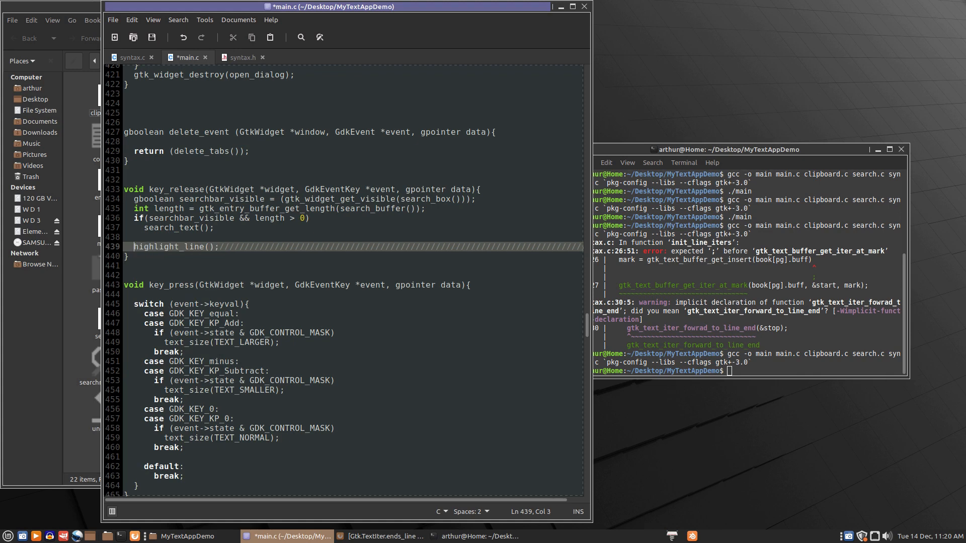
click(152, 37)
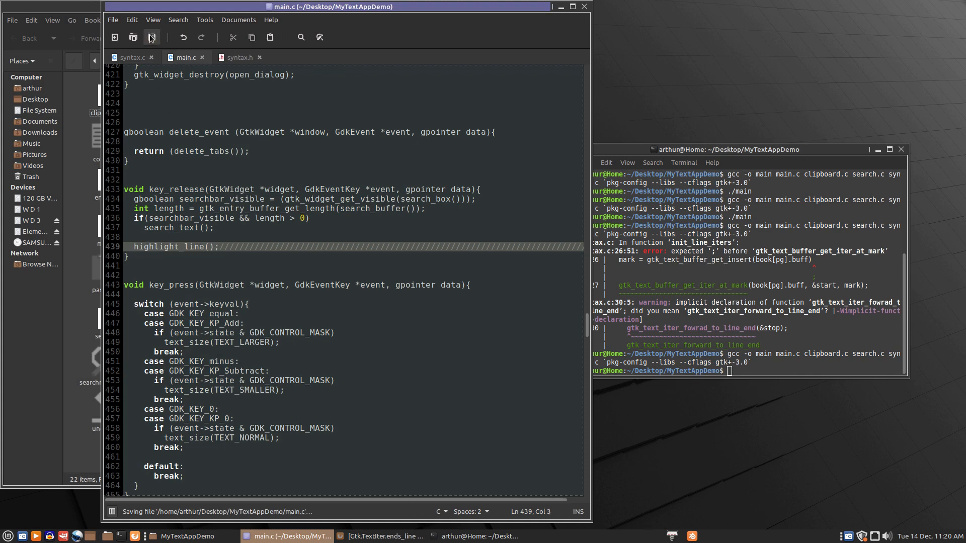
click(709, 149)
text(./main)
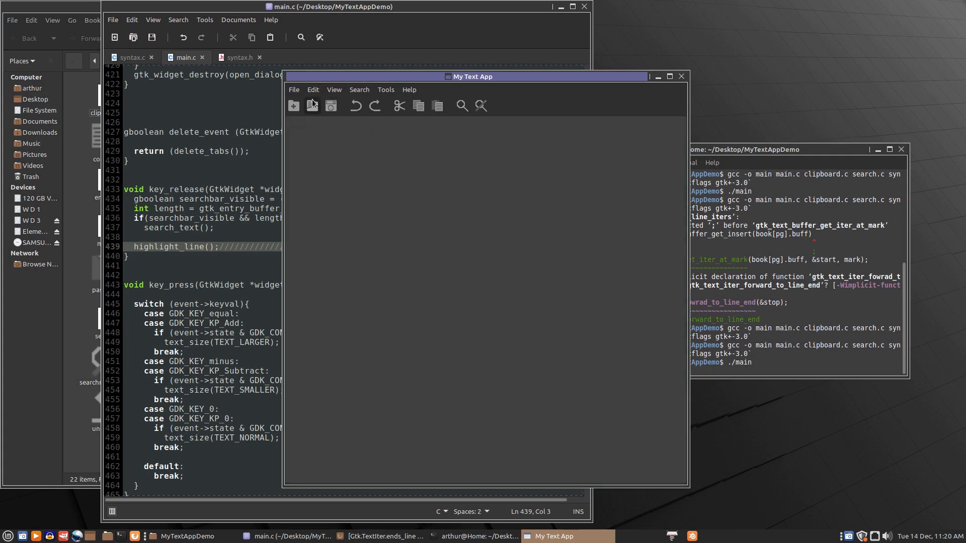
- In My Text App, open backup.c from the Desktop folder
click(312, 105)
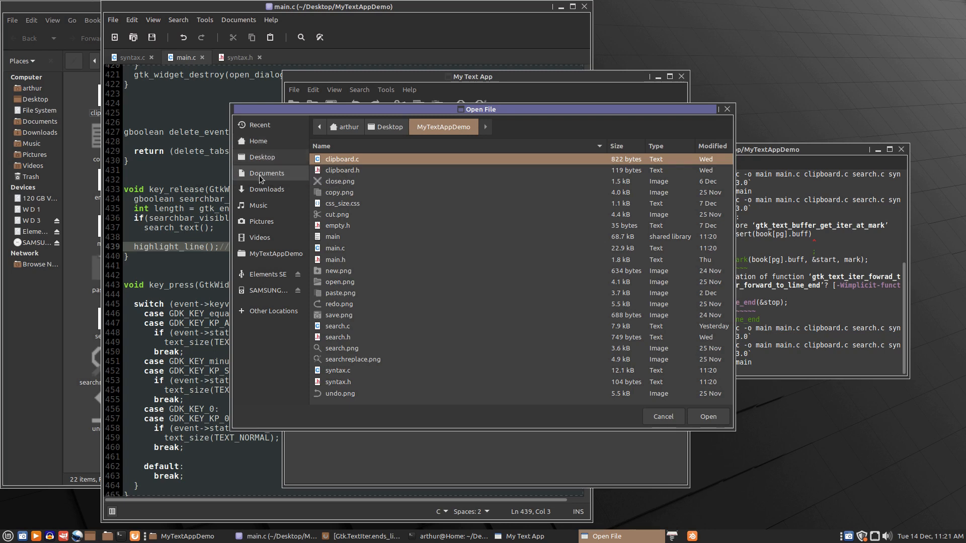
click(262, 157)
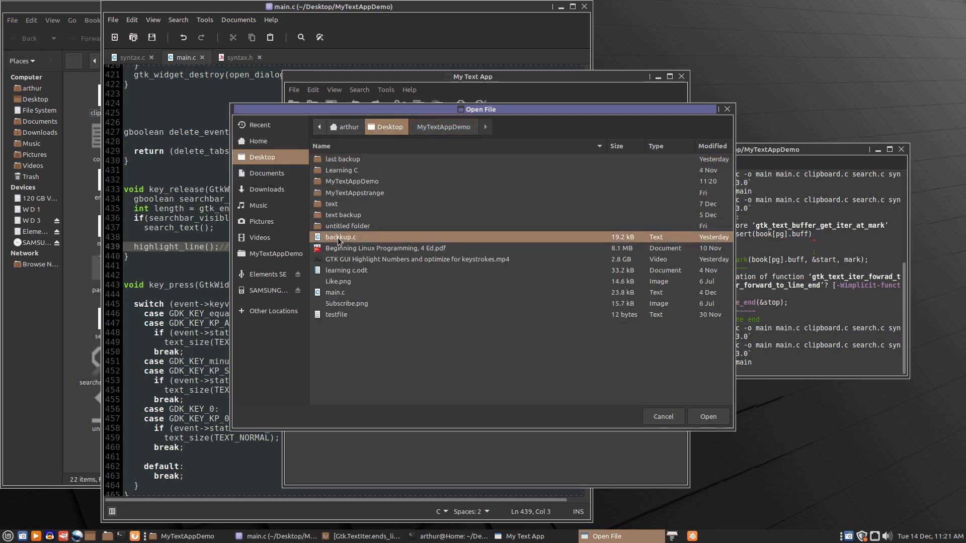
click(708, 416)
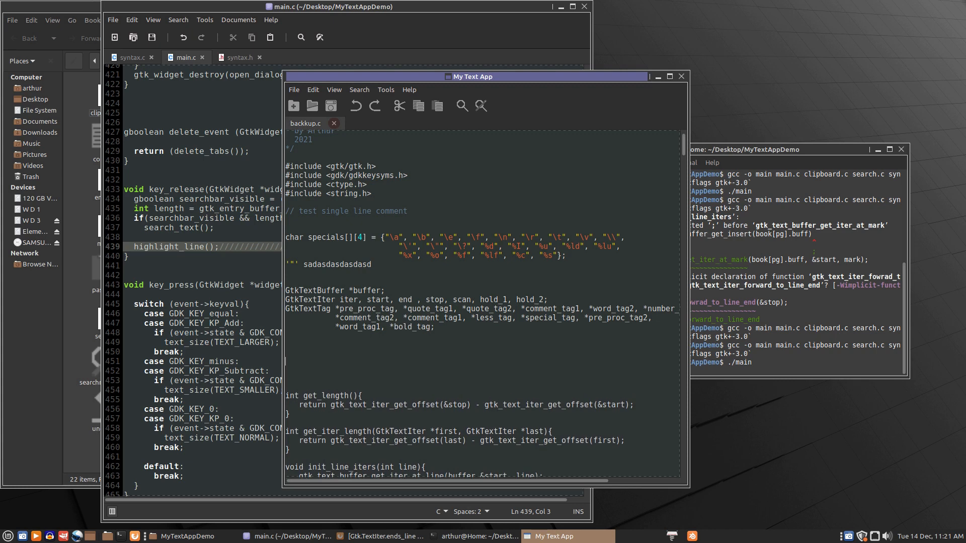
- Type test text '0000sdfasfsafasdf' on a blank line below the tag declarations
scroll(down, 3)
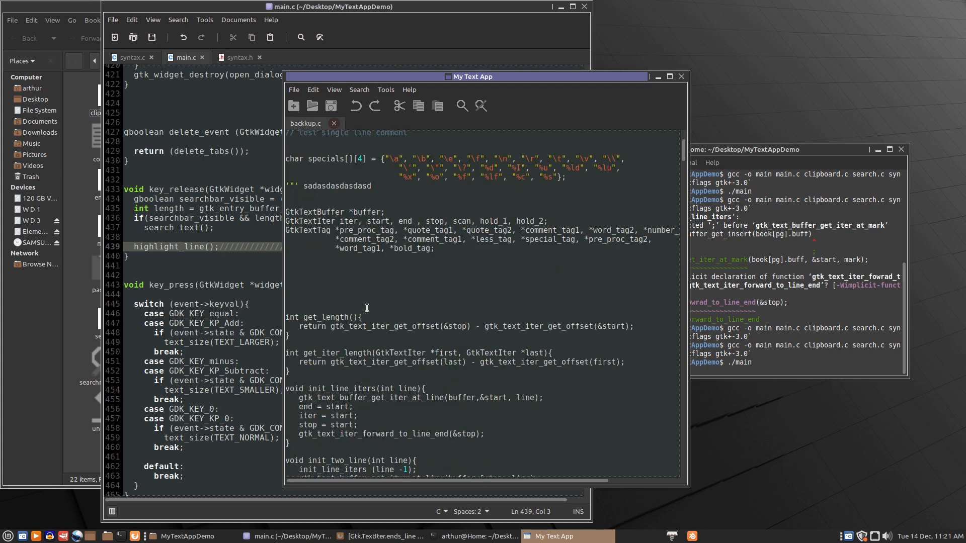
text(0000)
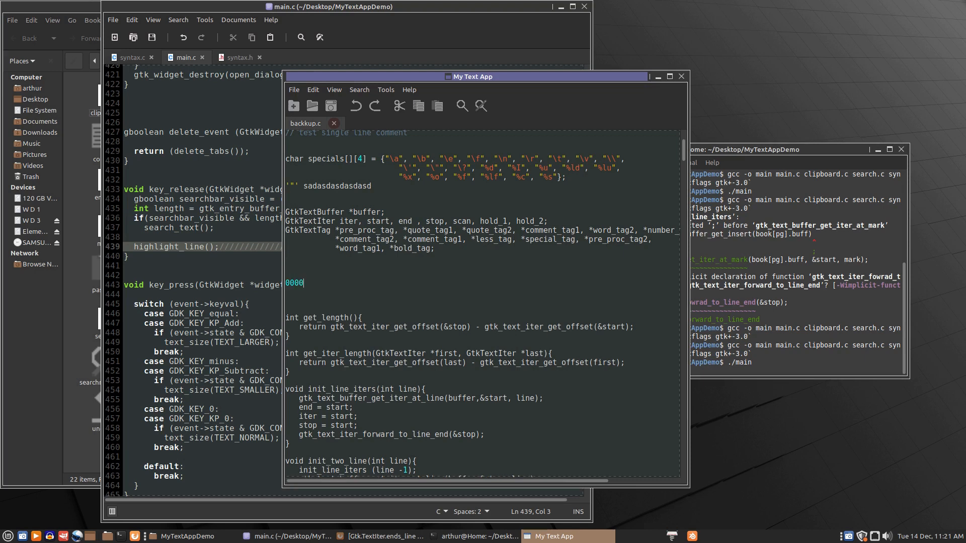
text(sdfasfsafasdfsadf)
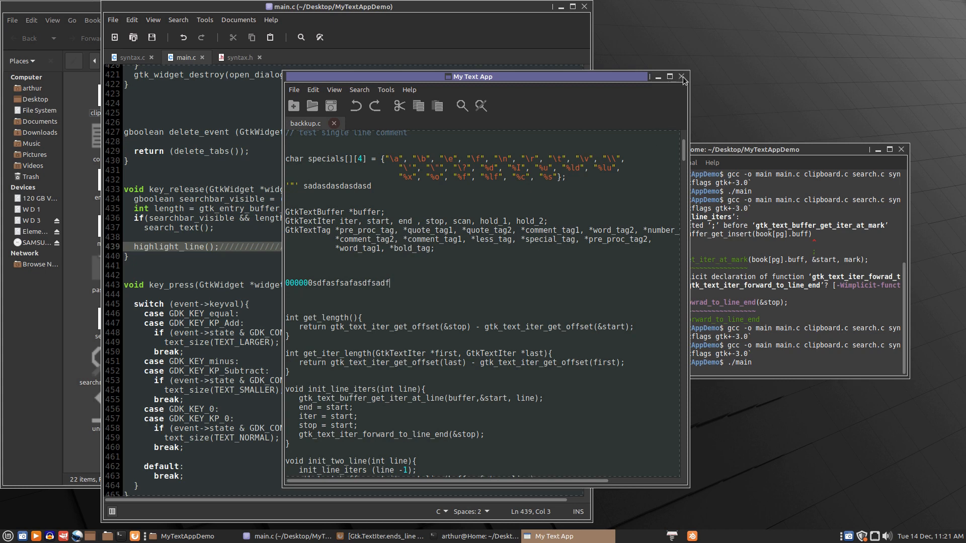
mouse_move(682, 77)
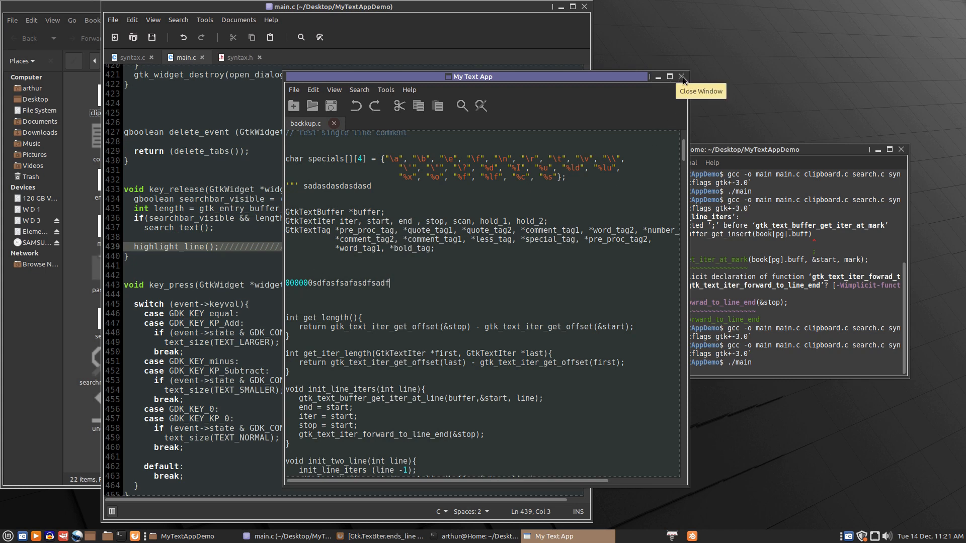
- Close the My Text App test window, discarding the unsaved edits to backup.c
click(683, 76)
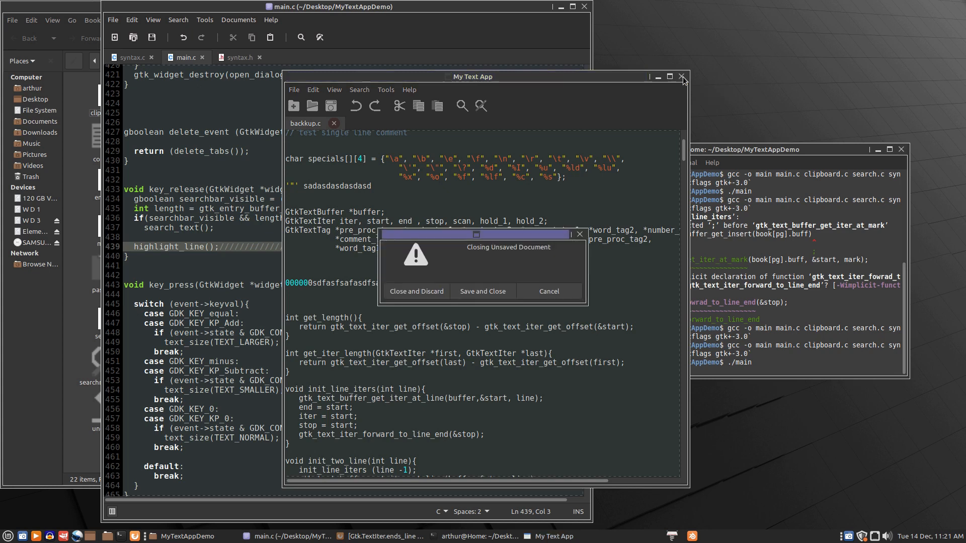
click(415, 291)
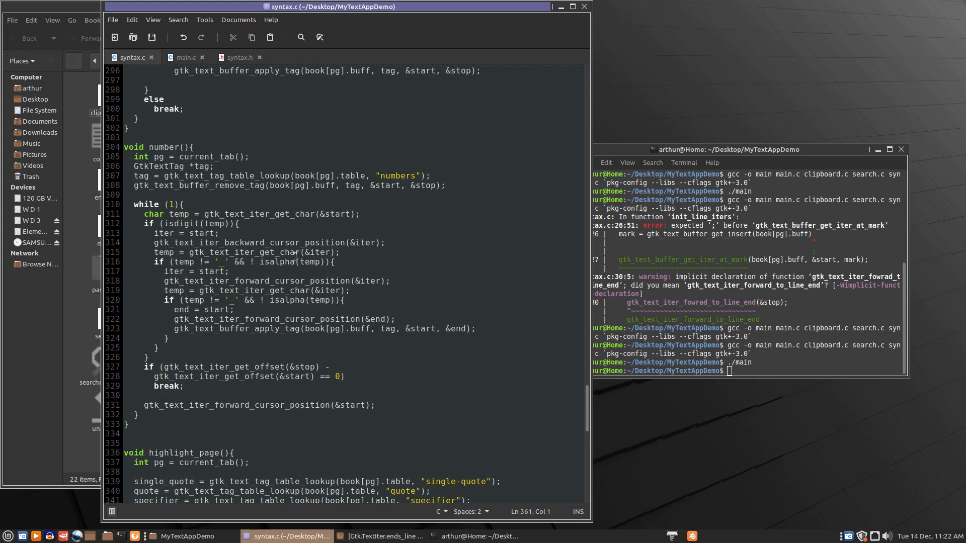
mouse_move(291, 266)
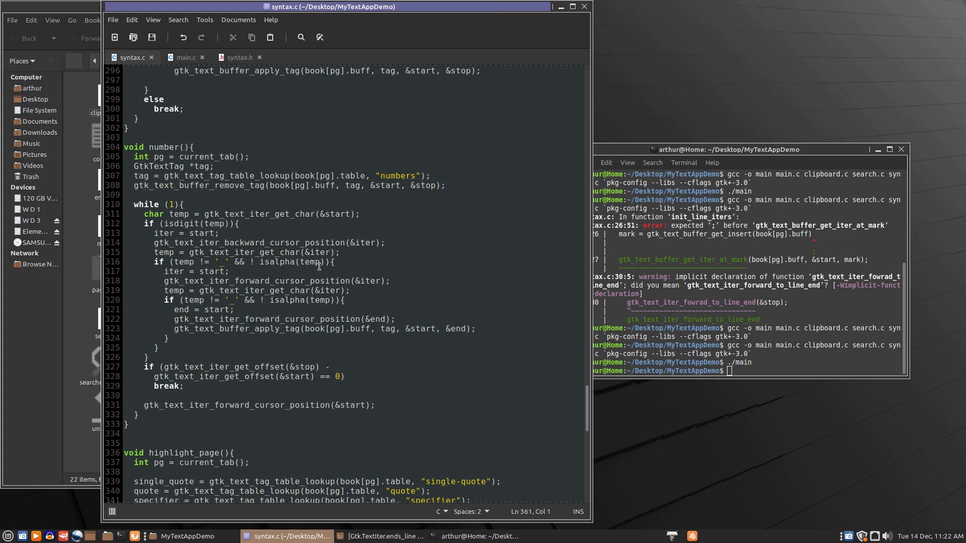
- Check the parenthesis pairing inside number() around lines 316-320 of syntax.c
click(336, 262)
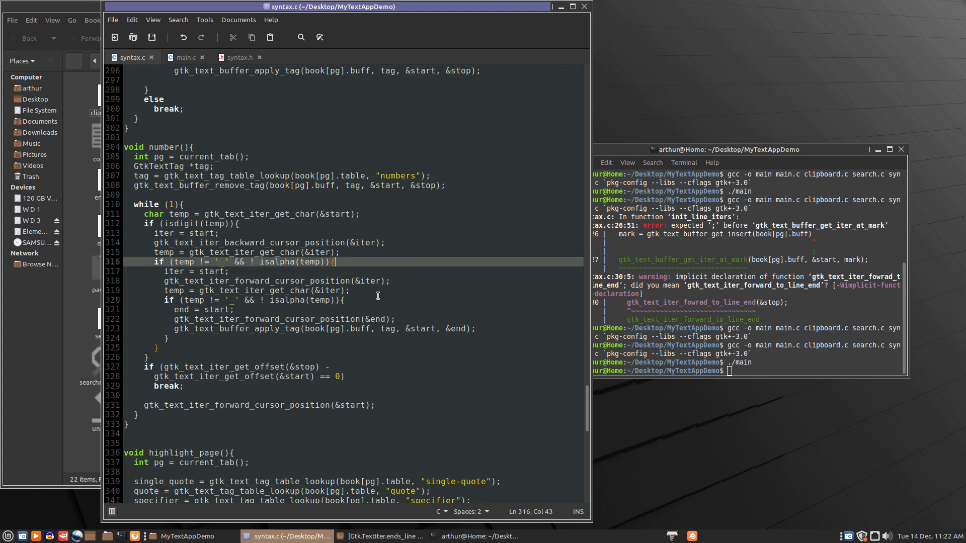
click(345, 300)
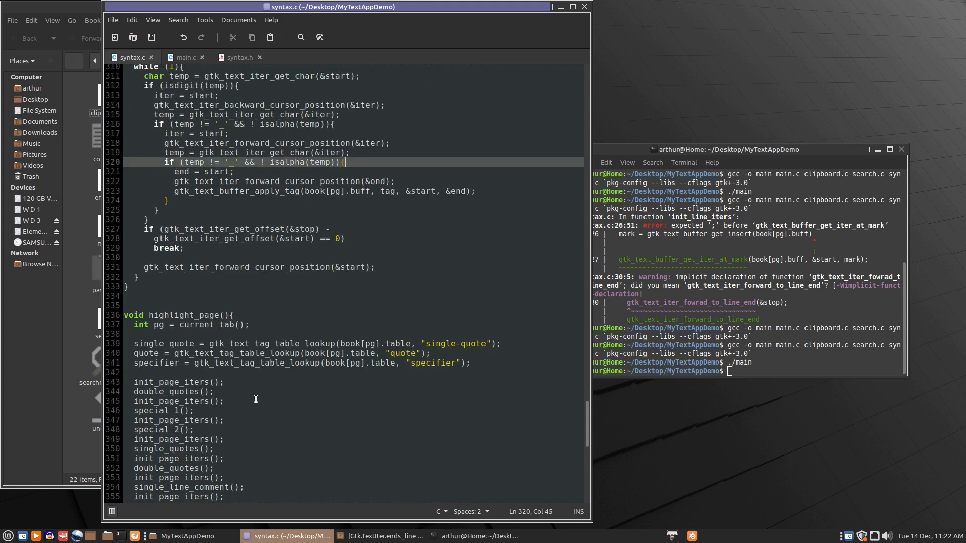
scroll(down, 3)
text(./main)
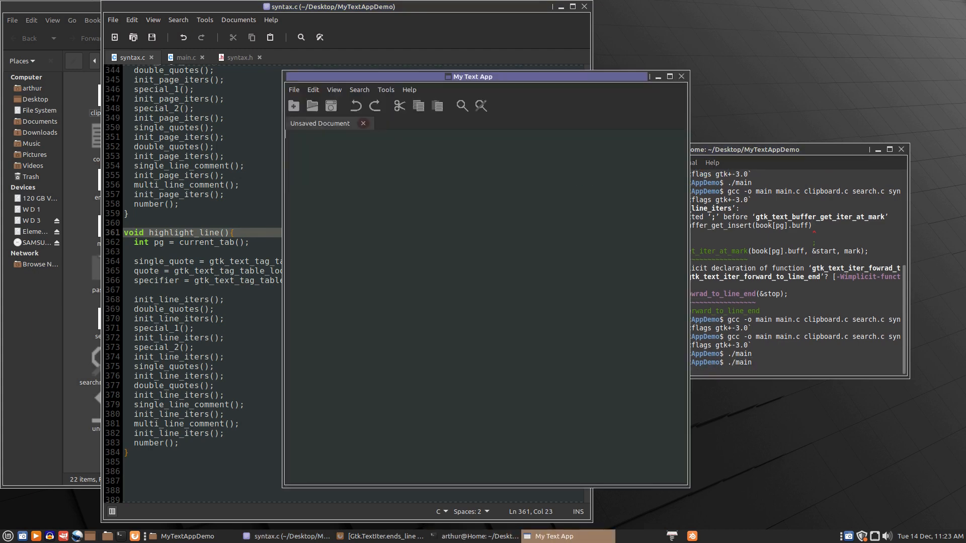
- Open backup.c from the Desktop folder in My Text App for testing
click(312, 106)
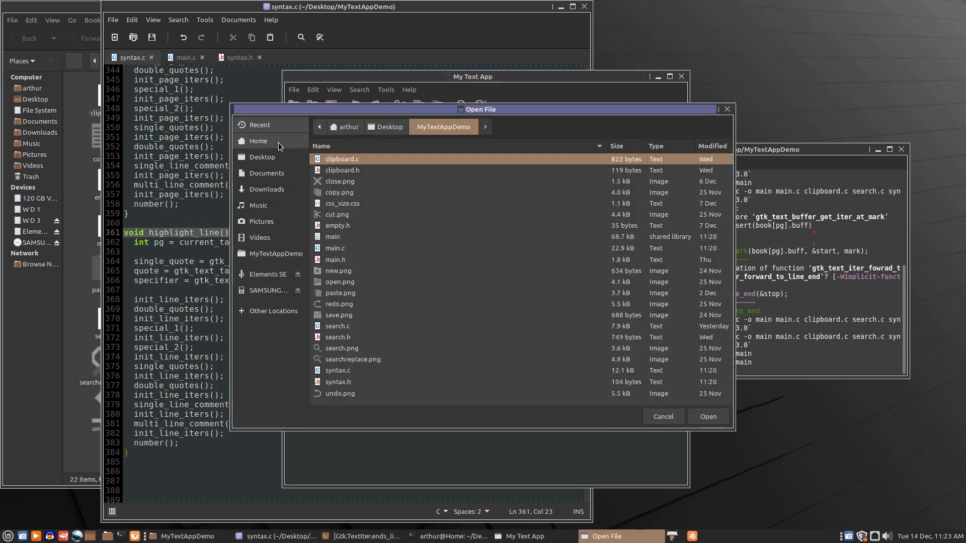
click(262, 157)
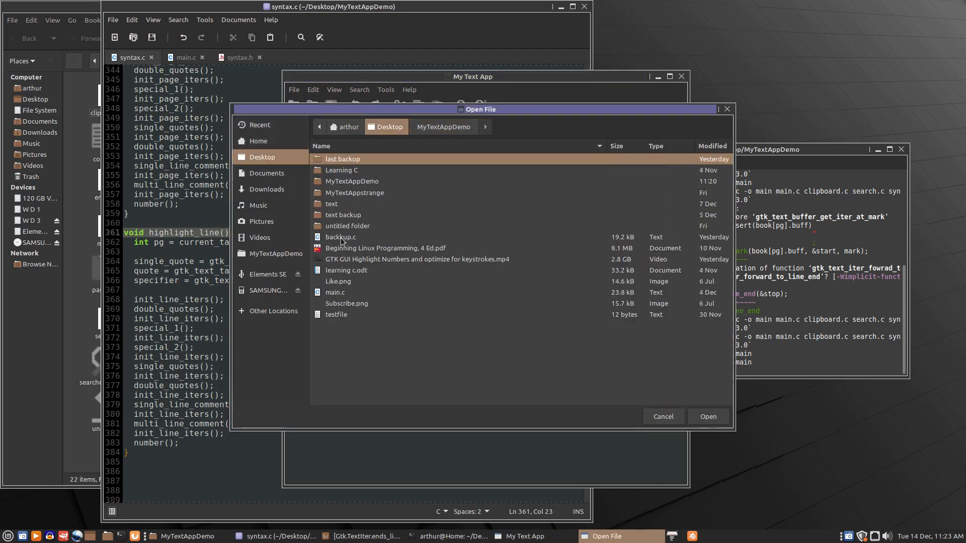
click(707, 417)
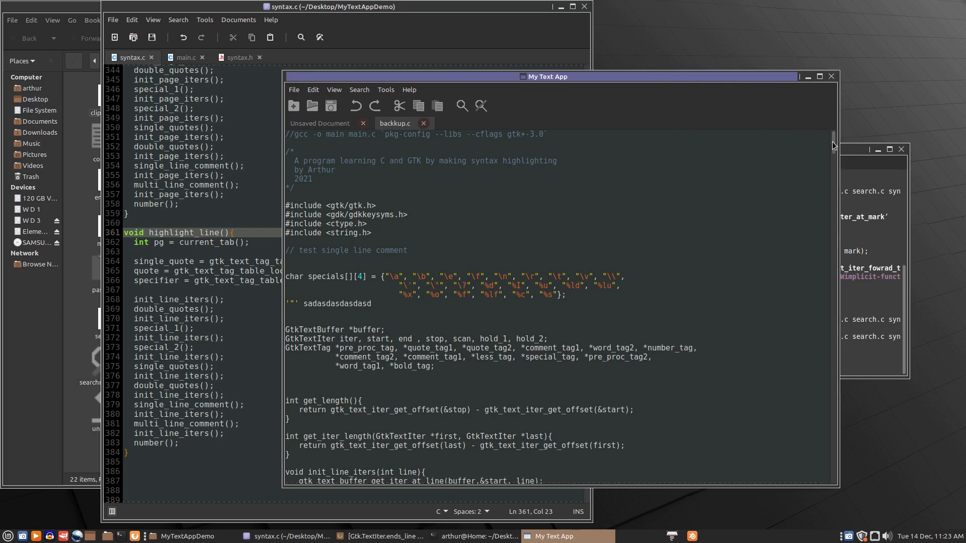
scroll(down, 3)
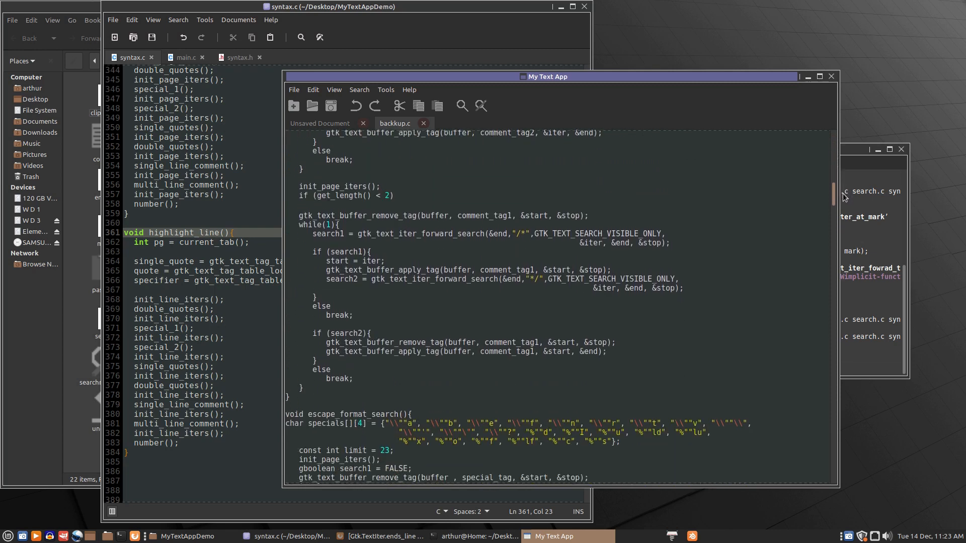
scroll(down, 3)
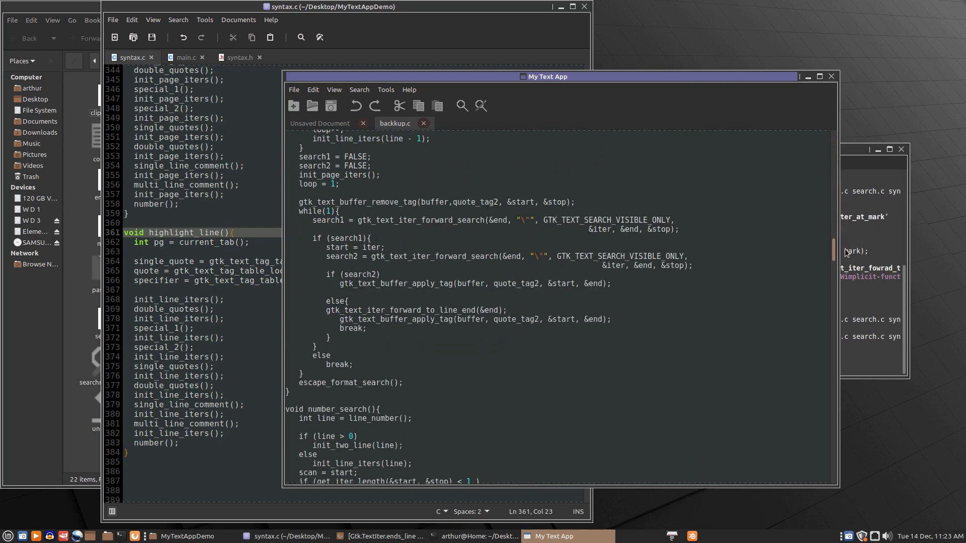
scroll(down, 3)
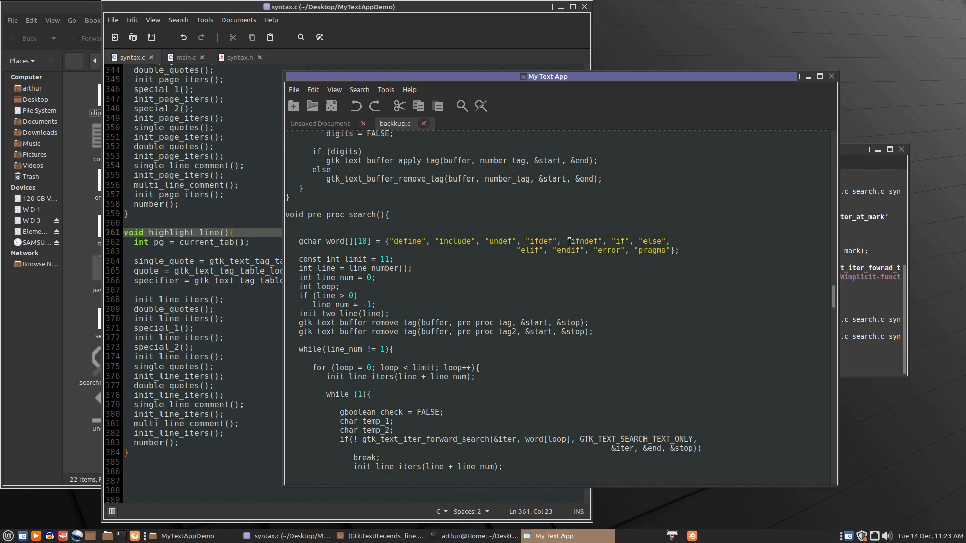
scroll(down, 3)
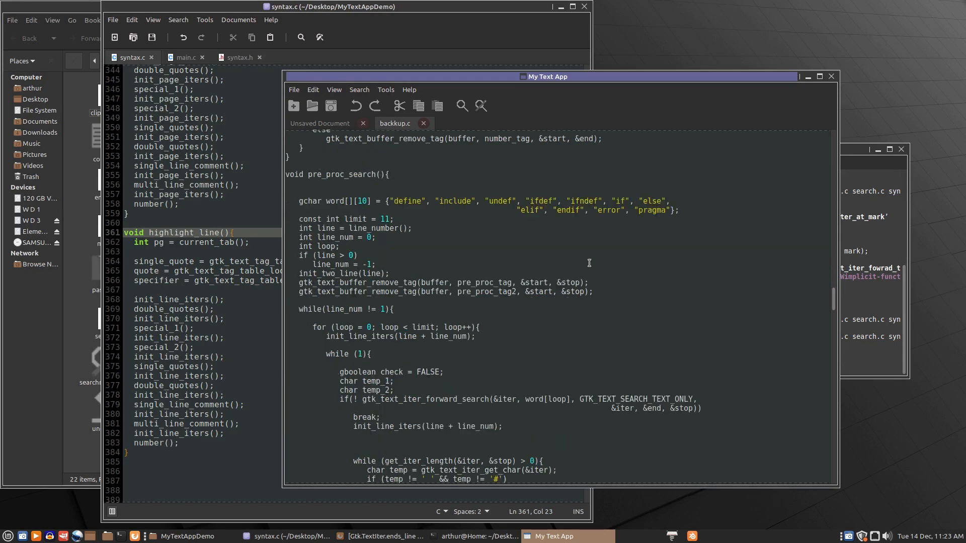
scroll(down, 3)
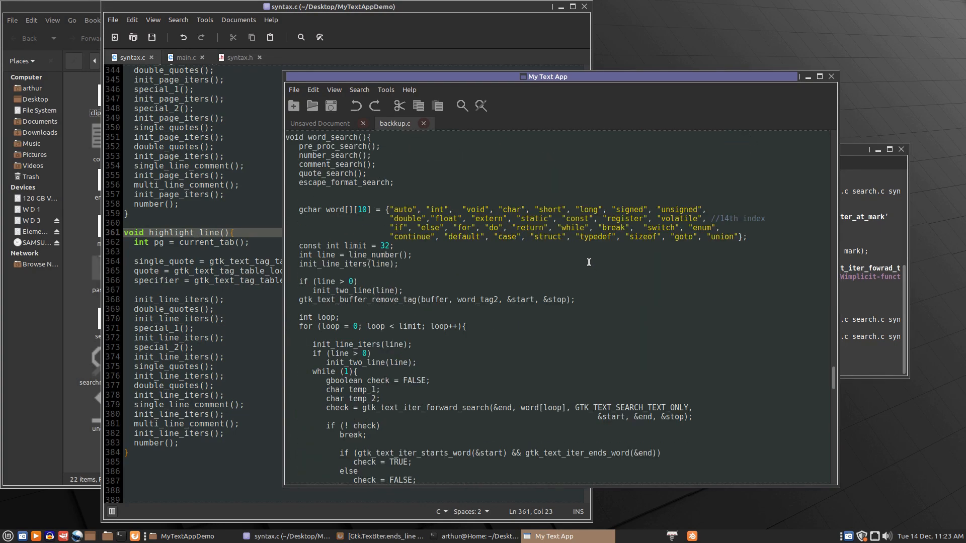
mouse_move(720, 208)
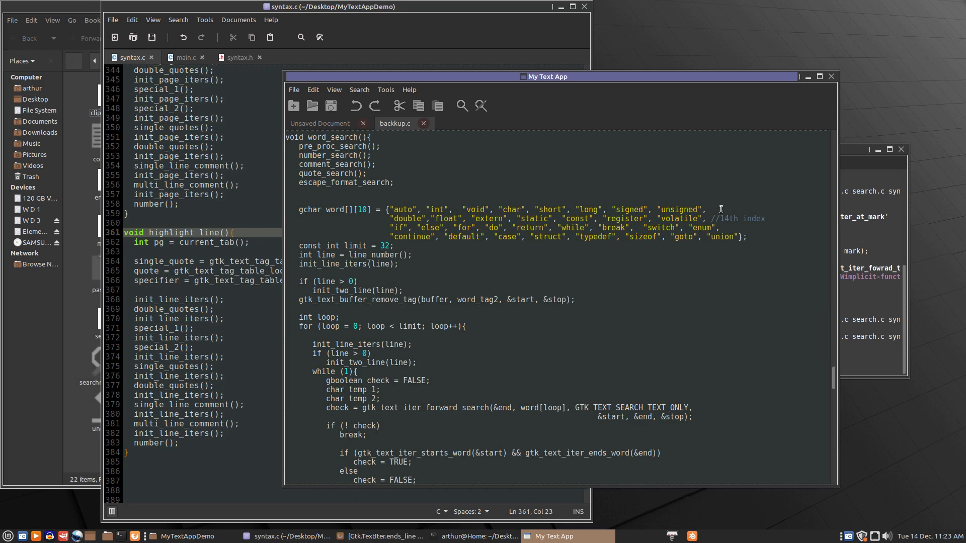
mouse_move(725, 218)
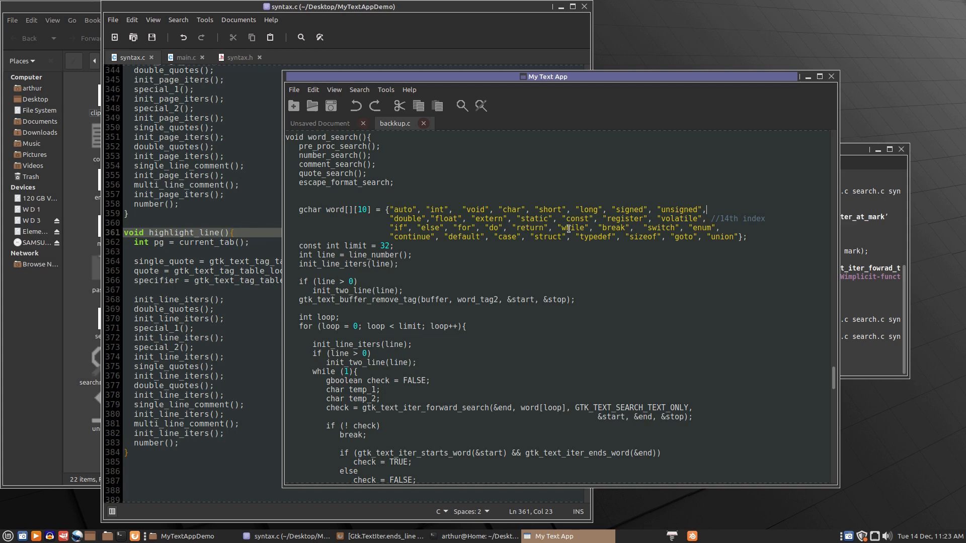
mouse_move(408, 209)
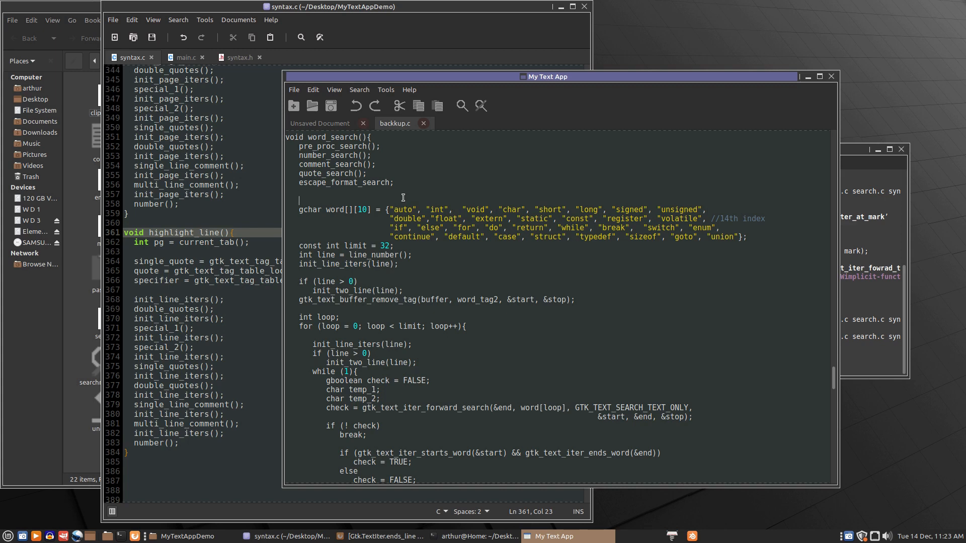
- Type the test letters 'sadasdasd' above the word array and select the following lines
text(sadasdasd)
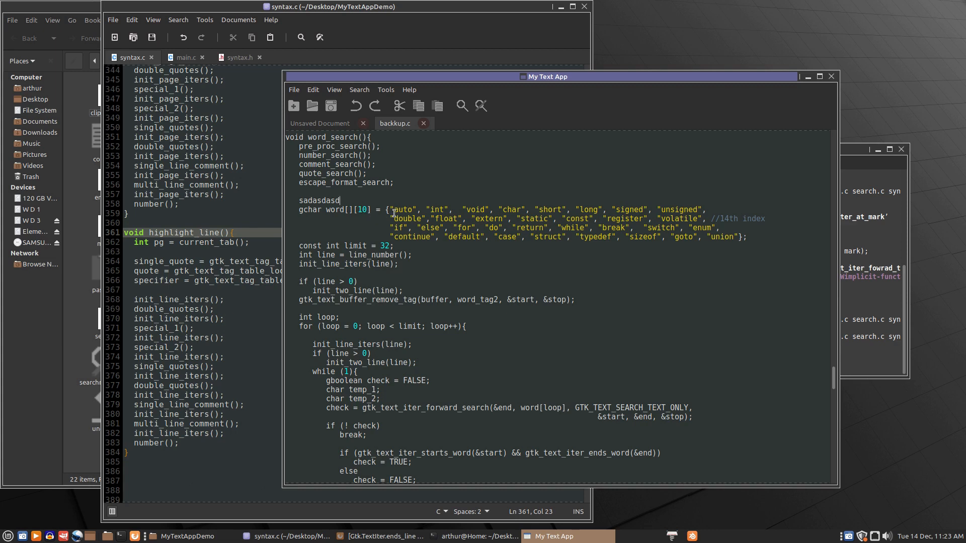
mouse_move(390, 208)
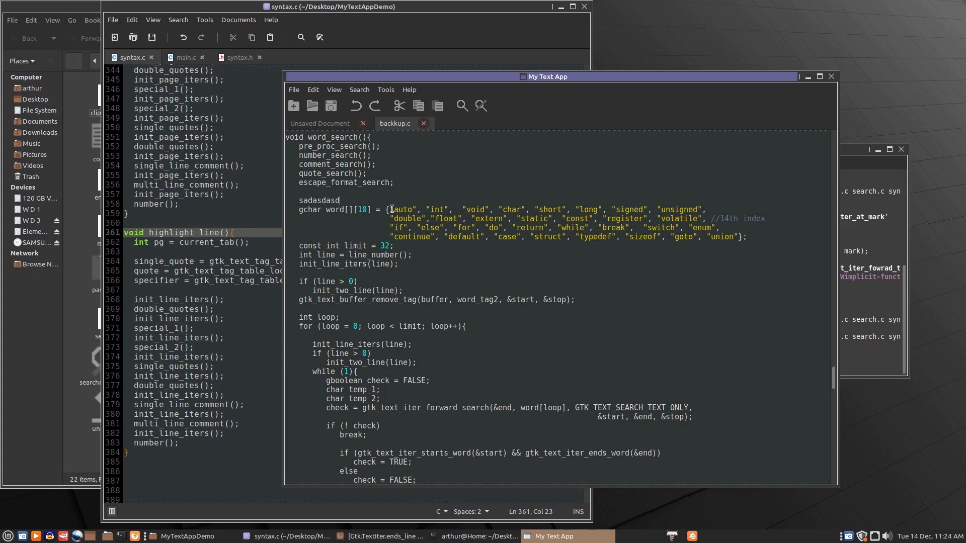
drag(388, 209, 734, 238)
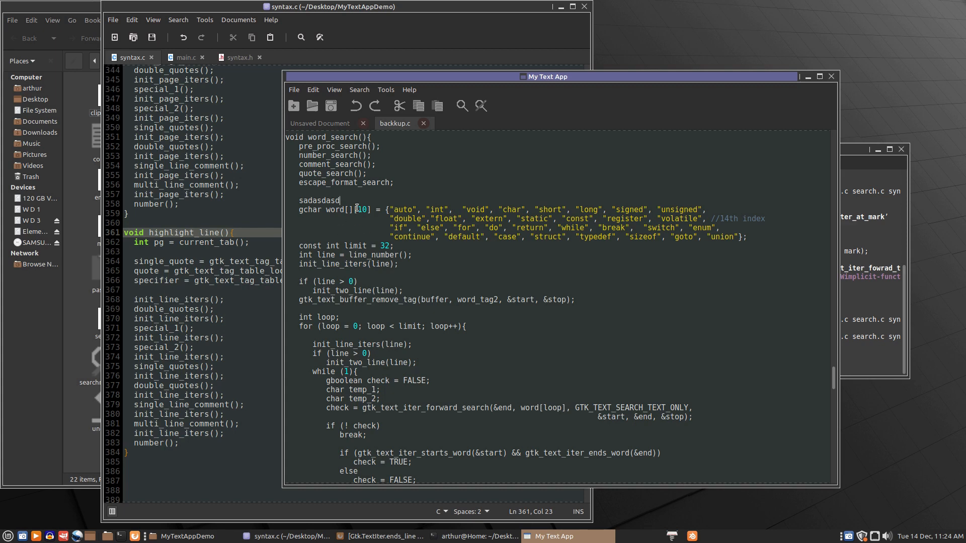
mouse_move(436, 237)
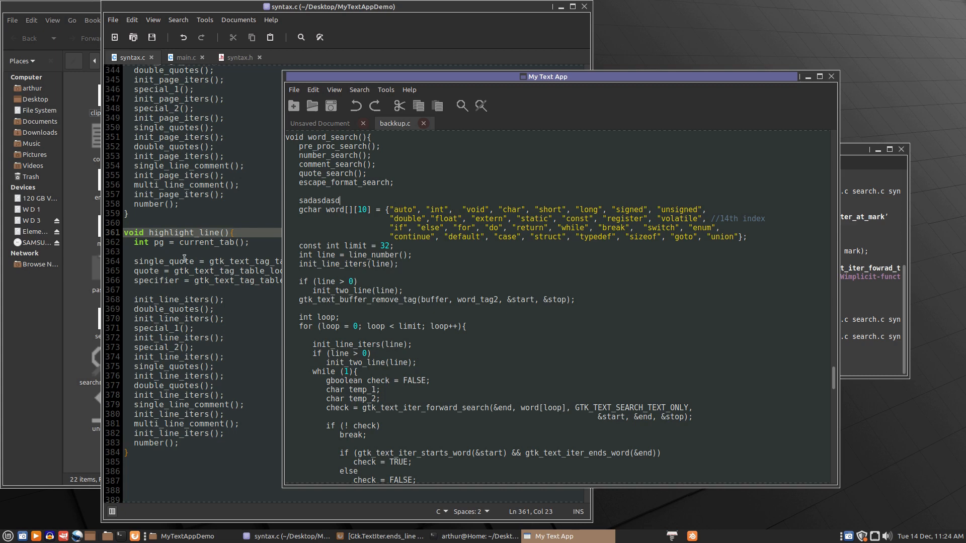
mouse_move(385, 304)
text(void)
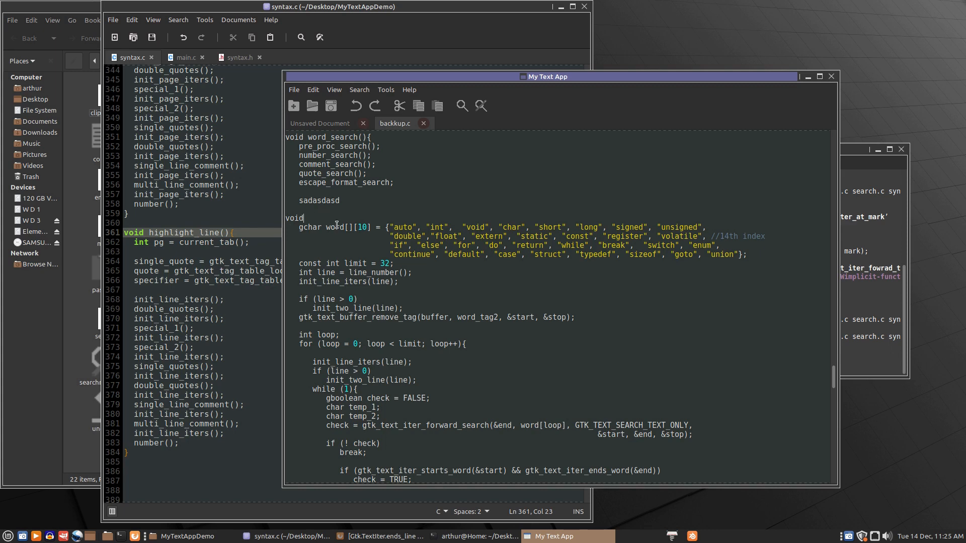
mouse_move(536, 236)
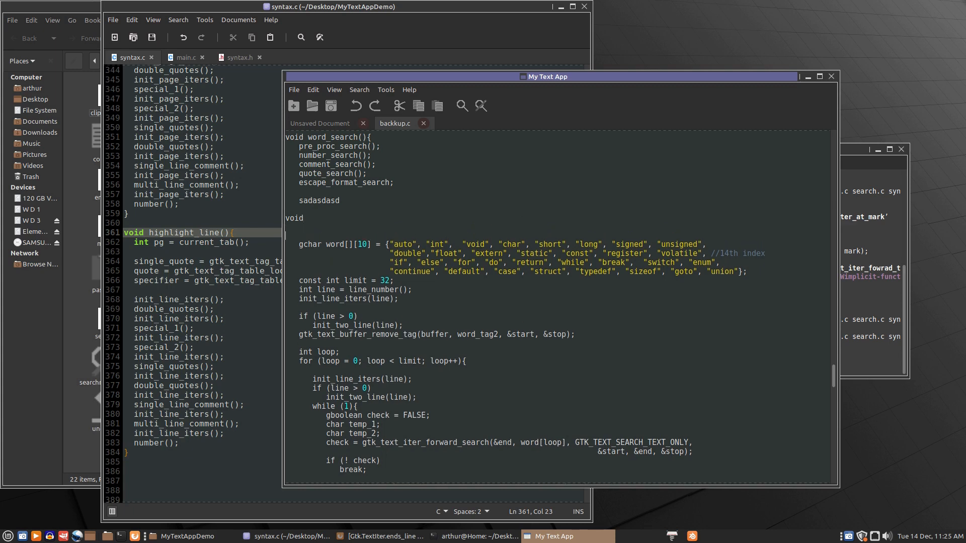
mouse_move(440, 251)
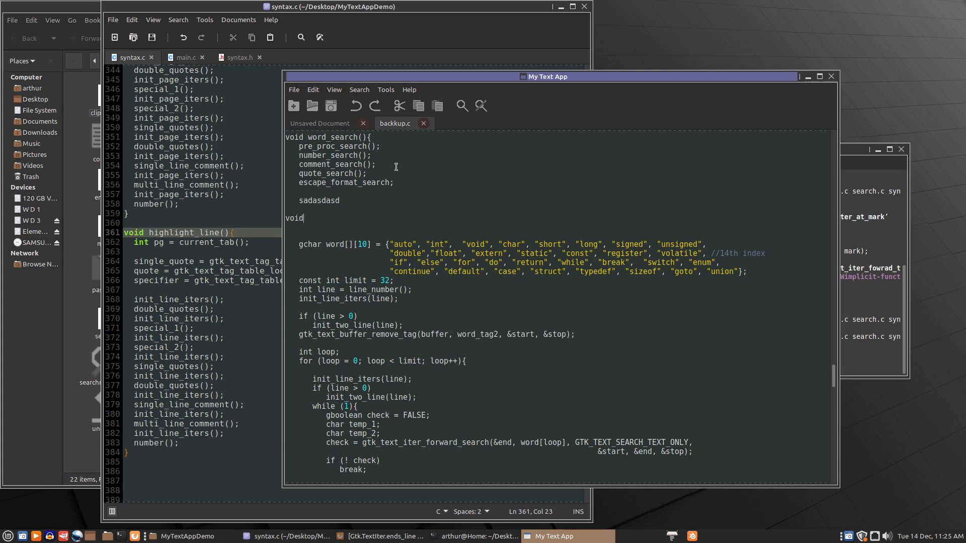
mouse_move(397, 222)
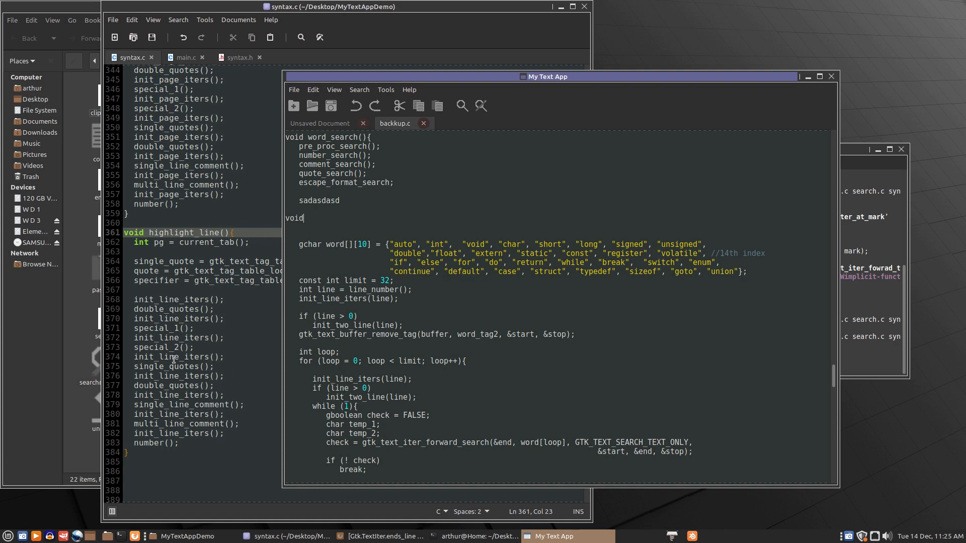
mouse_move(422, 278)
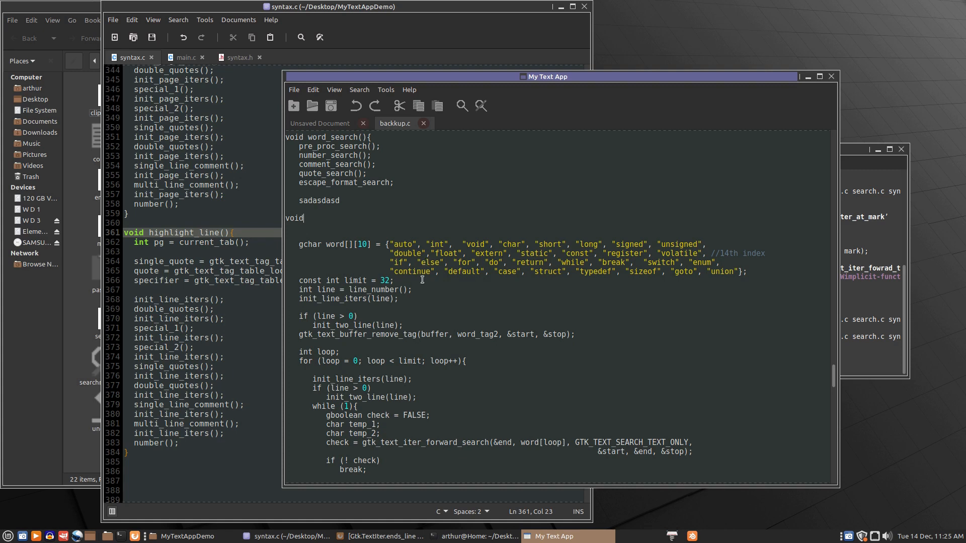
mouse_move(313, 218)
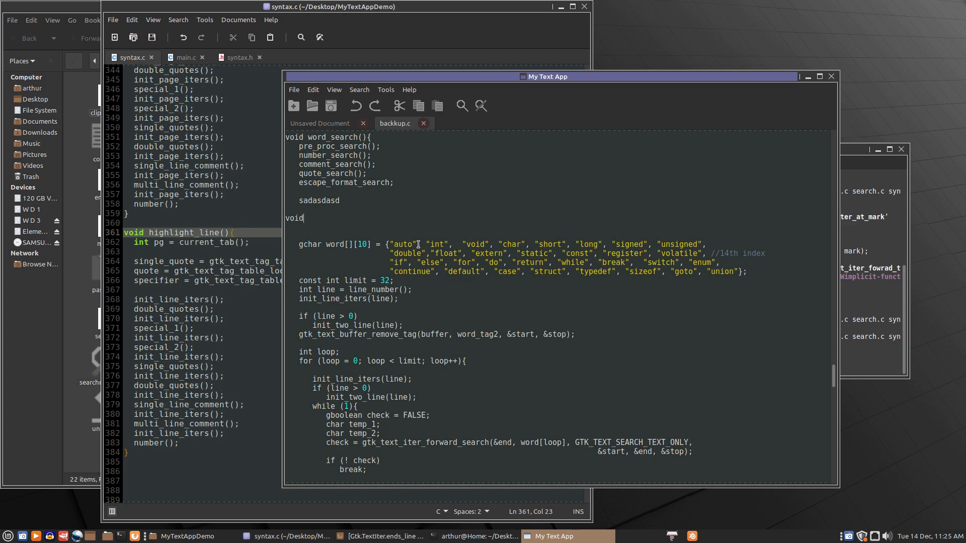
mouse_move(565, 283)
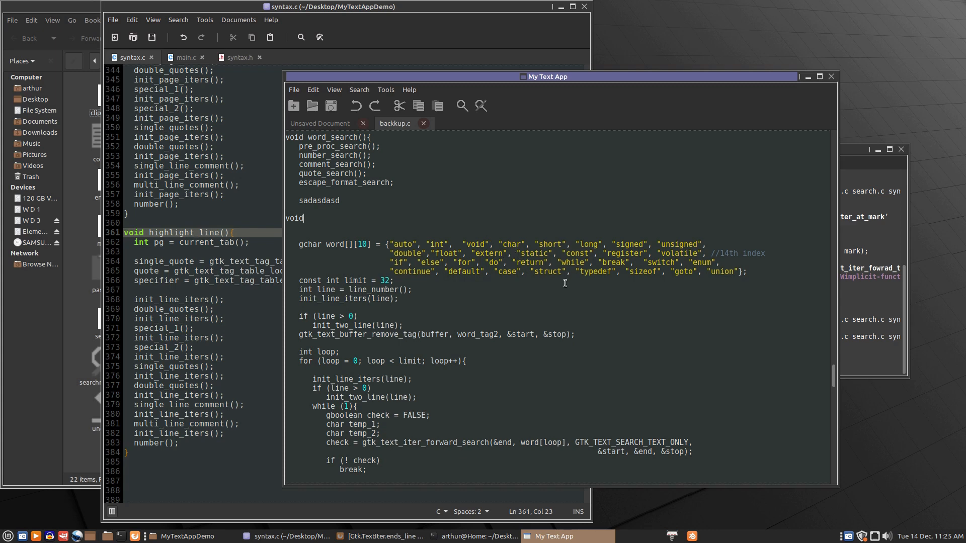
mouse_move(657, 281)
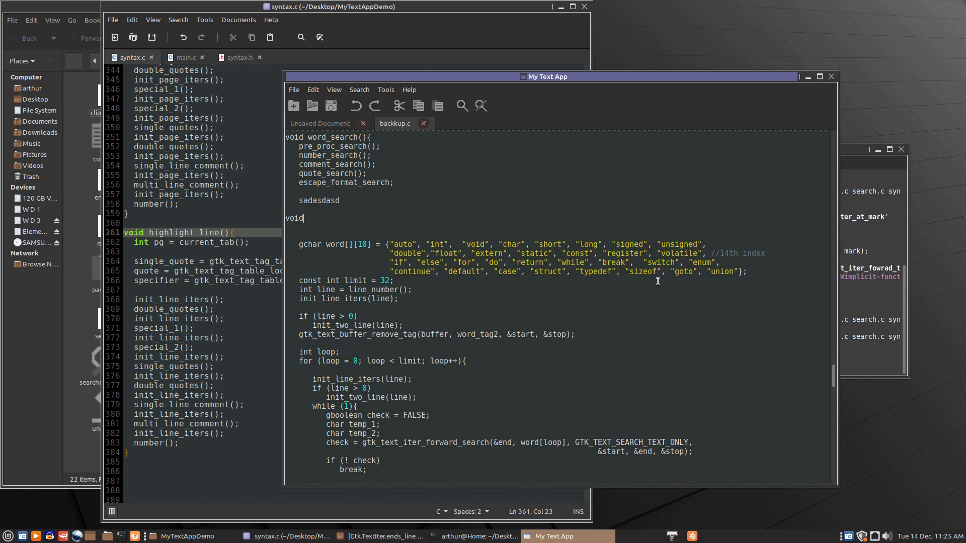
mouse_move(366, 234)
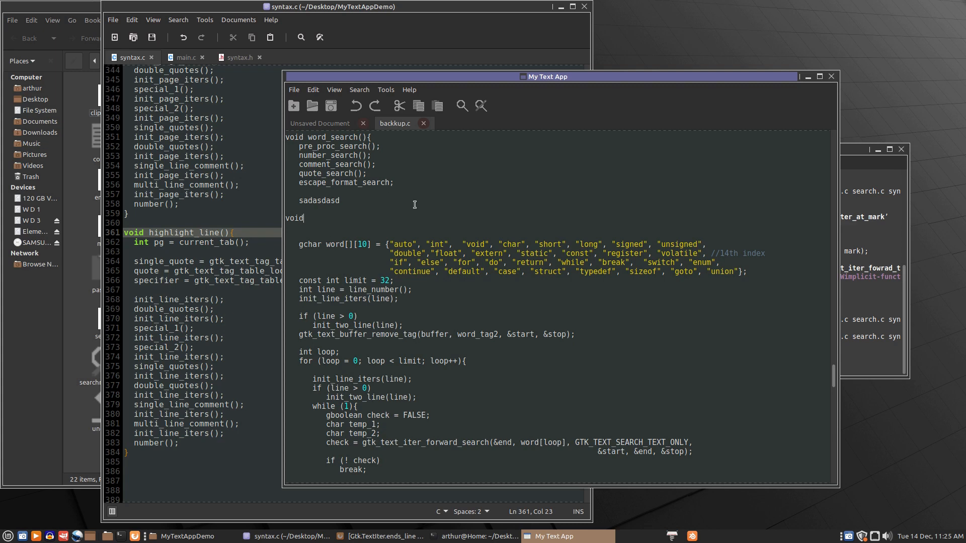
mouse_move(419, 230)
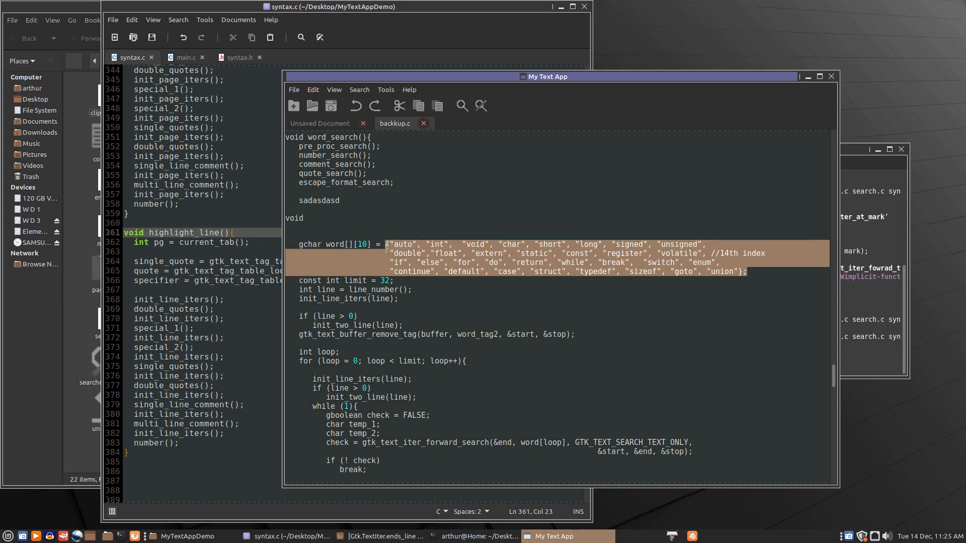
mouse_move(460, 285)
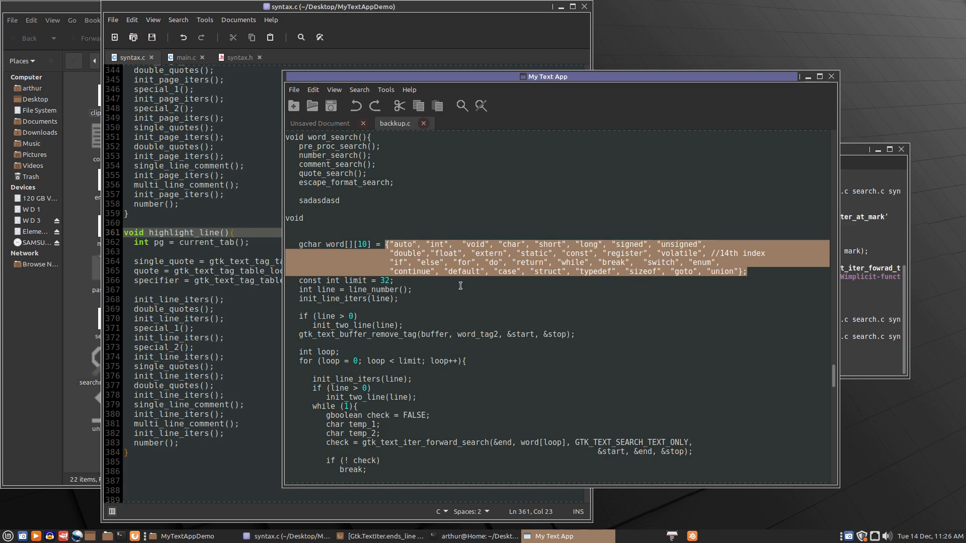
mouse_move(151, 429)
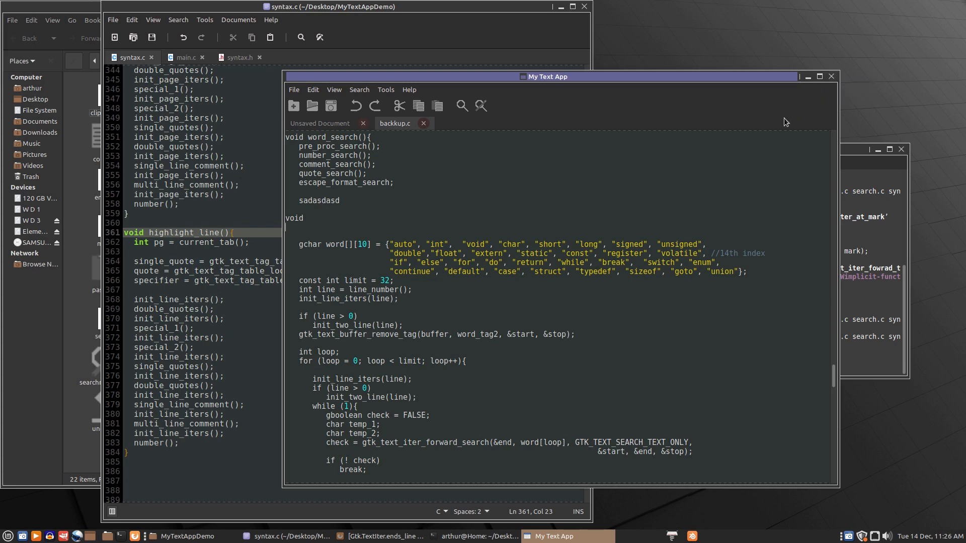
mouse_move(204, 118)
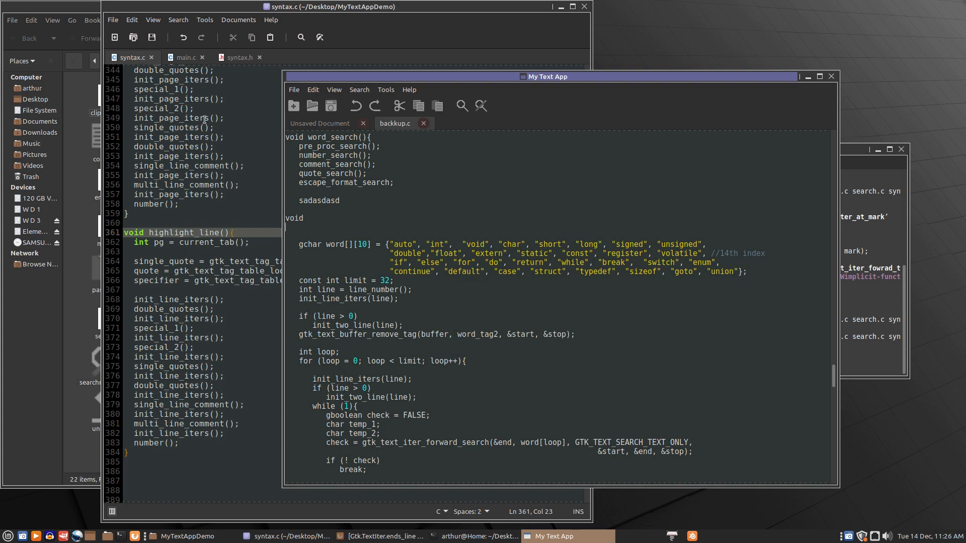
mouse_move(228, 418)
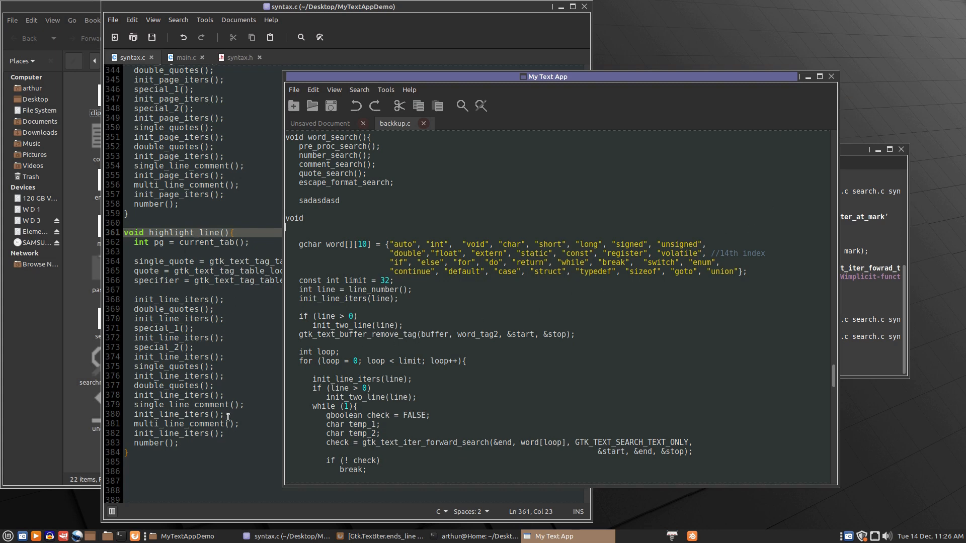